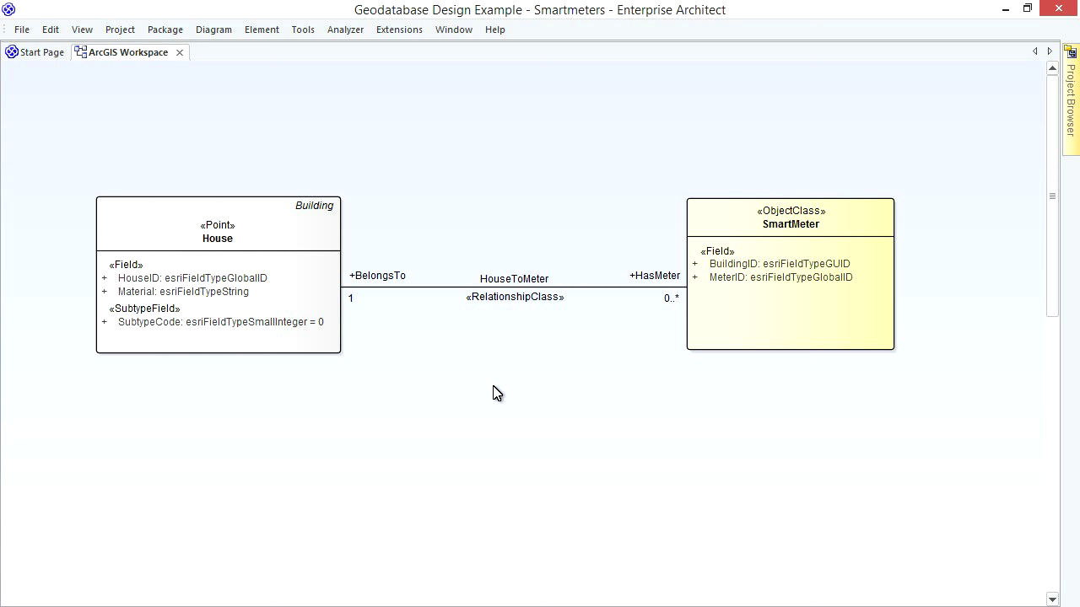
# Step: Select the SmartMeter class, then view and dismiss Enterprise Architect's version and registration details
pyautogui.click(789, 217)
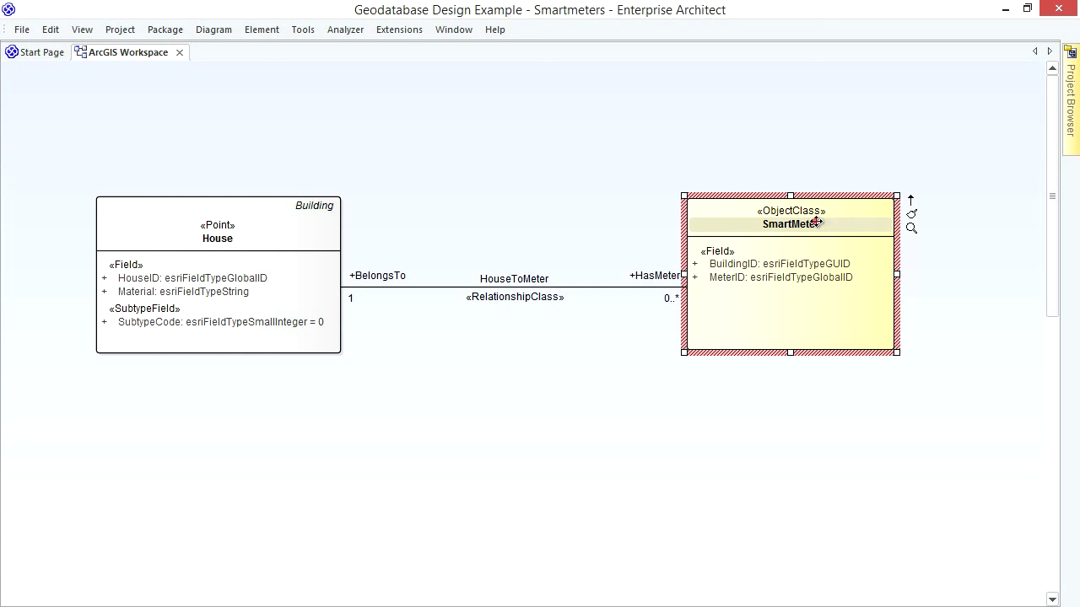
pyautogui.moveTo(846, 226)
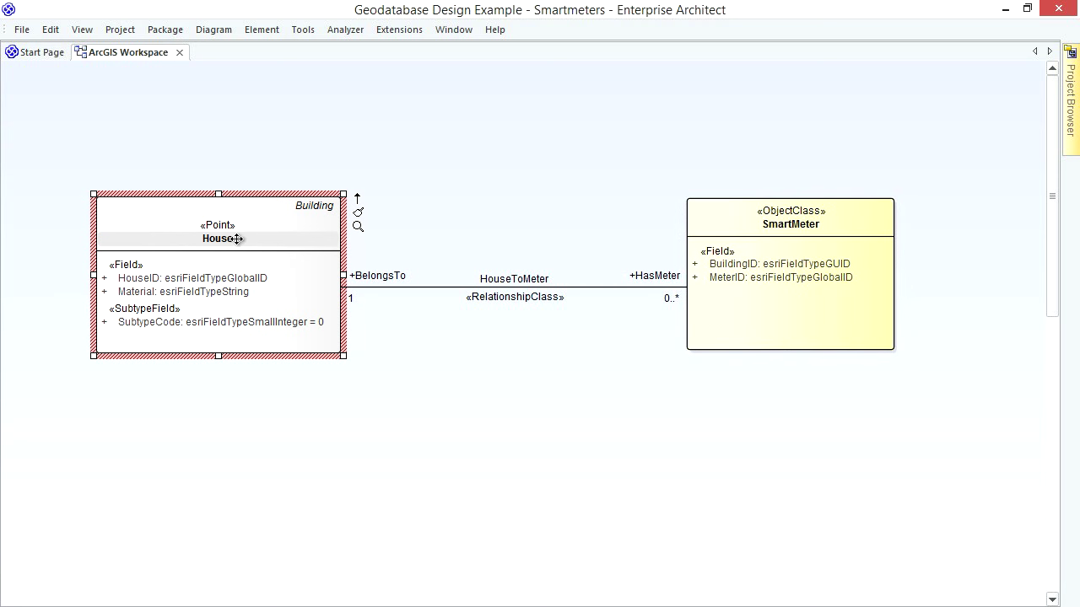
pyautogui.moveTo(280, 240)
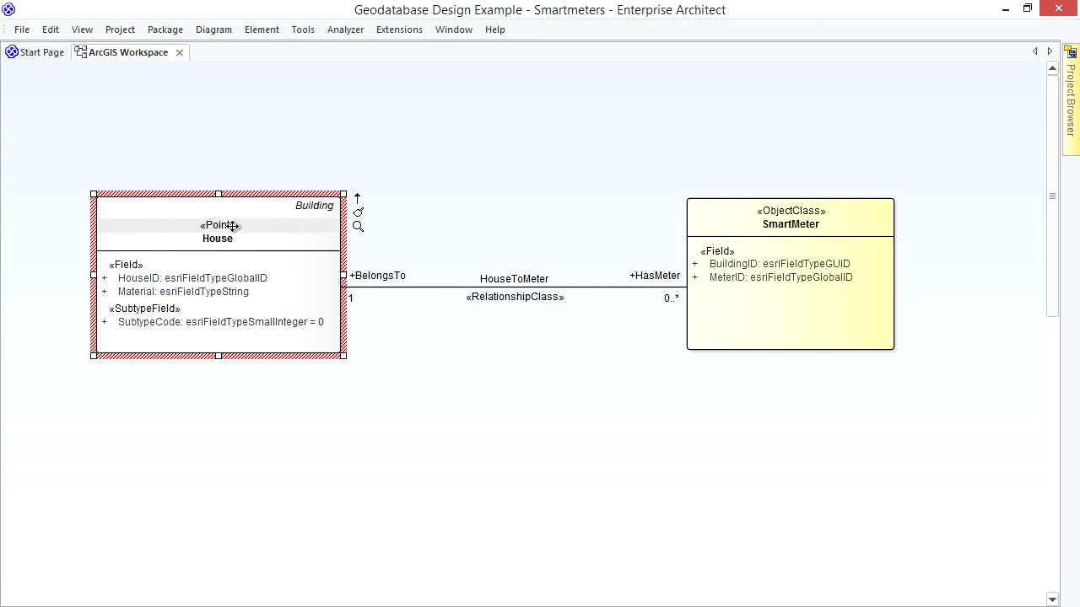
pyautogui.moveTo(258, 225)
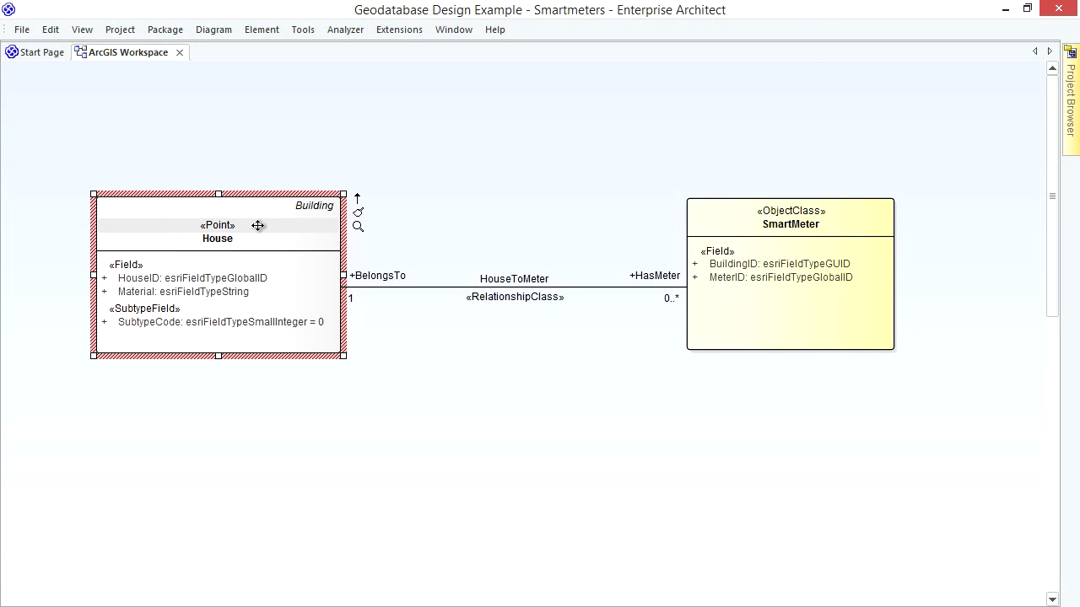
pyautogui.moveTo(649, 241)
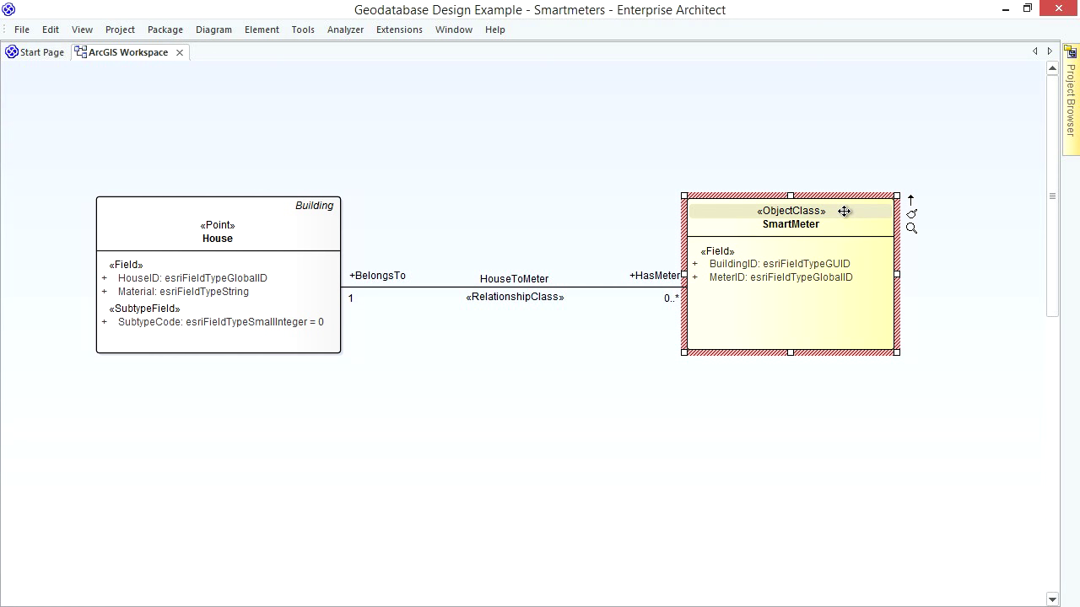
pyautogui.moveTo(758, 258)
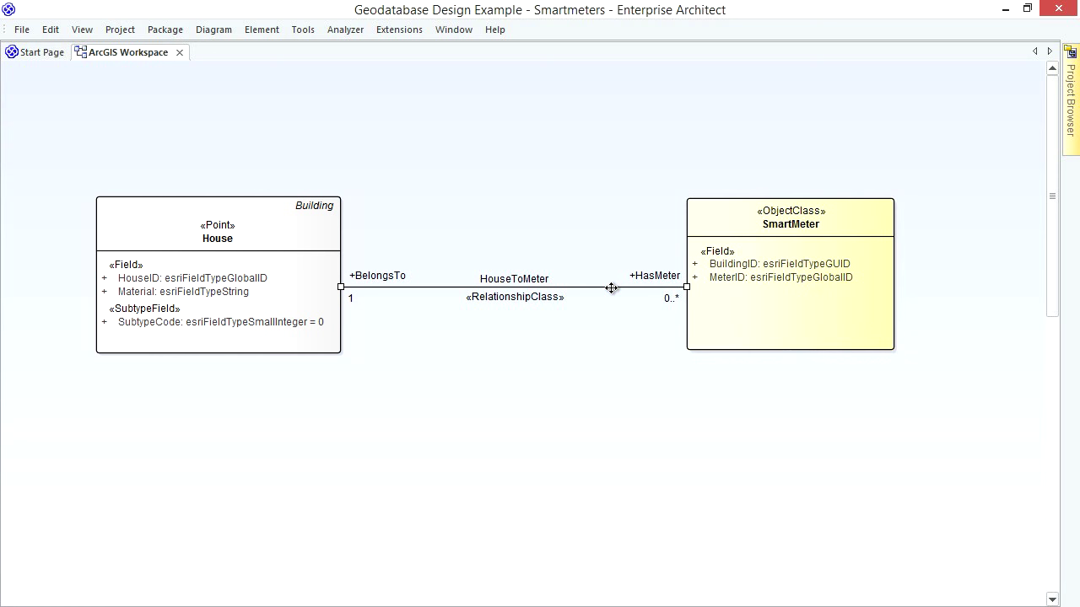
pyautogui.moveTo(652, 319)
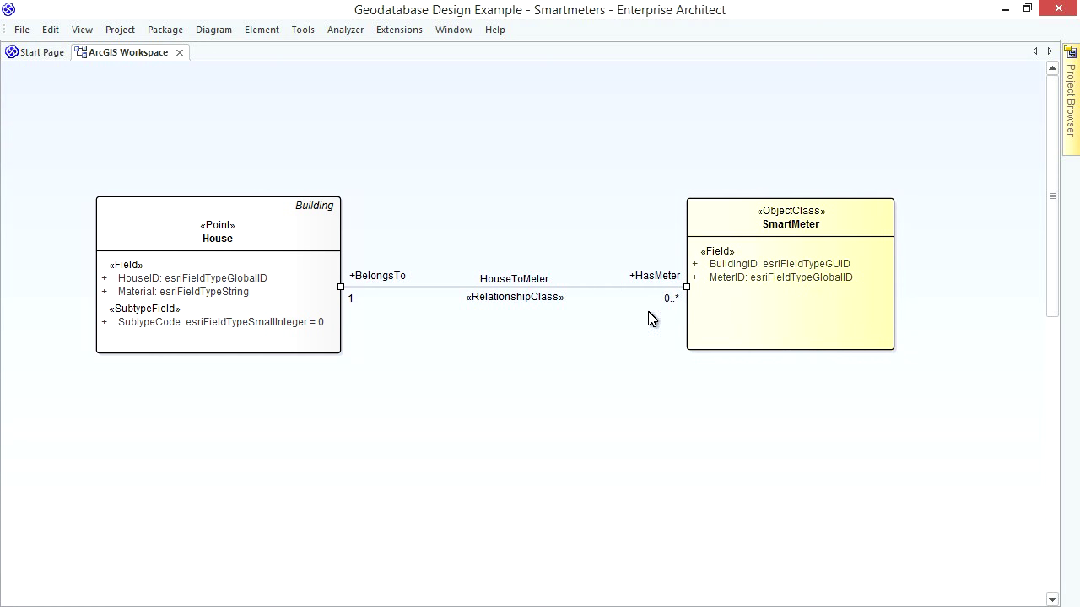
pyautogui.moveTo(681, 318)
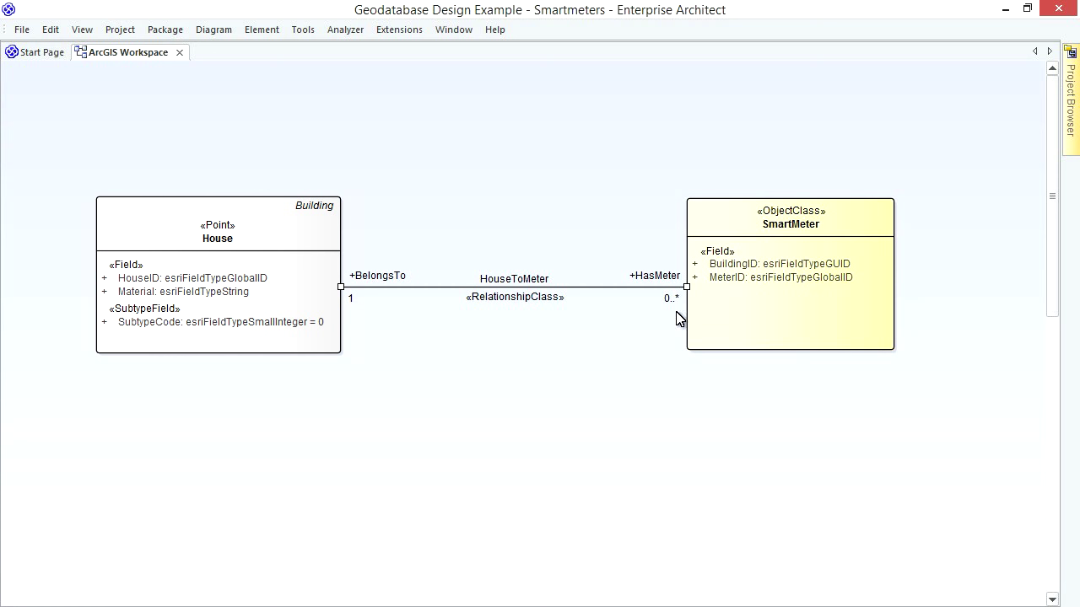
pyautogui.moveTo(417, 281)
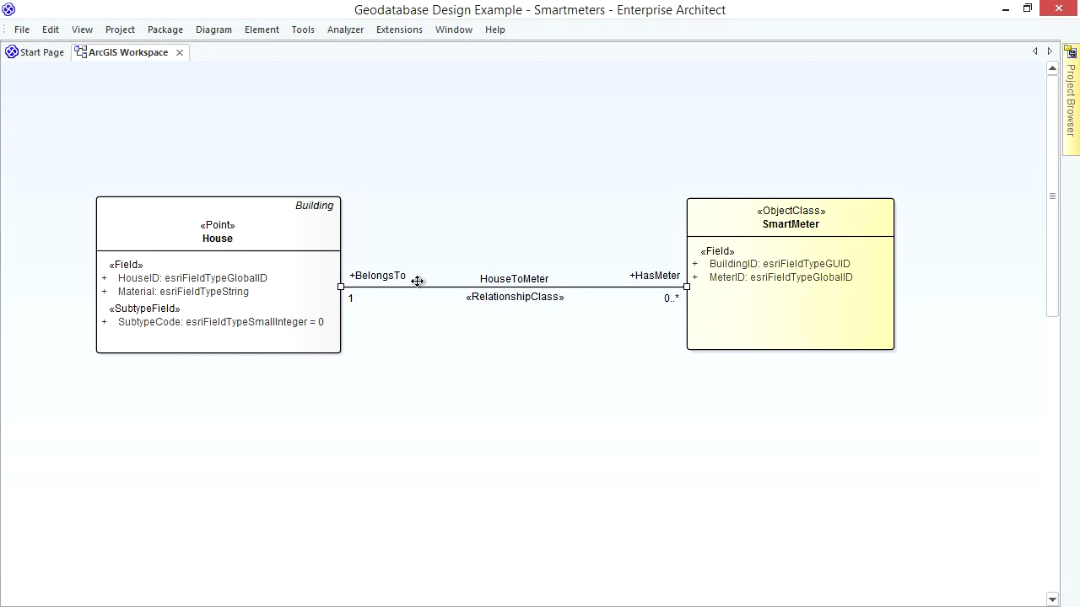
pyautogui.moveTo(367, 312)
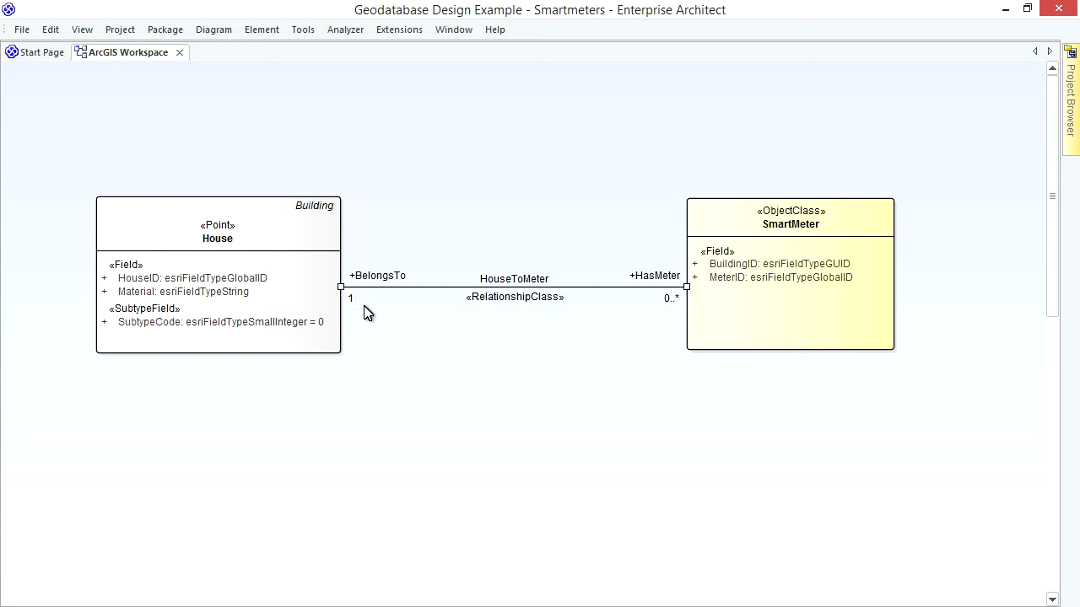
pyautogui.moveTo(392, 329)
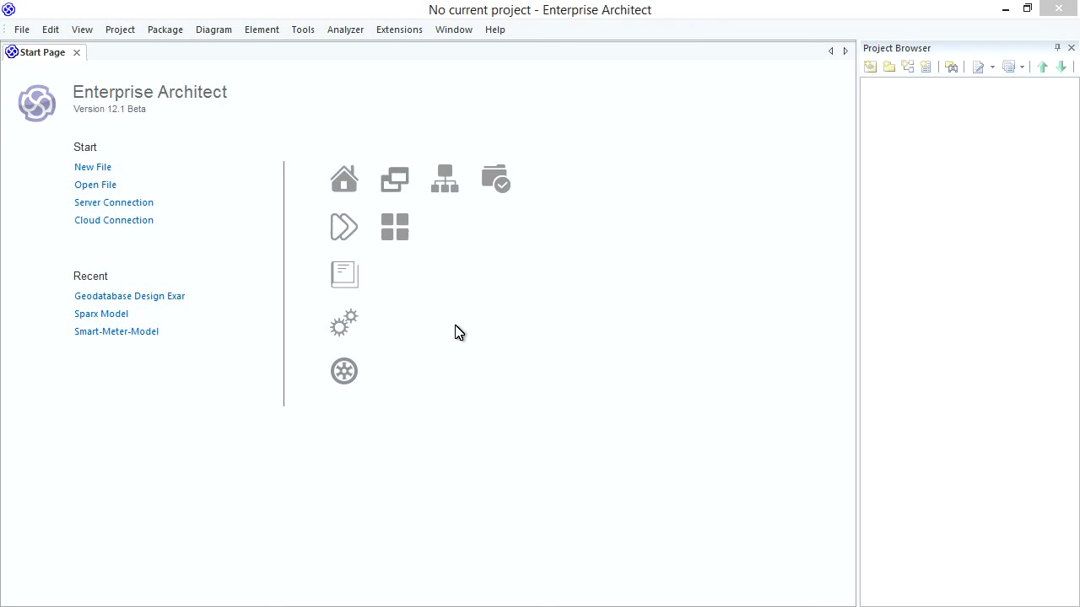
pyautogui.moveTo(463, 323)
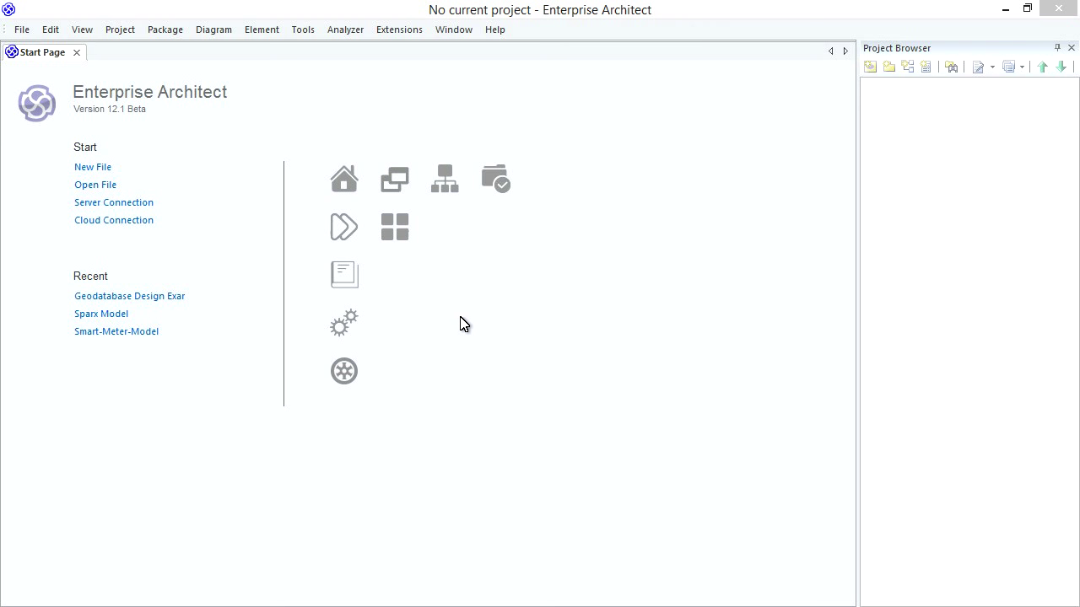
pyautogui.click(495, 30)
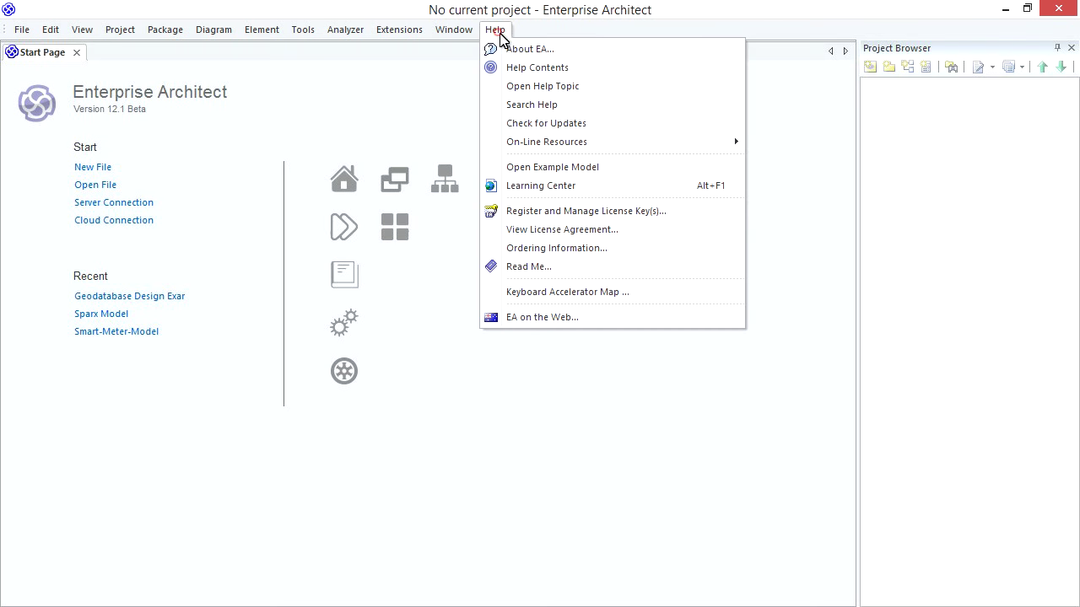
pyautogui.click(530, 48)
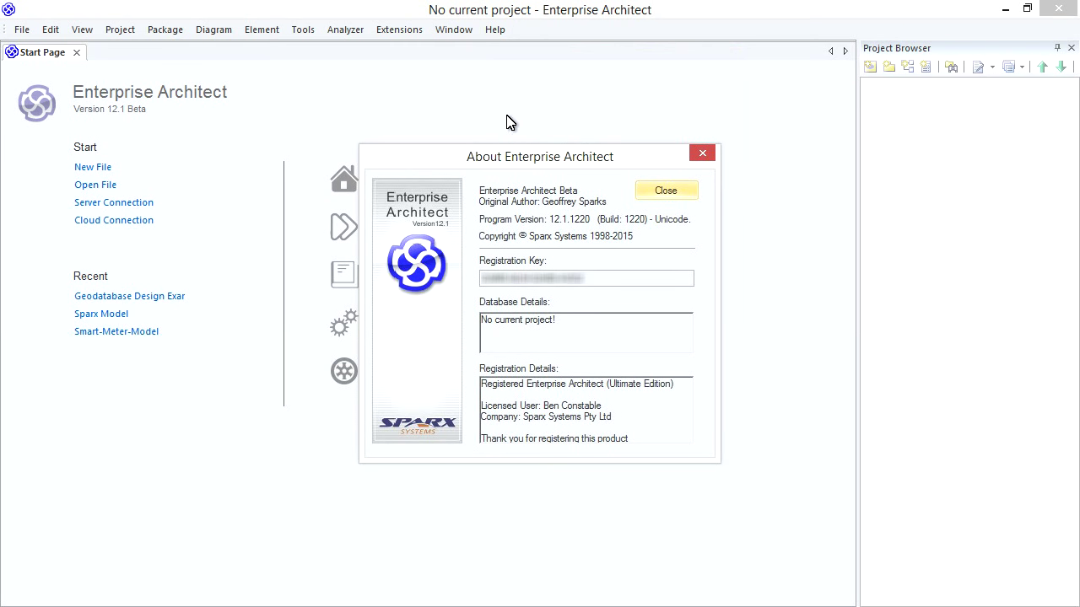
pyautogui.moveTo(475, 227)
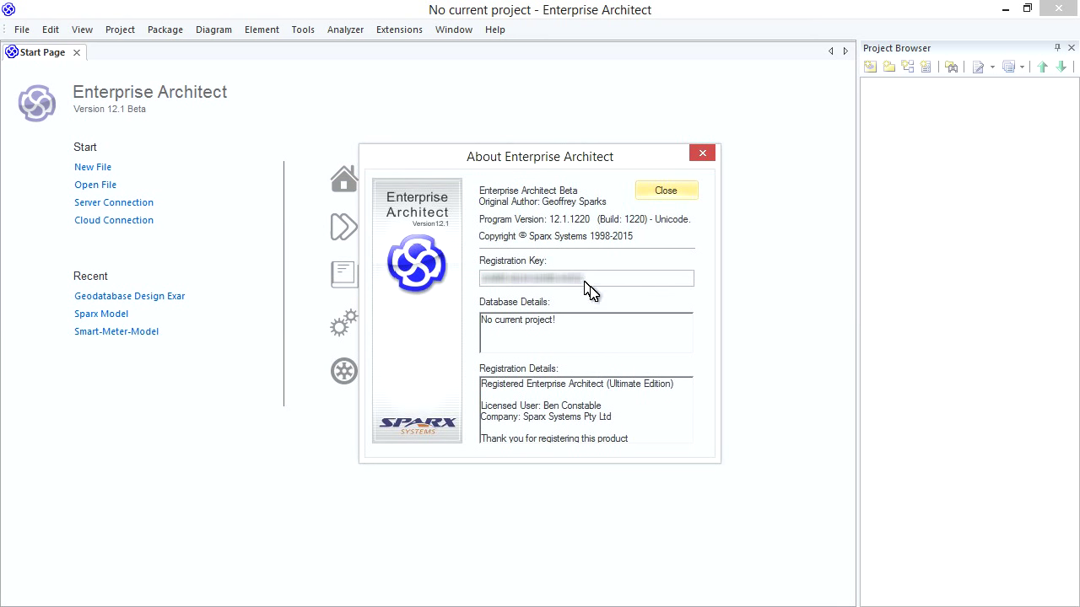
pyautogui.moveTo(692, 389)
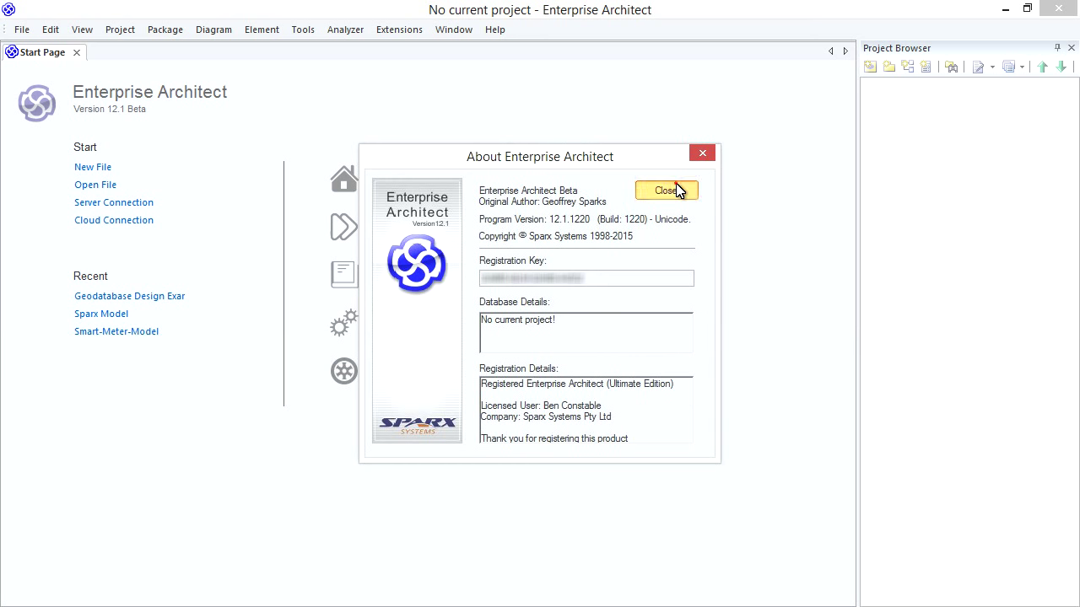
pyautogui.click(665, 190)
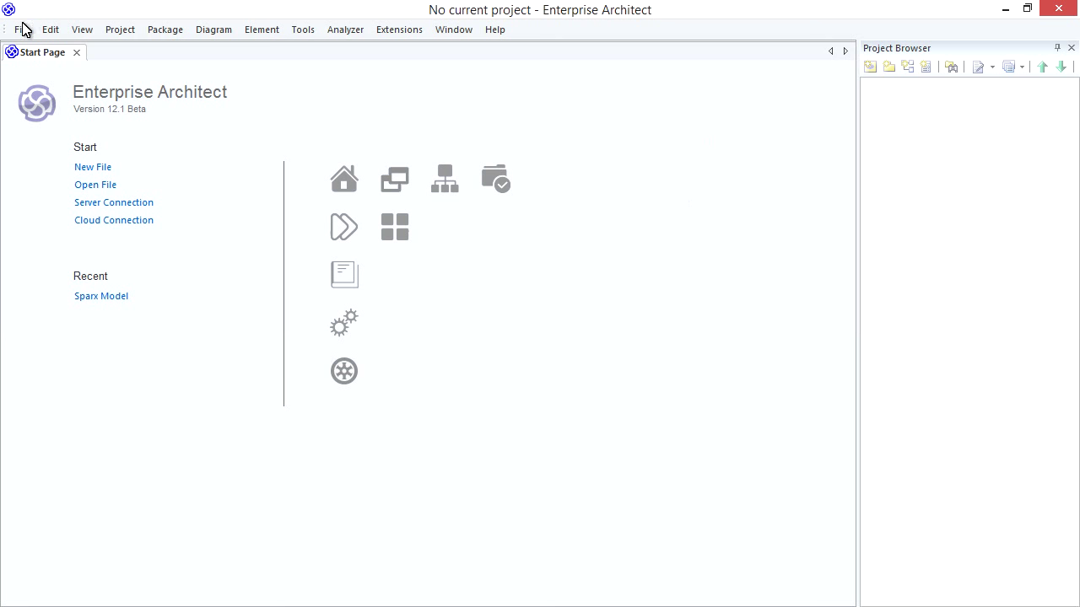
# Step: Save a new project file named 'Geodatabase Design Example - Smartmeters'
pyautogui.click(93, 166)
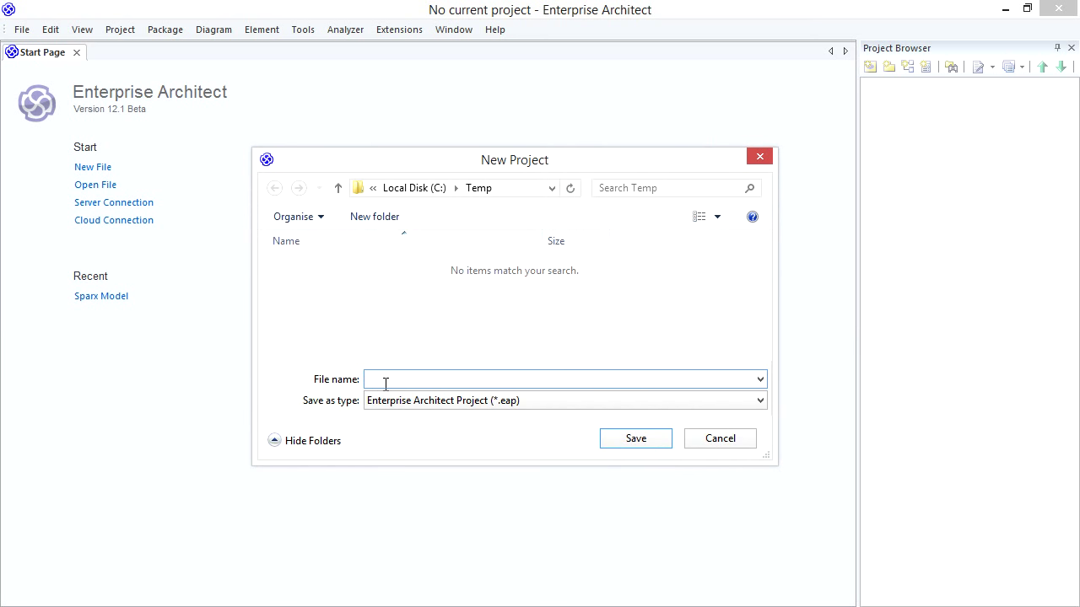
pyautogui.write('Geodatabase Design Example - Smartmeters')
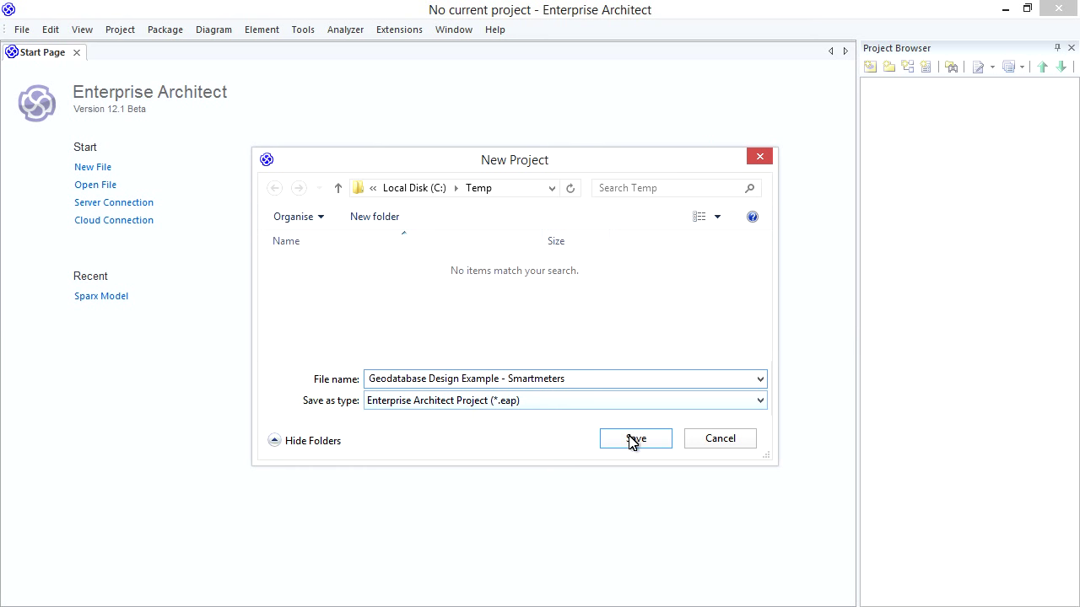
pyautogui.click(634, 439)
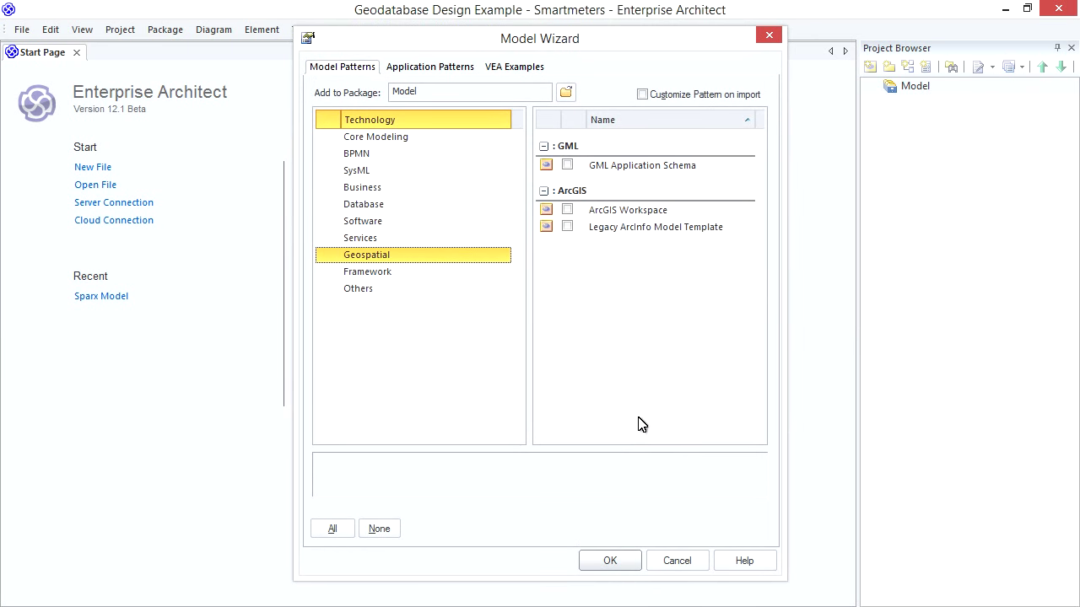
pyautogui.moveTo(587, 84)
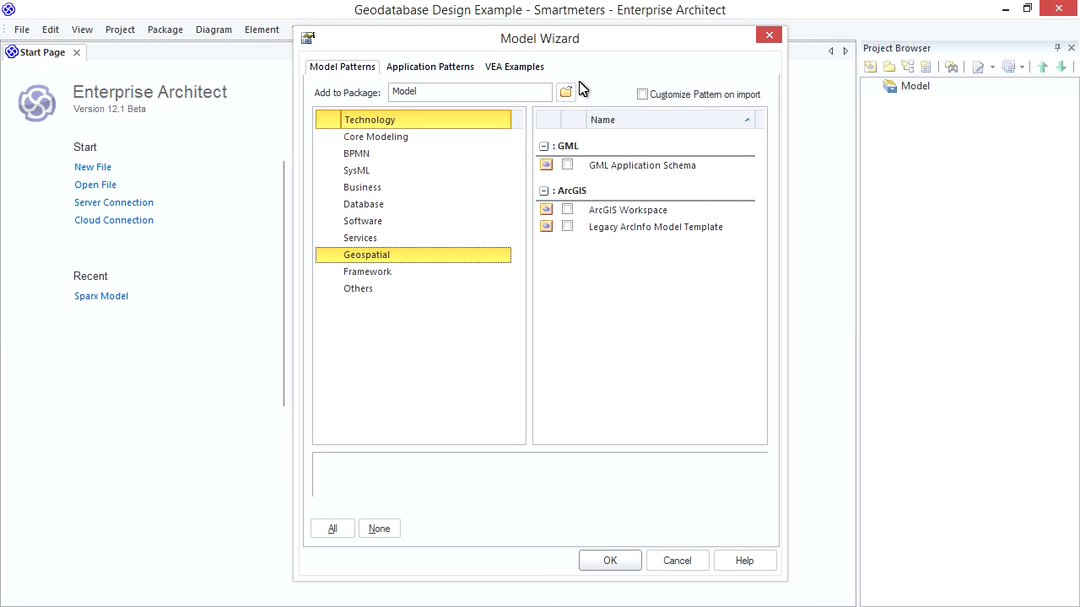
pyautogui.moveTo(461, 243)
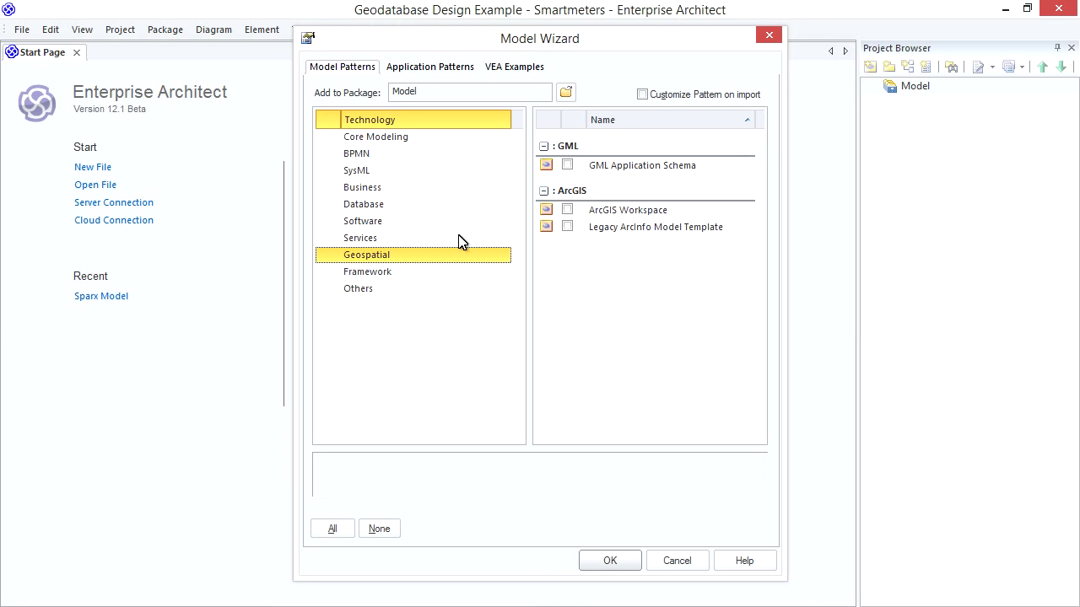
pyautogui.moveTo(474, 259)
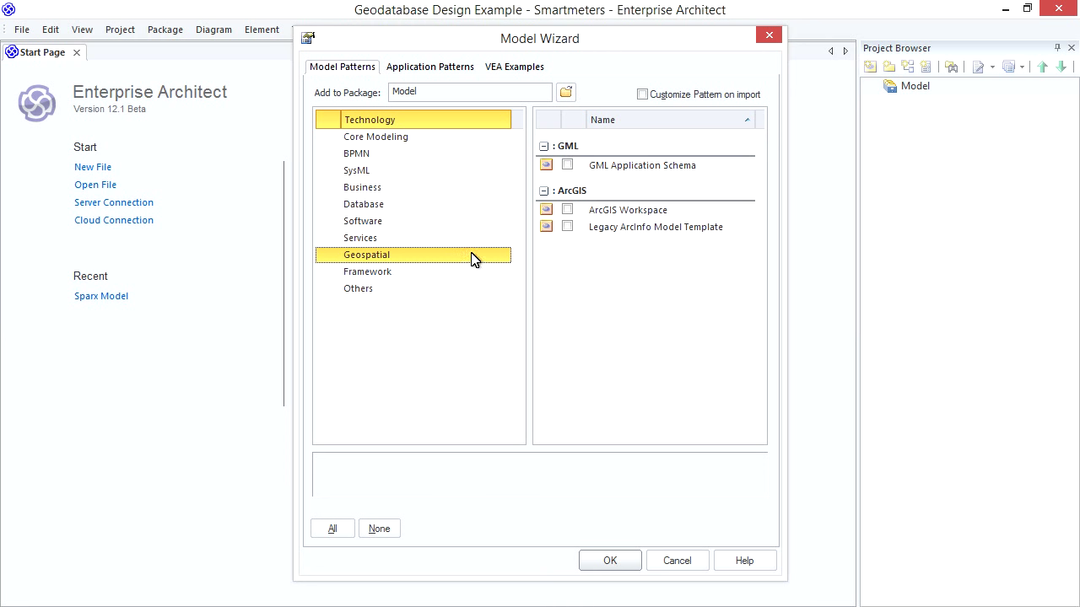
# Step: Add the ArcGIS Workspace pattern from the Geospatial model patterns to the Model
pyautogui.click(628, 209)
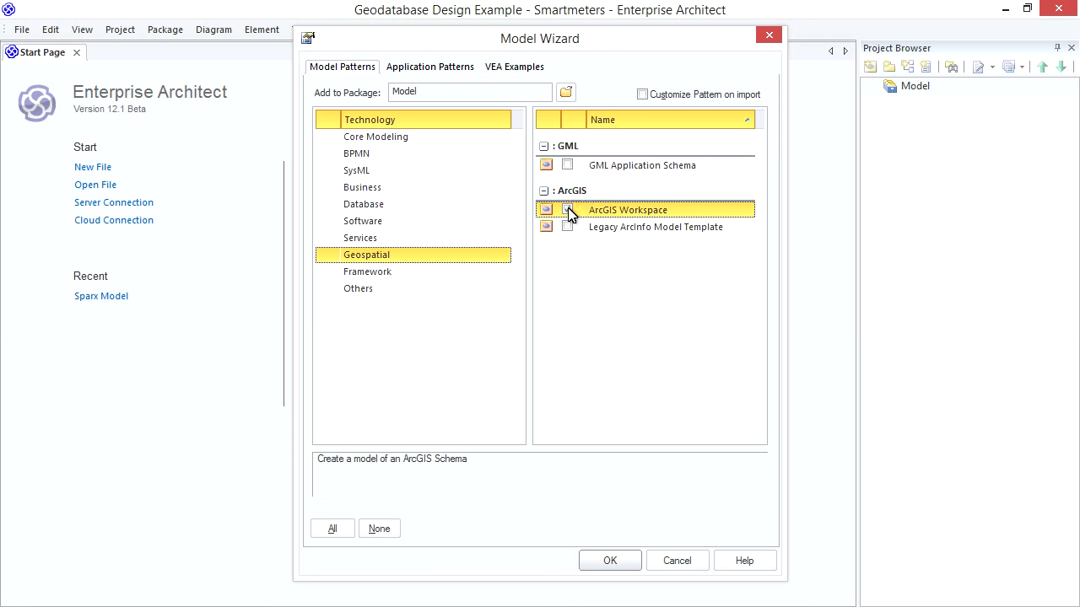
pyautogui.click(567, 210)
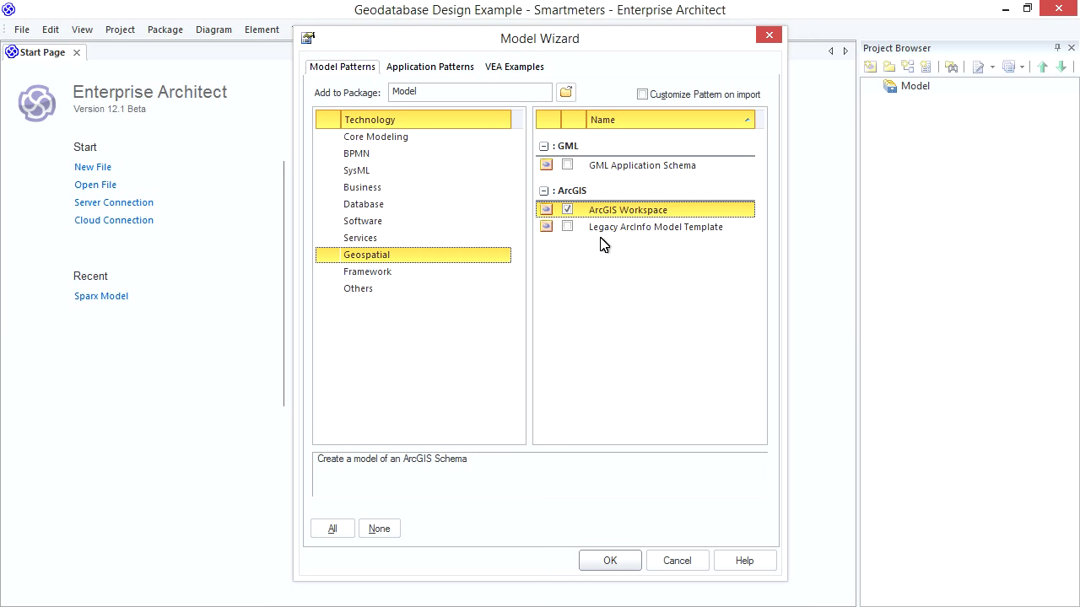
pyautogui.moveTo(627, 453)
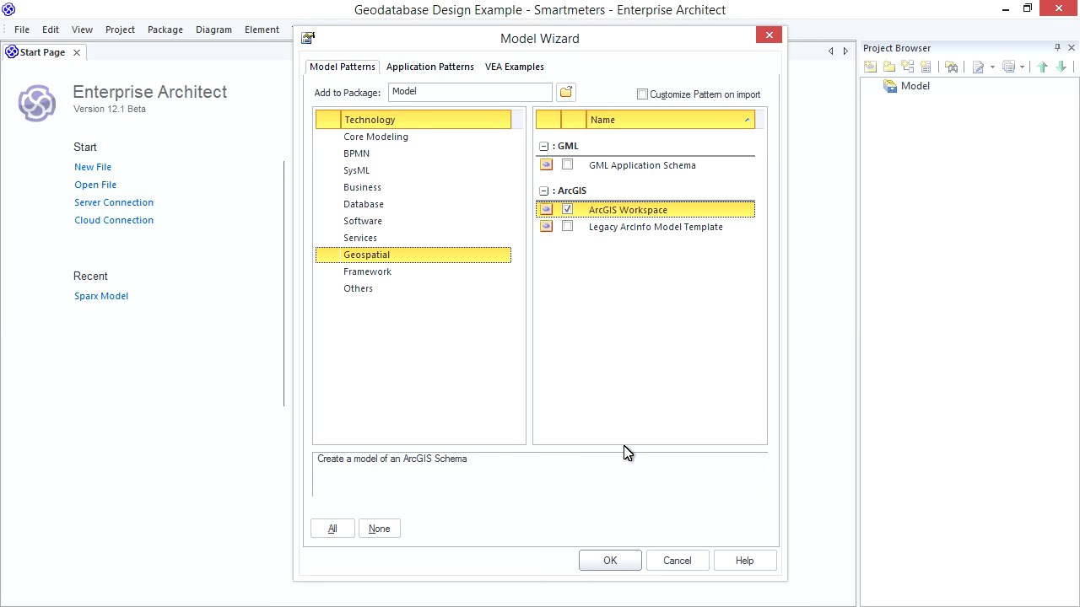
pyautogui.click(609, 560)
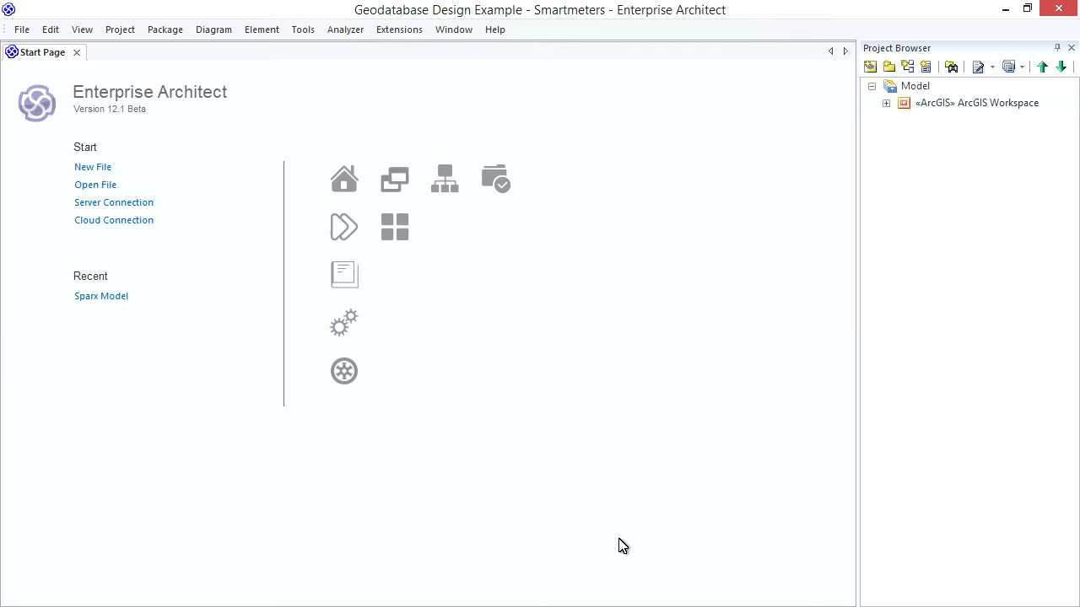
pyautogui.moveTo(683, 375)
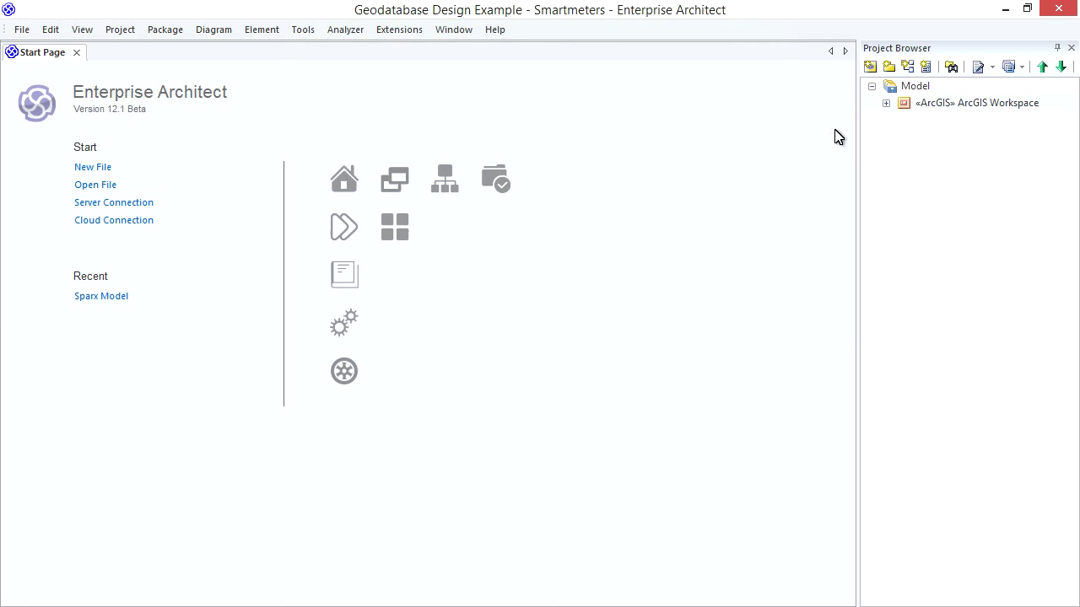
pyautogui.moveTo(870, 67)
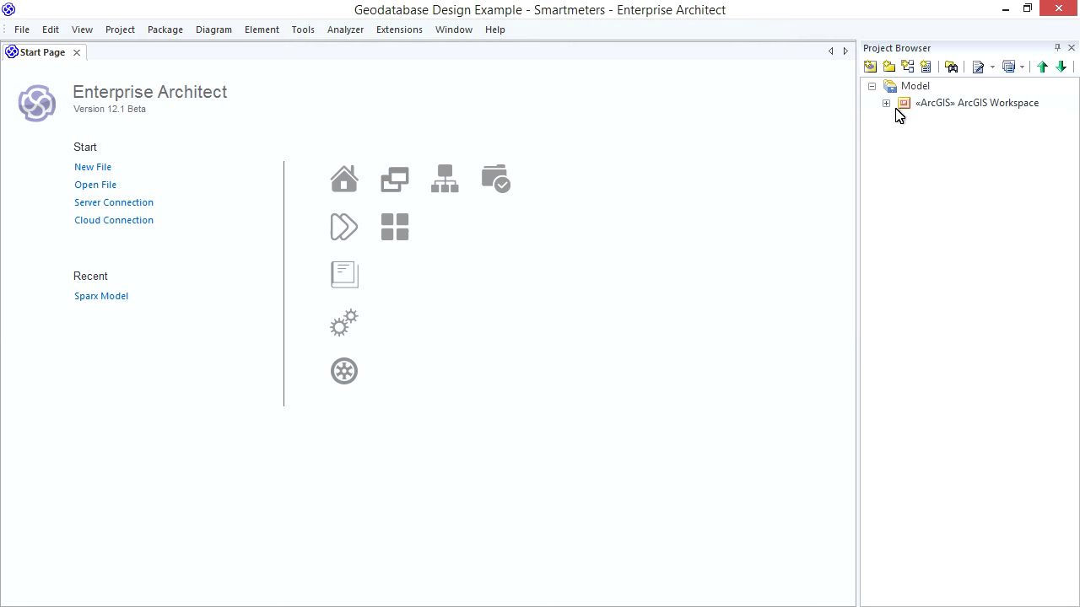
pyautogui.moveTo(915, 112)
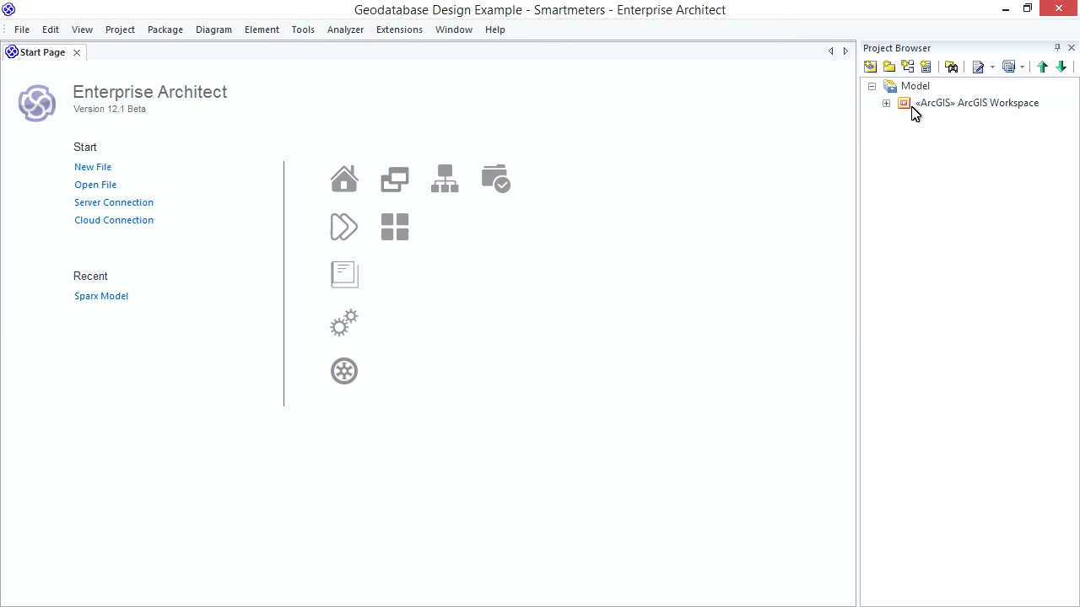
# Step: Expand the ArcGIS Workspace package and Spatial References folder, then open the Features diagram
pyautogui.click(885, 103)
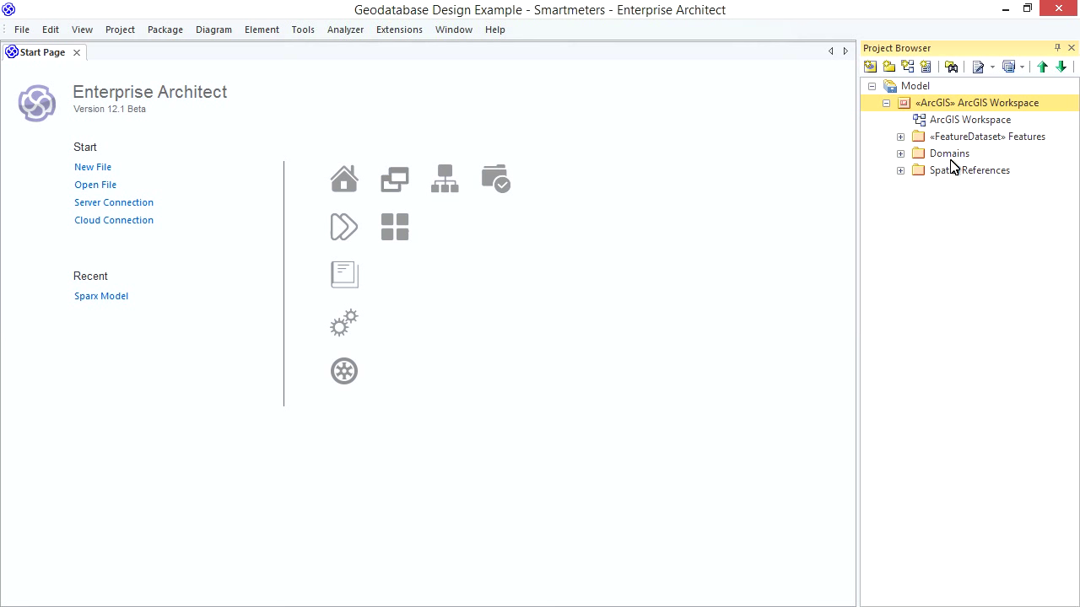
pyautogui.moveTo(972, 172)
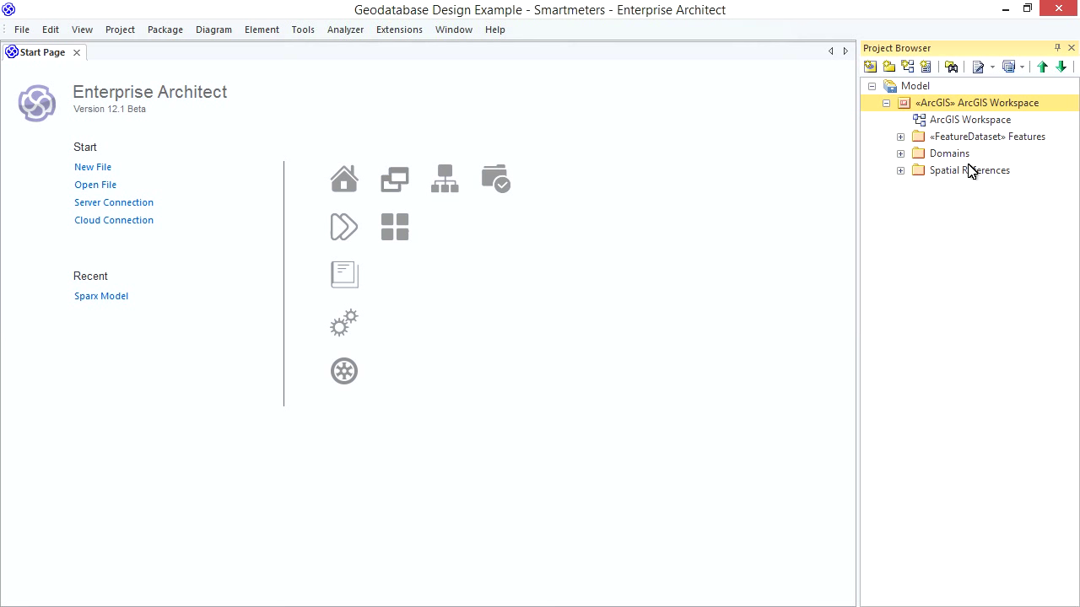
pyautogui.click(900, 171)
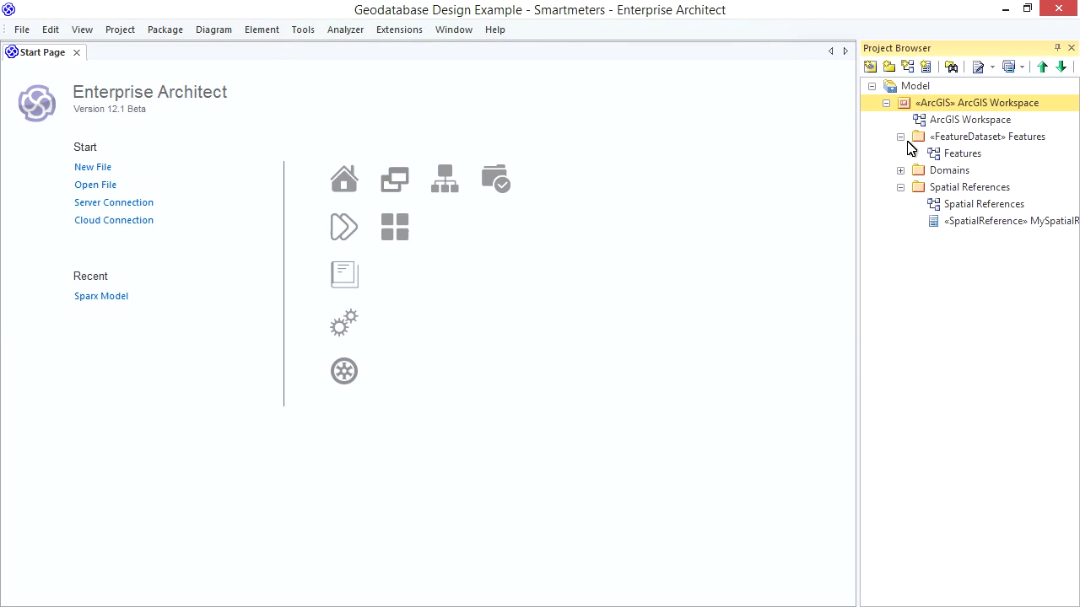
pyautogui.doubleClick(962, 153)
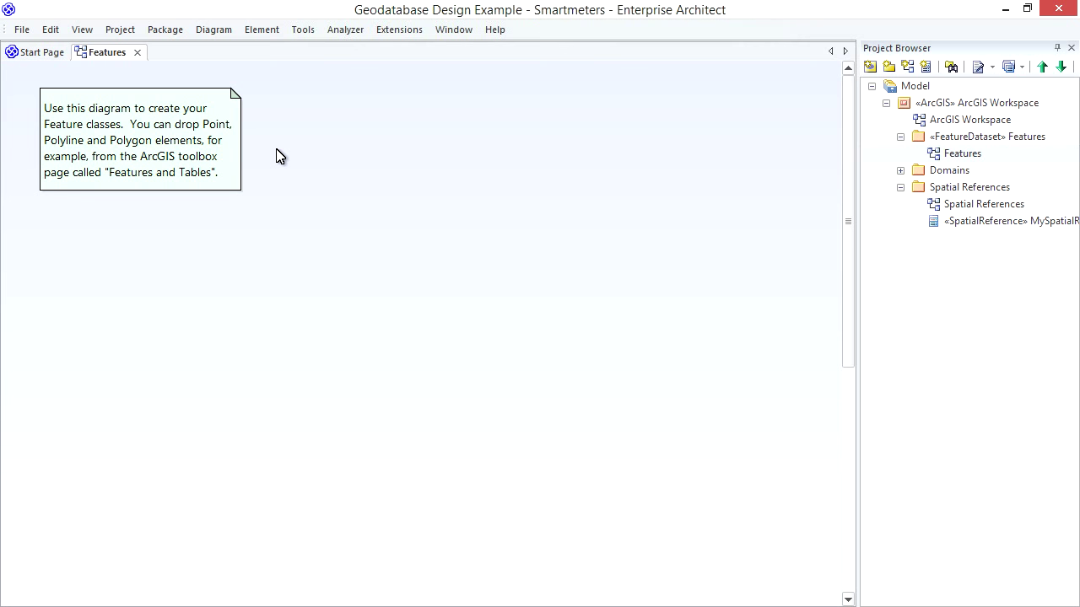
pyautogui.moveTo(236, 90)
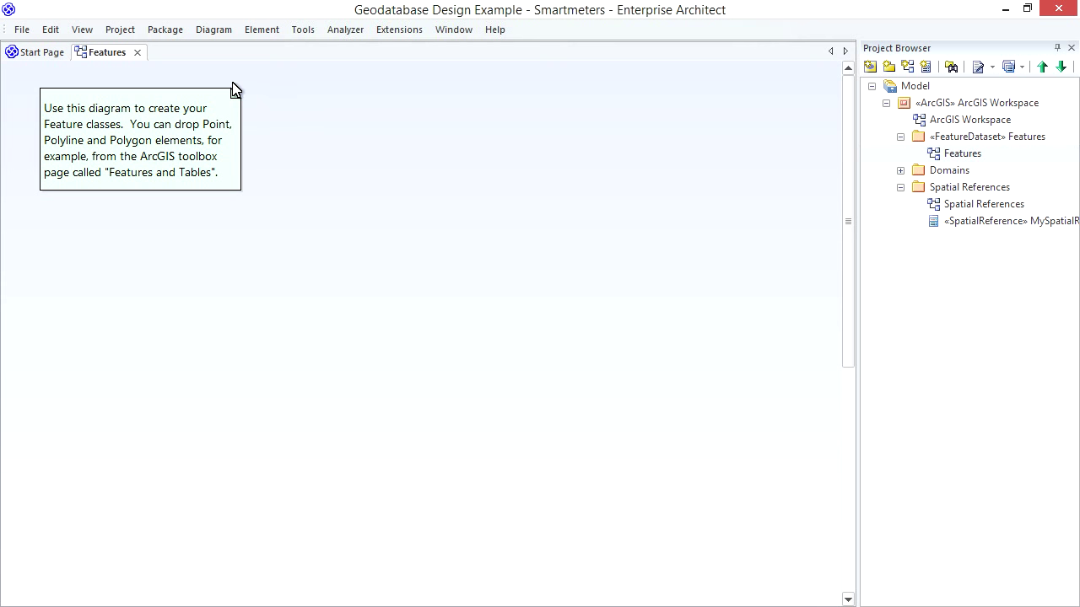
pyautogui.moveTo(228, 82)
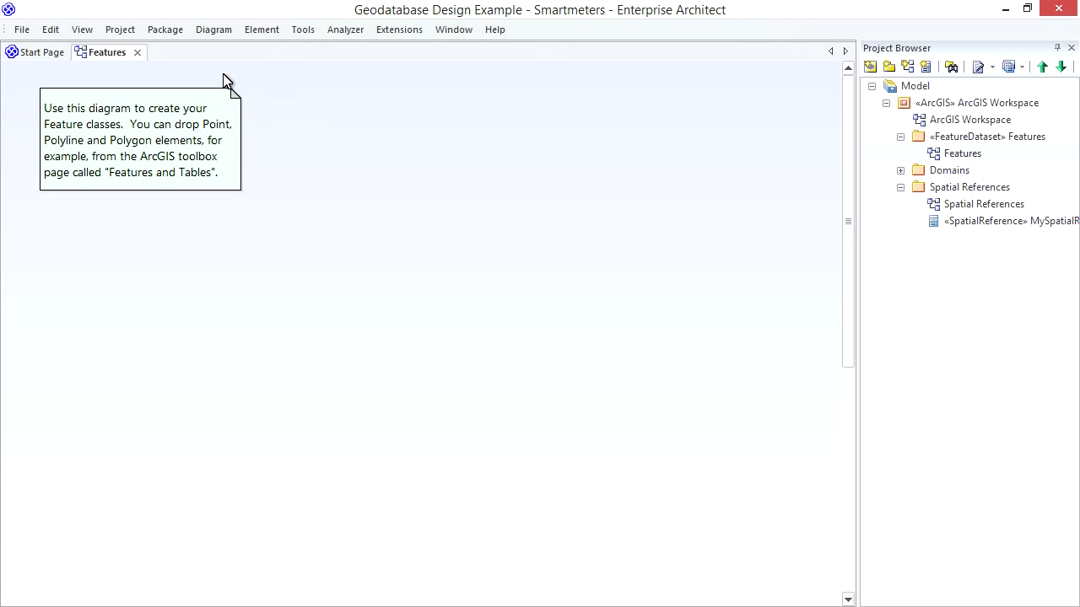
# Step: Drop a Point element from the ArcGIS toolbox and rename it House in its properties
pyautogui.click(214, 30)
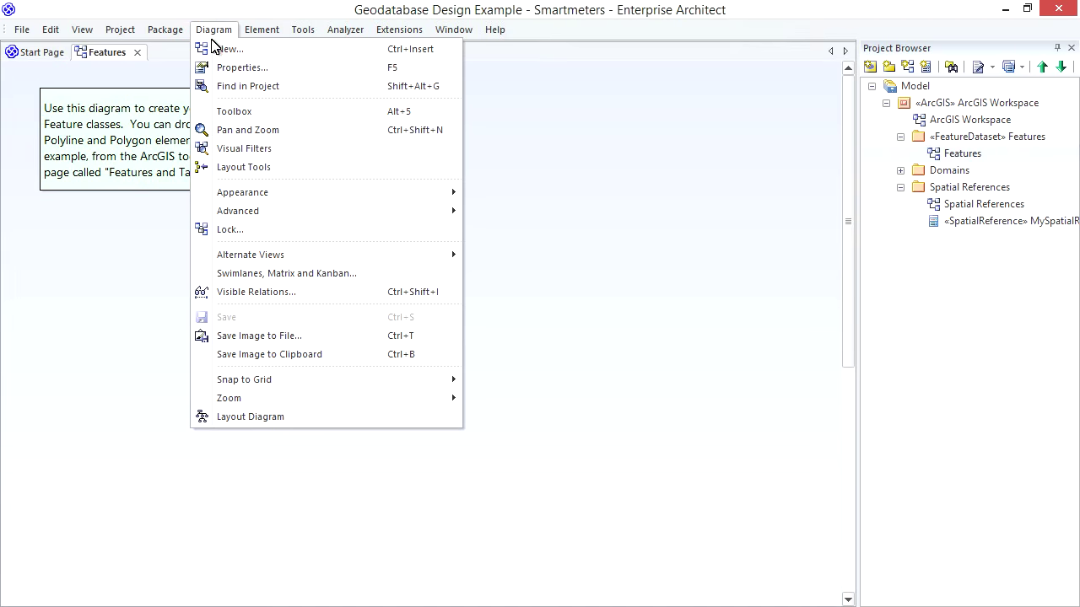
pyautogui.click(234, 111)
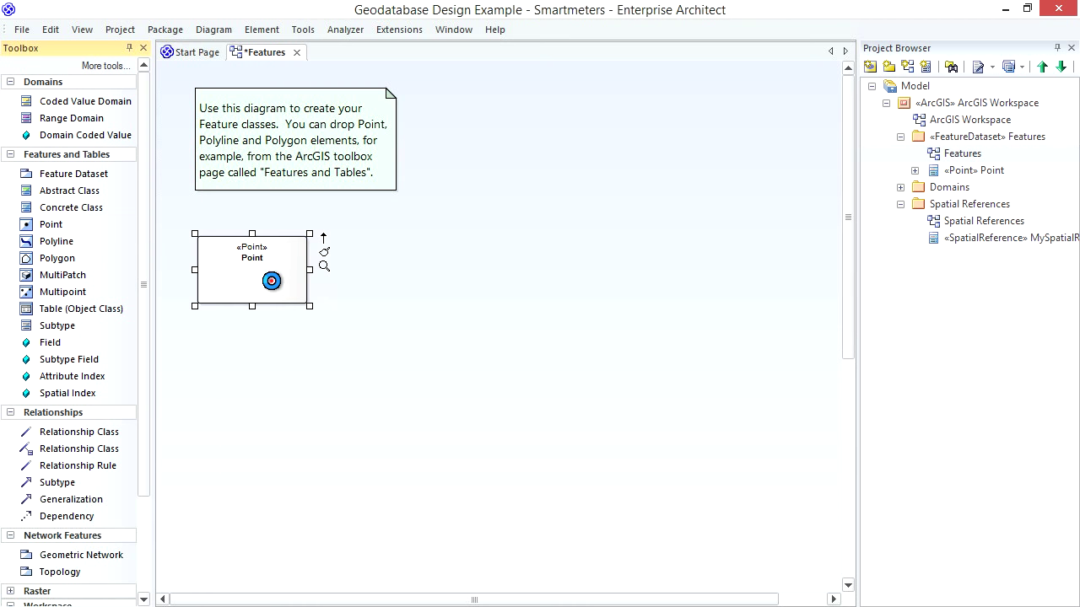
pyautogui.rightClick(272, 280)
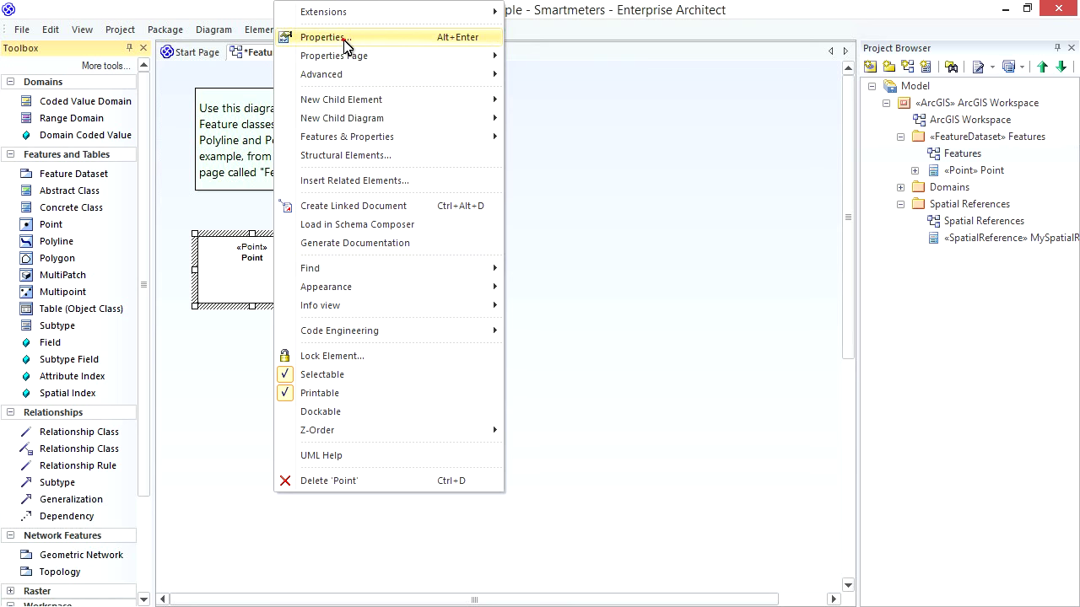
pyautogui.click(322, 37)
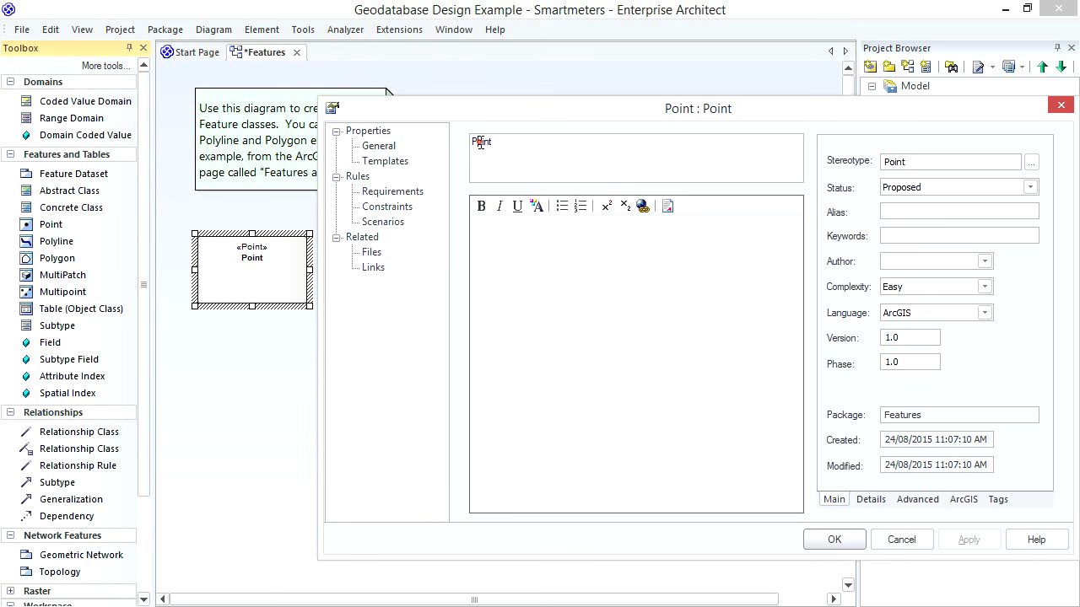
pyautogui.write('House')
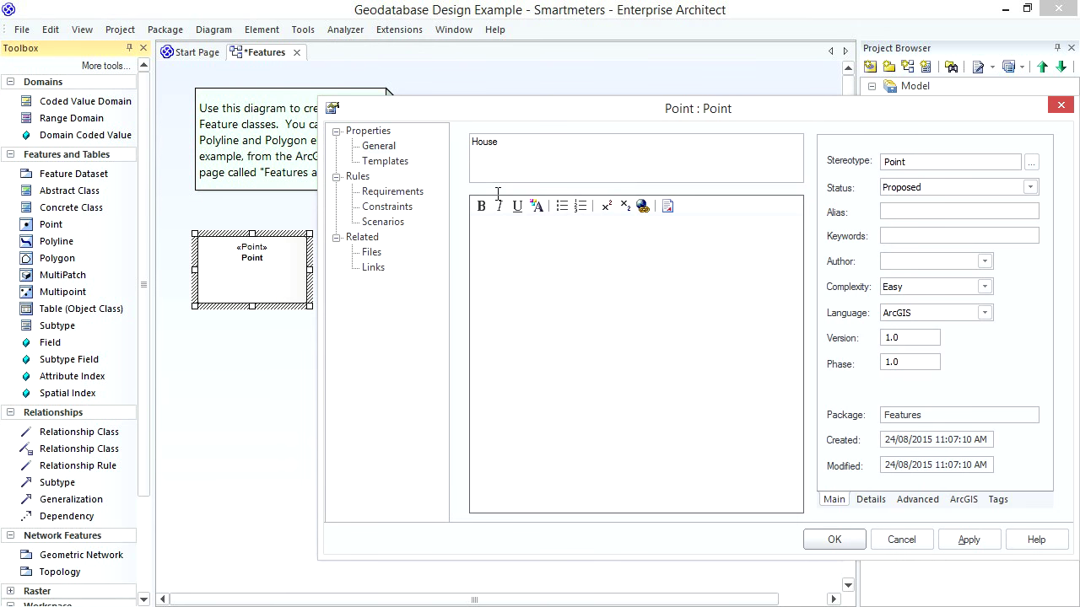
pyautogui.click(969, 539)
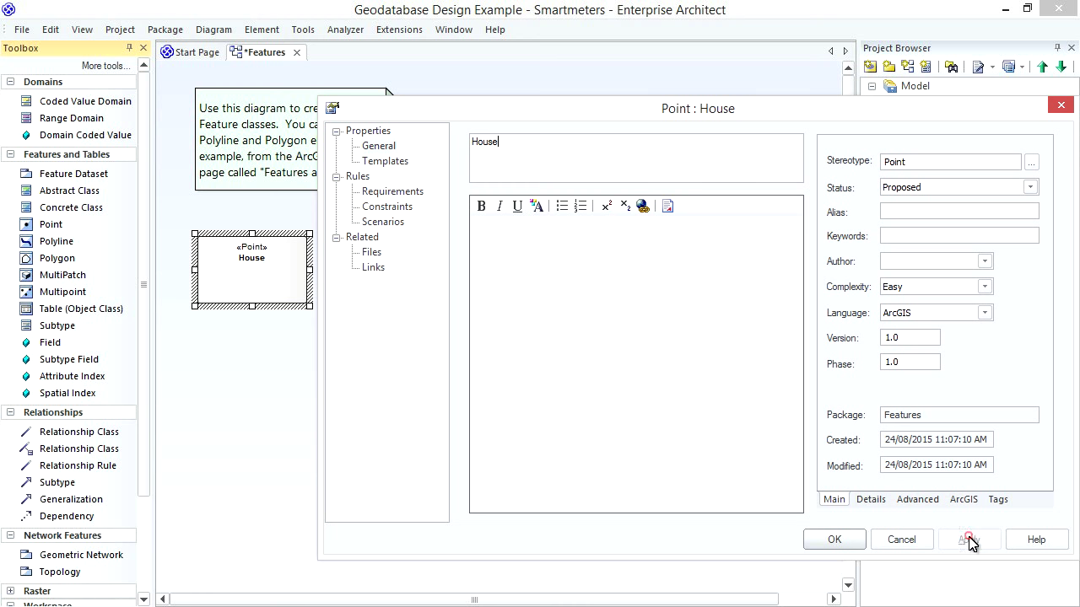
pyautogui.click(963, 498)
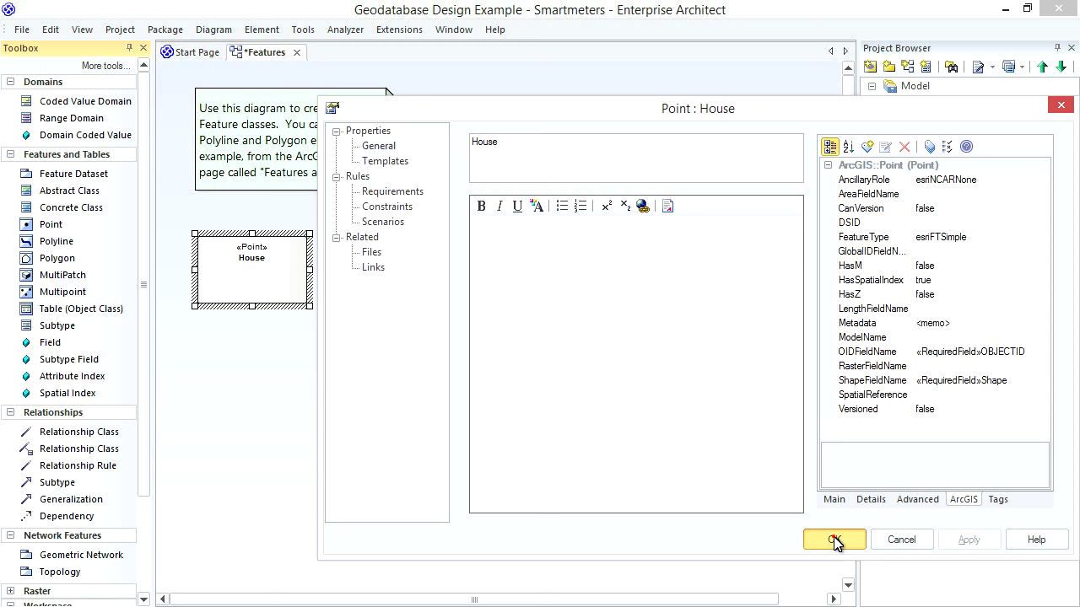
pyautogui.click(834, 540)
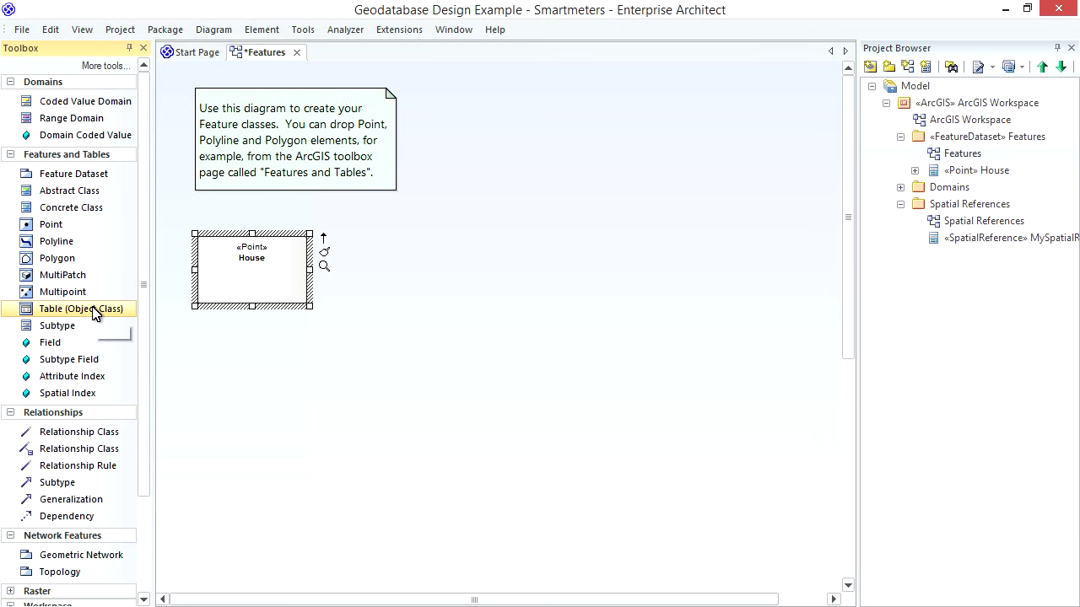
pyautogui.moveTo(93, 312)
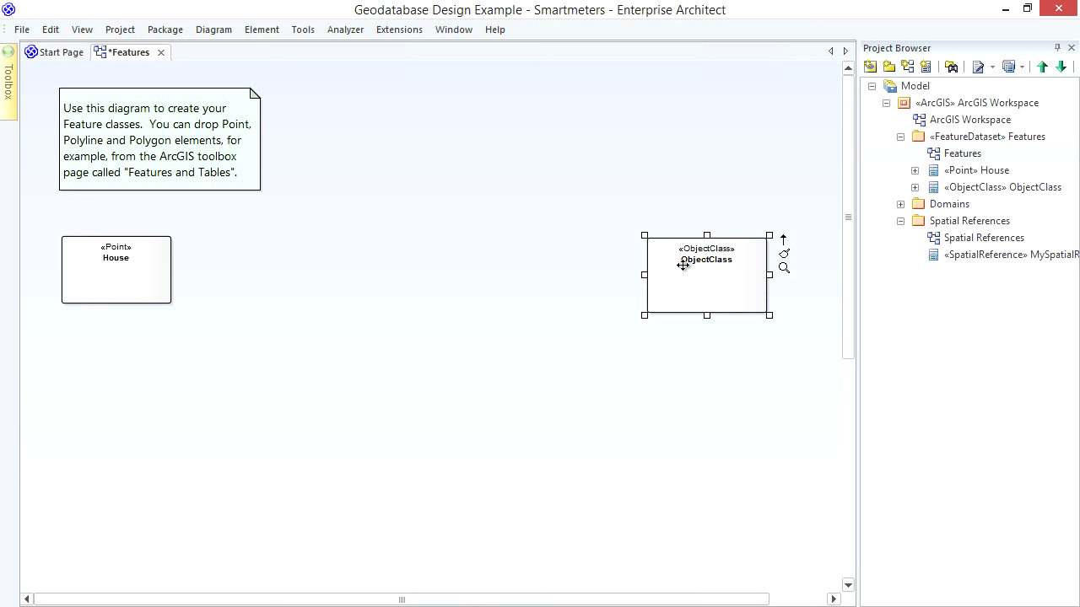
# Step: Rename the new ObjectClass element on the Features diagram to Smartmeter
pyautogui.doubleClick(706, 259)
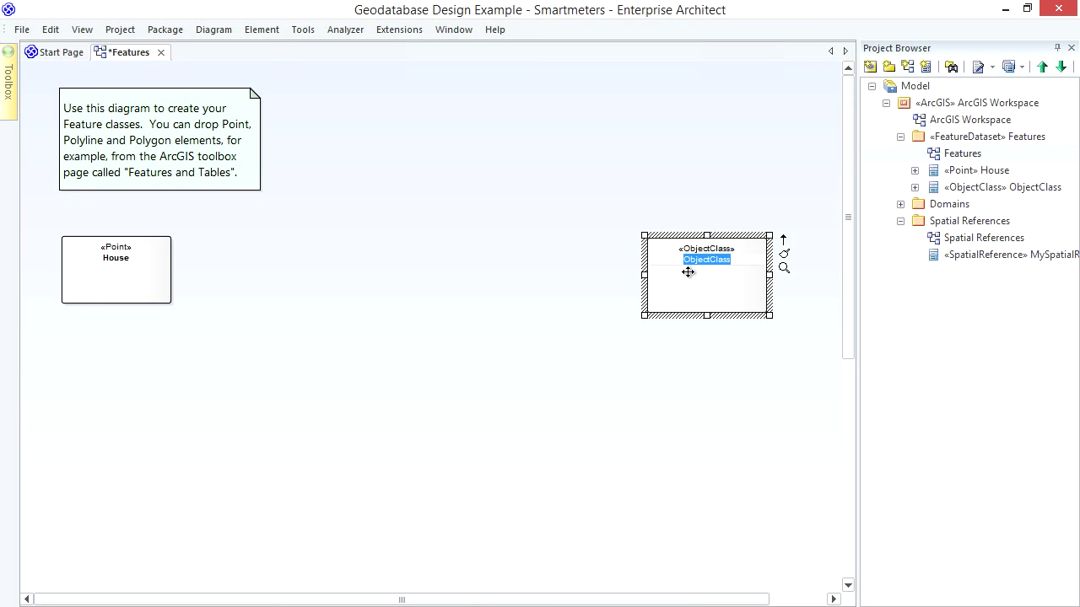
pyautogui.write('Smartmeter')
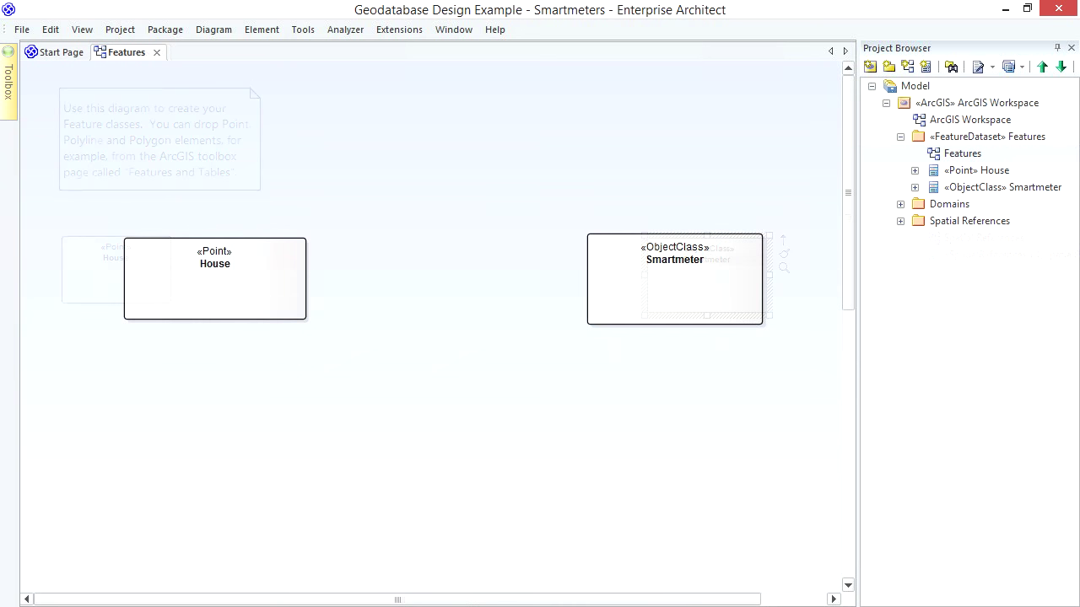
pyautogui.click(388, 304)
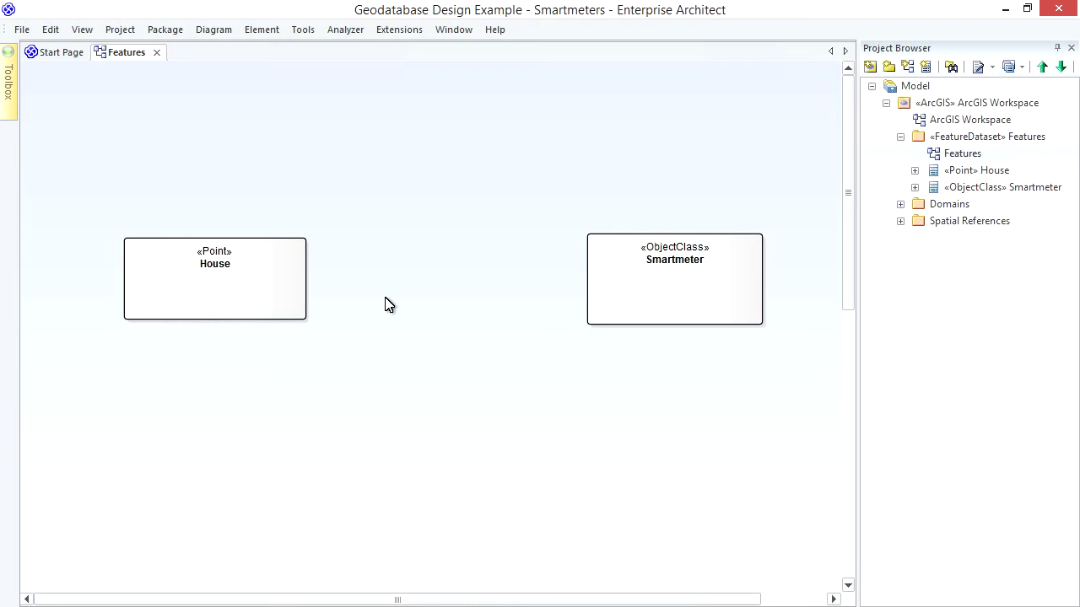
# Step: Add a HouseID field of type esriFieldTypeGlobalID to House
pyautogui.click(7, 80)
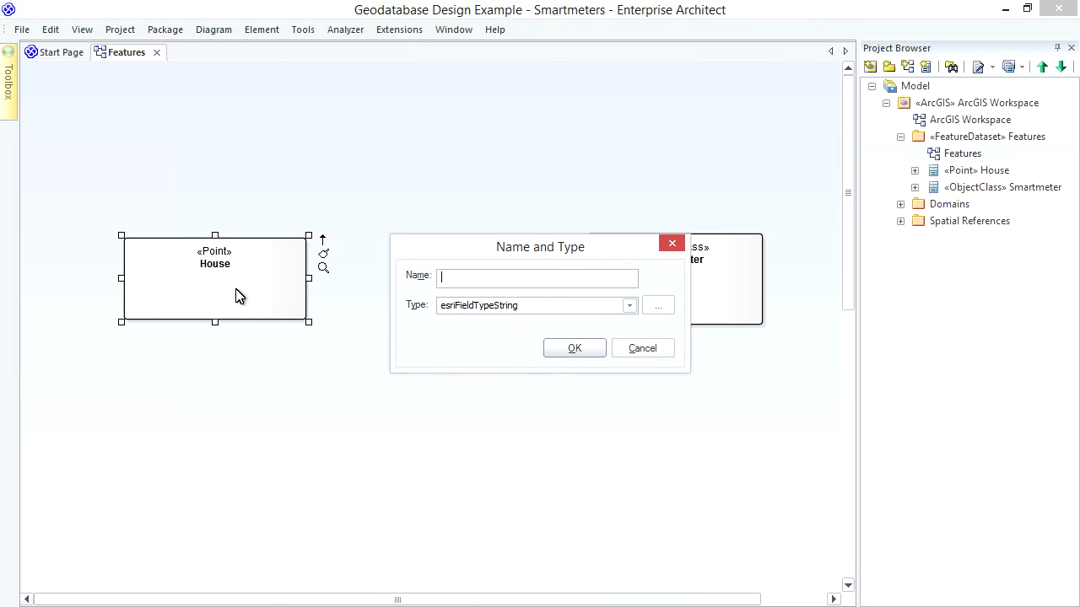
pyautogui.write('H')
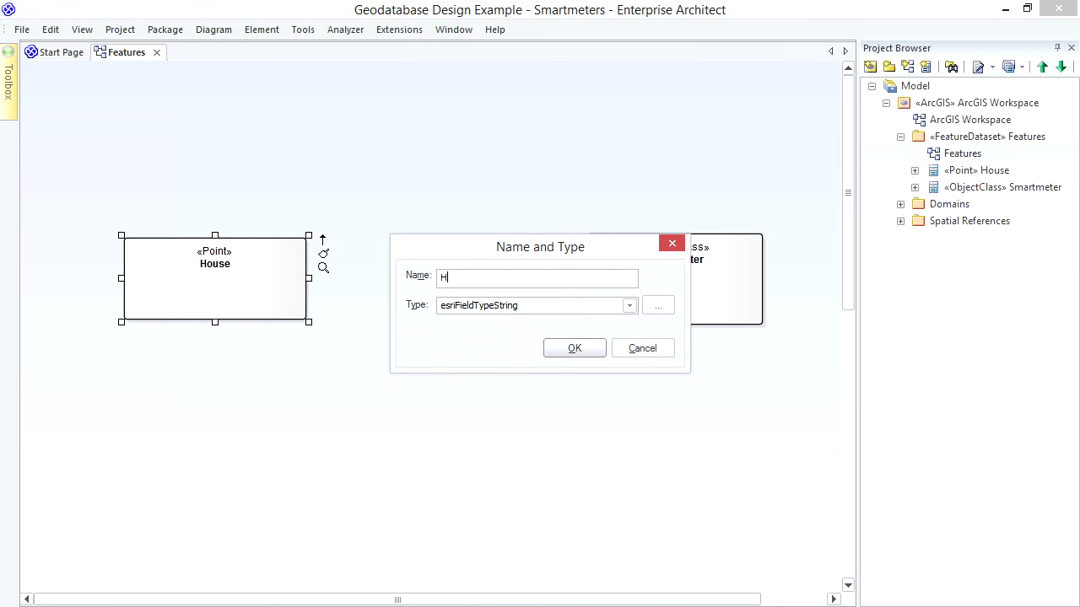
pyautogui.write('ouseID')
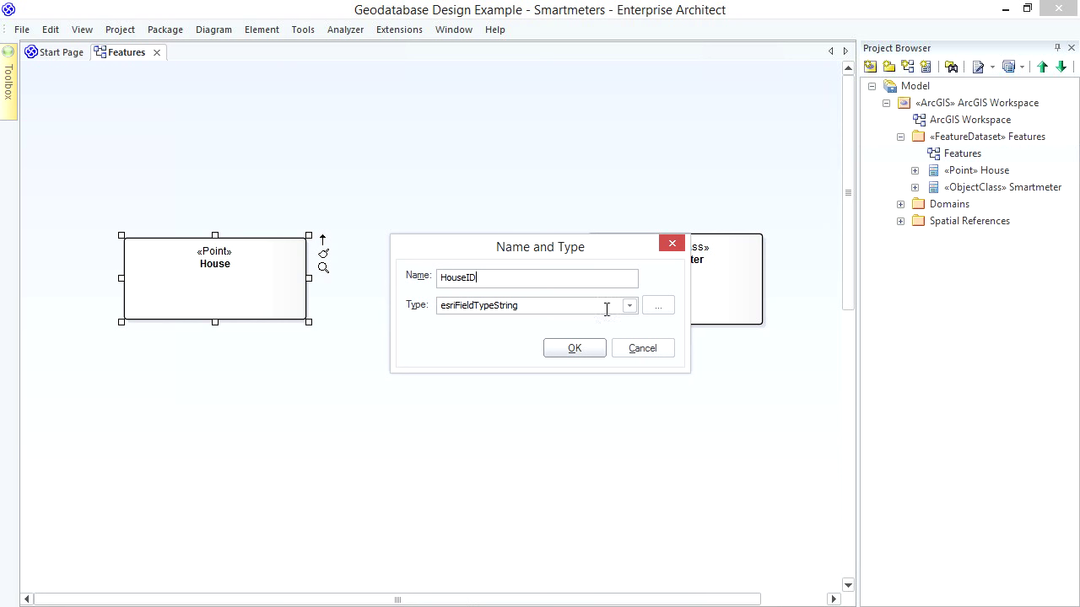
pyautogui.click(629, 305)
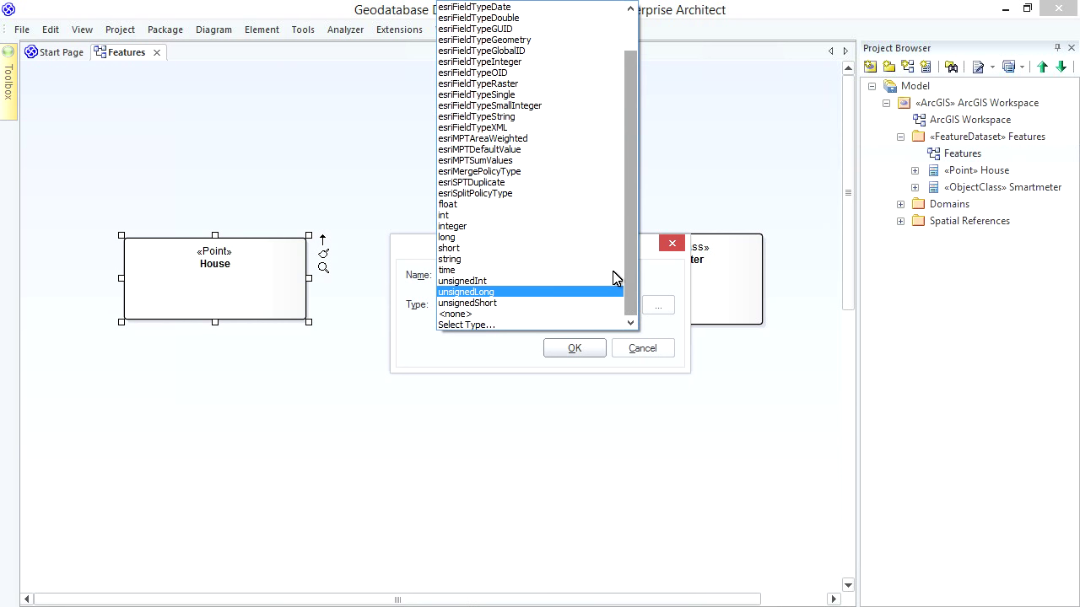
pyautogui.click(482, 50)
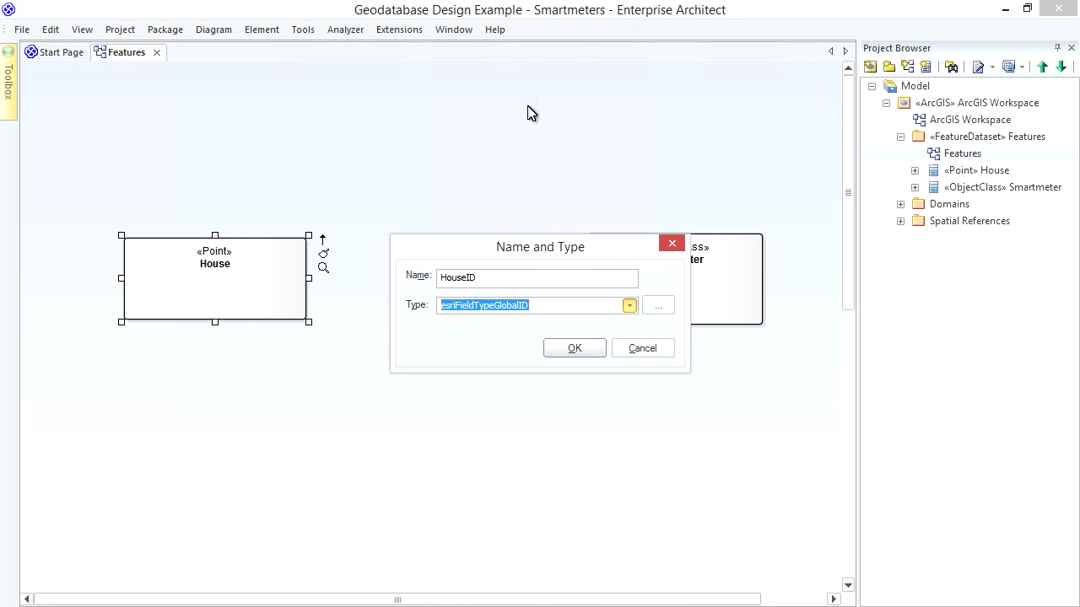
pyautogui.click(573, 347)
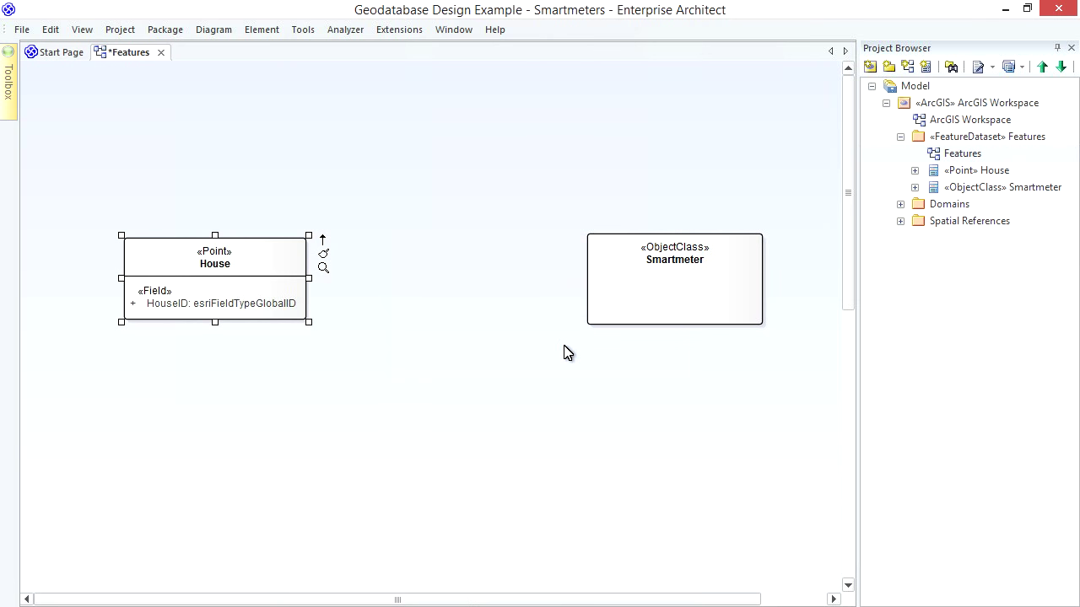
pyautogui.moveTo(365, 284)
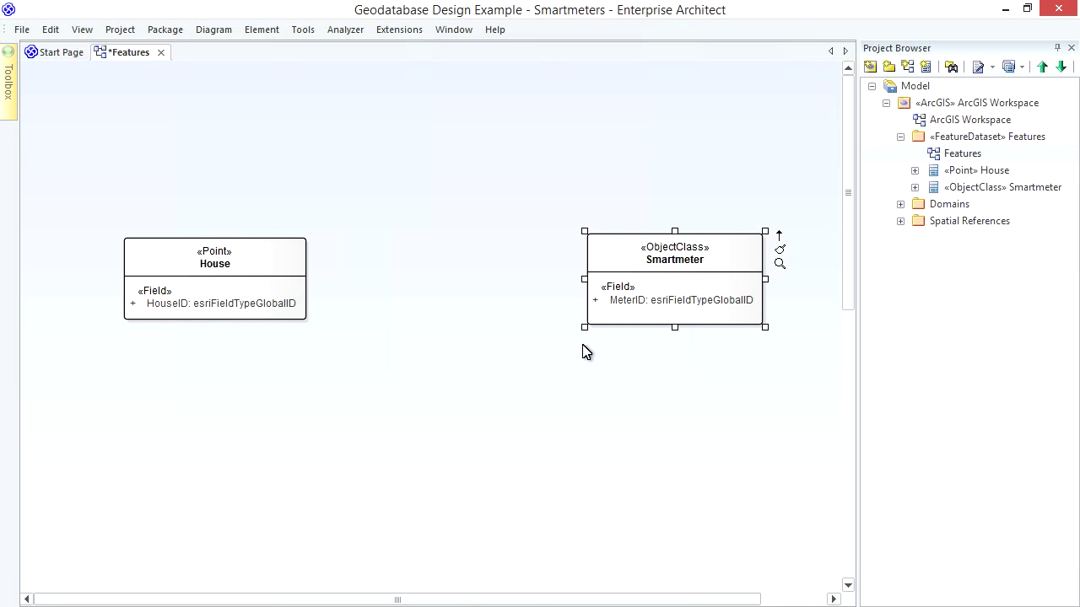
# Step: Add BuildingID (esriFieldTypeGUID) and MeterID (esriFieldTypeGlobalID) fields to Smartmeter
pyautogui.click(506, 319)
pyautogui.write('BuildingID')
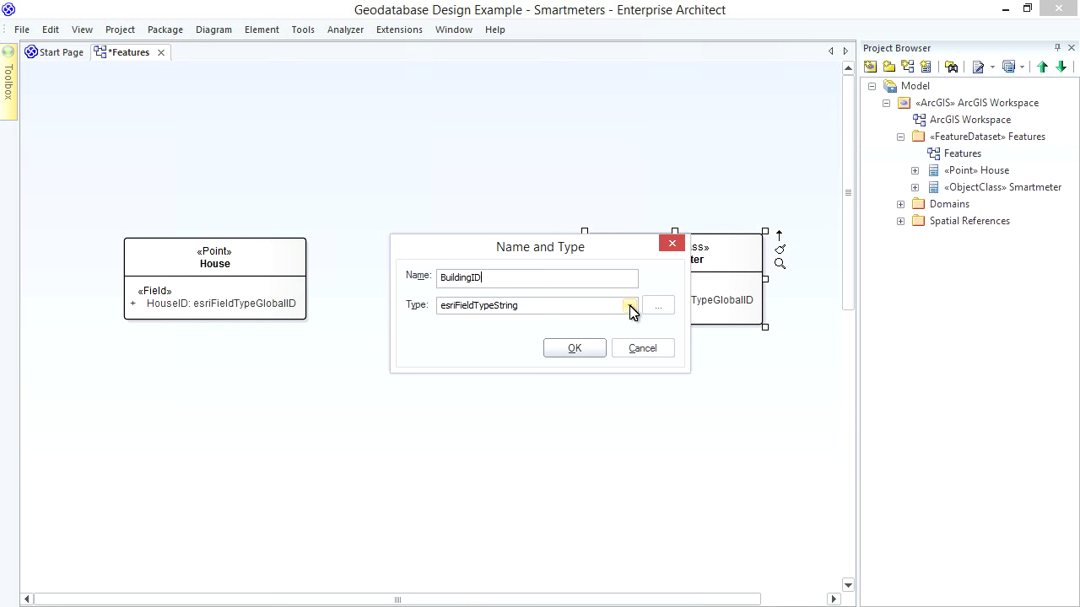
pyautogui.click(629, 305)
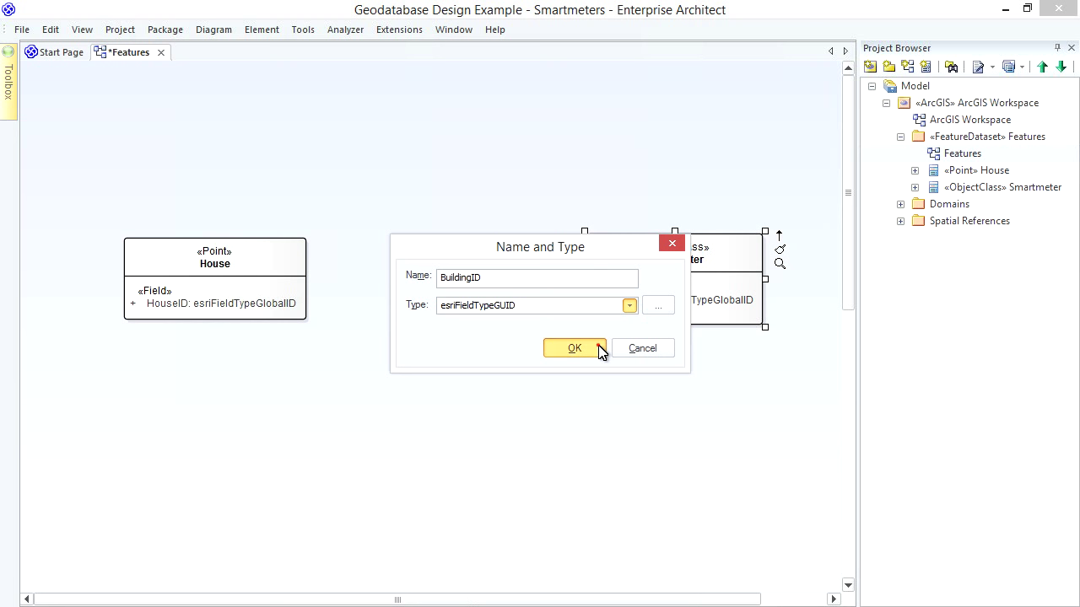
pyautogui.click(574, 348)
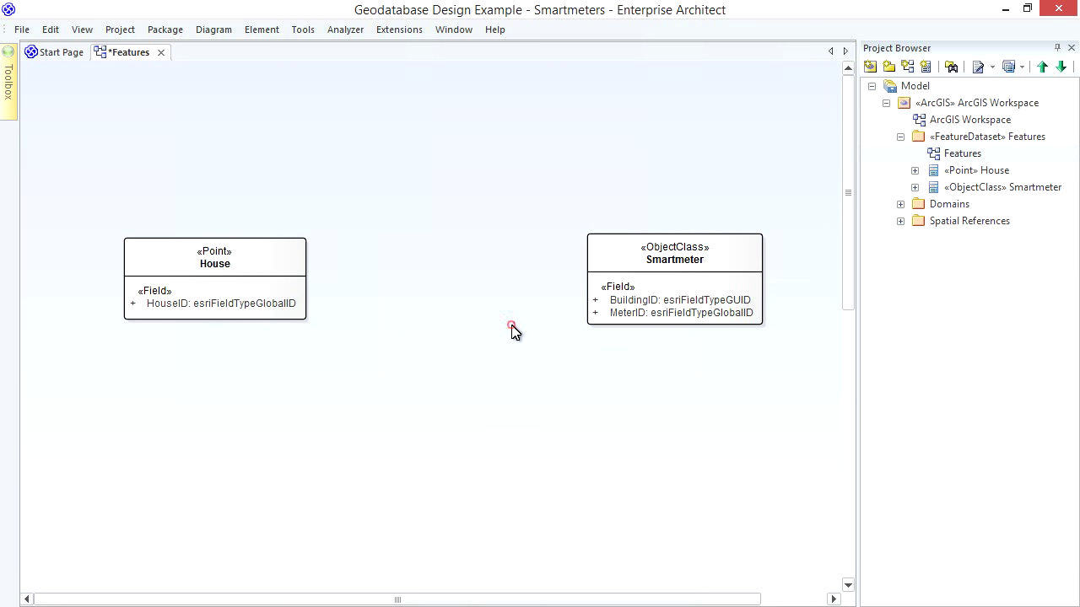
pyautogui.moveTo(515, 331)
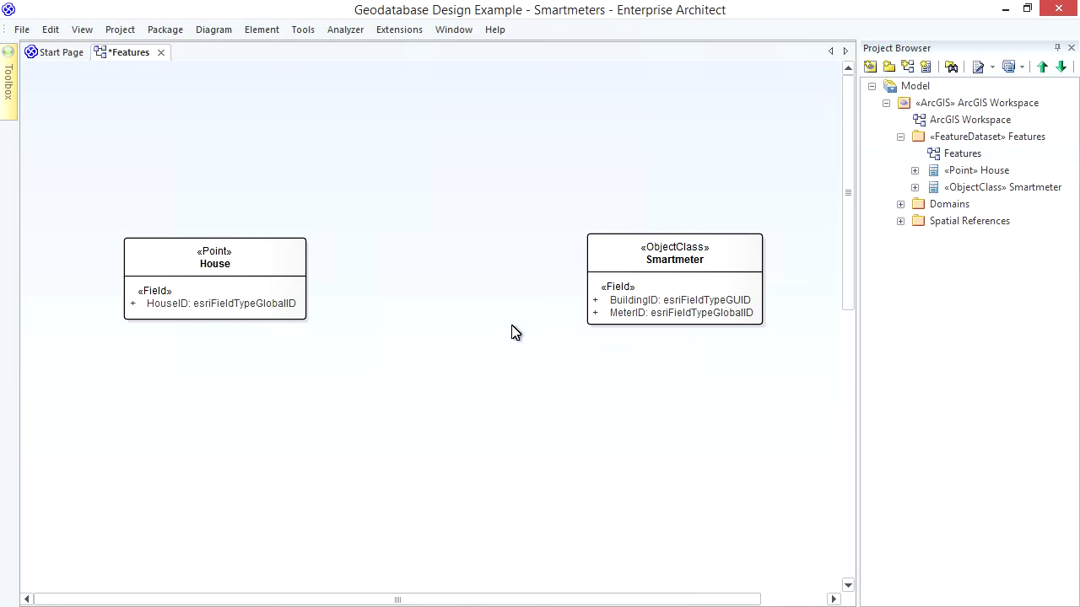
pyautogui.moveTo(478, 308)
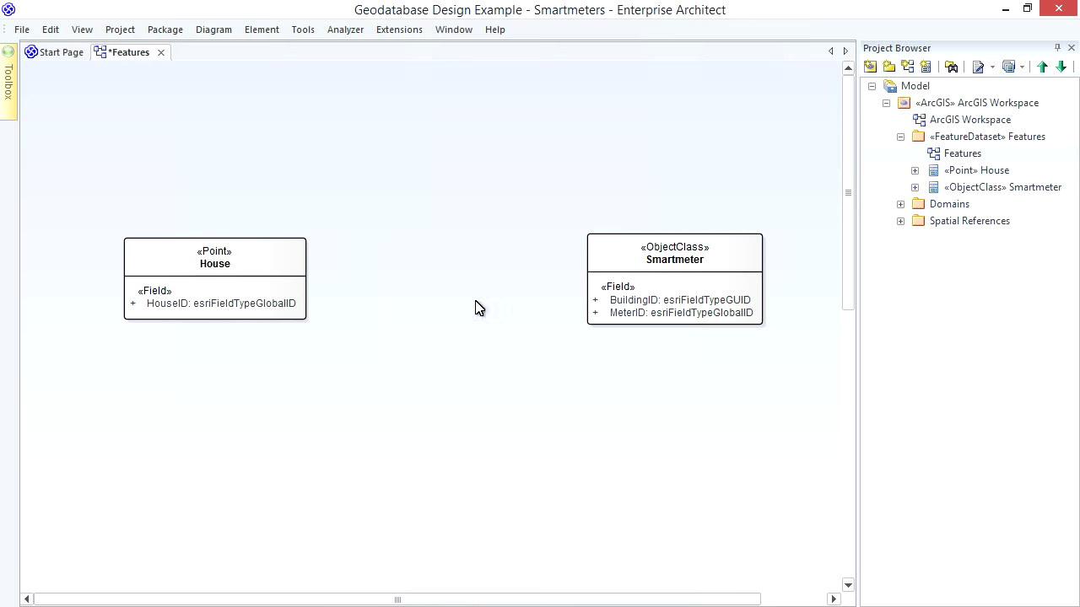
# Step: Add a Material field of type esriFieldTypeString to House and select it
pyautogui.click(10, 80)
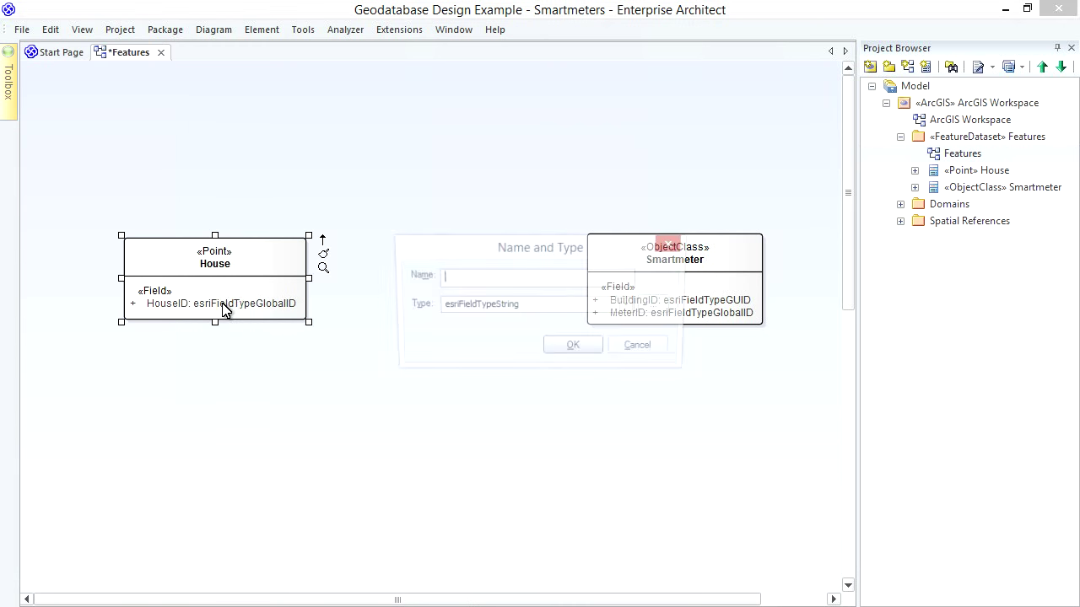
pyautogui.write('Material')
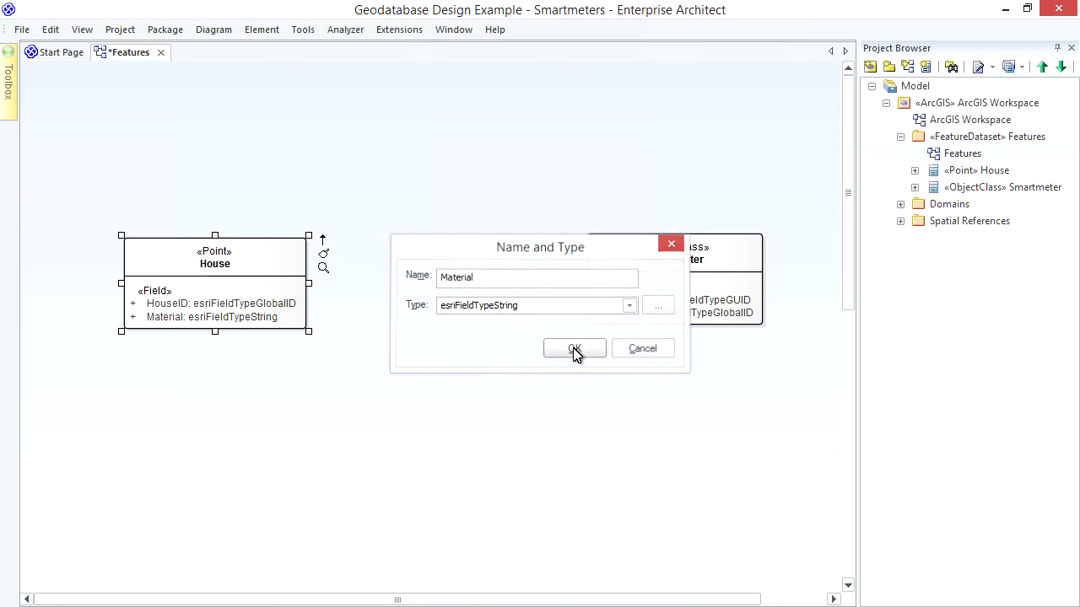
pyautogui.click(574, 349)
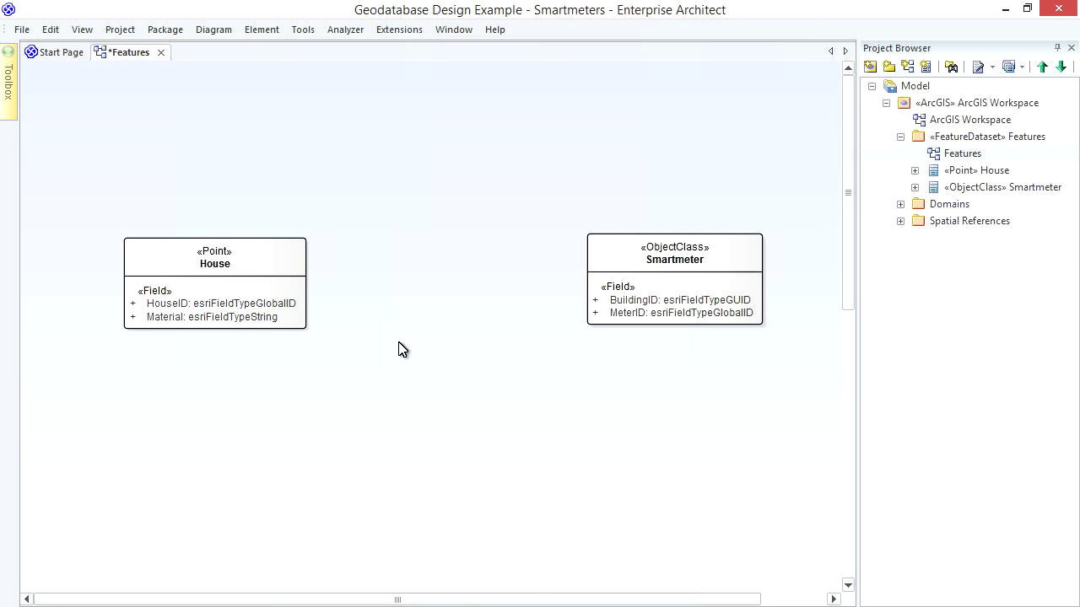
pyautogui.click(214, 317)
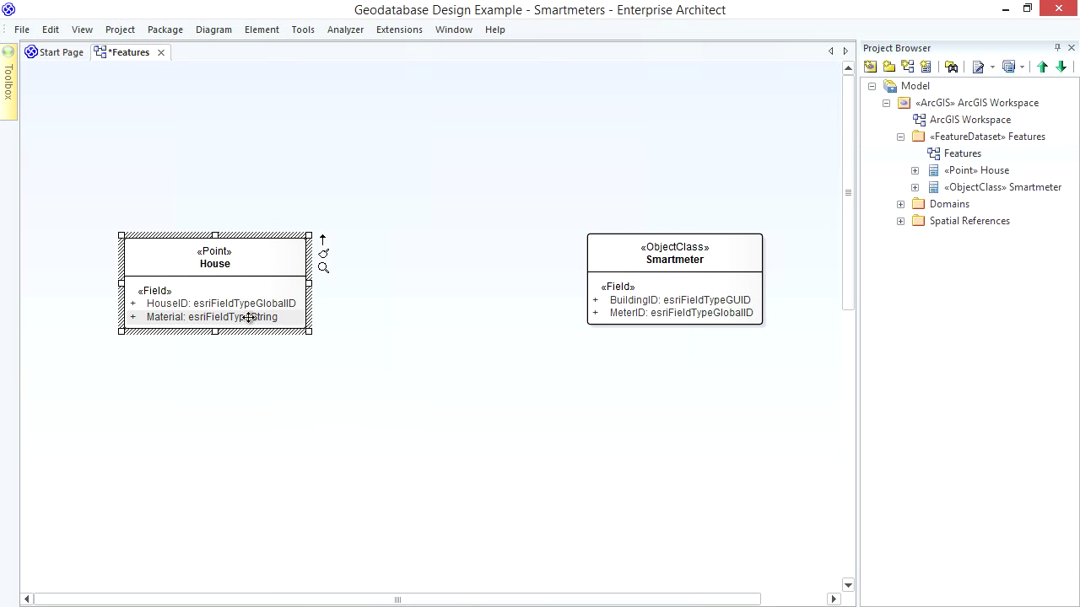
pyautogui.rightClick(245, 316)
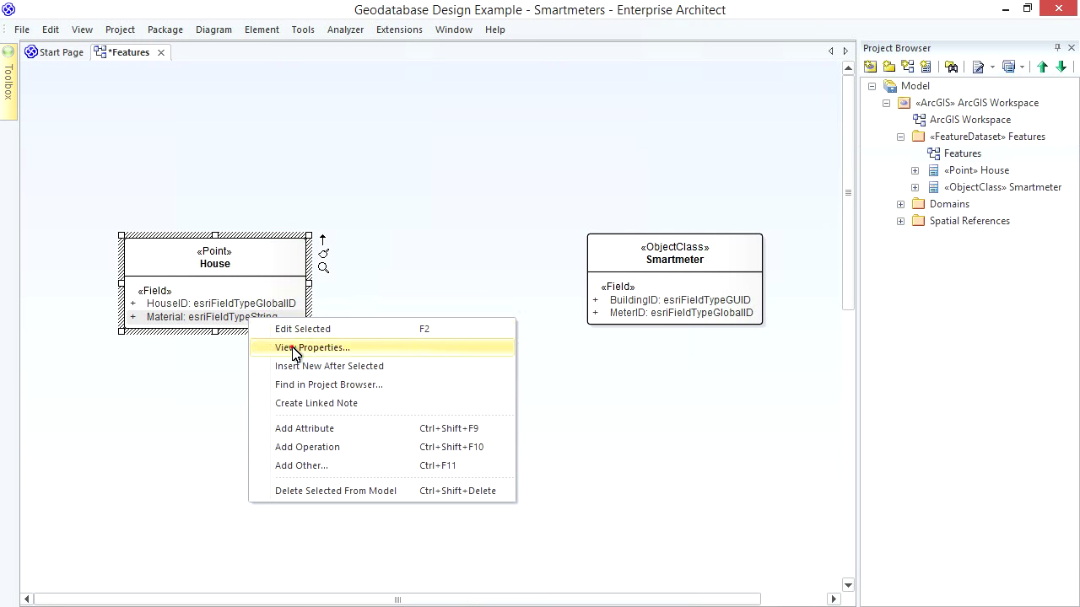
pyautogui.click(312, 348)
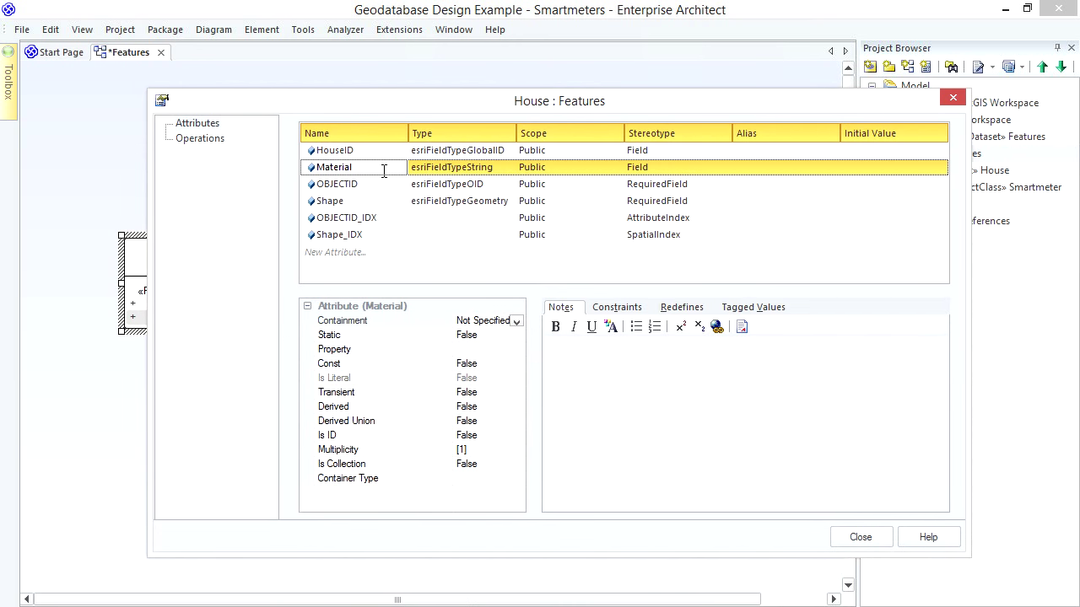
pyautogui.click(890, 166)
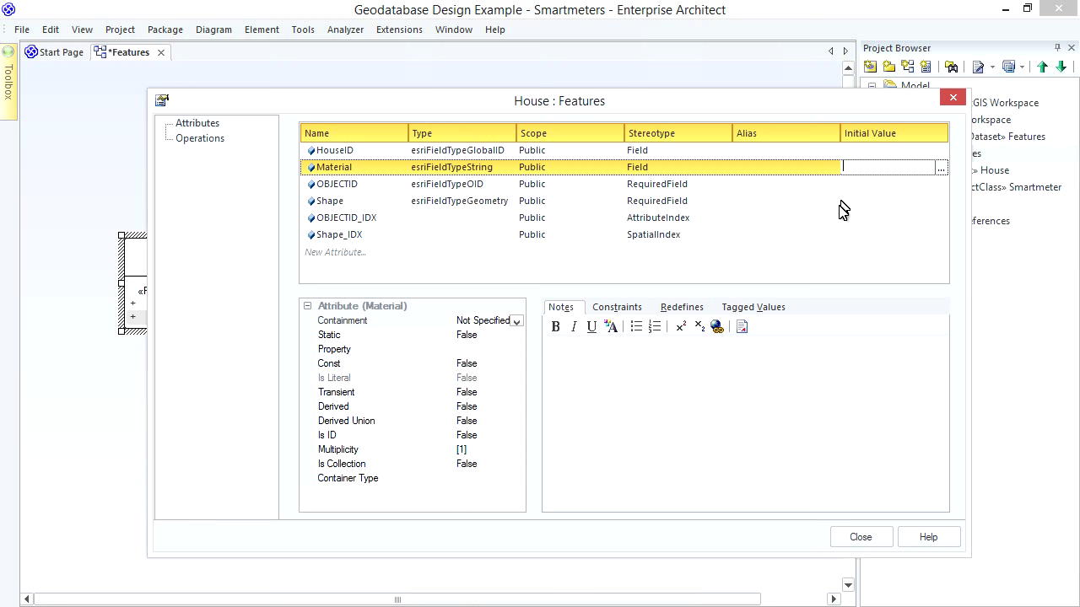
pyautogui.click(752, 306)
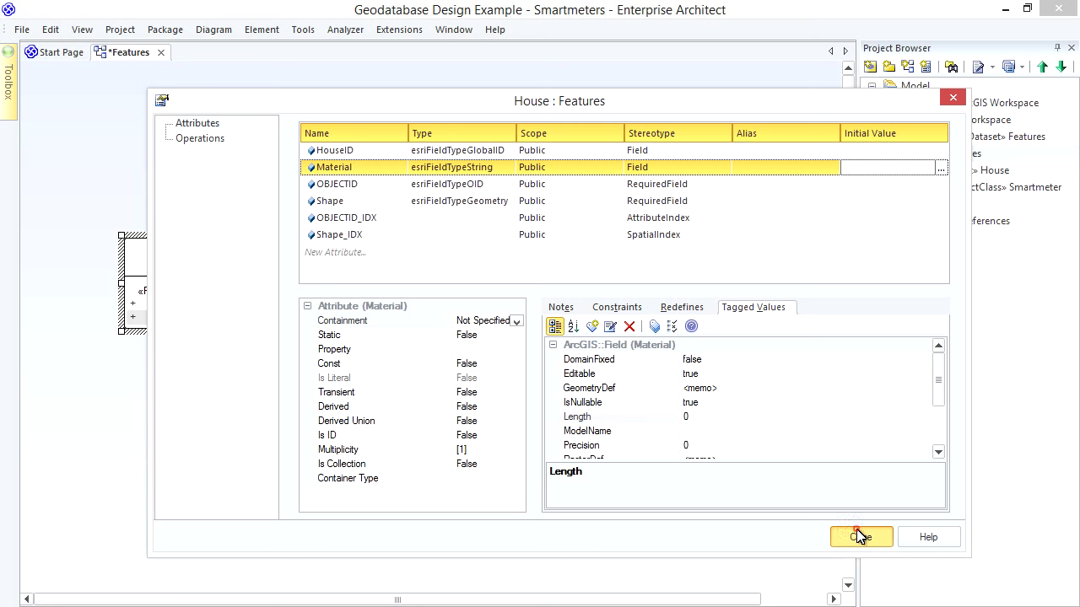
pyautogui.click(860, 538)
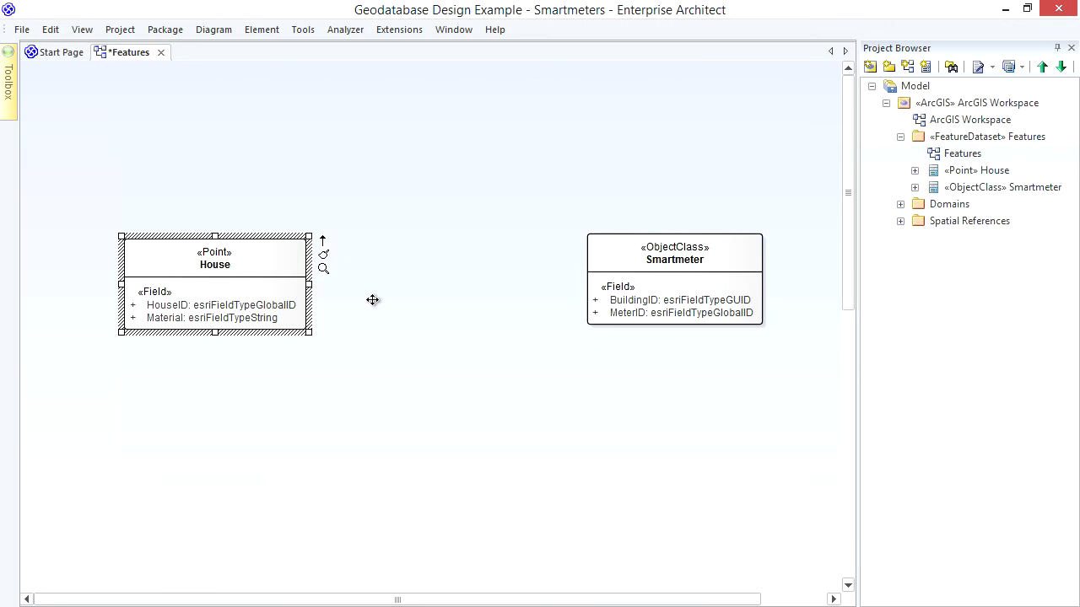
pyautogui.moveTo(362, 294)
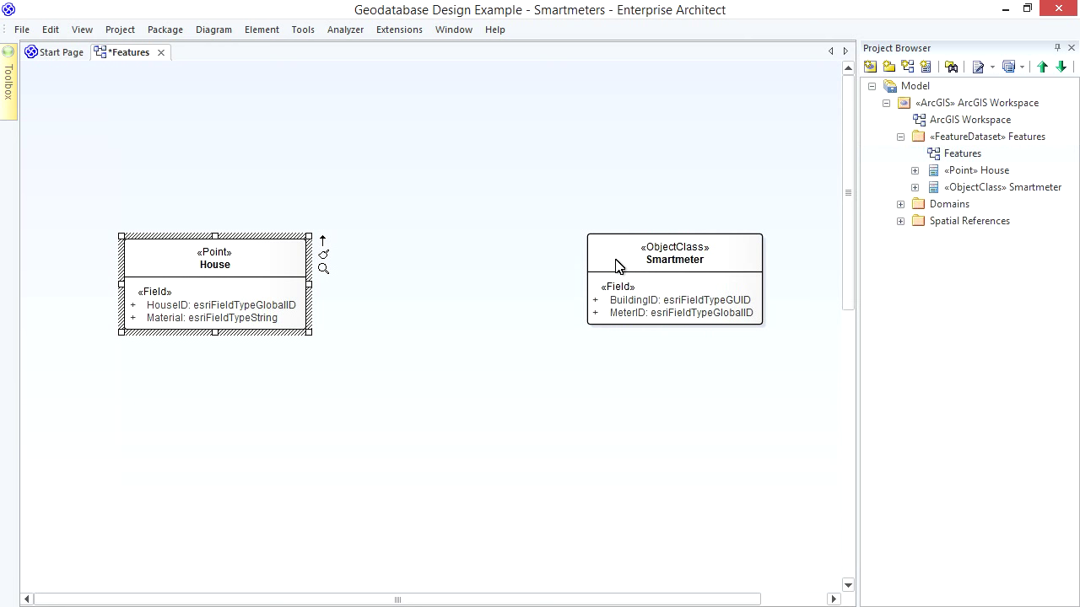
pyautogui.moveTo(519, 208)
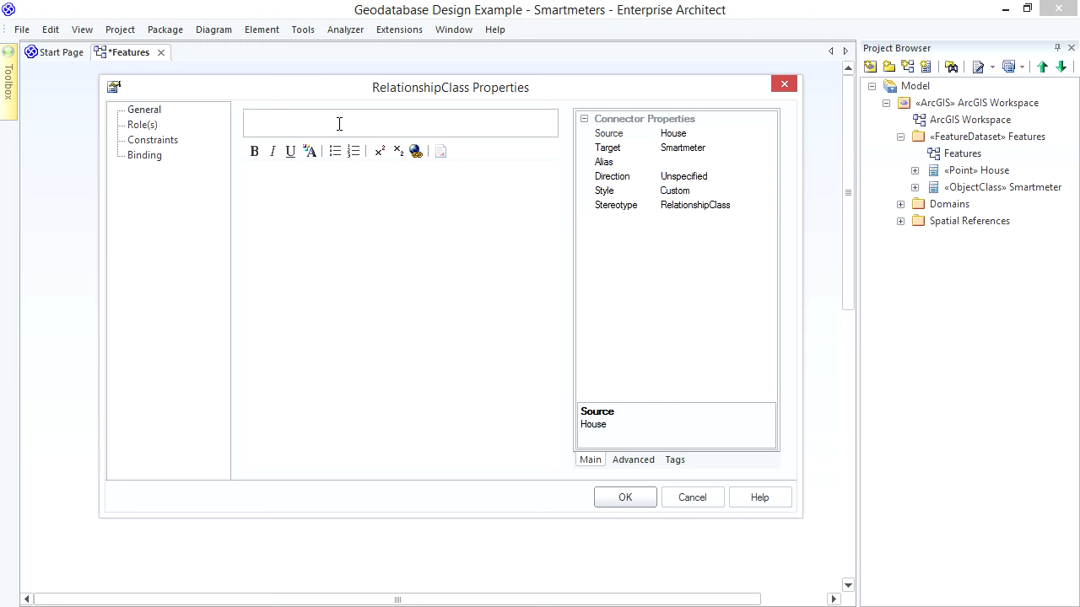
# Step: Name the relationship HouseToMeter and give House the role BelongsTo with multiplicity 1
pyautogui.write('HouseToMeter')
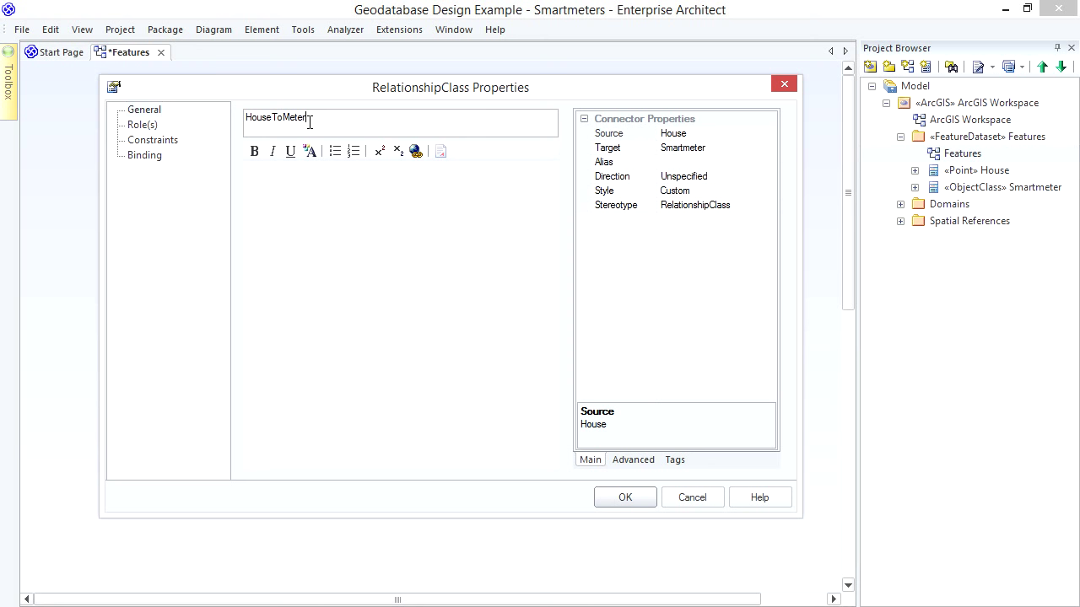
pyautogui.click(142, 125)
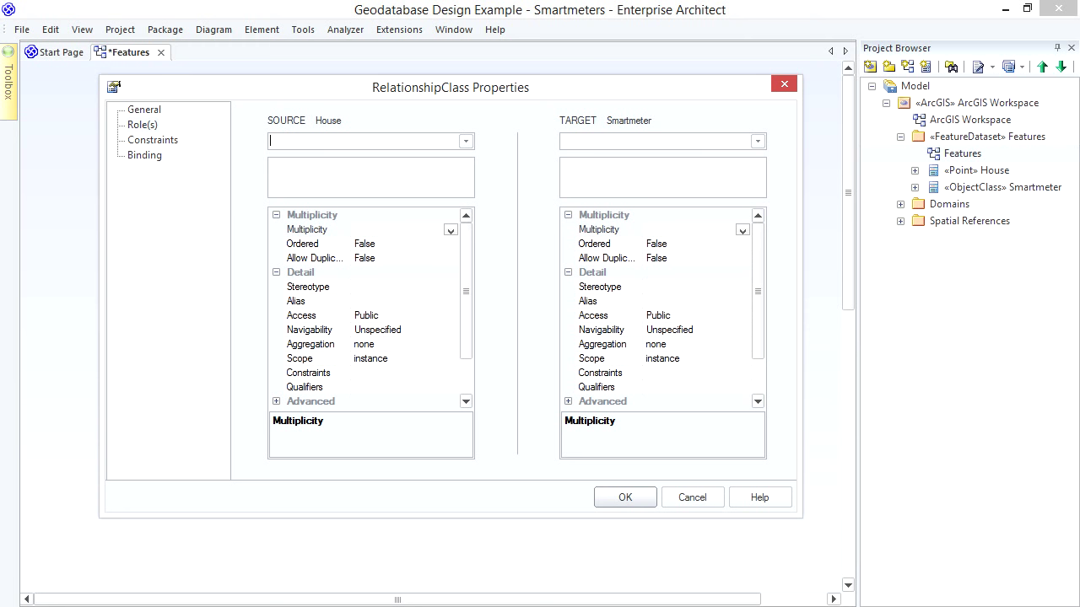
pyautogui.write('BelongsTo')
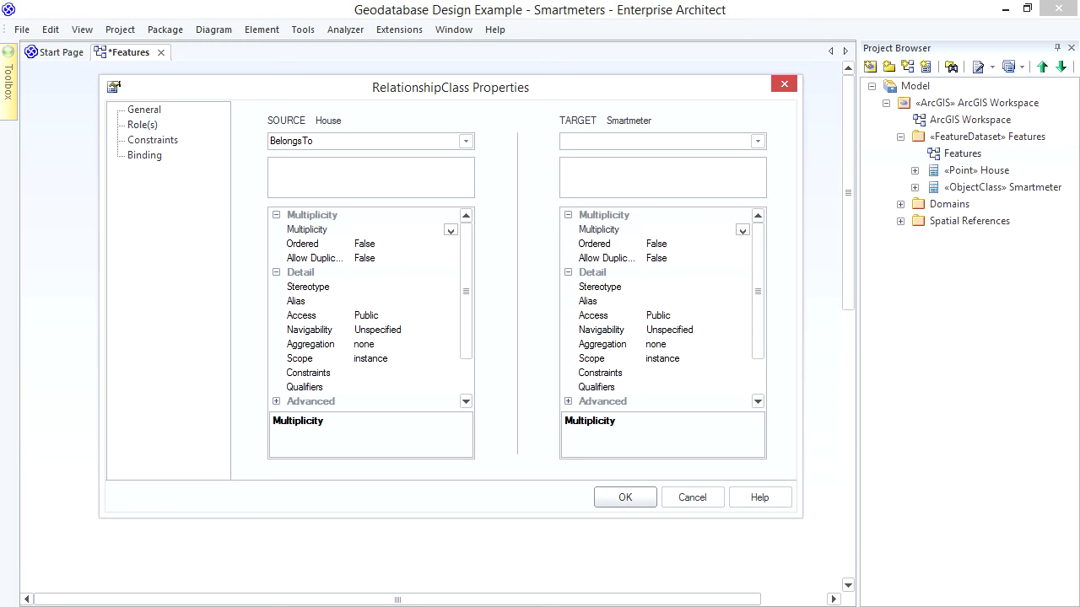
pyautogui.click(367, 141)
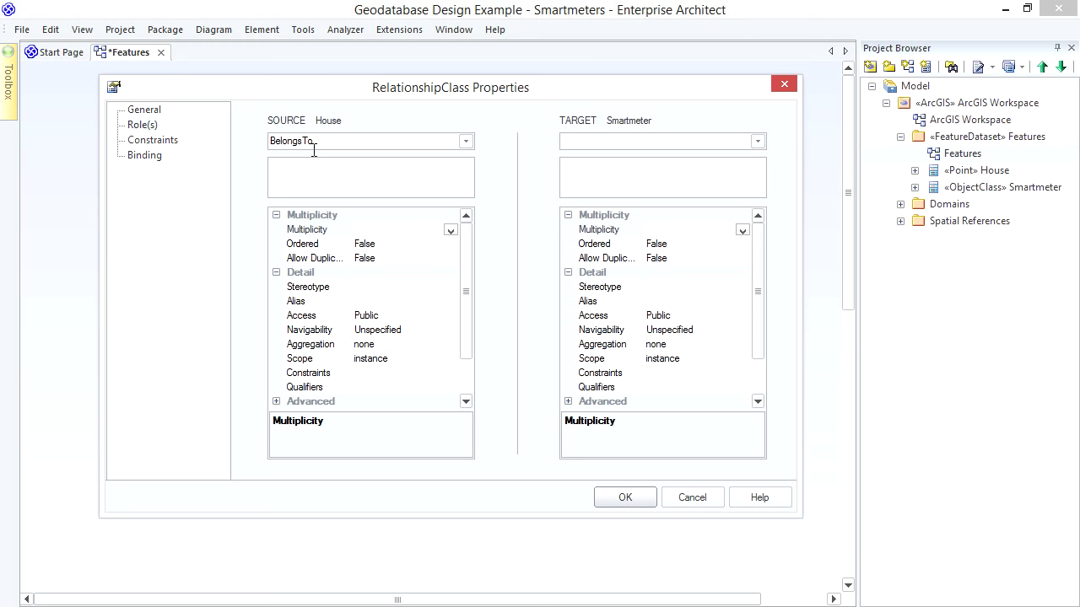
pyautogui.click(450, 231)
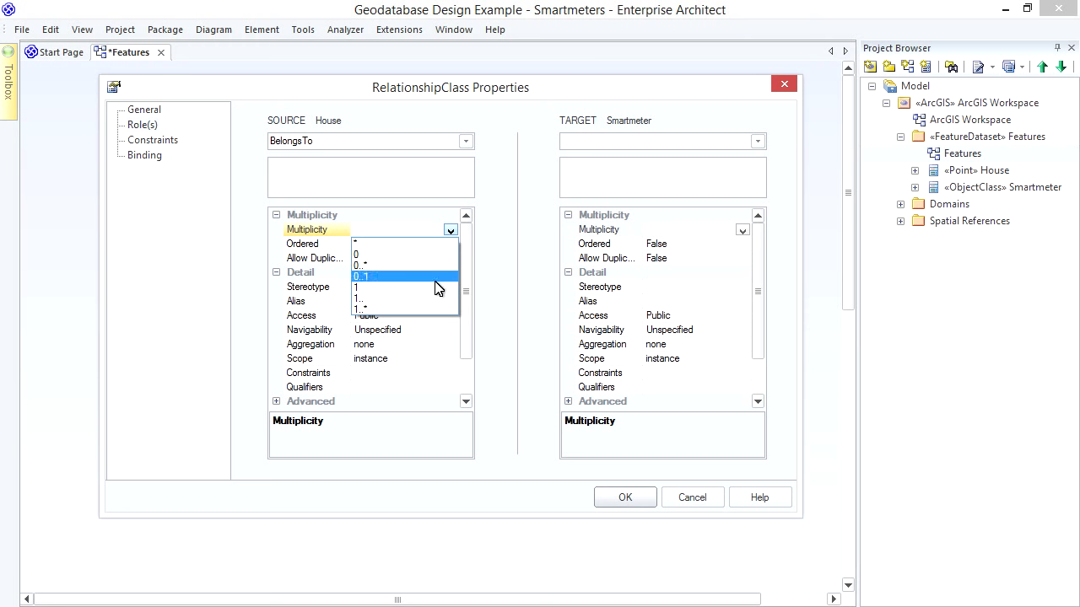
pyautogui.click(361, 287)
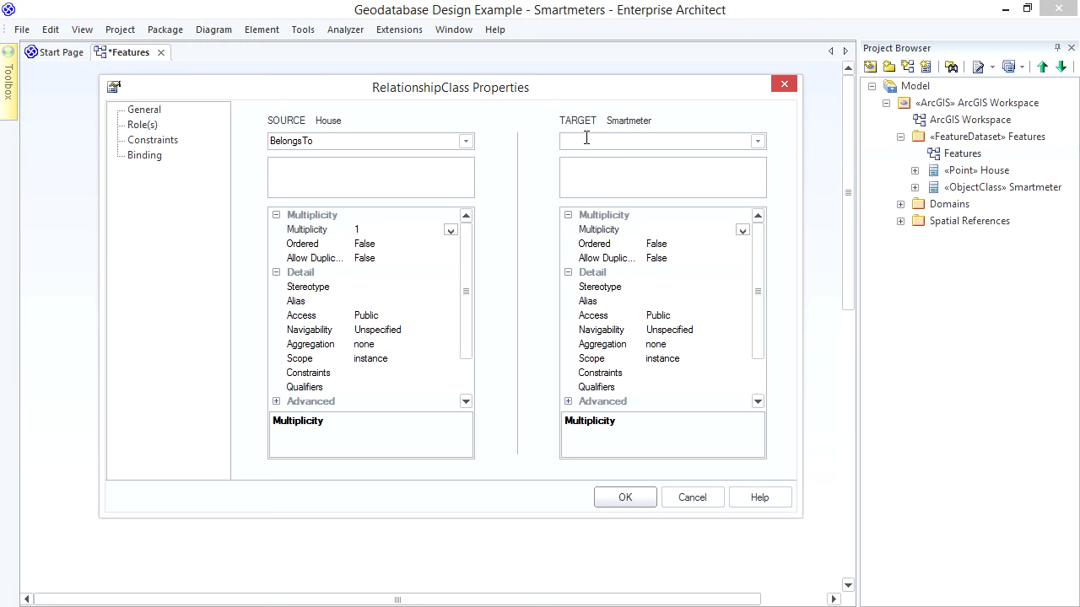
# Step: Give Smartmeter the role HasMeter with multiplicity 0..*
pyautogui.write('HasMeter')
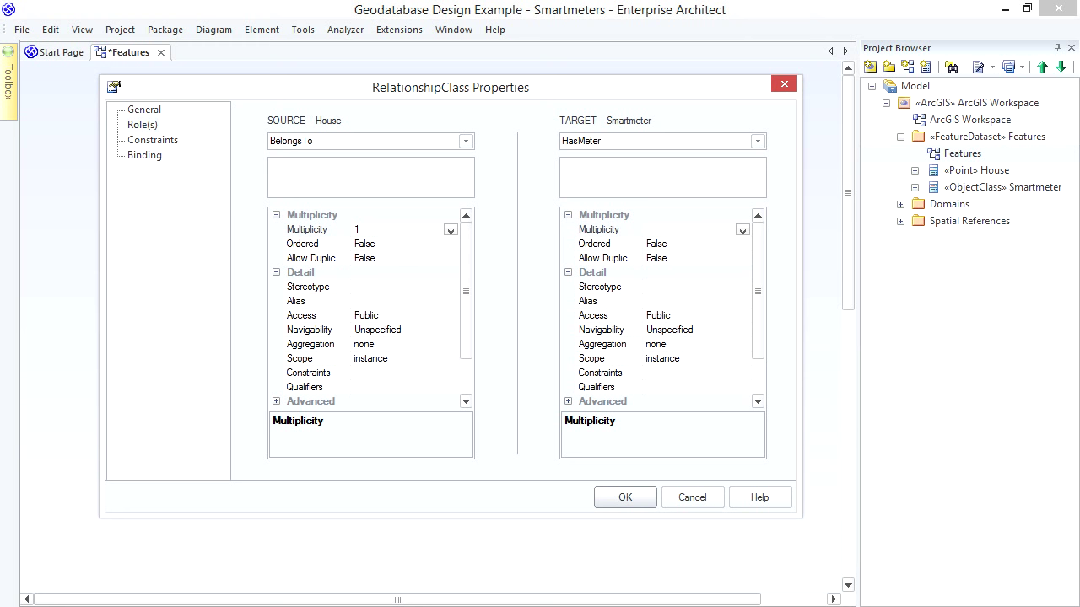
pyautogui.moveTo(711, 218)
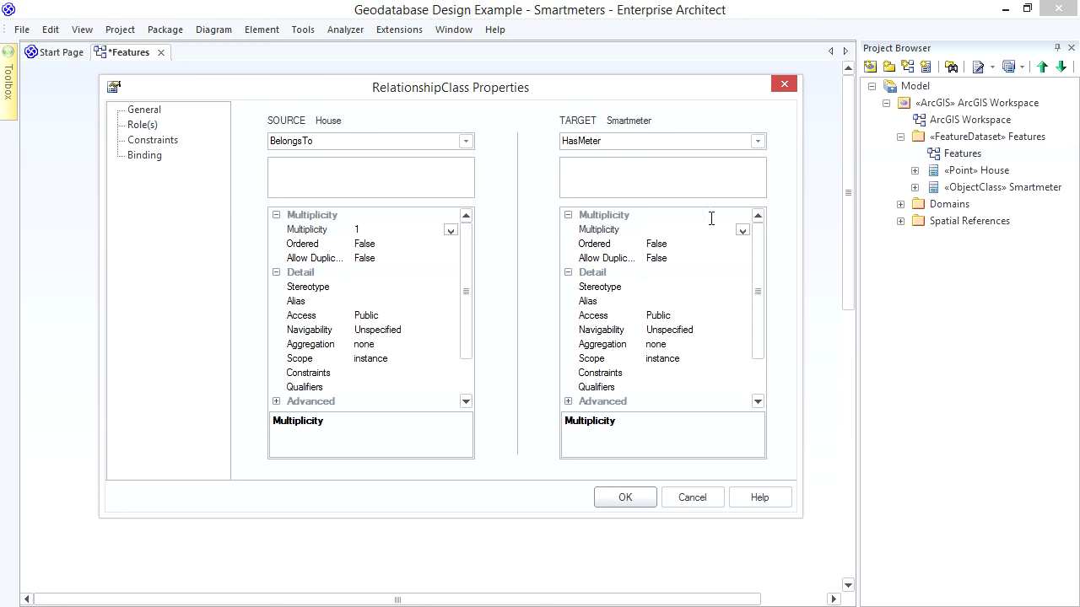
pyautogui.click(741, 229)
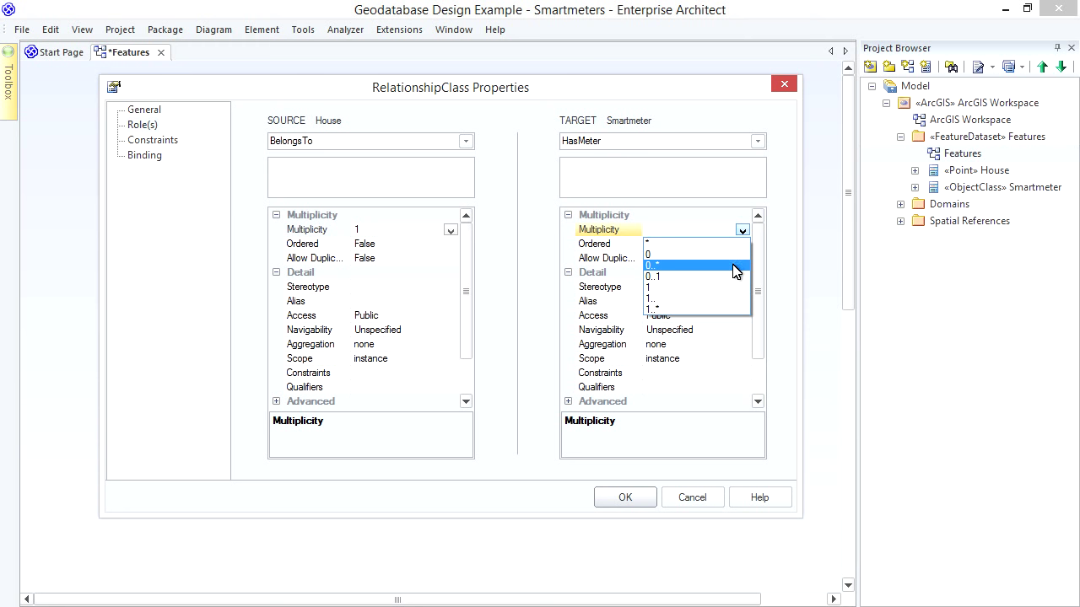
pyautogui.click(654, 264)
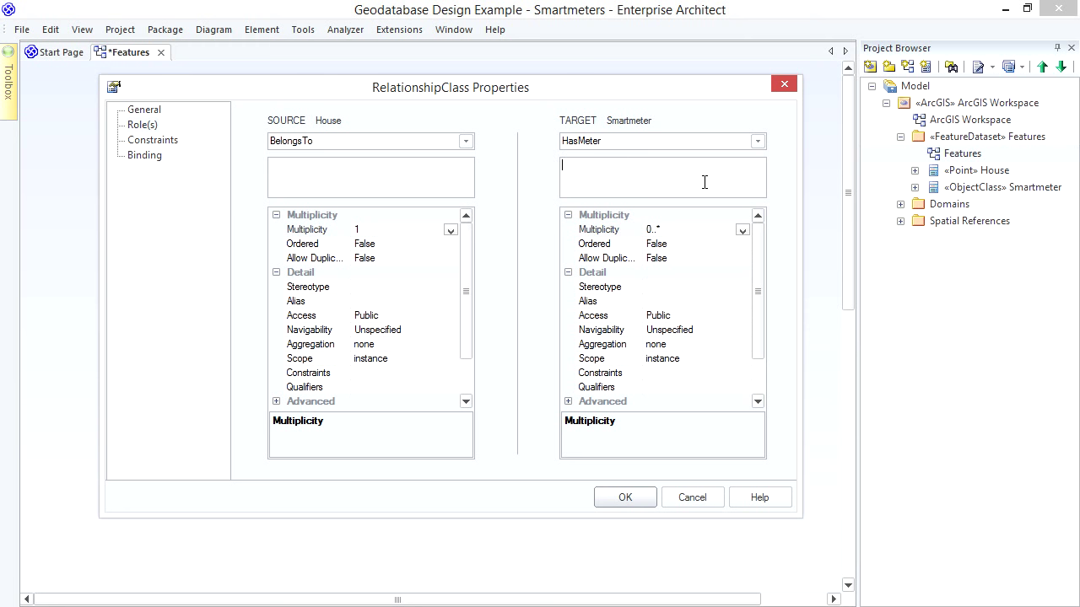
pyautogui.moveTo(156, 114)
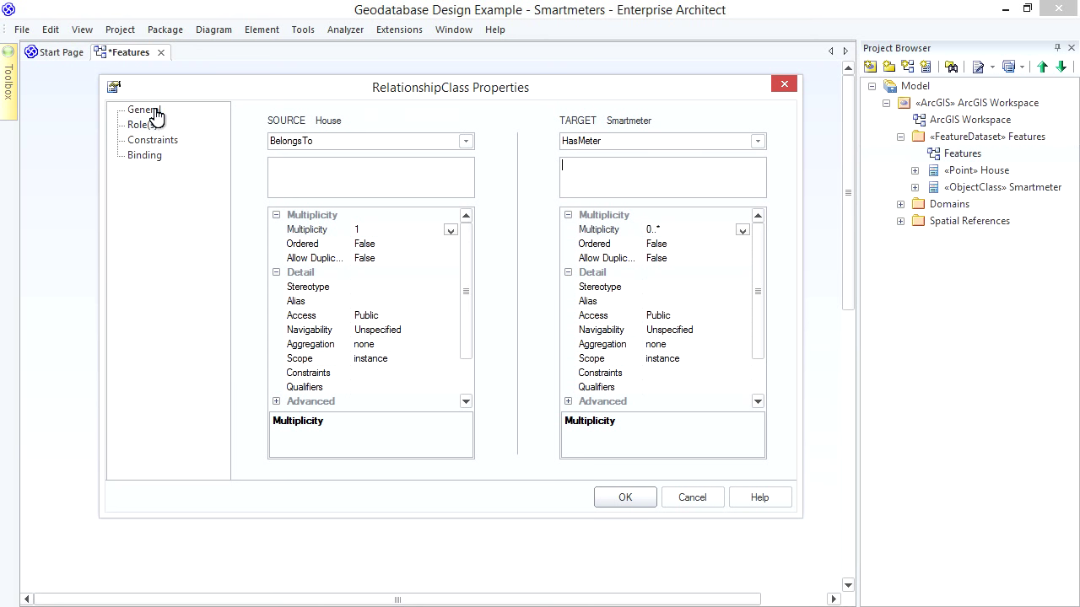
# Step: Set OriginPrimaryKey to HouseID and OriginForeignKey to BuildingID in the relationship's ArcGIS tags
pyautogui.click(675, 460)
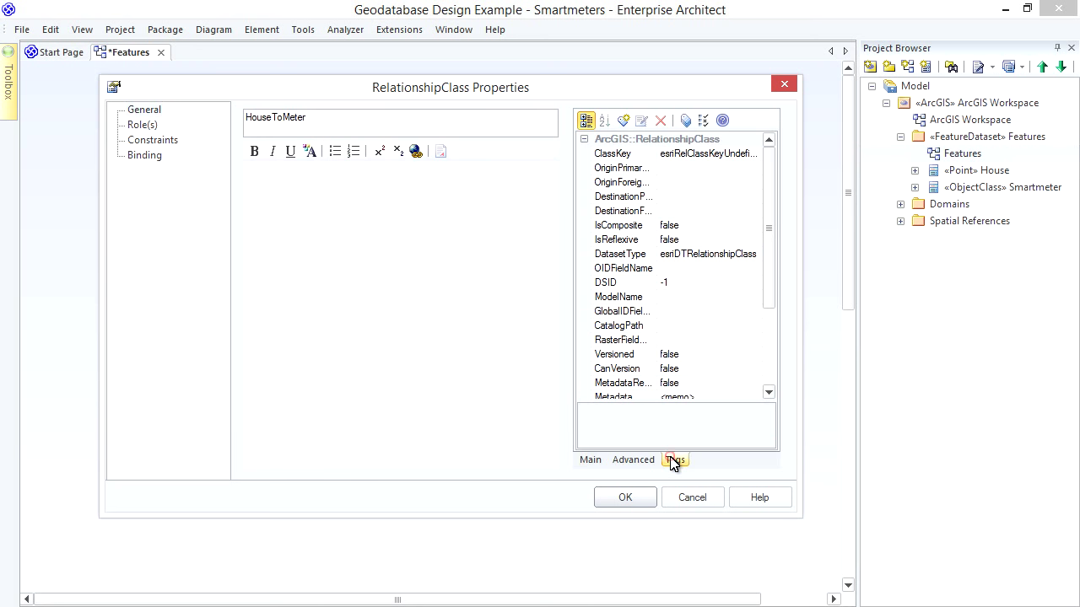
pyautogui.click(709, 153)
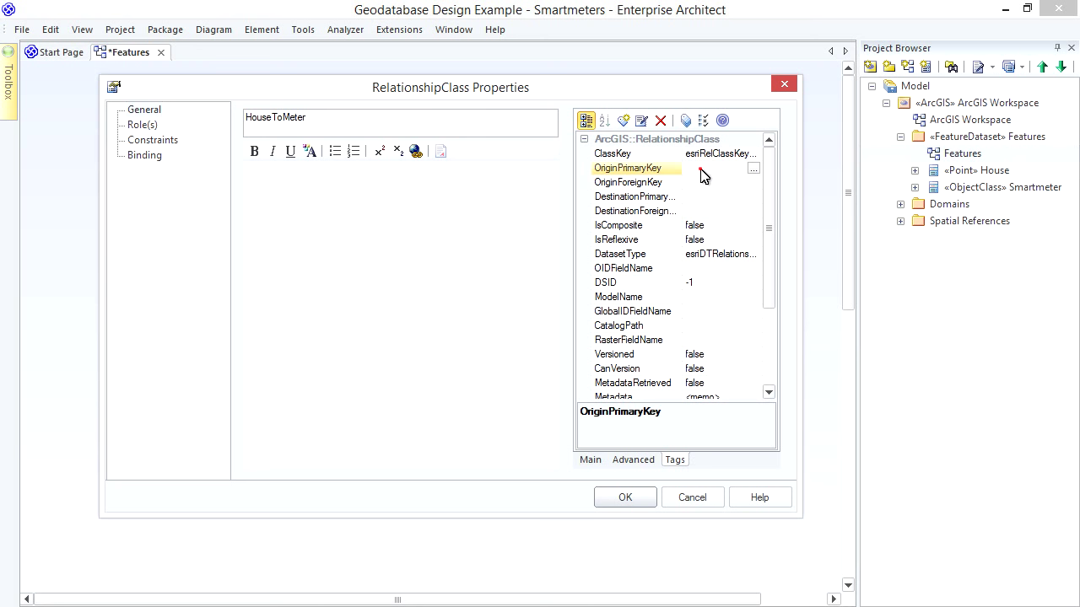
pyautogui.click(752, 168)
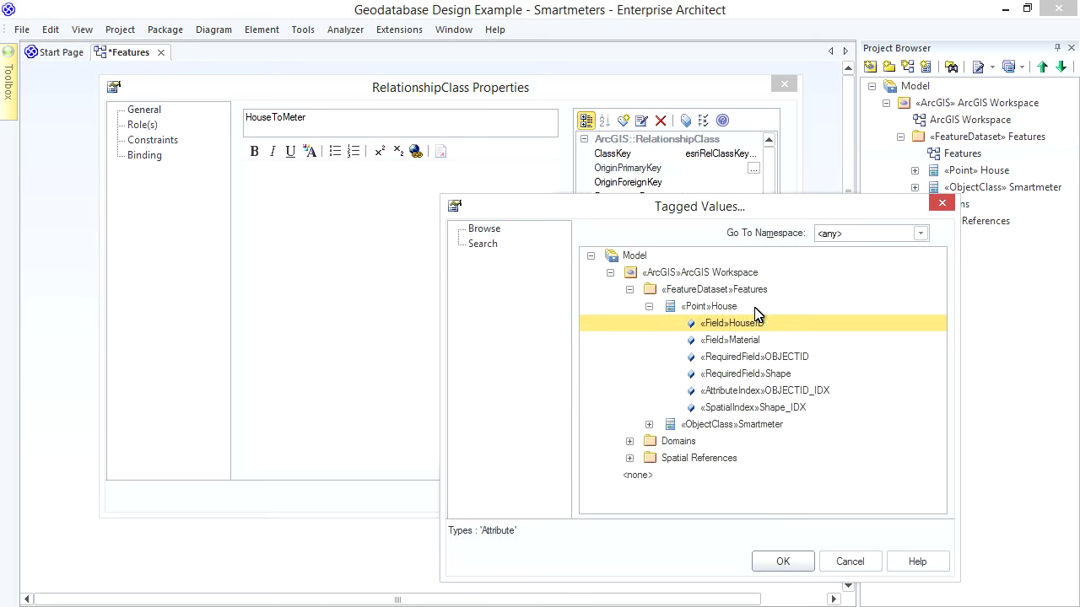
pyautogui.moveTo(783, 425)
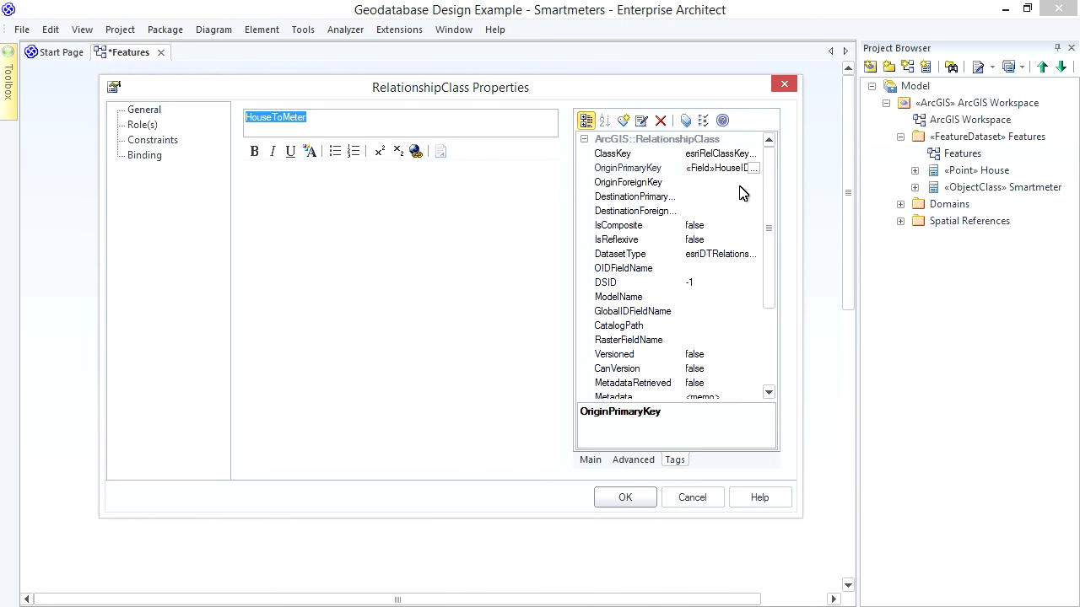
pyautogui.click(628, 182)
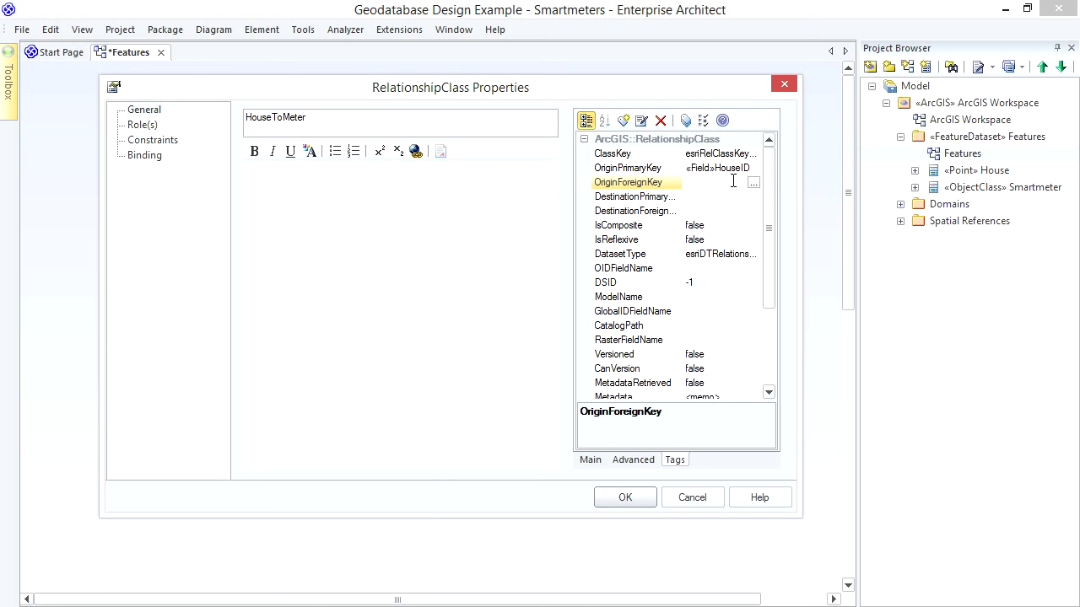
pyautogui.moveTo(741, 182)
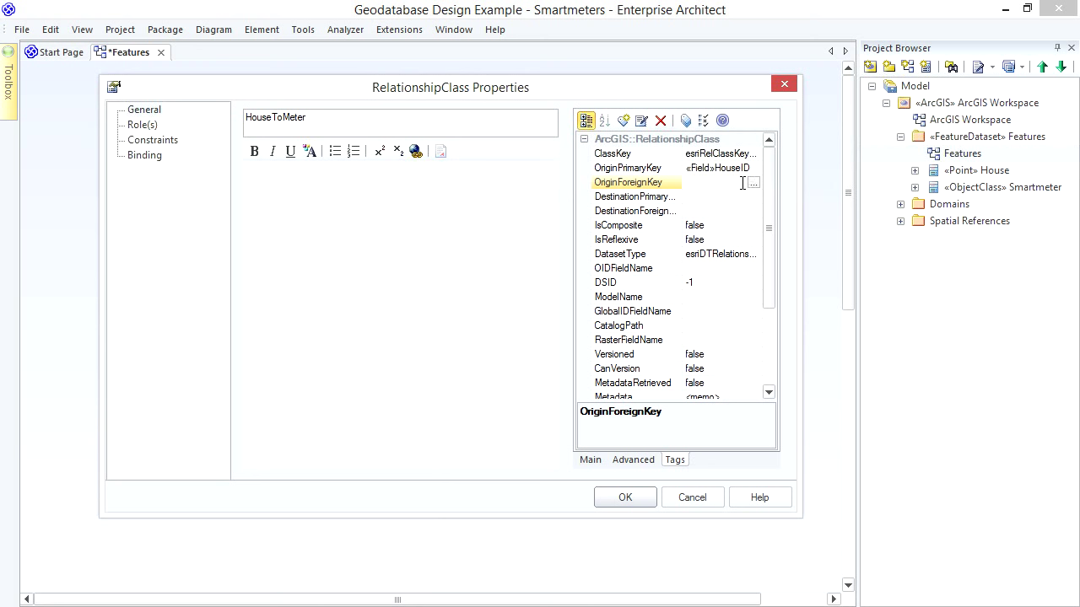
pyautogui.click(752, 183)
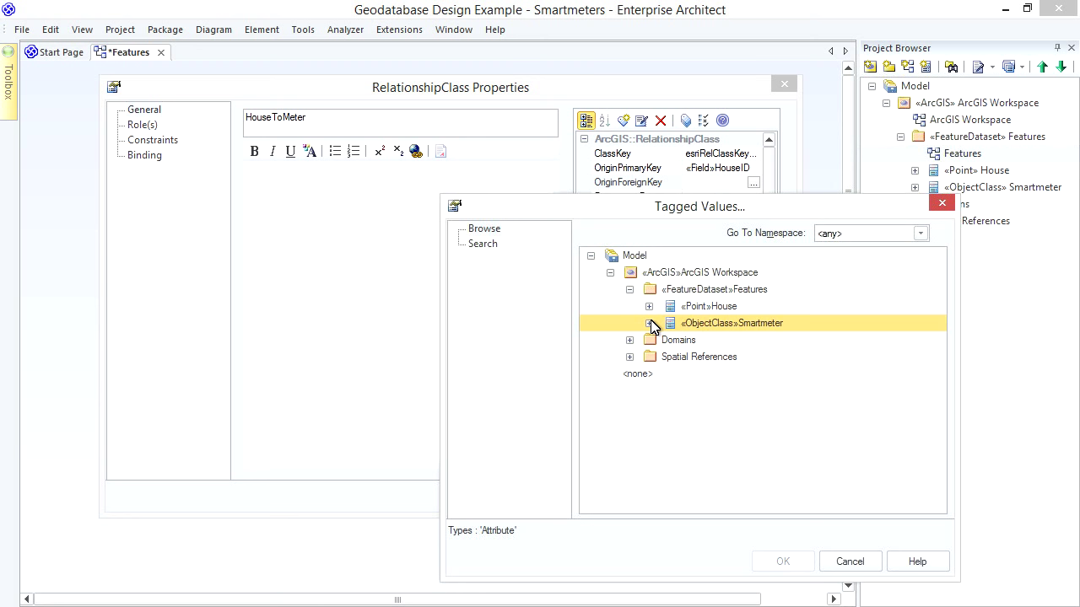
pyautogui.click(649, 323)
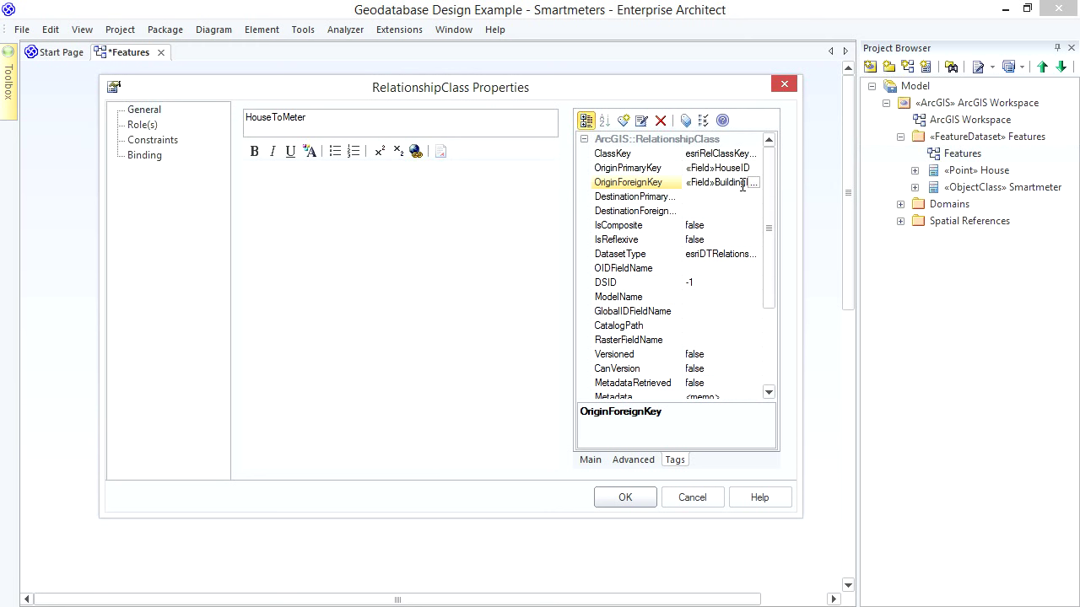
pyautogui.moveTo(683, 202)
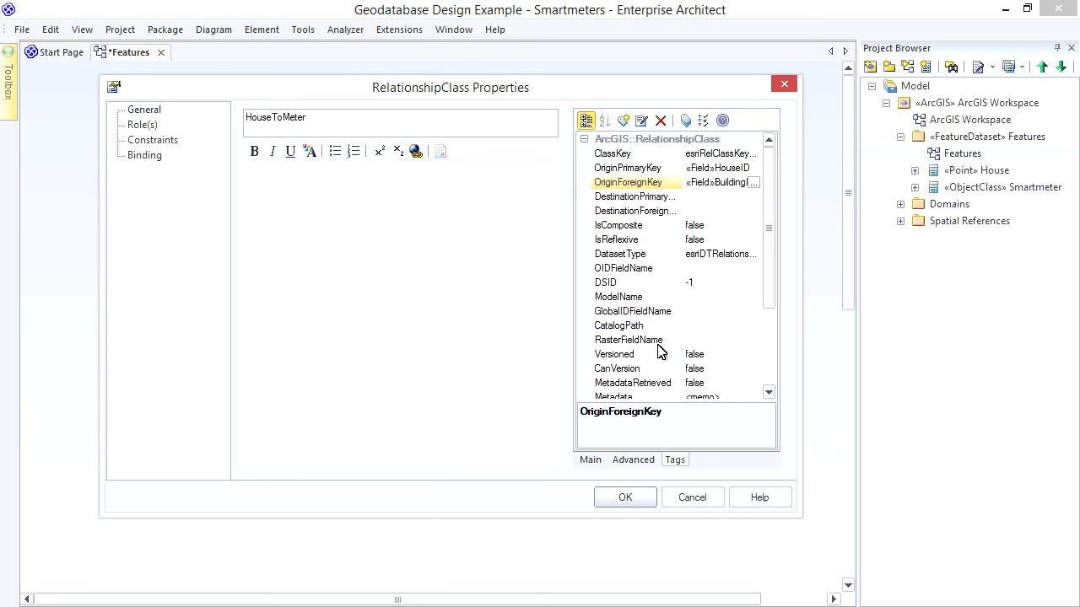
pyautogui.click(625, 497)
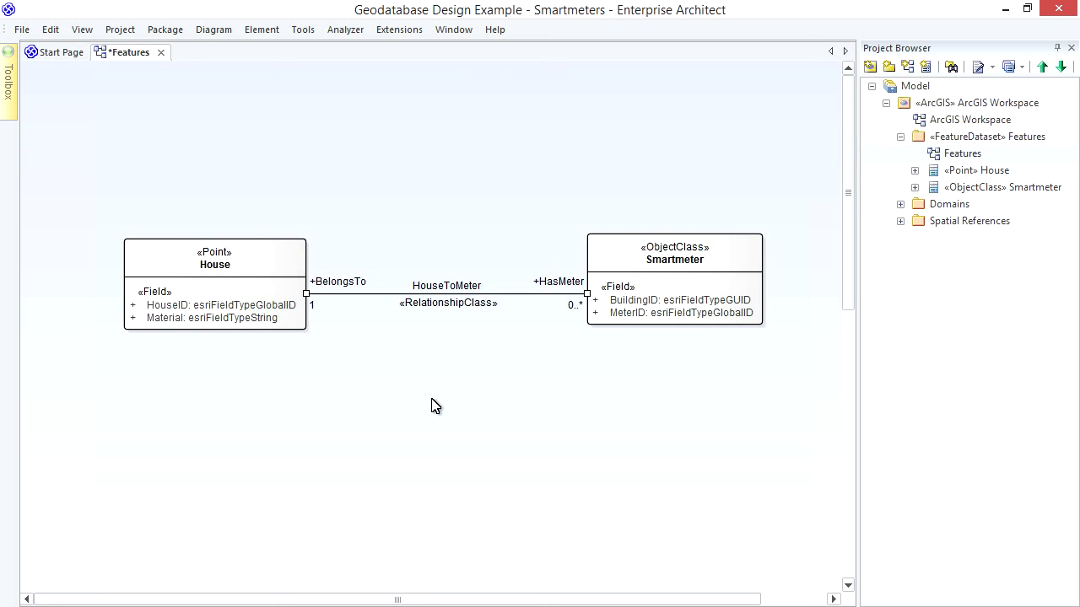
pyautogui.click(9, 80)
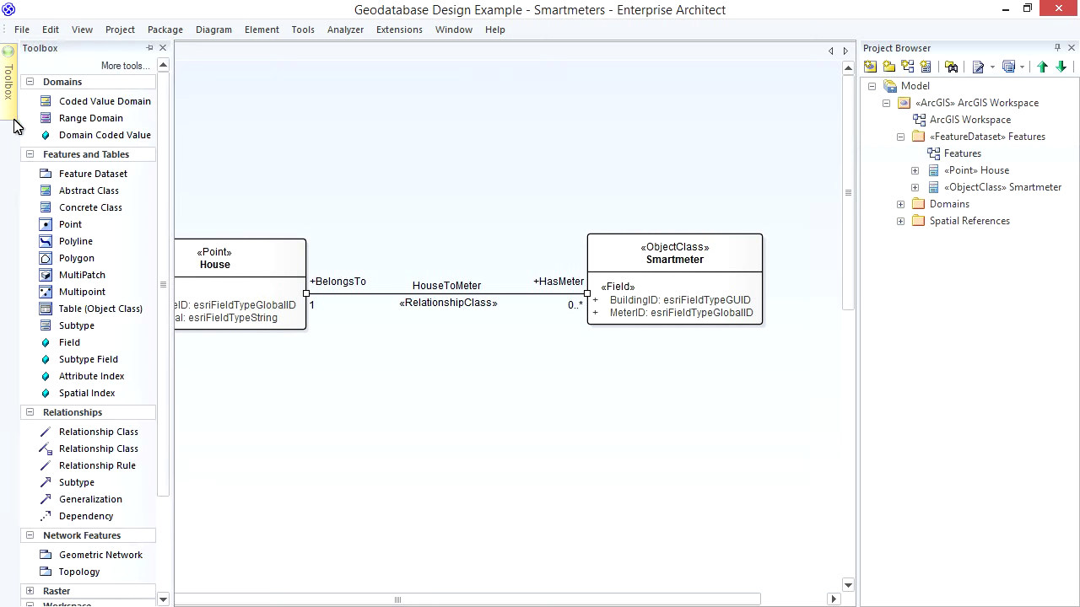
pyautogui.moveTo(99, 448)
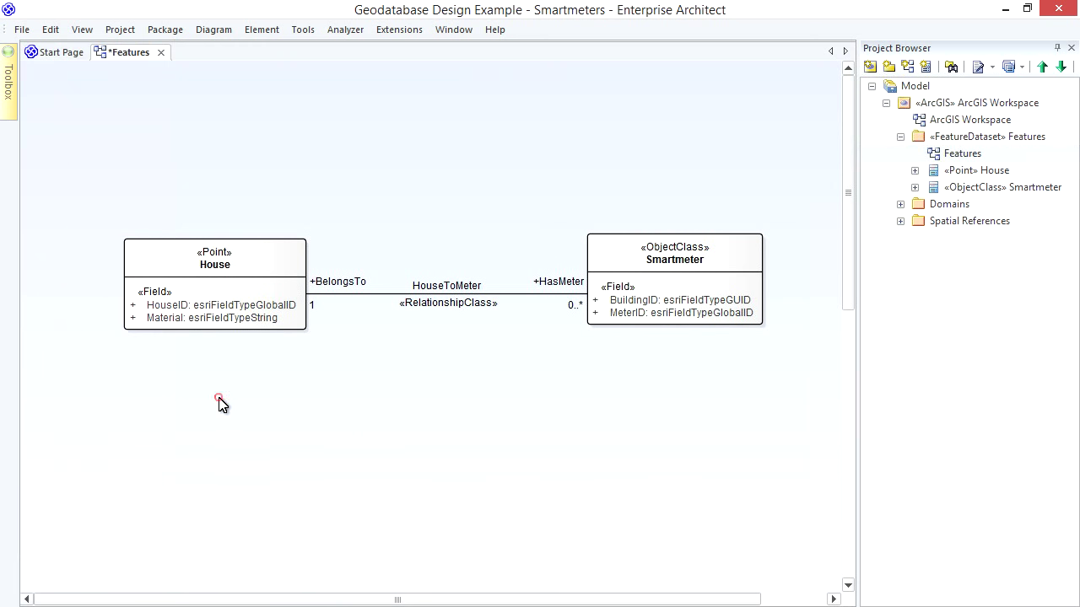
pyautogui.click(214, 285)
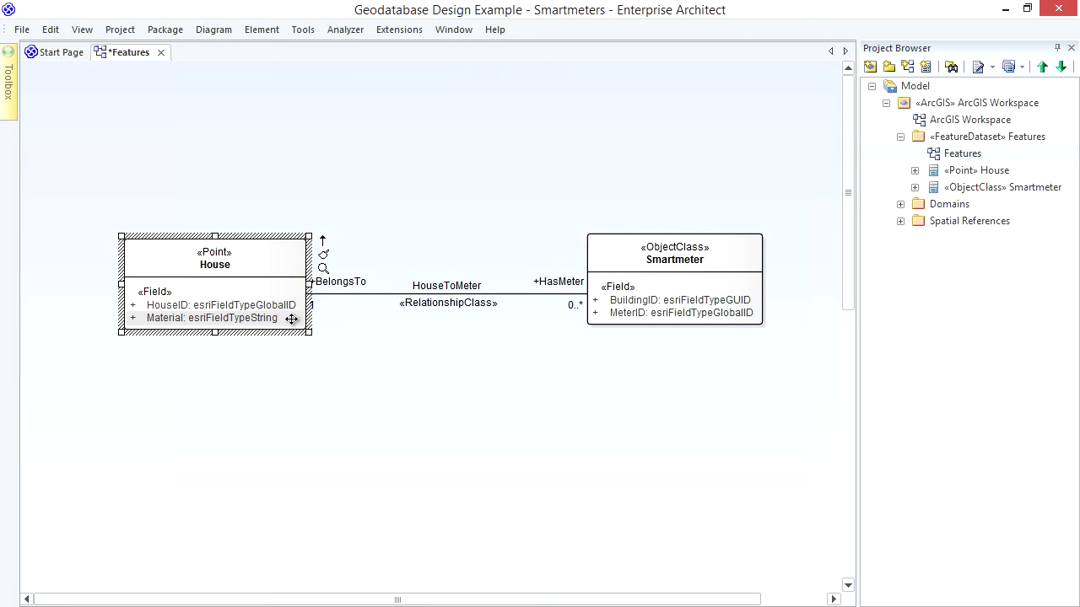
pyautogui.moveTo(945, 245)
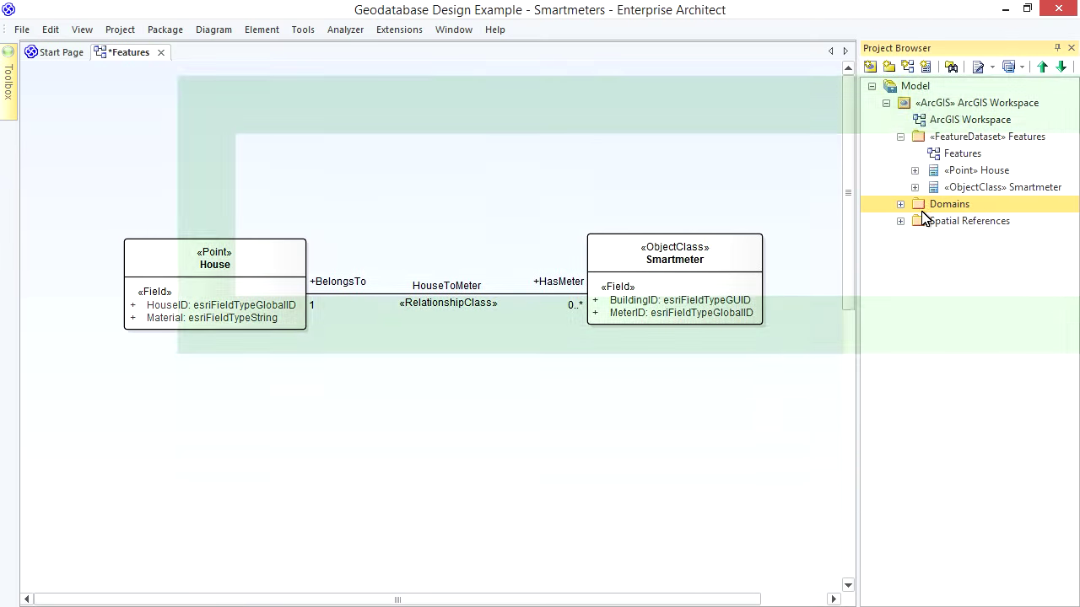
# Step: Open the Domains diagram, drop a Coded Value Domain on it and name it BuildingMaterial
pyautogui.doubleClick(949, 203)
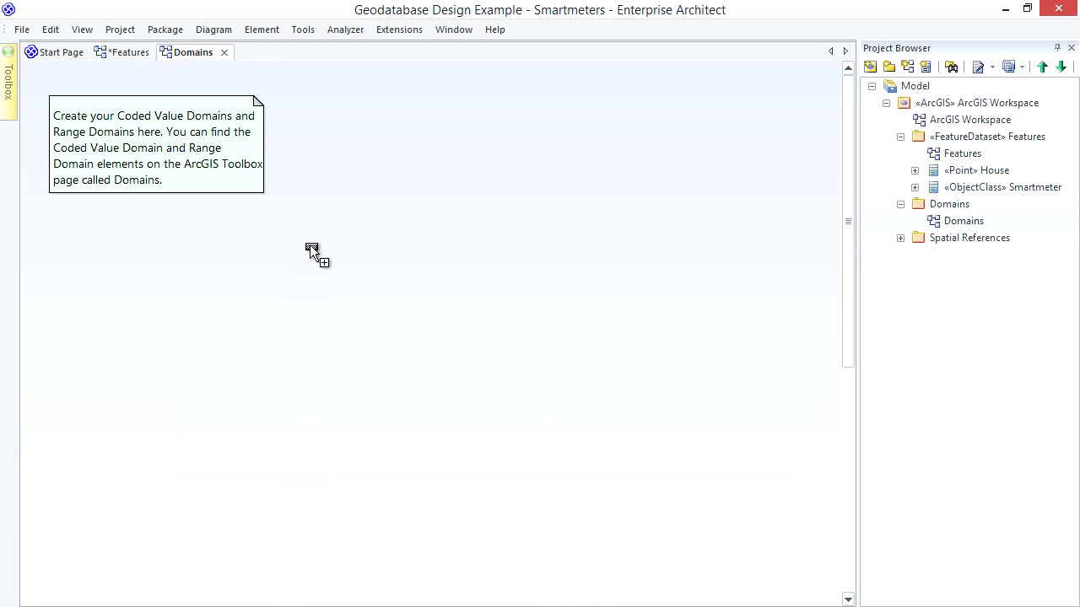
pyautogui.click(312, 253)
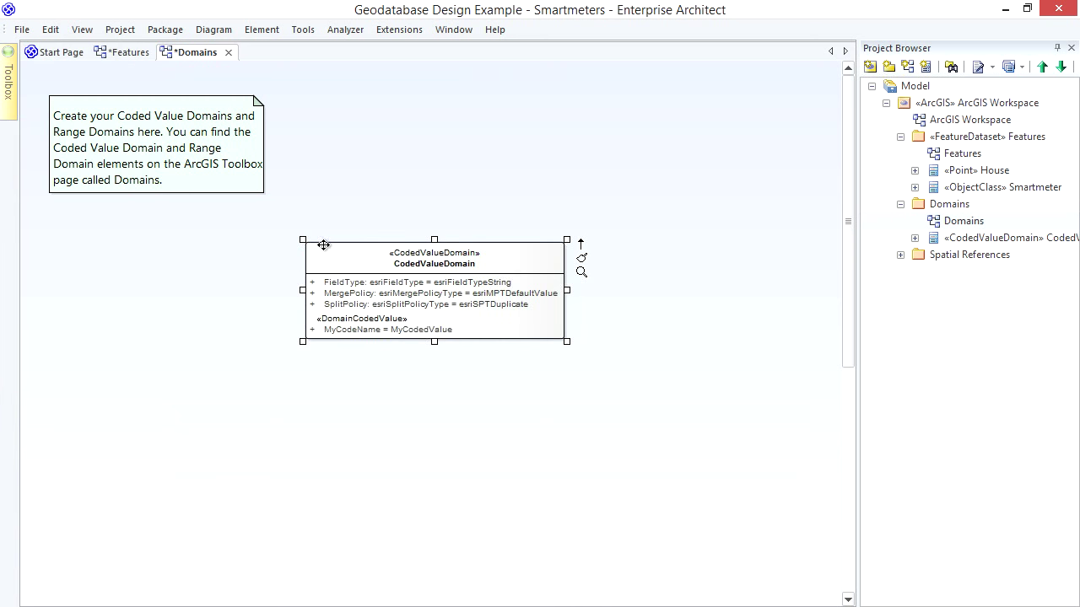
pyautogui.doubleClick(435, 264)
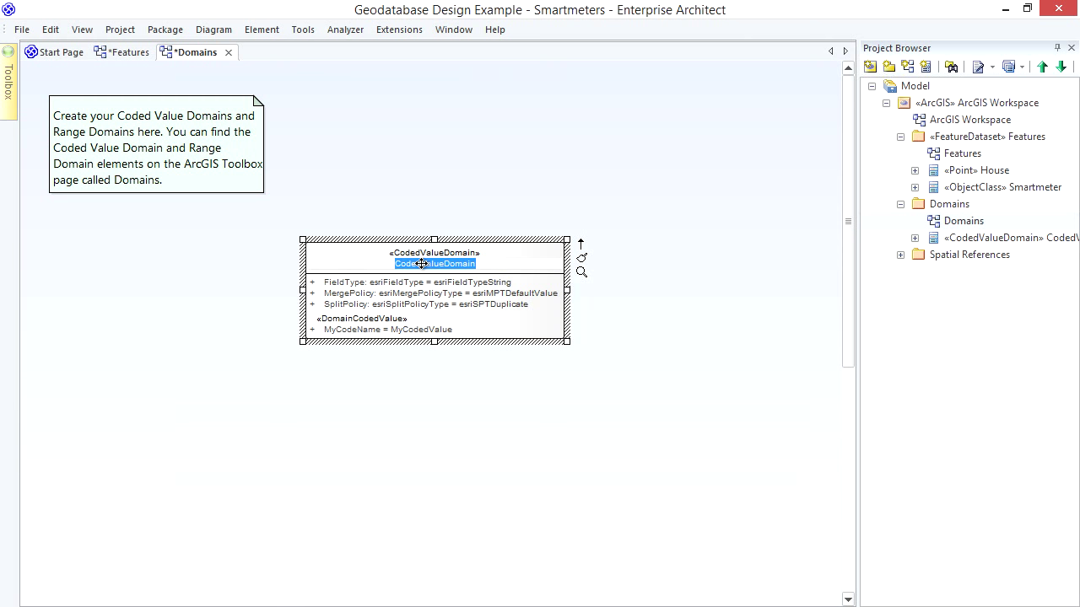
pyautogui.write('BuildingMaterial')
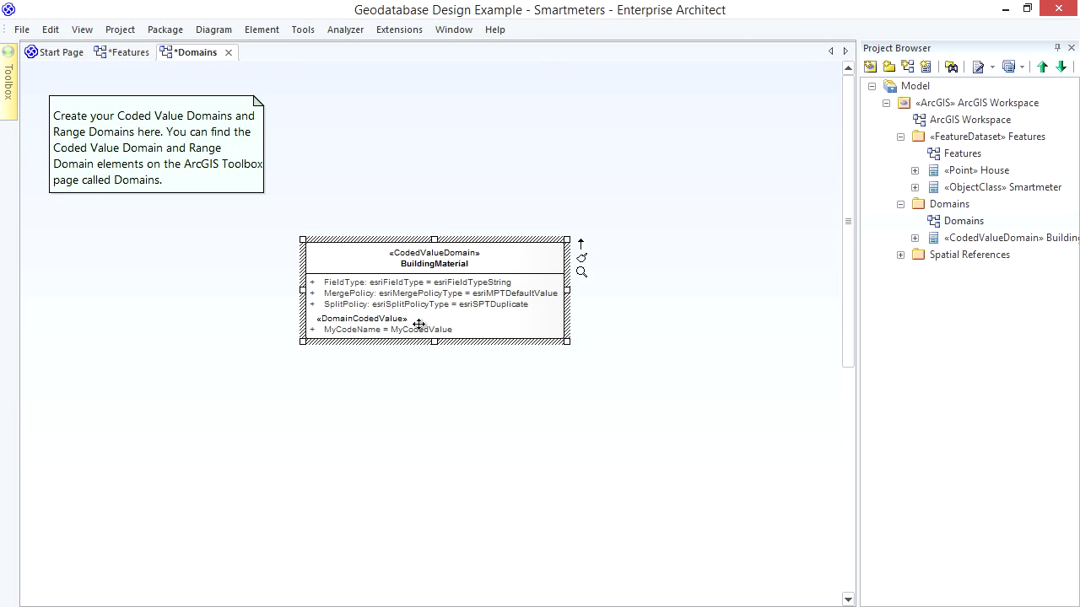
pyautogui.moveTo(439, 359)
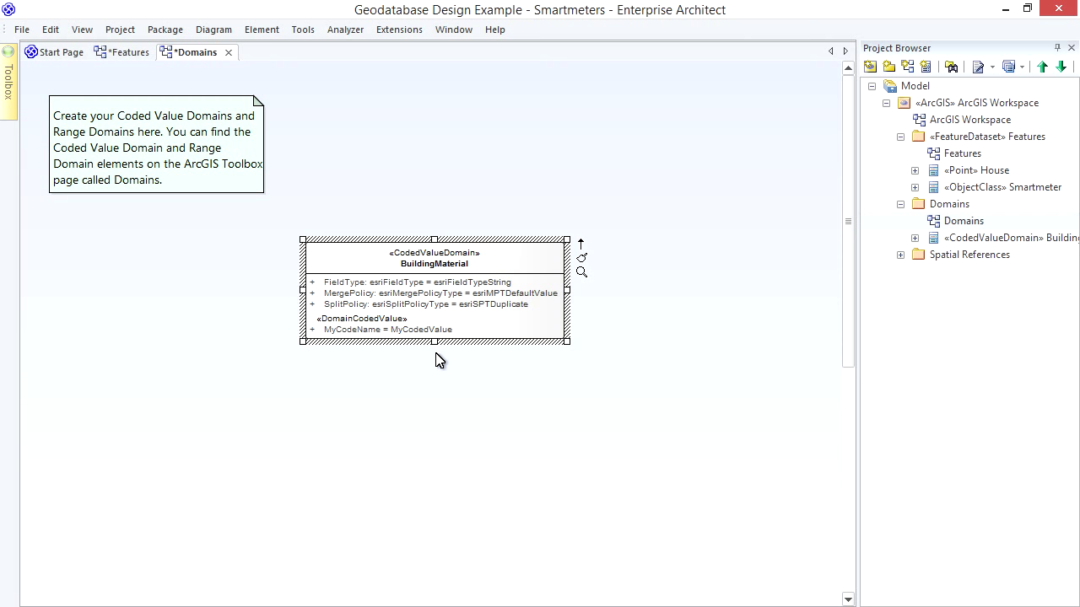
pyautogui.moveTo(369, 331)
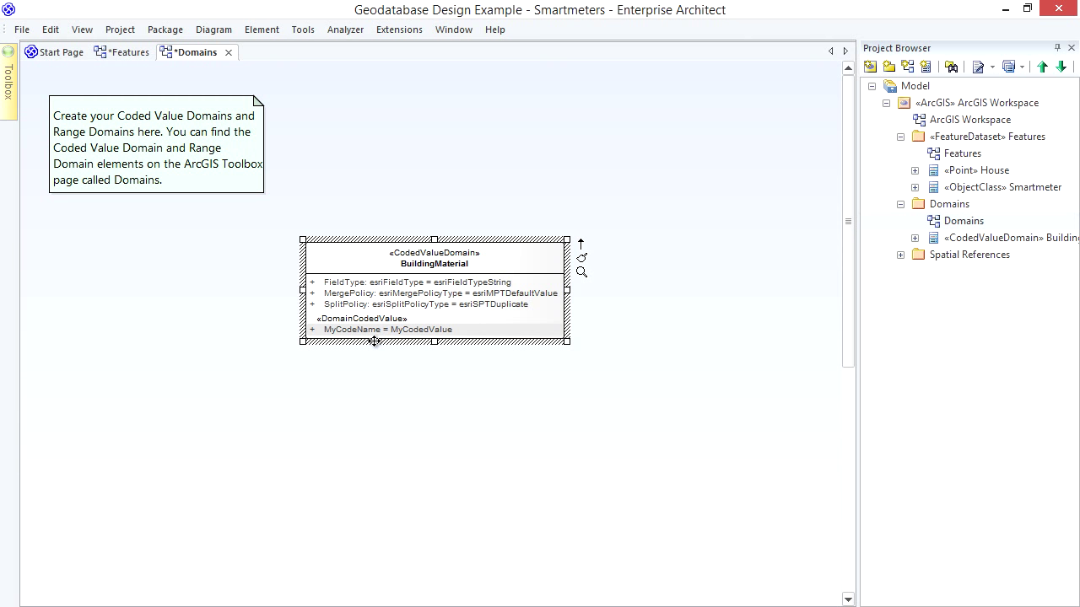
pyautogui.moveTo(452, 344)
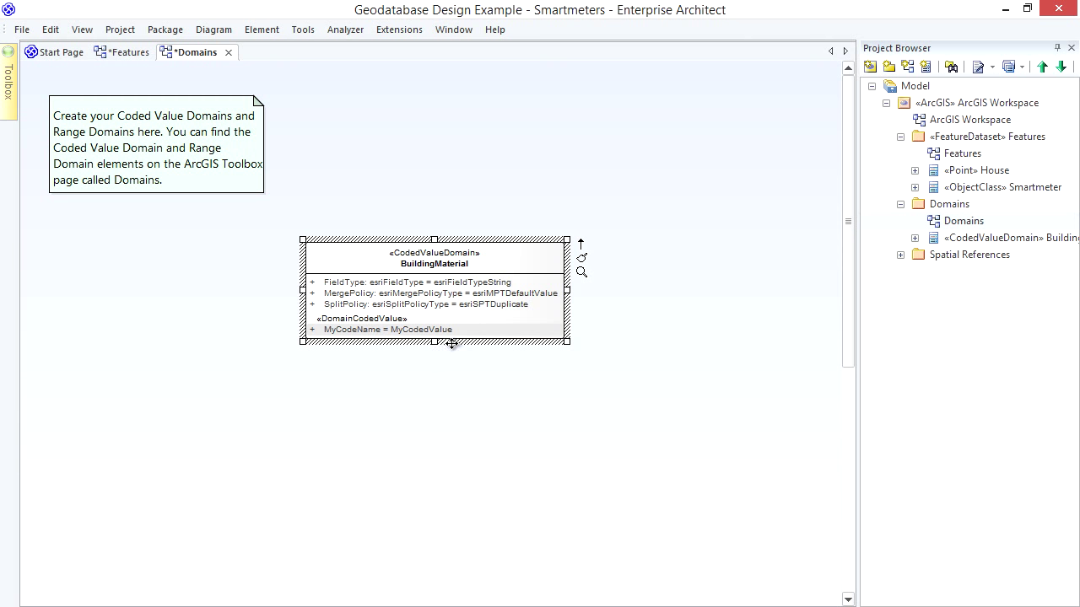
pyautogui.moveTo(368, 329)
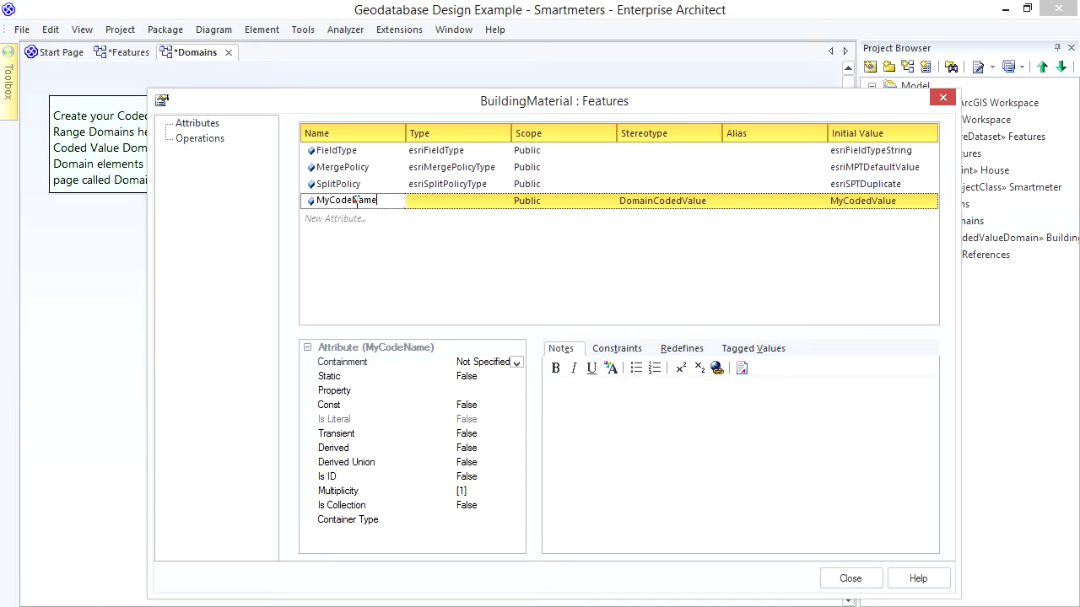
# Step: Rename the MyCodeName placeholder to Brick, set its initial value to BR, and close
pyautogui.write('Brick')
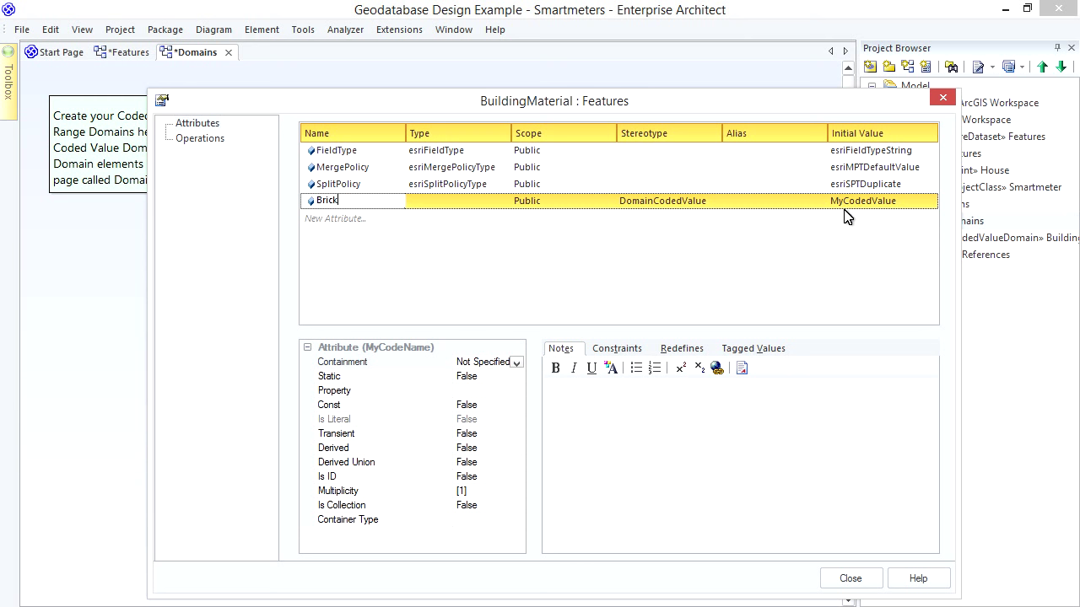
pyautogui.click(877, 200)
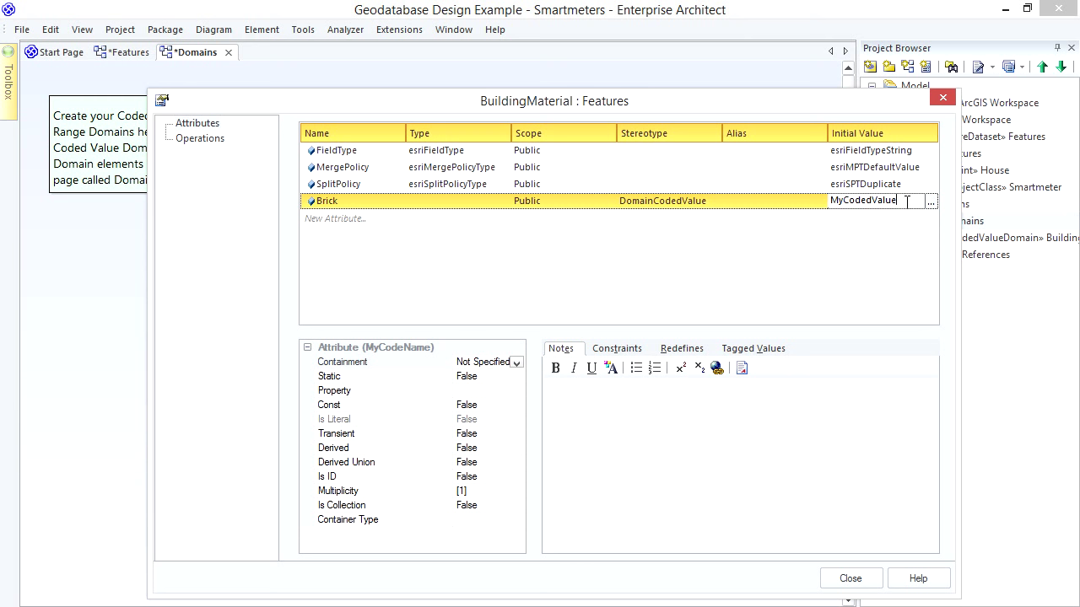
pyautogui.doubleClick(862, 200)
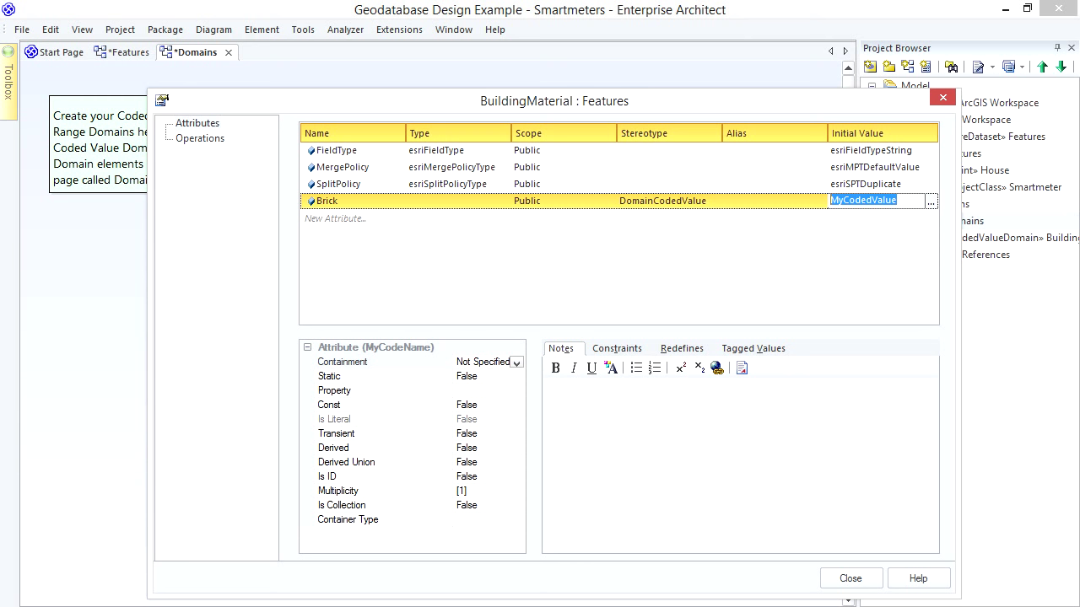
pyautogui.write('BR')
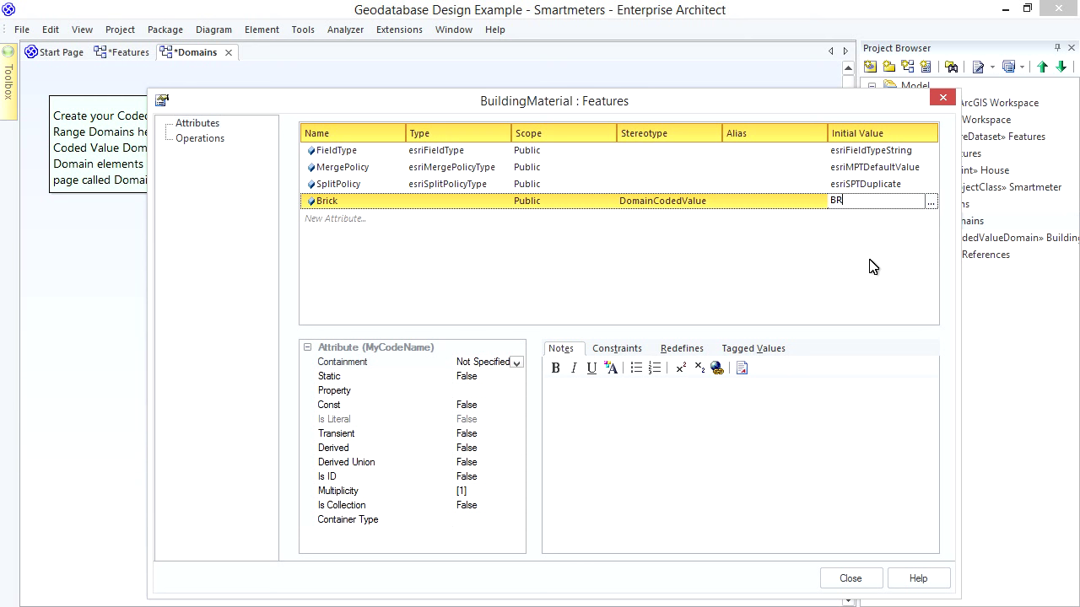
pyautogui.click(849, 578)
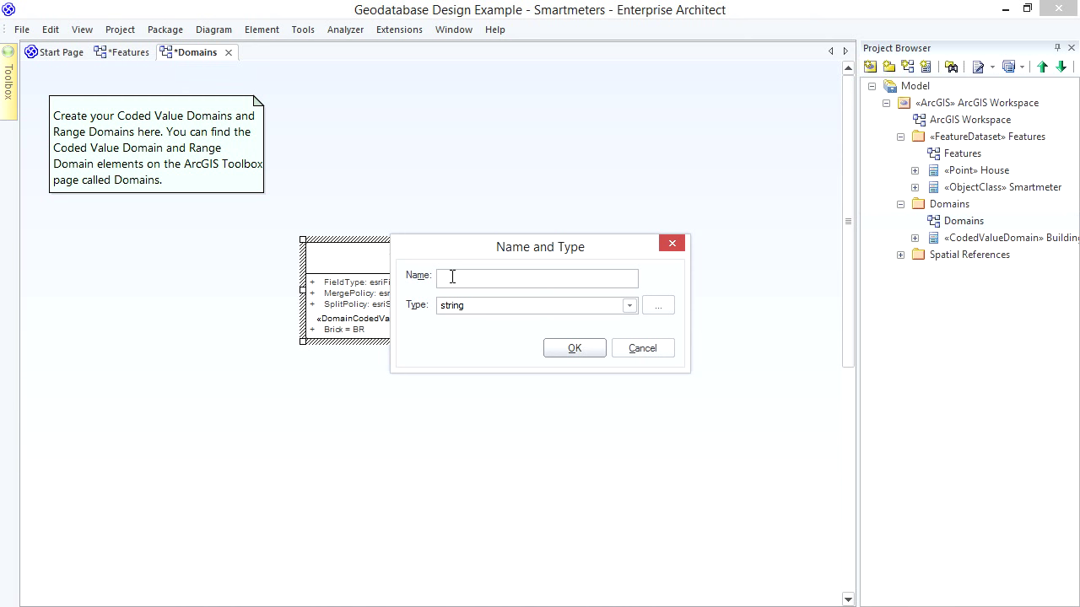
# Step: Add a Weatherboard value to BuildingMaterial and give it initial value WB
pyautogui.write('Weatherboard')
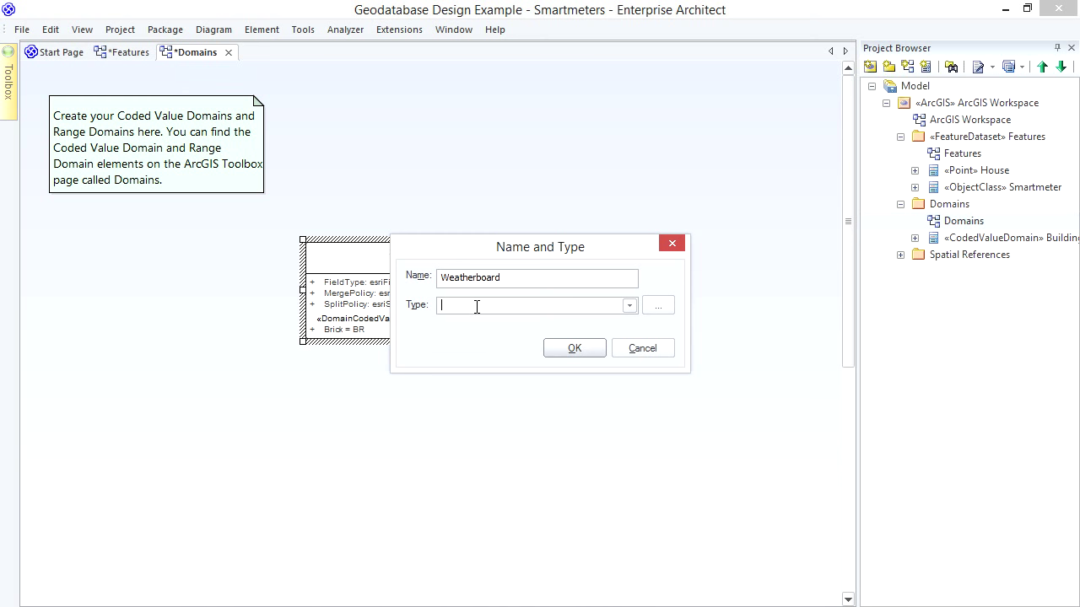
pyautogui.click(574, 348)
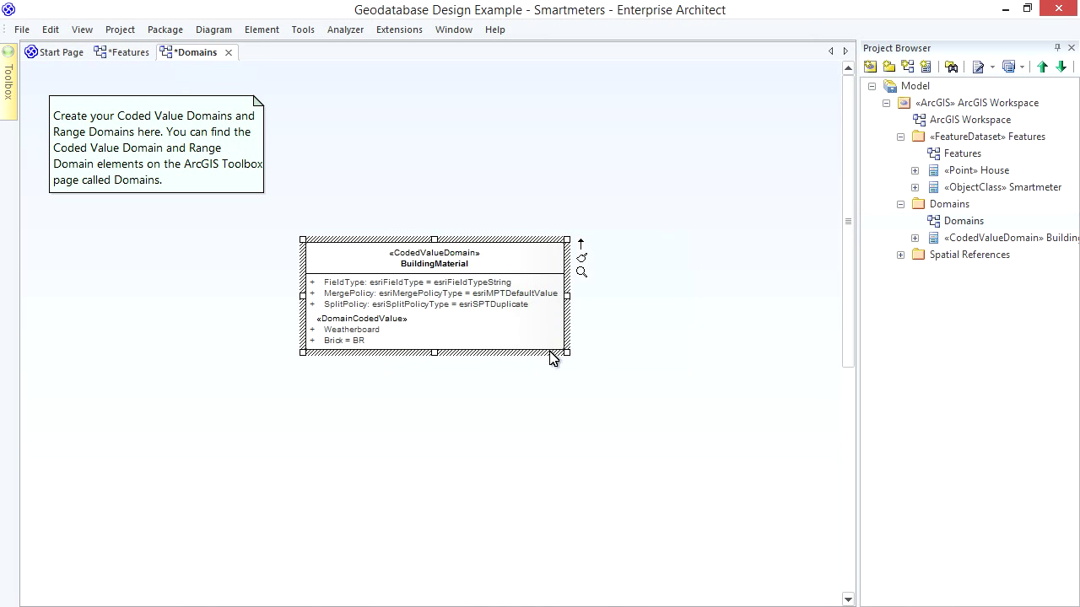
pyautogui.moveTo(503, 376)
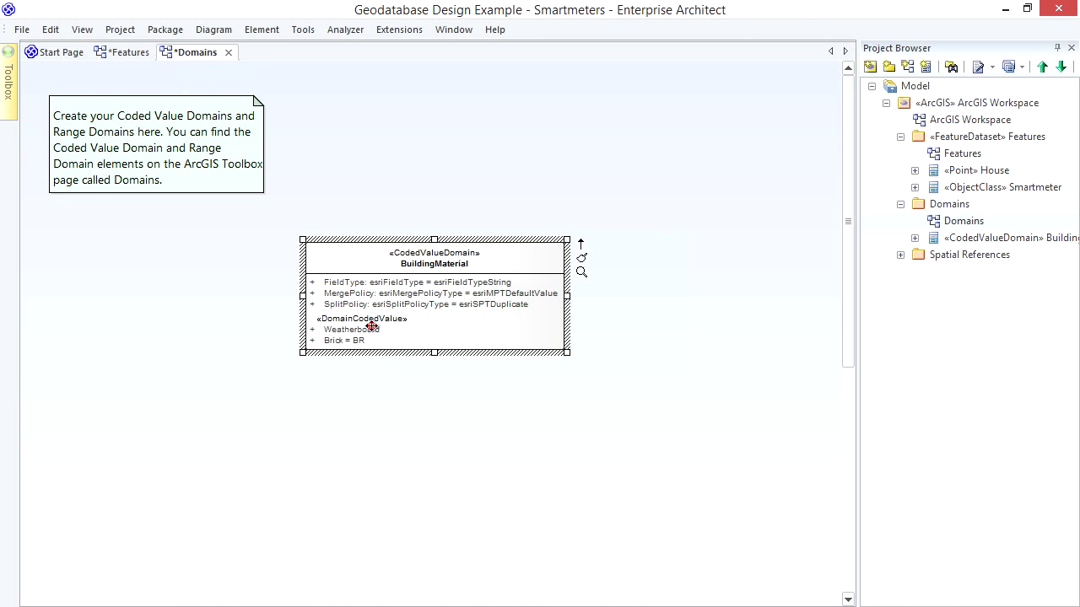
pyautogui.rightClick(372, 329)
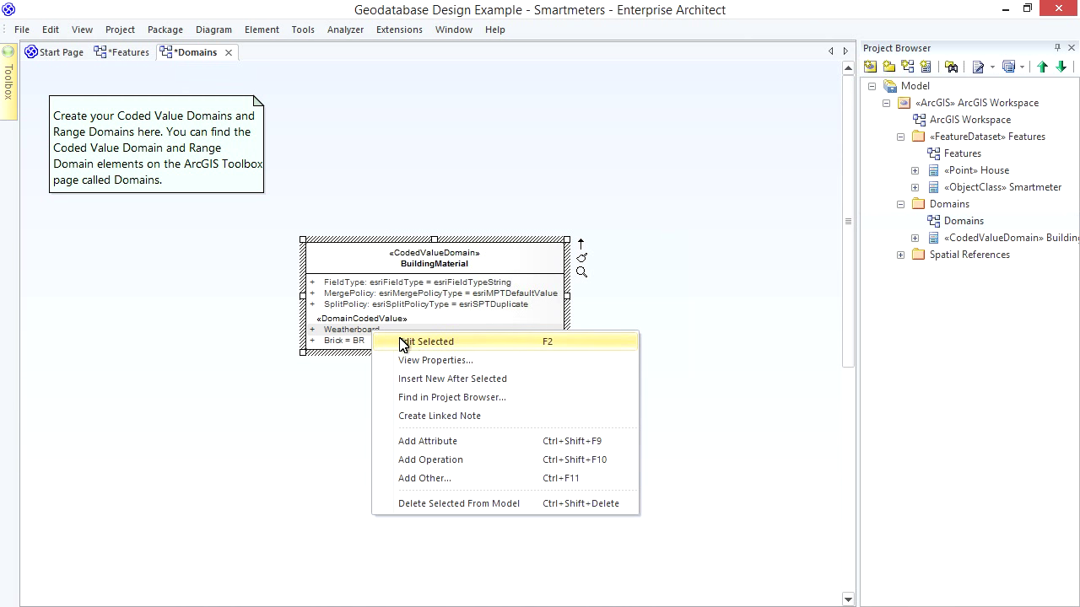
pyautogui.click(426, 341)
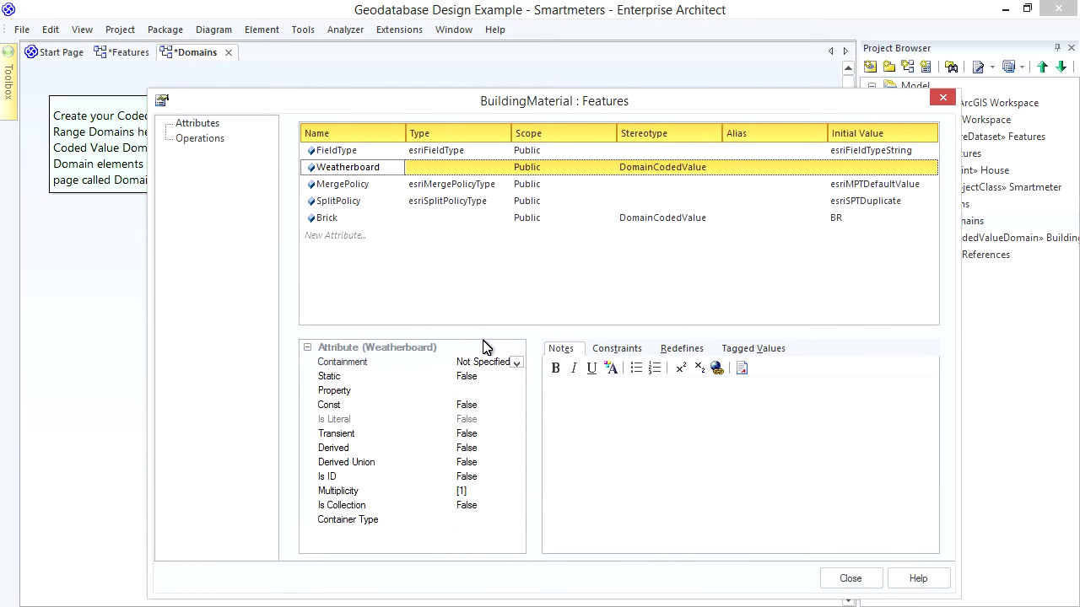
pyautogui.click(878, 167)
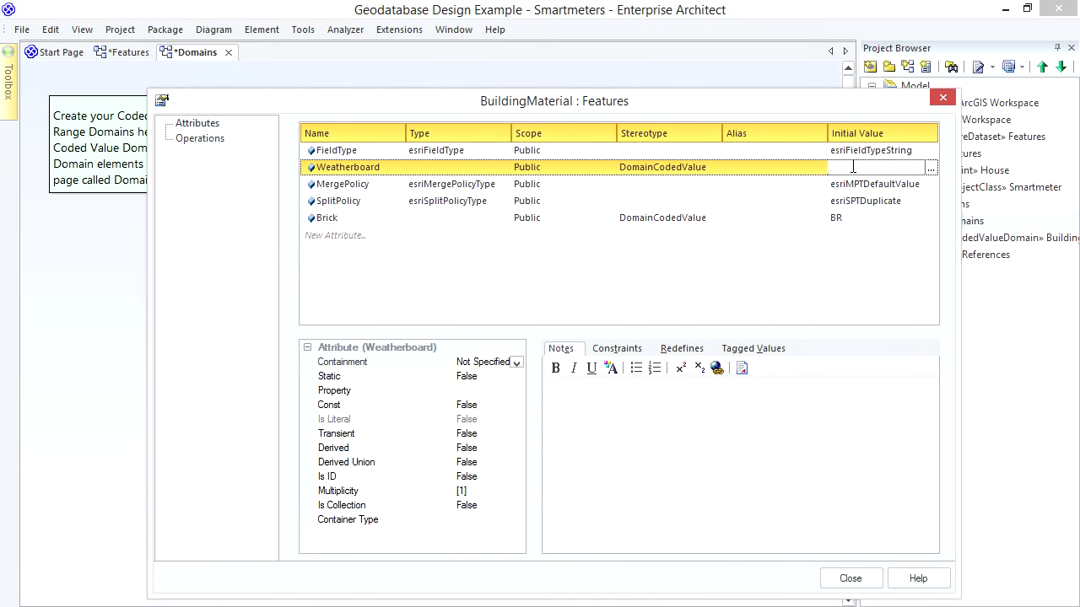
pyautogui.write('WB')
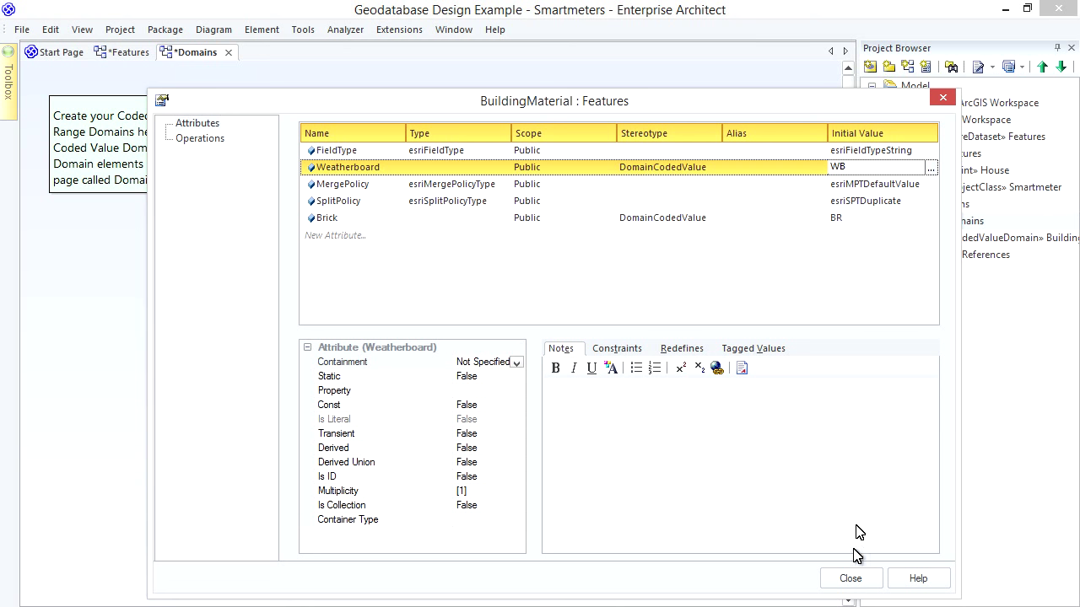
pyautogui.click(851, 578)
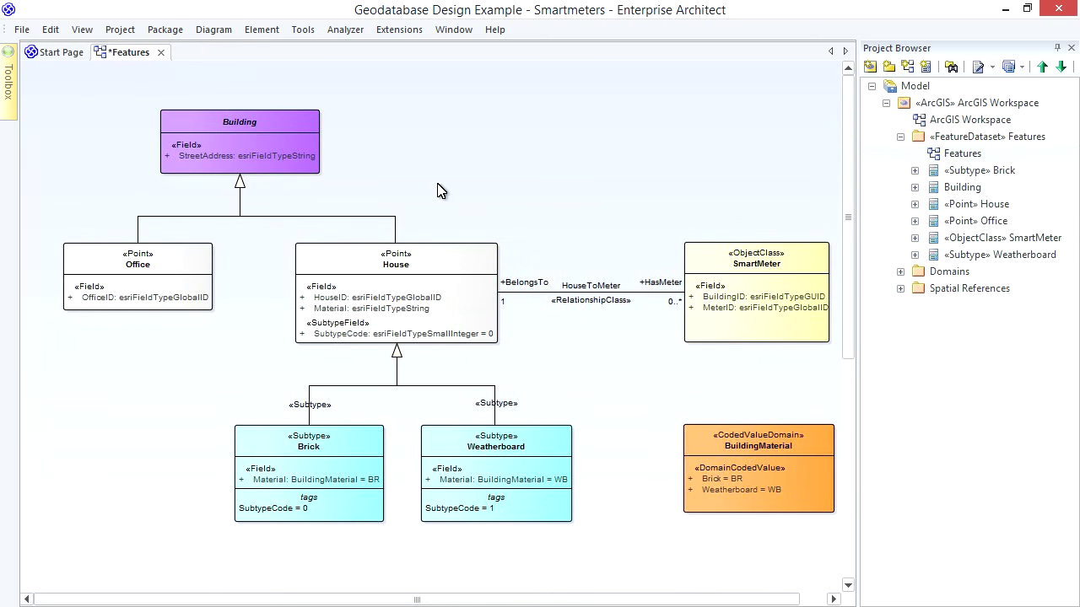
pyautogui.moveTo(432, 193)
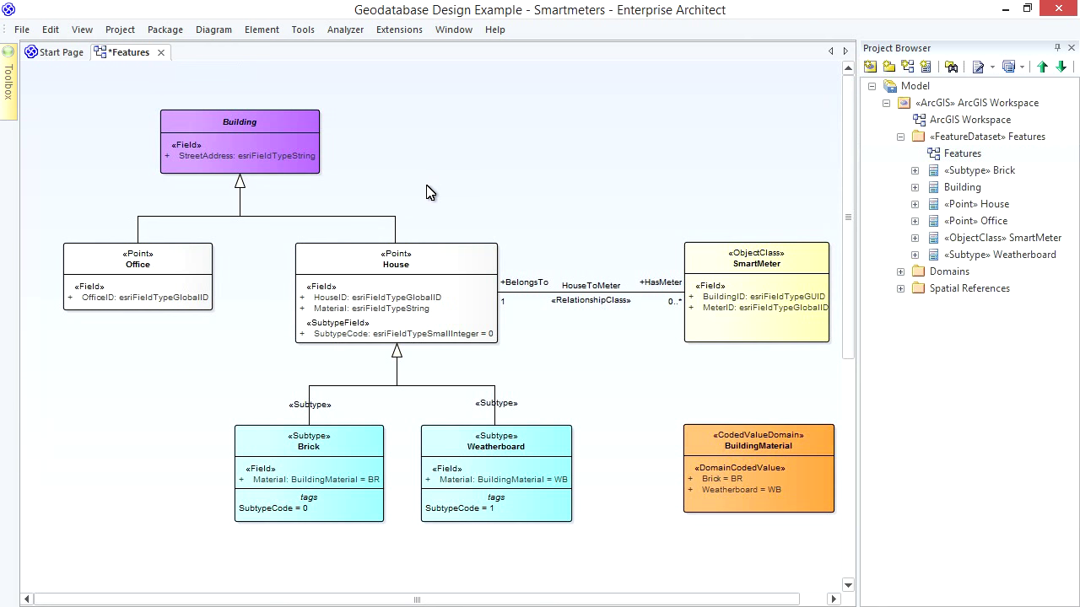
pyautogui.click(343, 215)
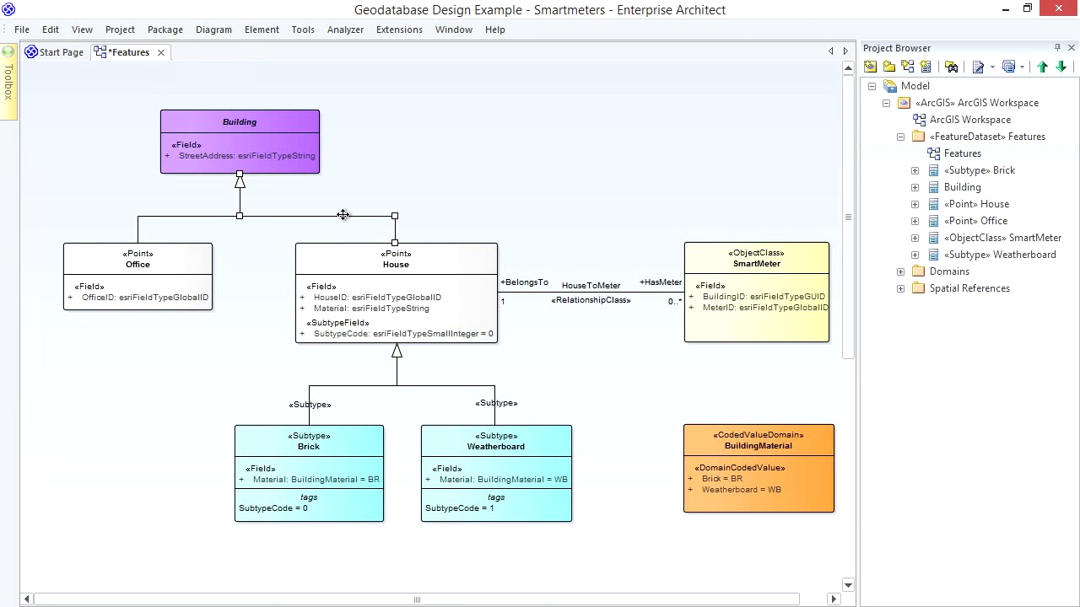
pyautogui.click(240, 140)
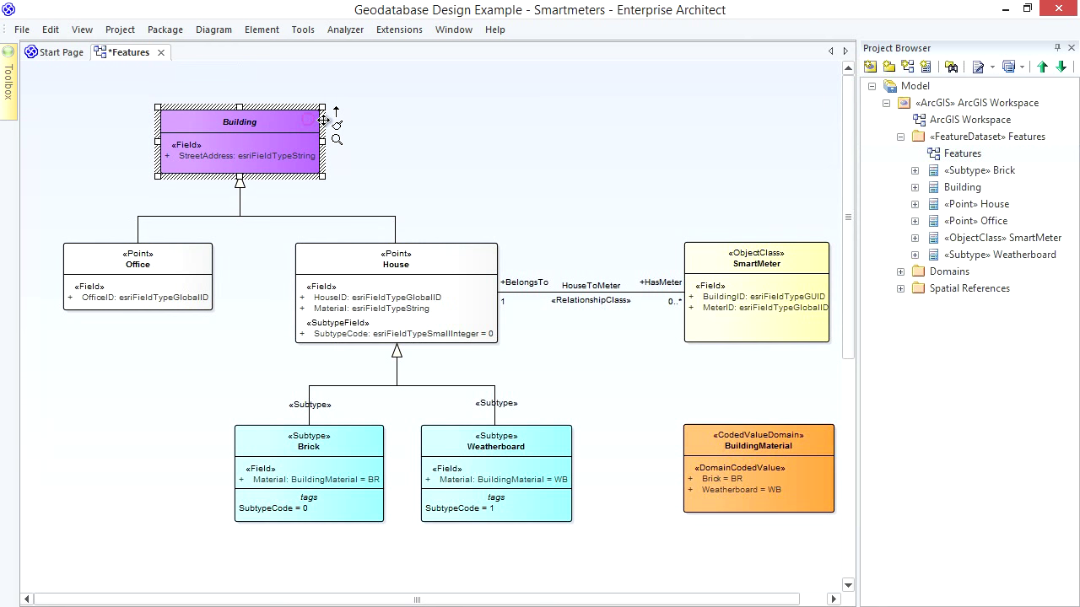
pyautogui.moveTo(376, 136)
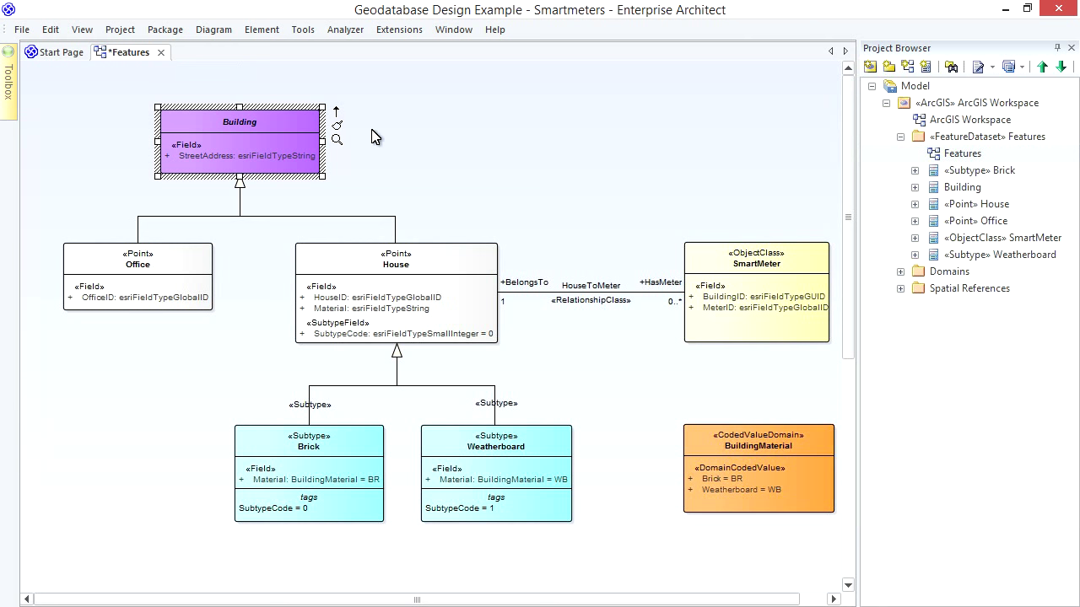
pyautogui.moveTo(284, 212)
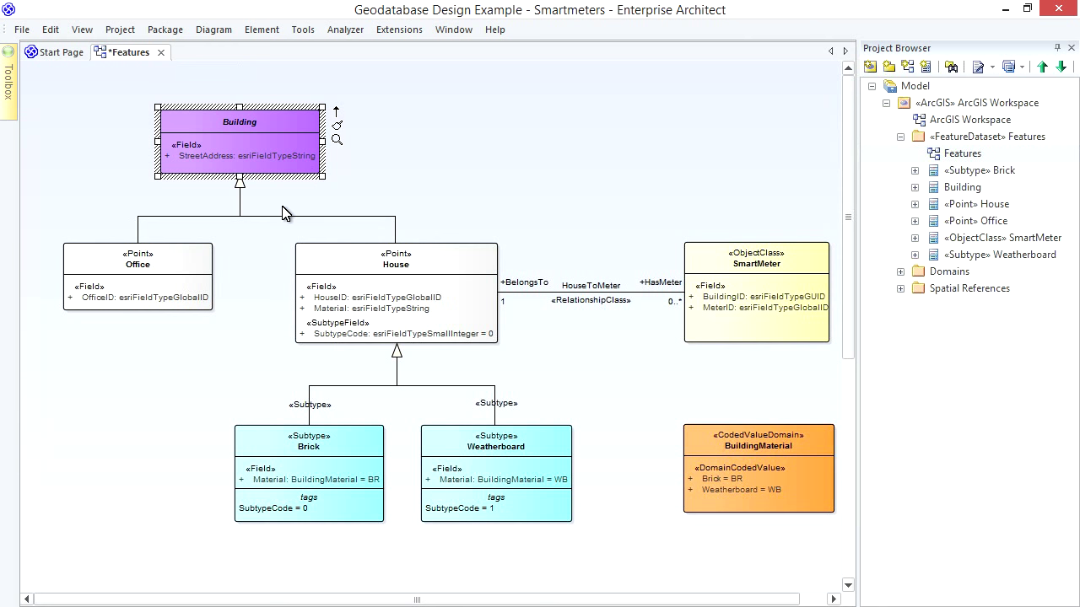
pyautogui.click(395, 259)
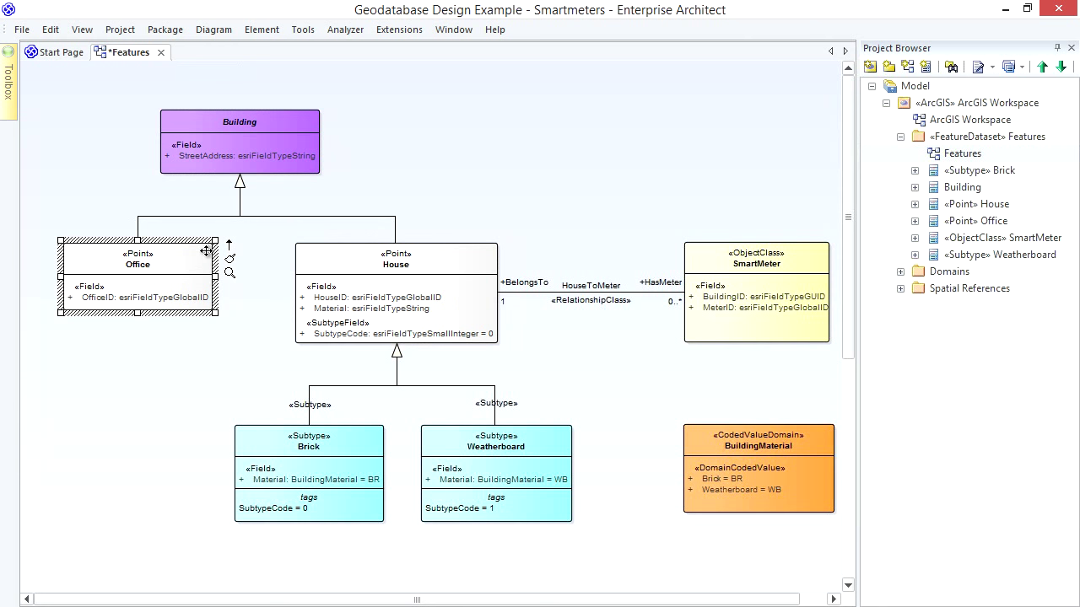
pyautogui.click(240, 155)
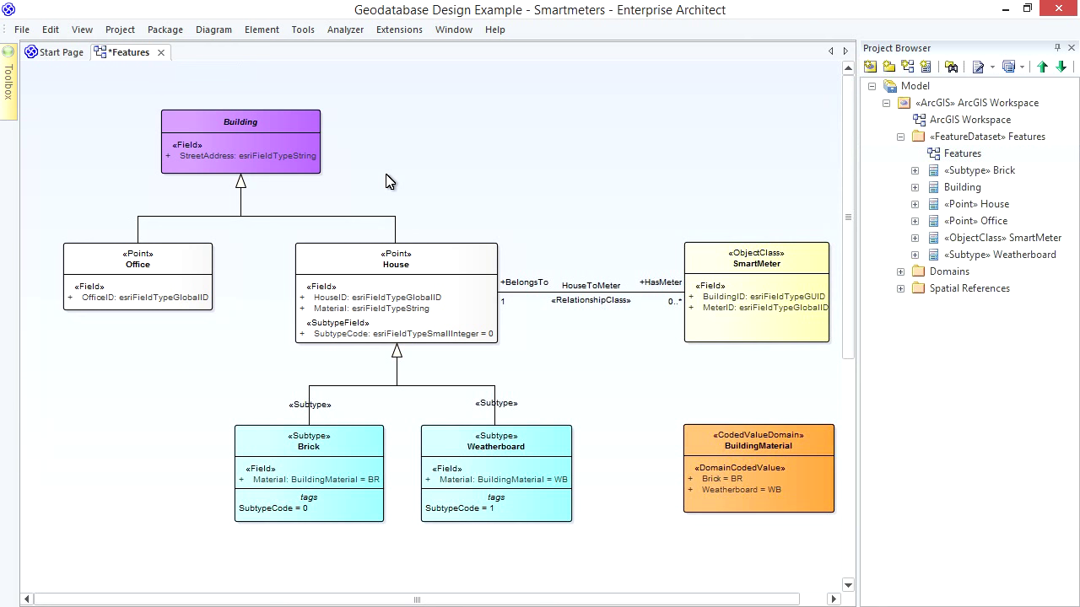
pyautogui.moveTo(385, 183)
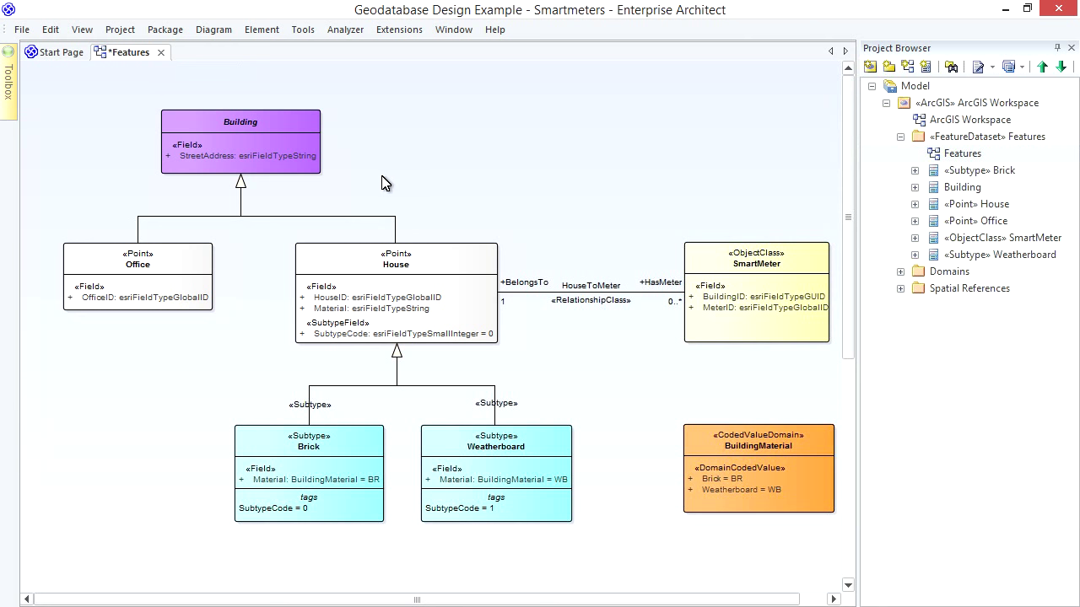
pyautogui.click(137, 259)
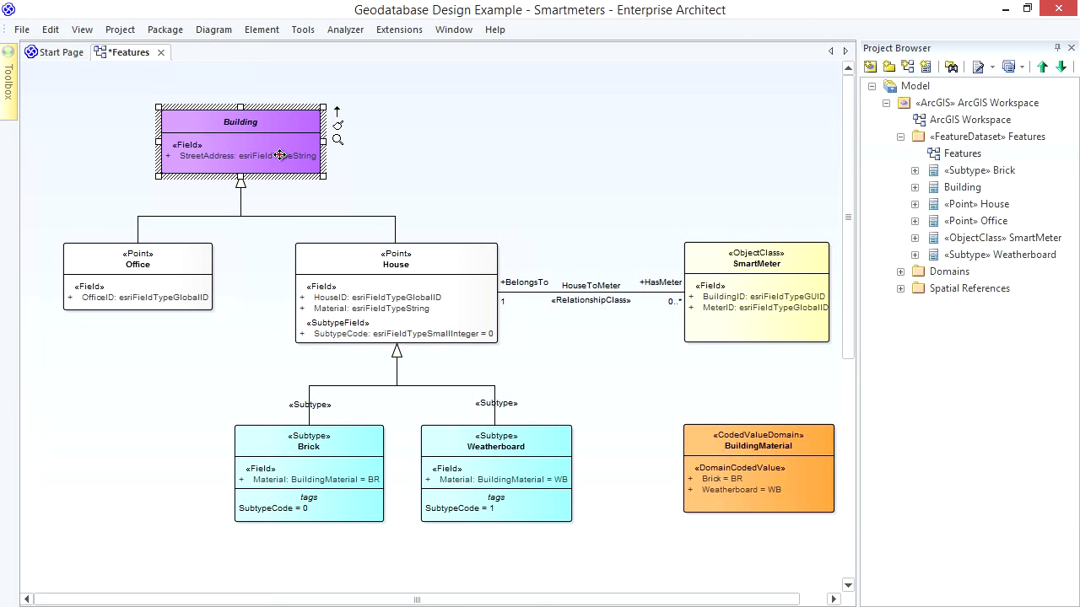
pyautogui.click(245, 156)
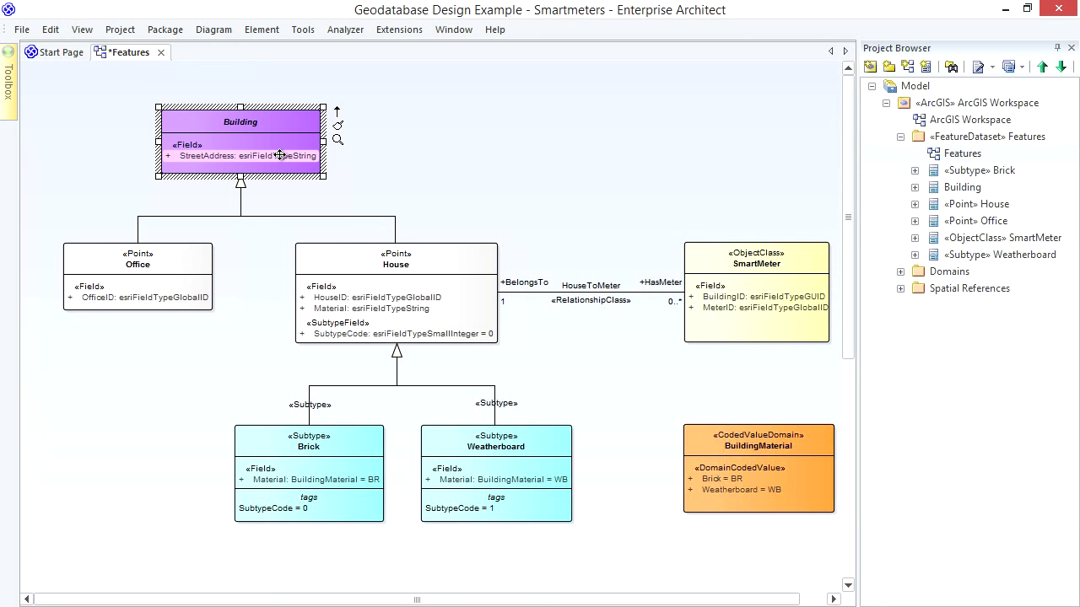
pyautogui.moveTo(405, 331)
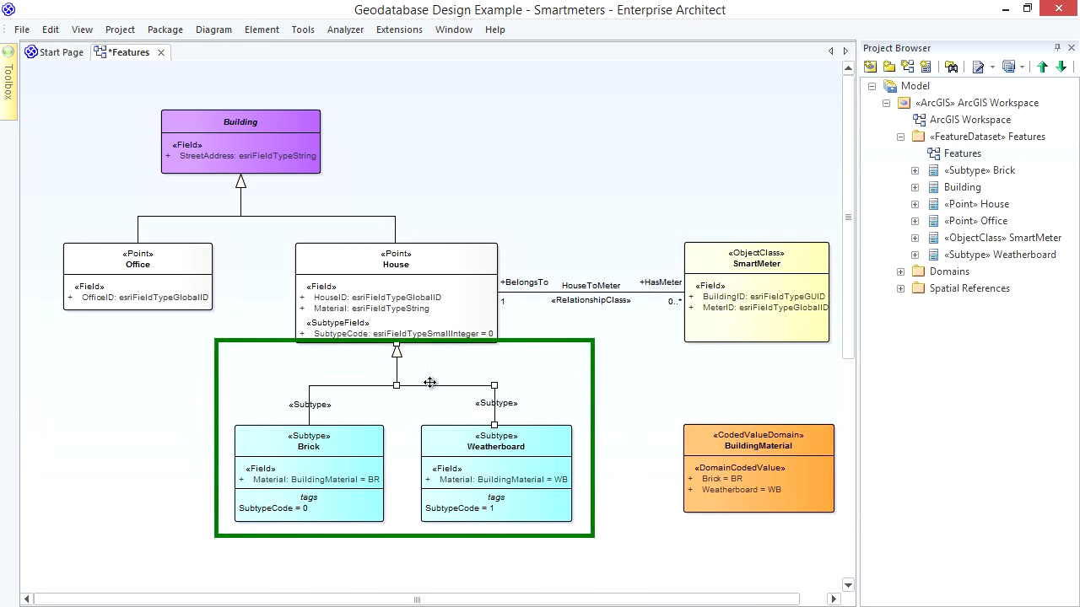
pyautogui.click(396, 265)
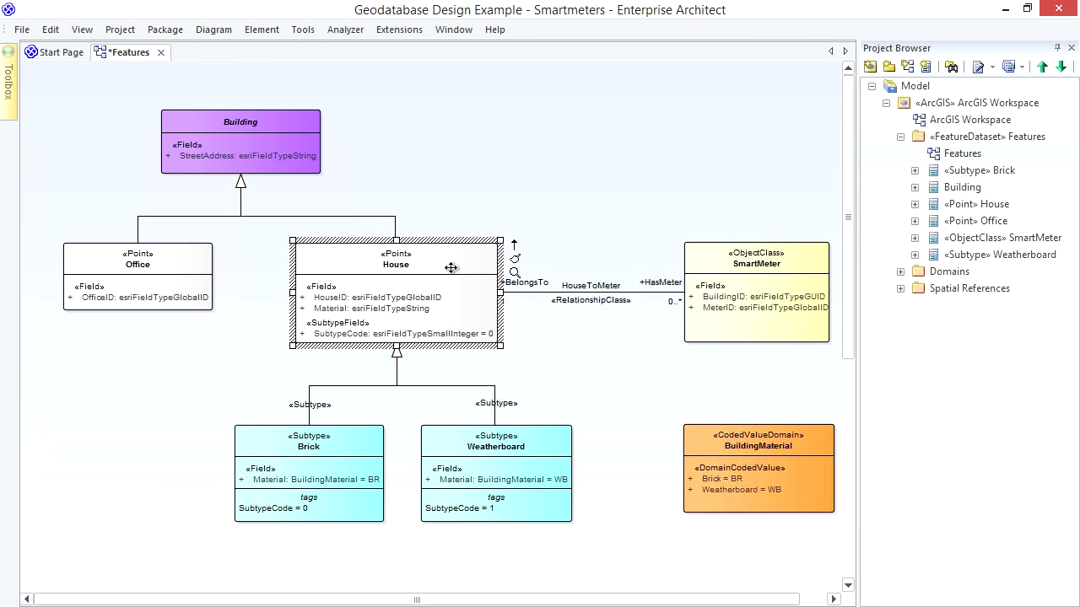
pyautogui.moveTo(470, 315)
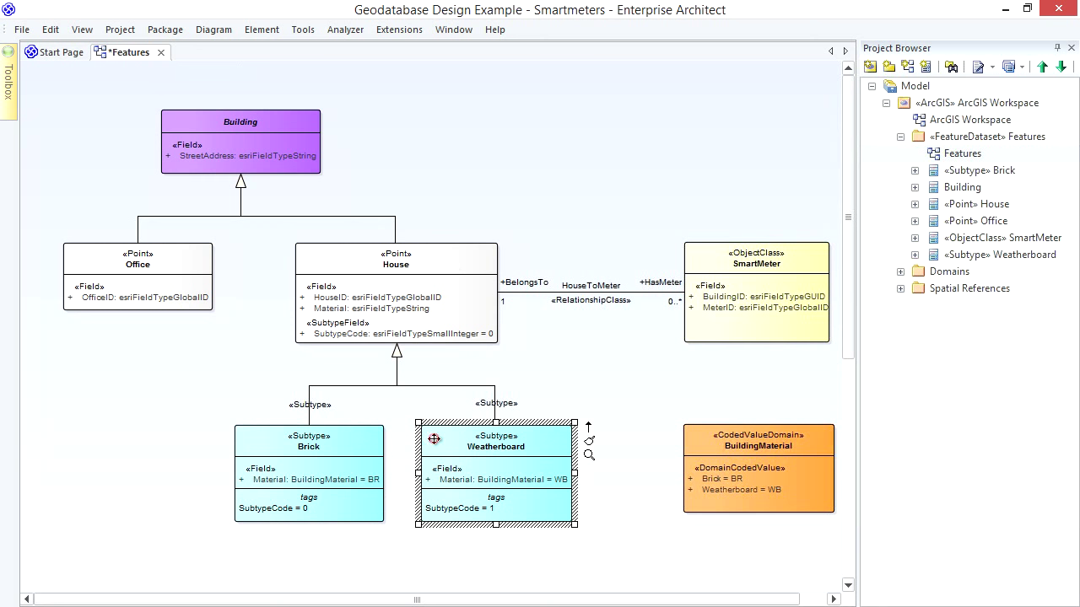
pyautogui.moveTo(434, 438)
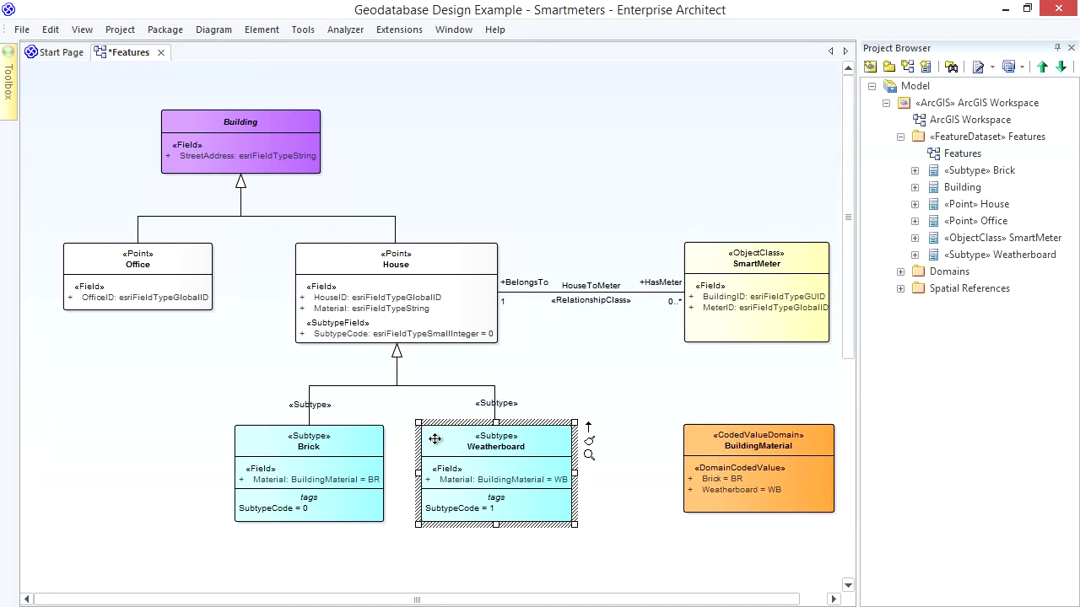
pyautogui.moveTo(469, 348)
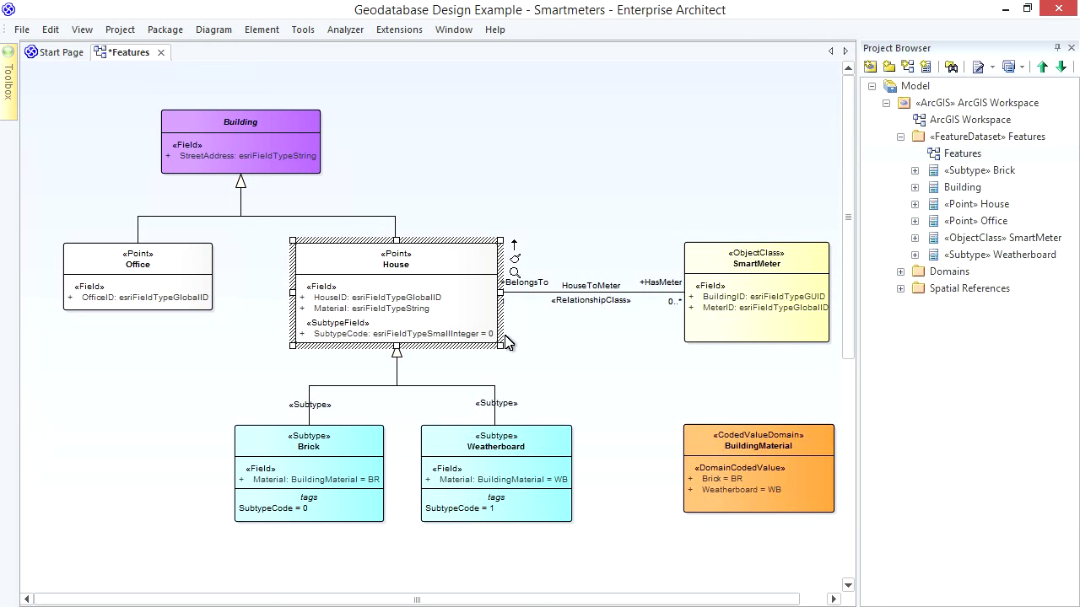
pyautogui.moveTo(389, 359)
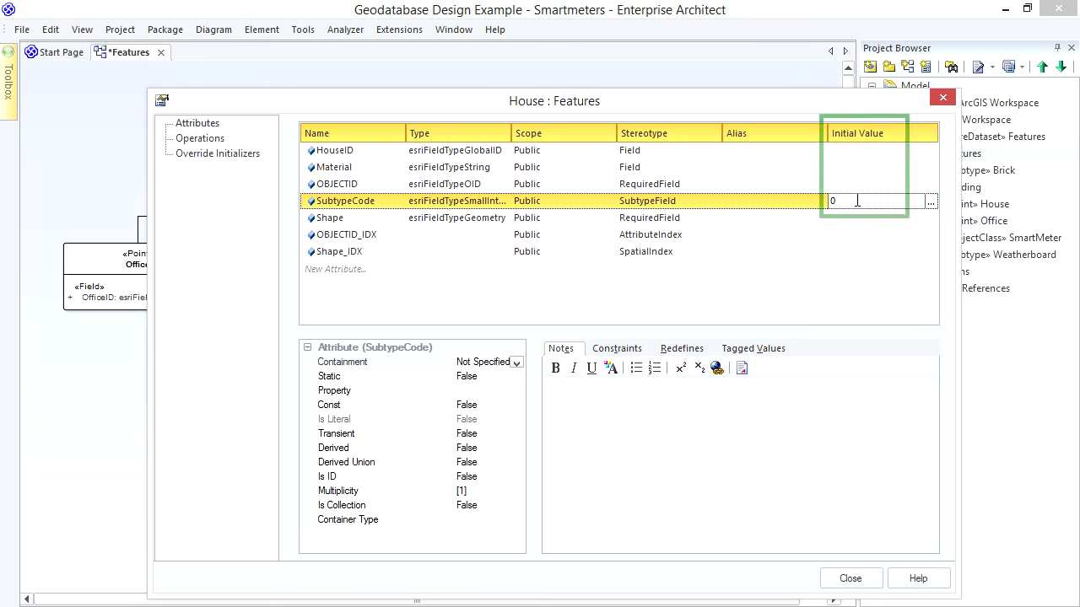
pyautogui.click(849, 578)
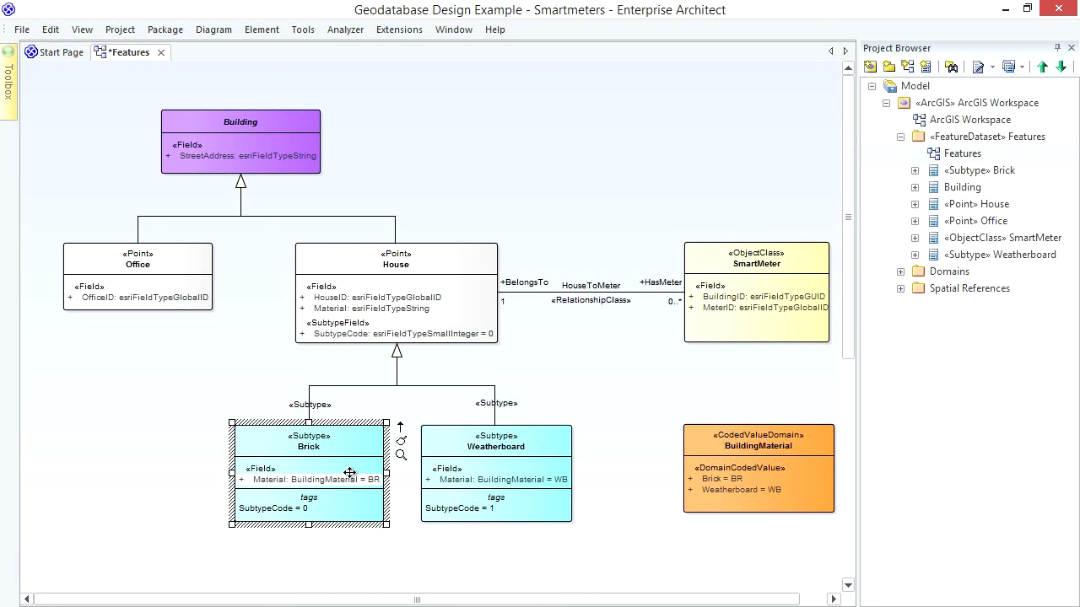
pyautogui.moveTo(829, 266)
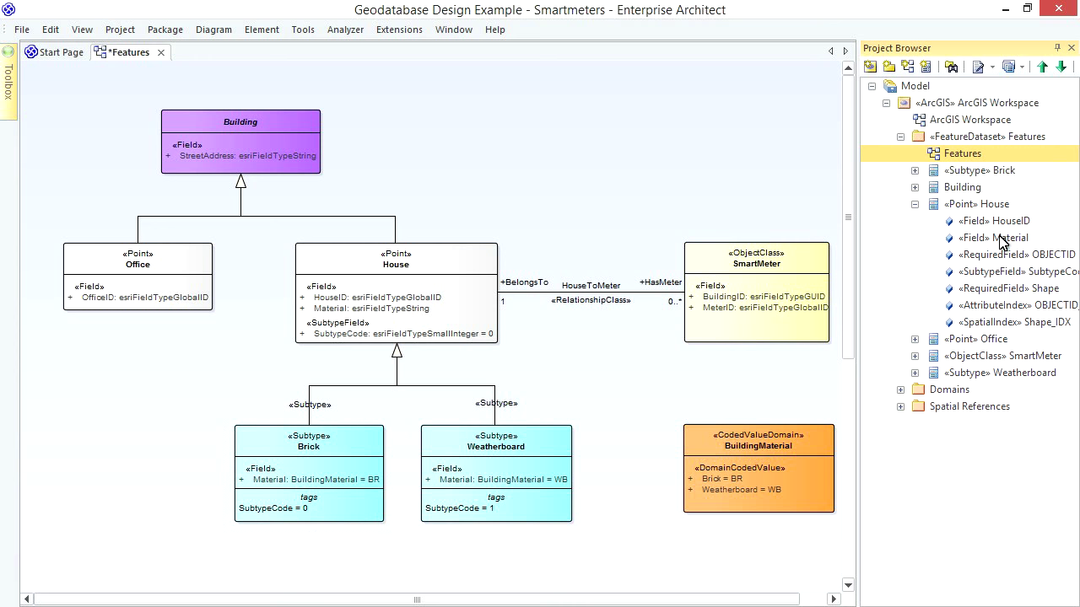
# Step: Select House's Material field, then review the Brick subtype's Material attribute defaulting to BR
pyautogui.click(994, 238)
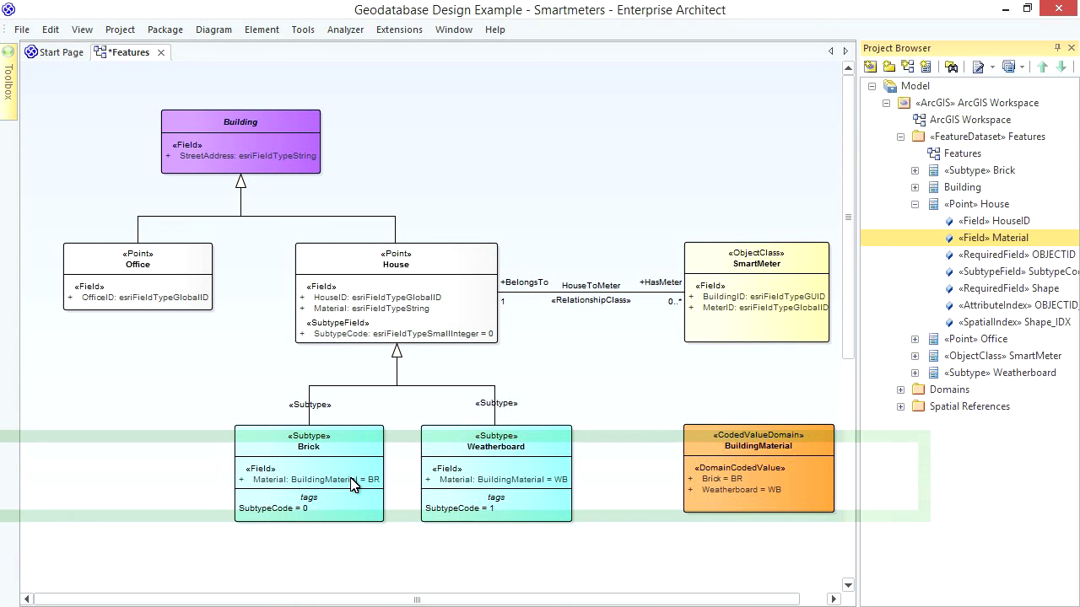
pyautogui.click(310, 479)
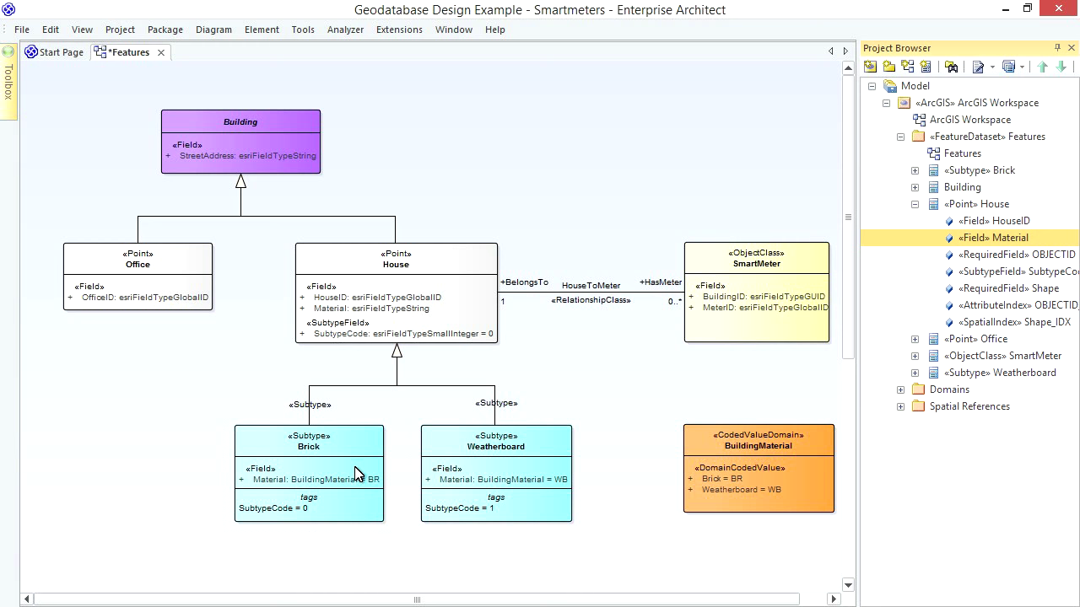
pyautogui.click(308, 440)
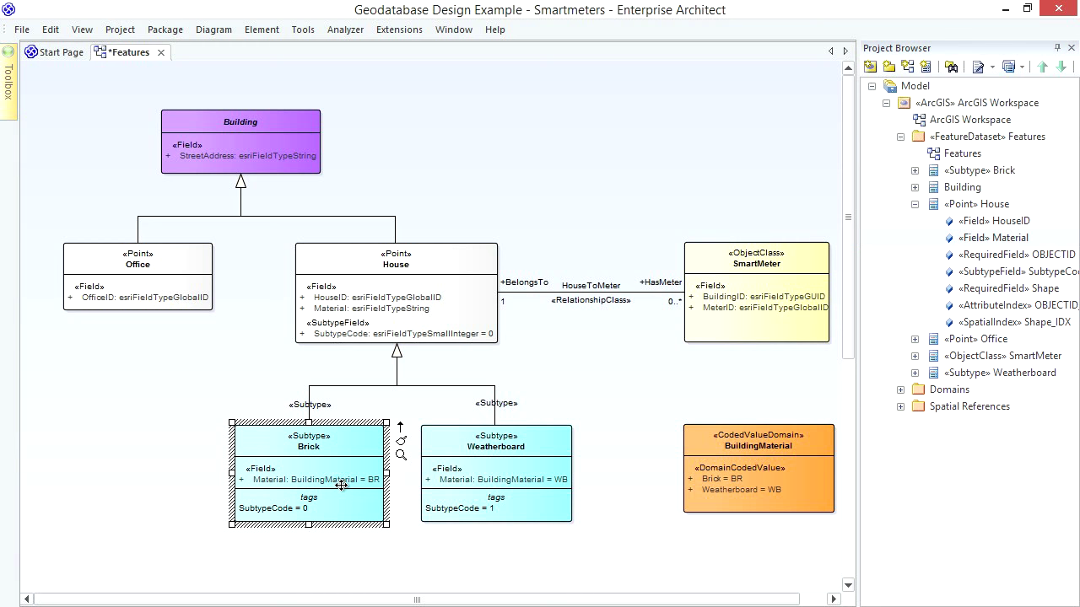
pyautogui.moveTo(392, 494)
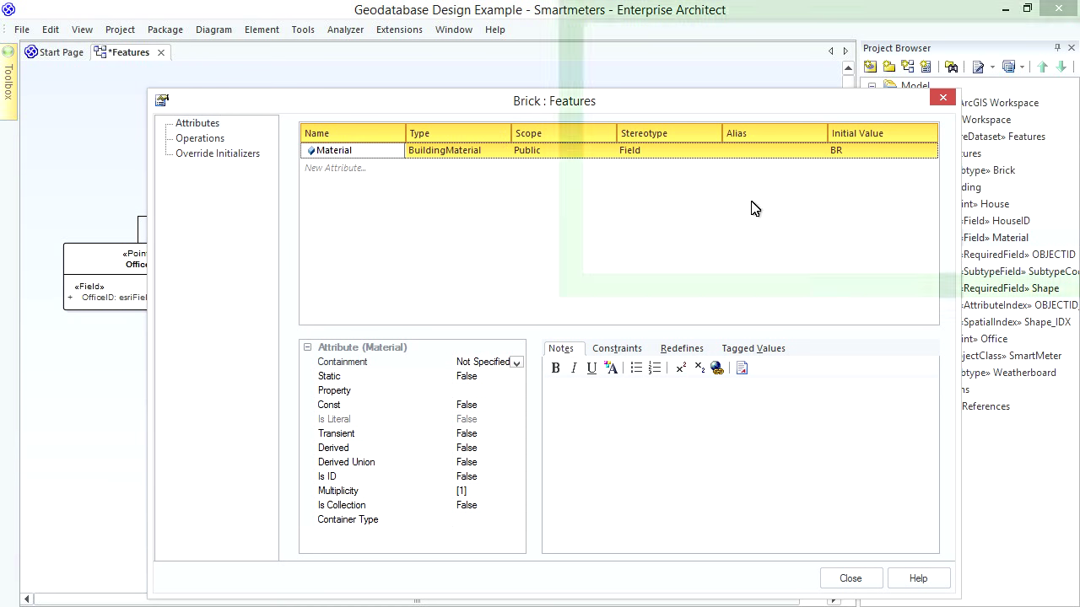
pyautogui.click(849, 578)
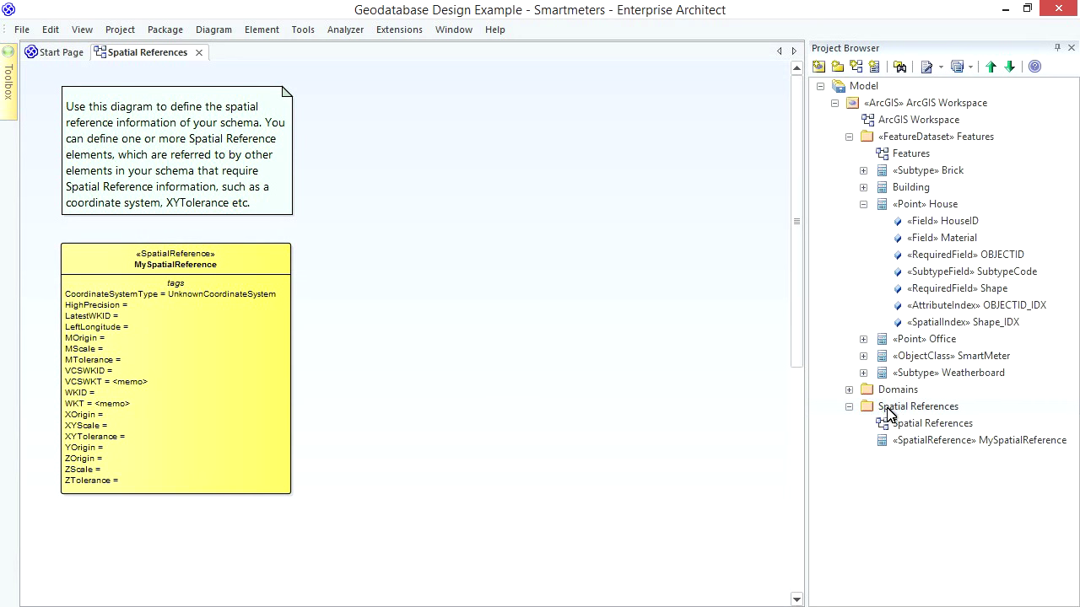
# Step: Expand Spatial References, open its diagram and select MySpatialReference
pyautogui.click(918, 406)
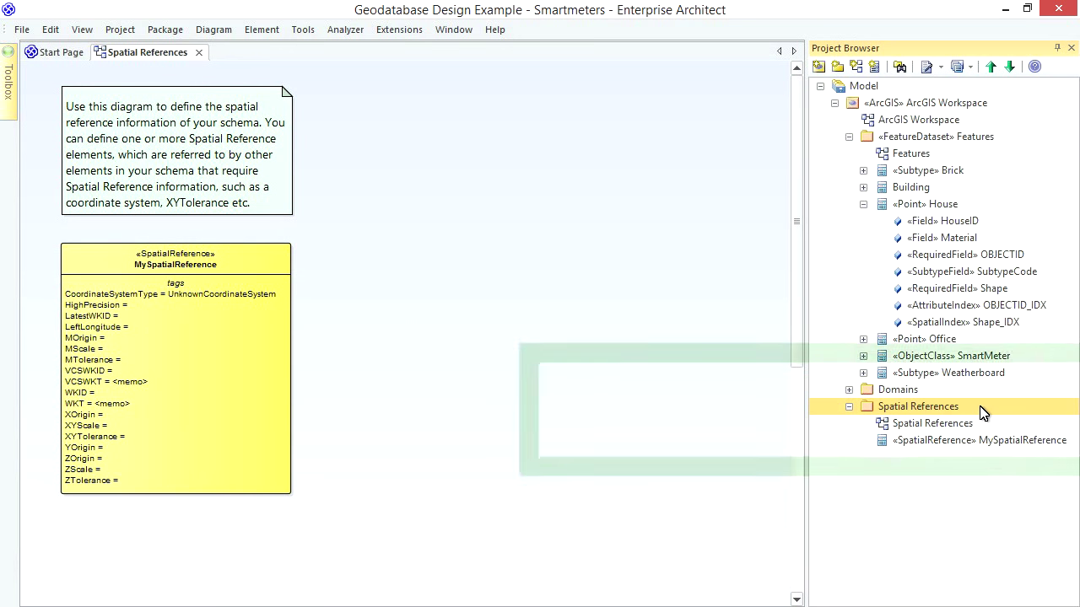
pyautogui.click(918, 405)
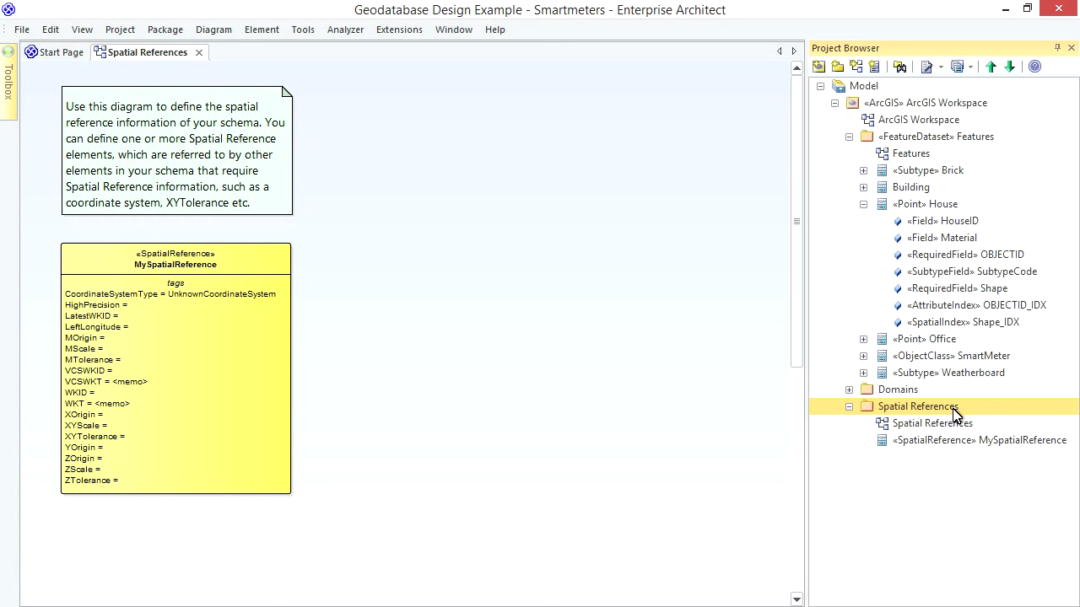
pyautogui.click(932, 422)
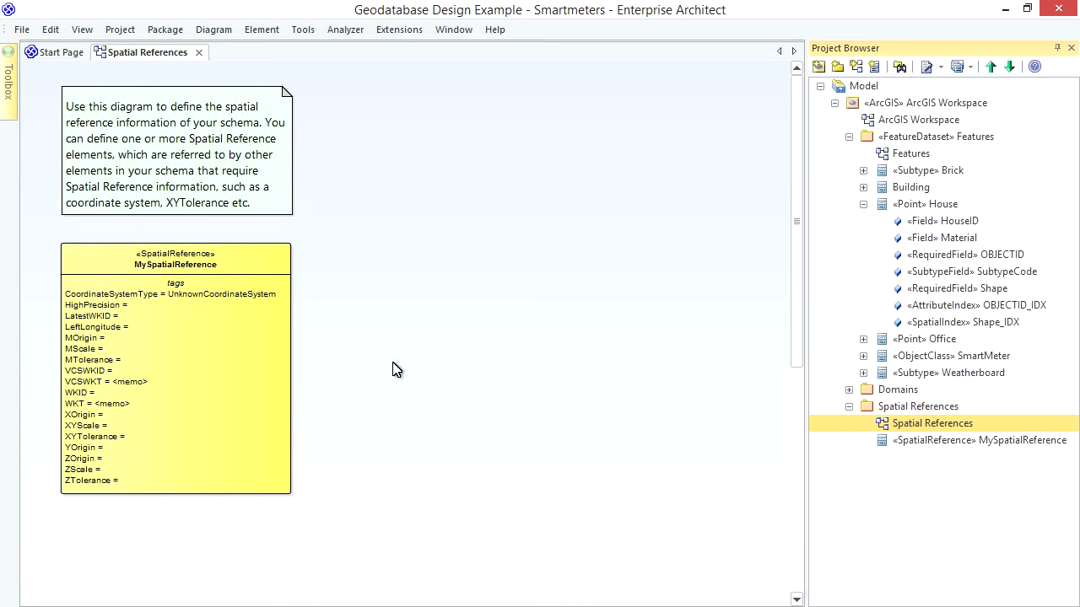
pyautogui.click(175, 258)
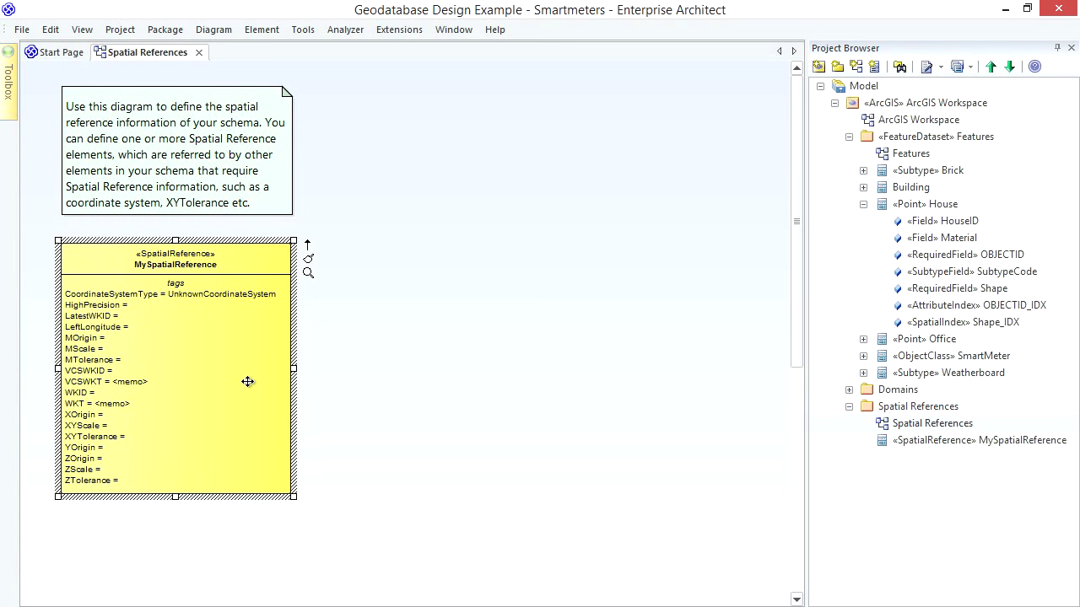
pyautogui.moveTo(254, 372)
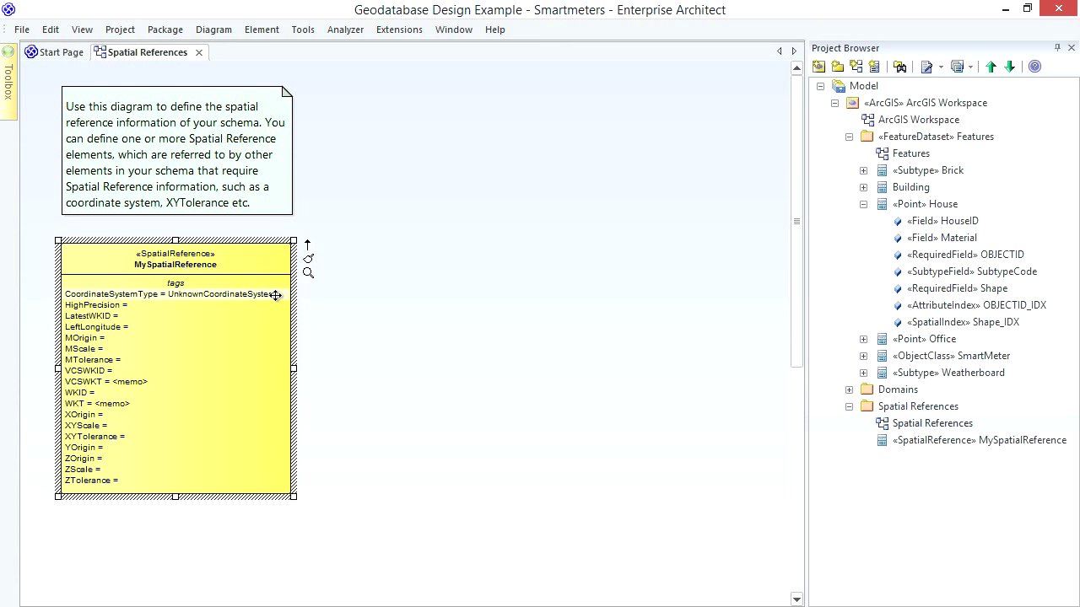
pyautogui.moveTo(403, 62)
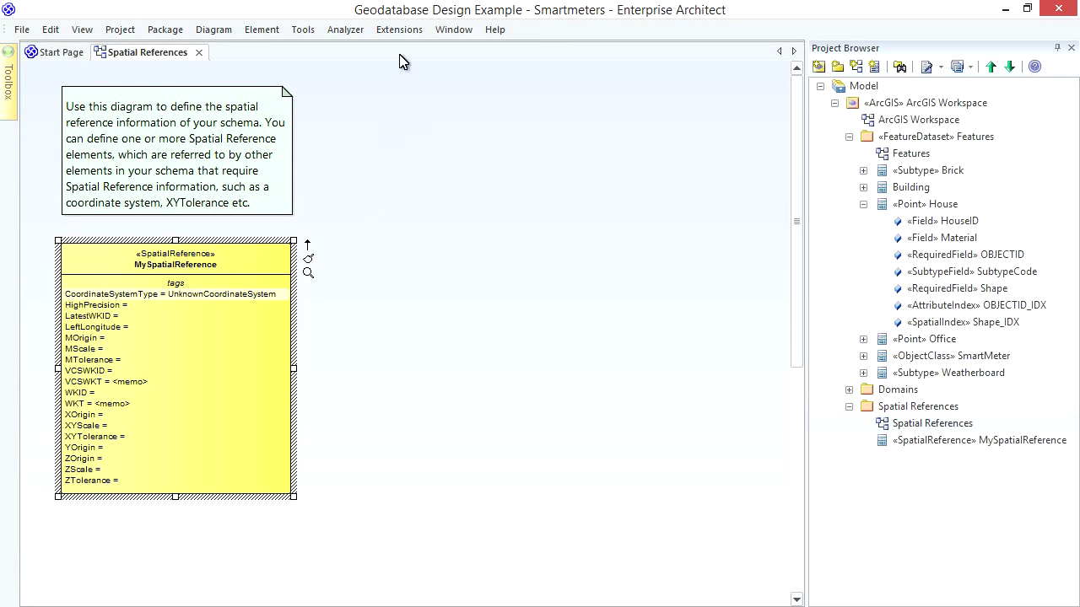
pyautogui.click(399, 29)
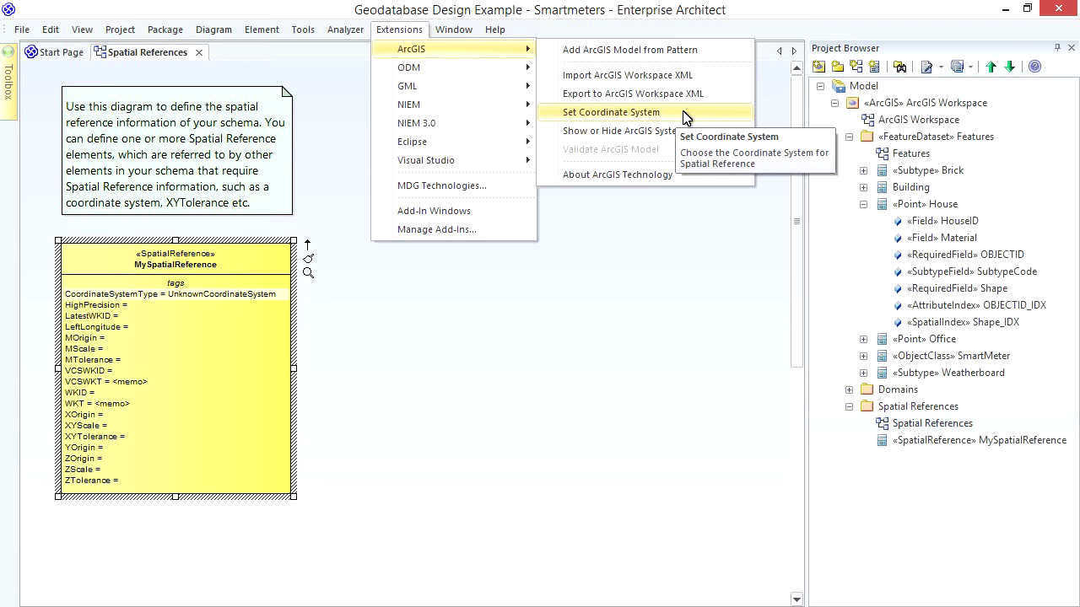
# Step: Set MySpatialReference's coordinate system to World > WGS 1984 (WKID 4326)
pyautogui.click(610, 111)
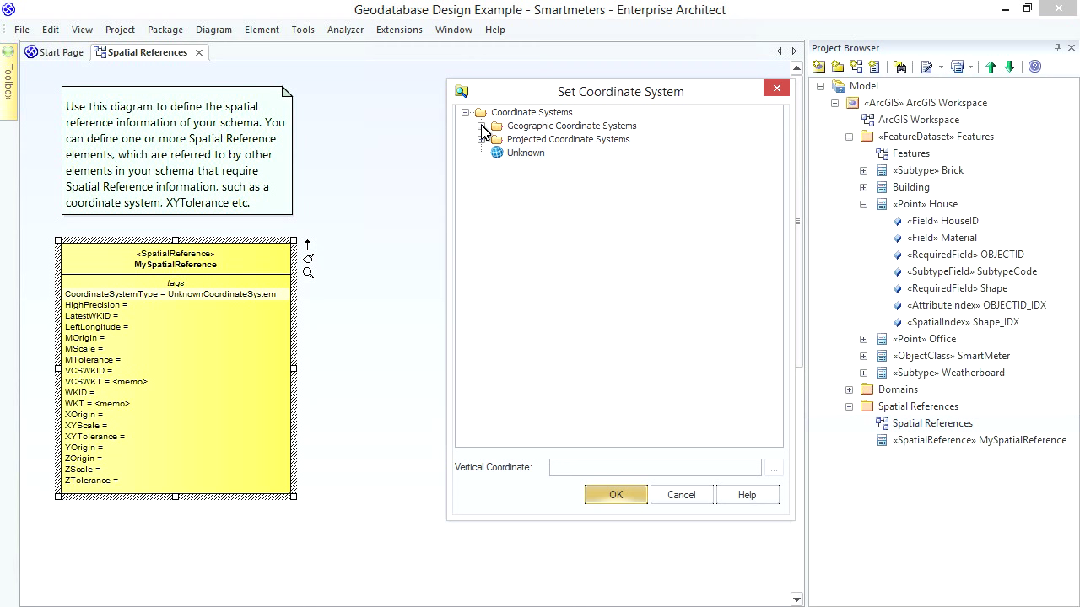
pyautogui.click(479, 126)
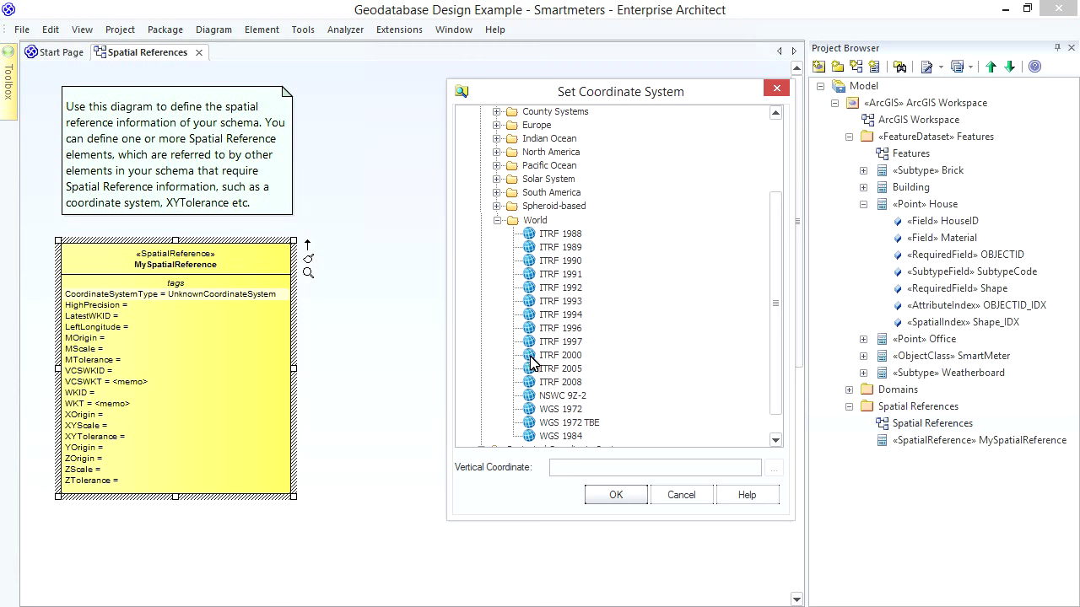
pyautogui.click(560, 436)
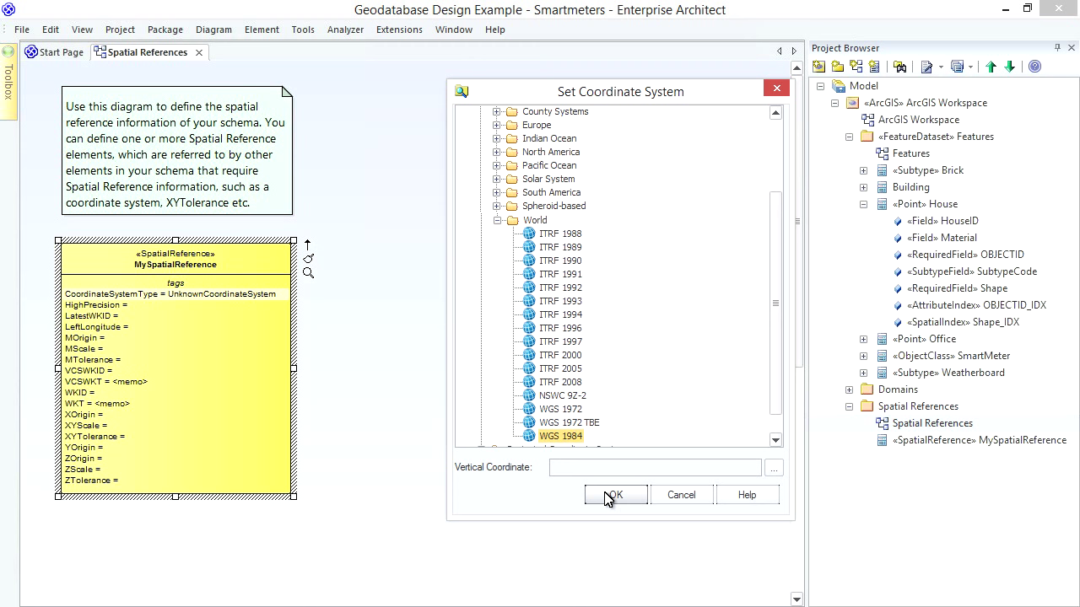
pyautogui.click(615, 495)
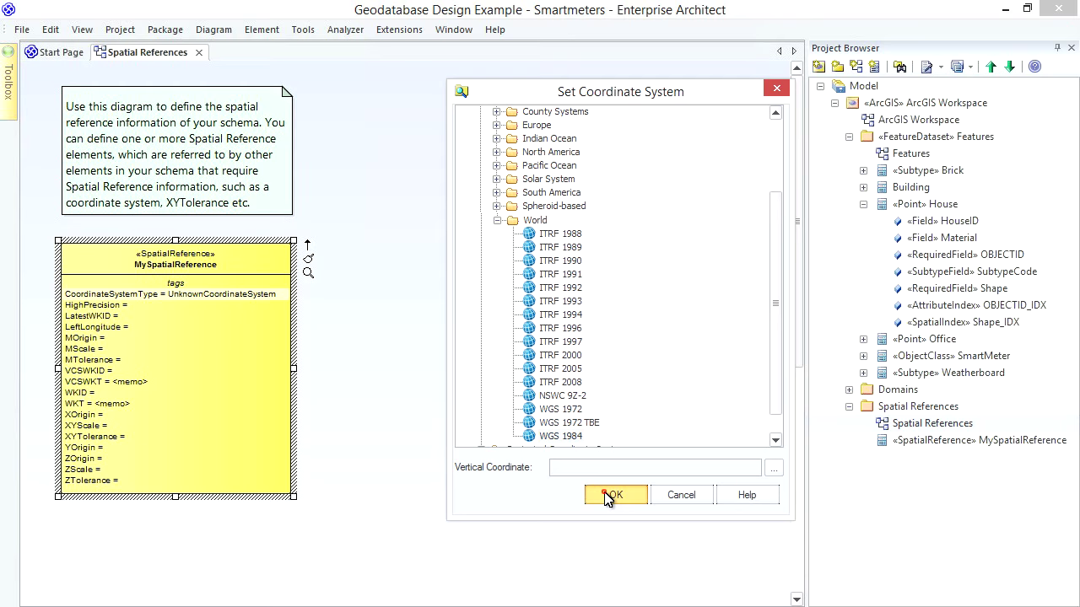
pyautogui.click(613, 494)
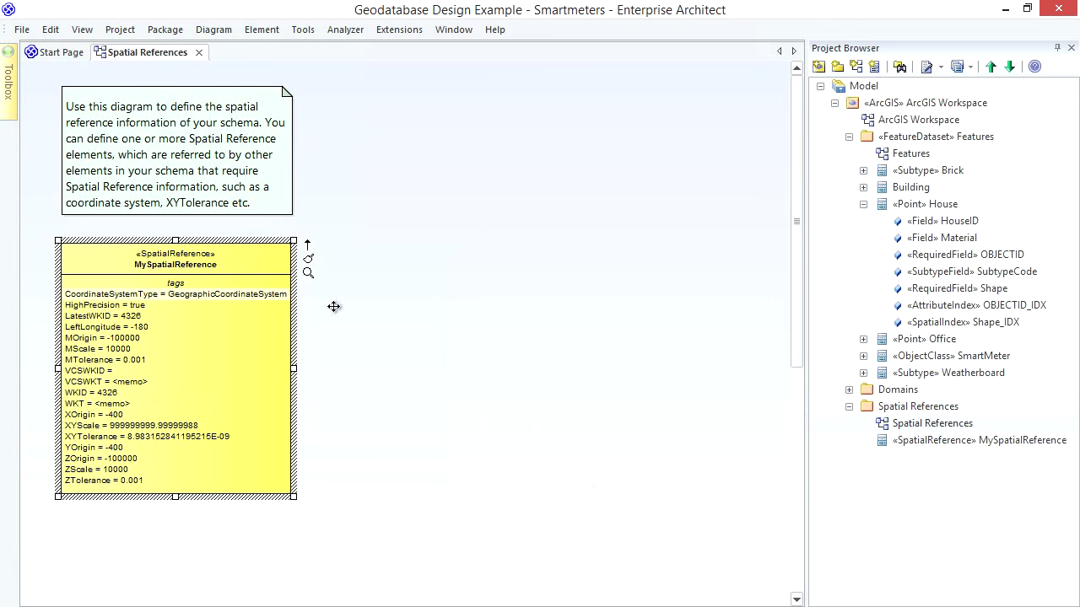
pyautogui.moveTo(280, 307)
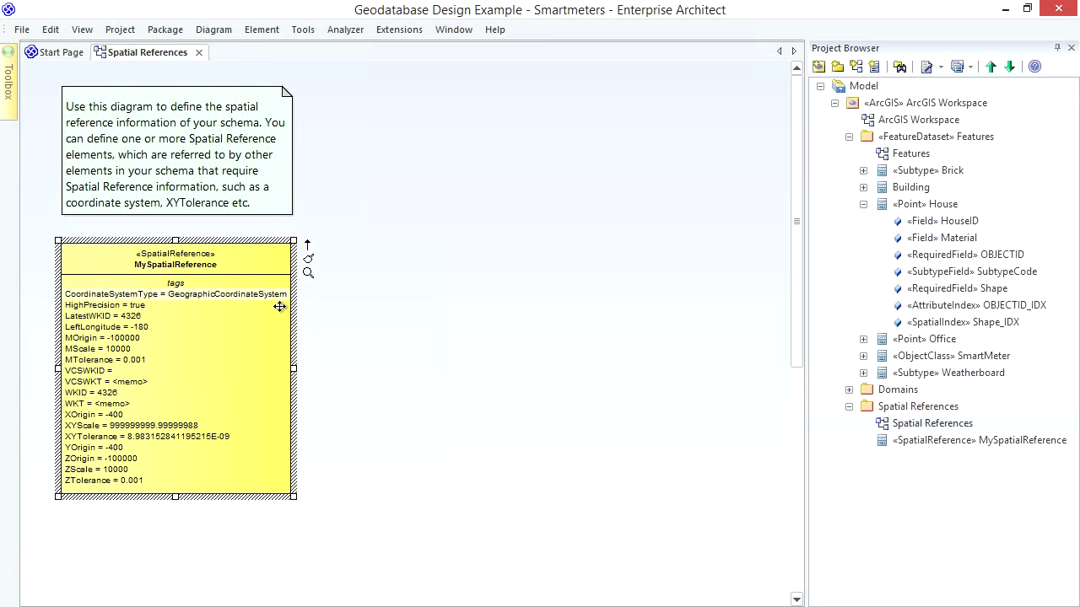
pyautogui.moveTo(280, 445)
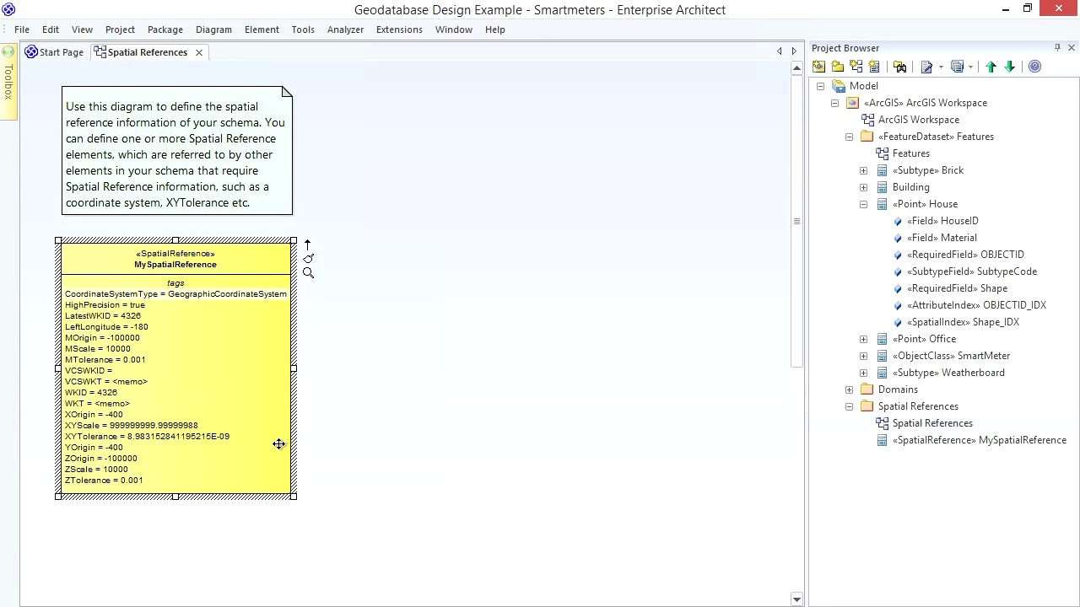
pyautogui.click(935, 137)
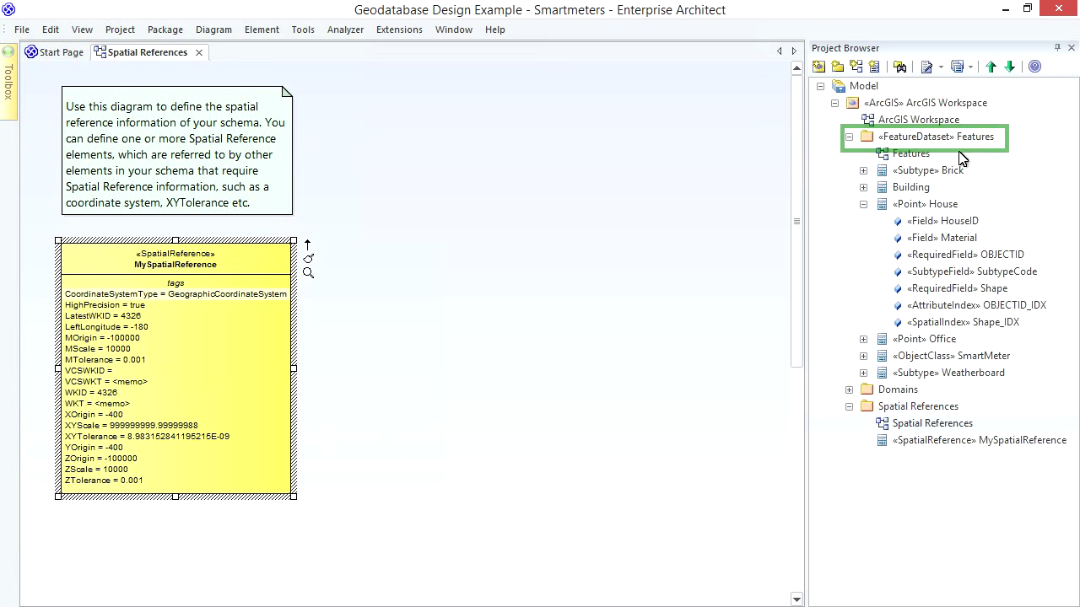
# Step: Set the Features package's ArcGIS SpatialReference tag to MySpatialReference
pyautogui.rightClick(936, 137)
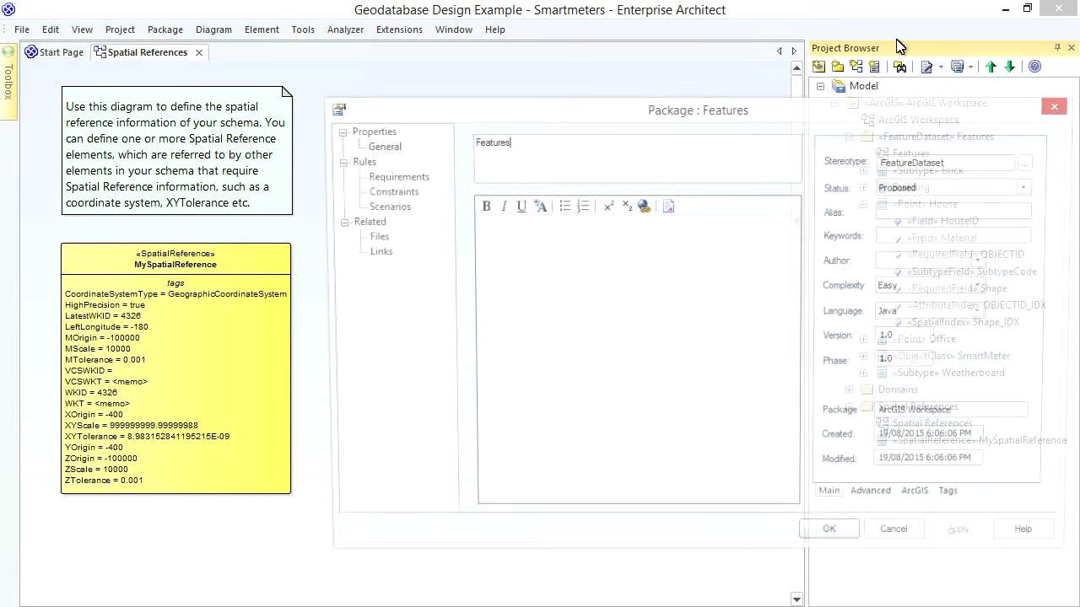
pyautogui.click(921, 499)
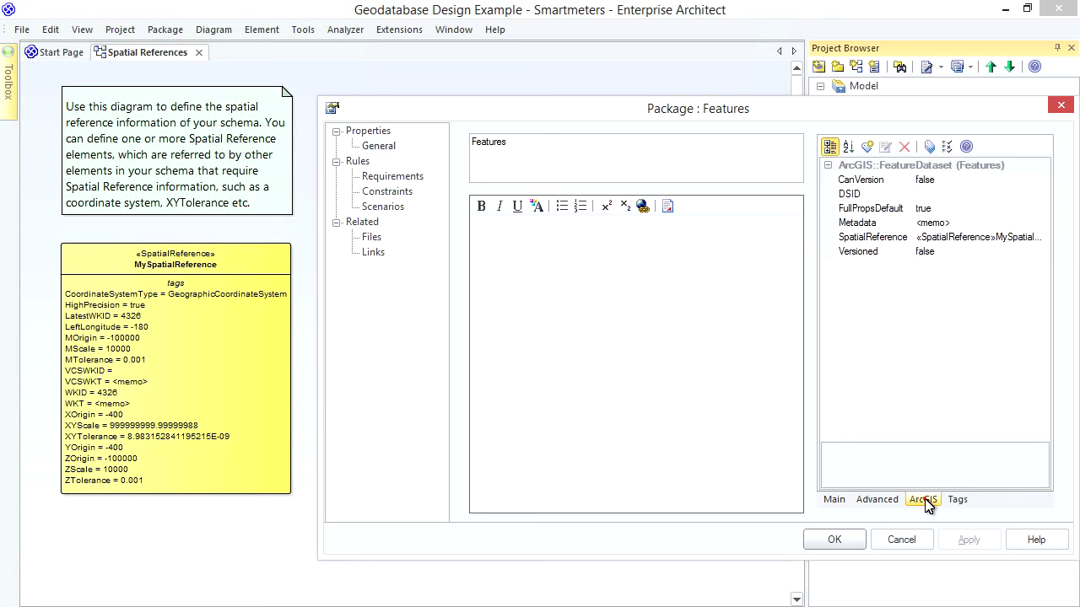
pyautogui.click(872, 237)
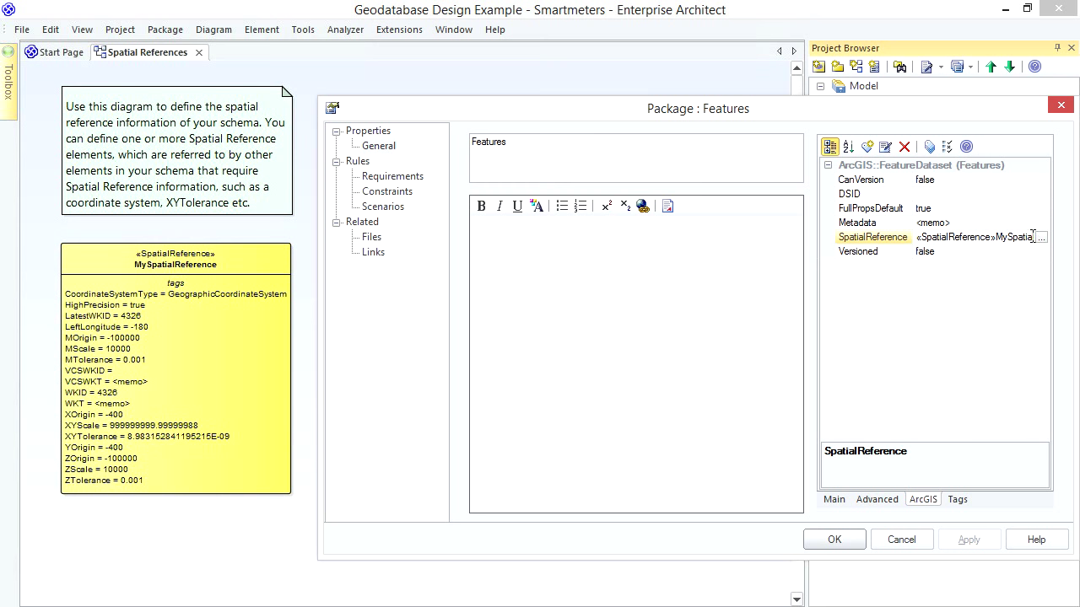
pyautogui.click(1042, 237)
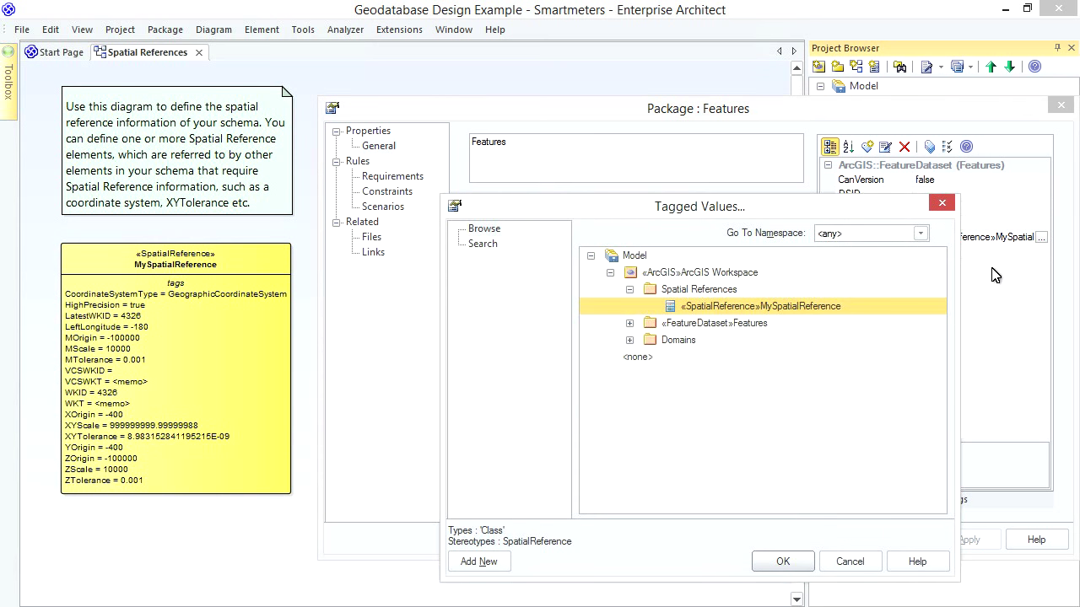
pyautogui.moveTo(802, 515)
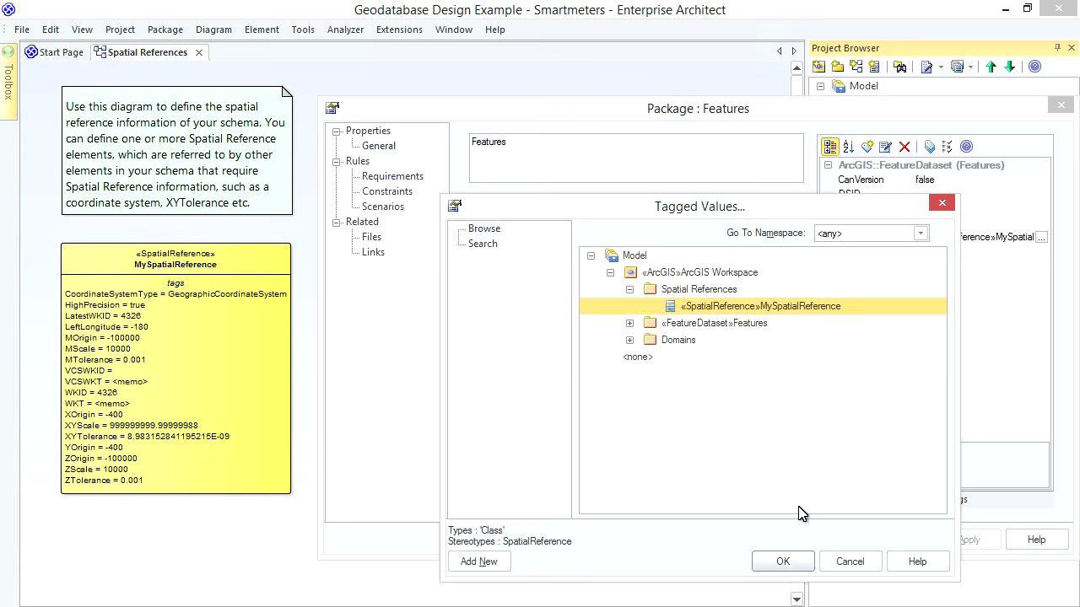
pyautogui.click(781, 561)
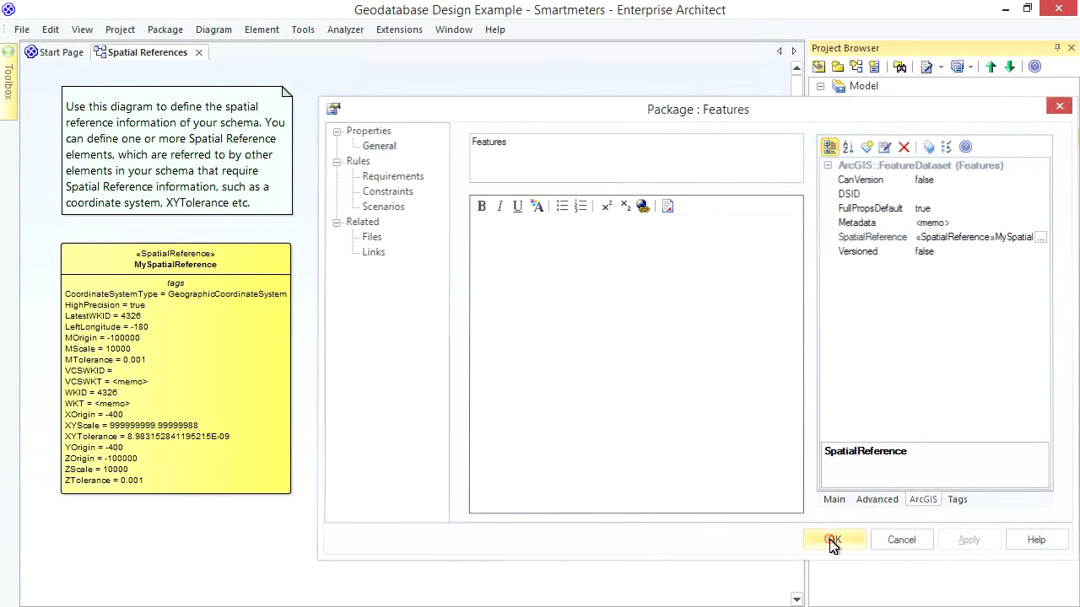
pyautogui.click(833, 540)
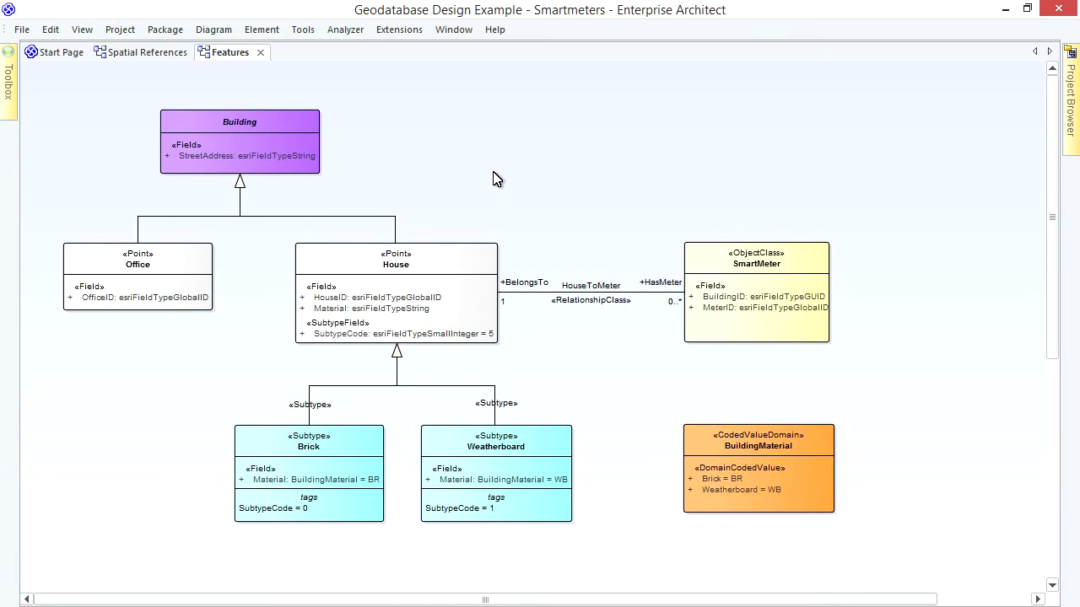
pyautogui.moveTo(526, 183)
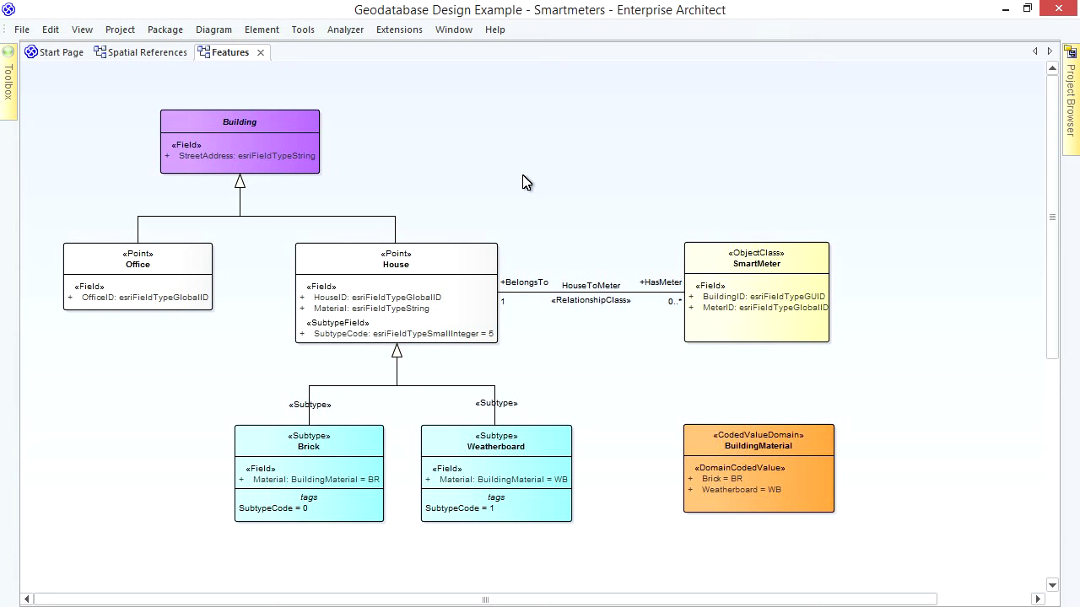
# Step: Show the Project Browser and bring up the ArcGIS Workspace package's context menu
pyautogui.click(1069, 52)
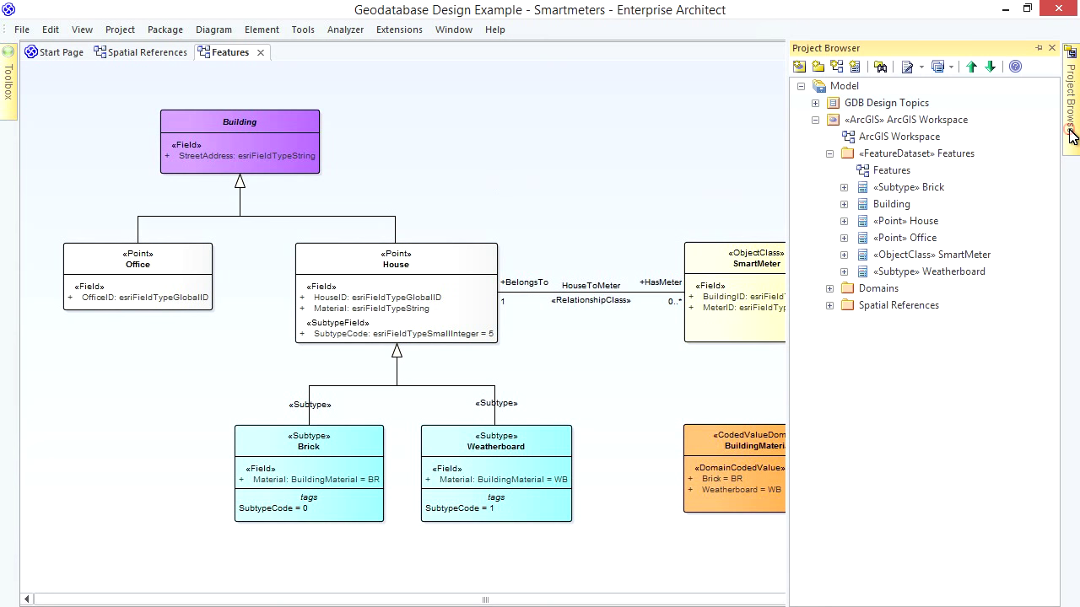
pyautogui.click(907, 120)
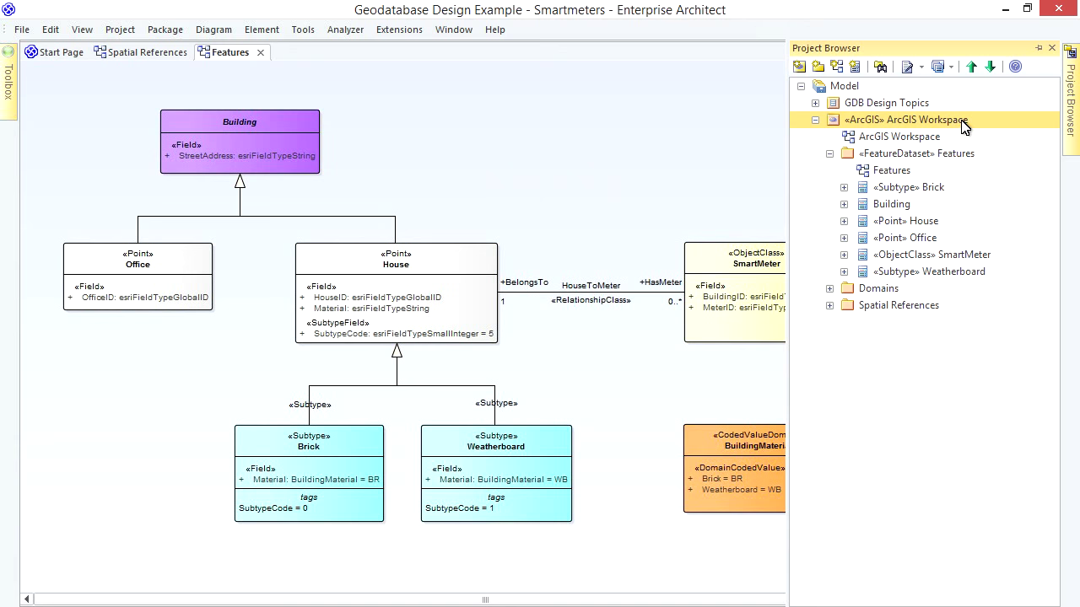
pyautogui.rightClick(905, 119)
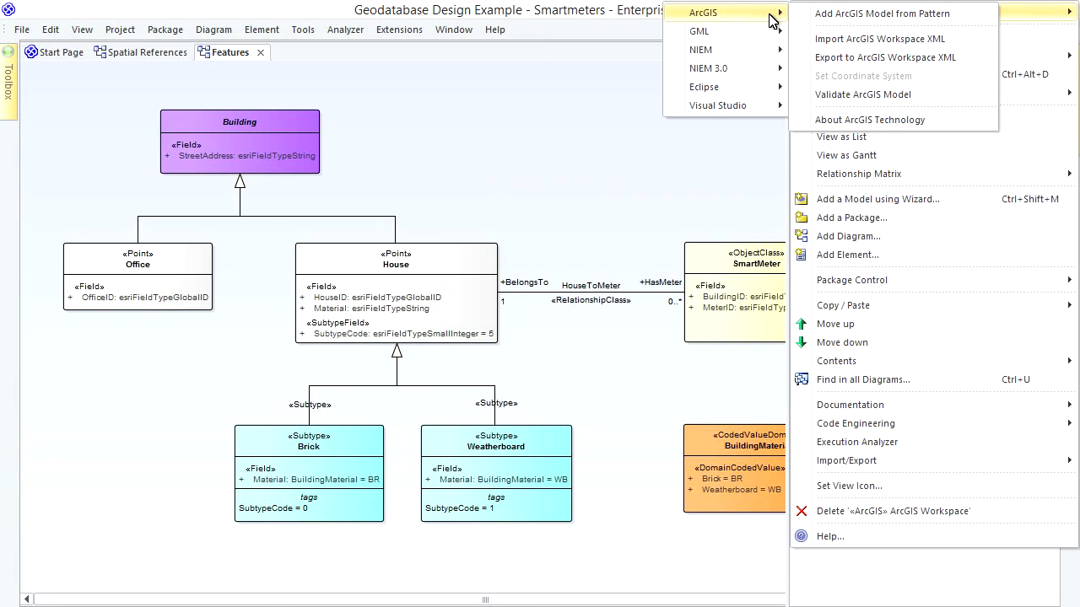
pyautogui.moveTo(863, 94)
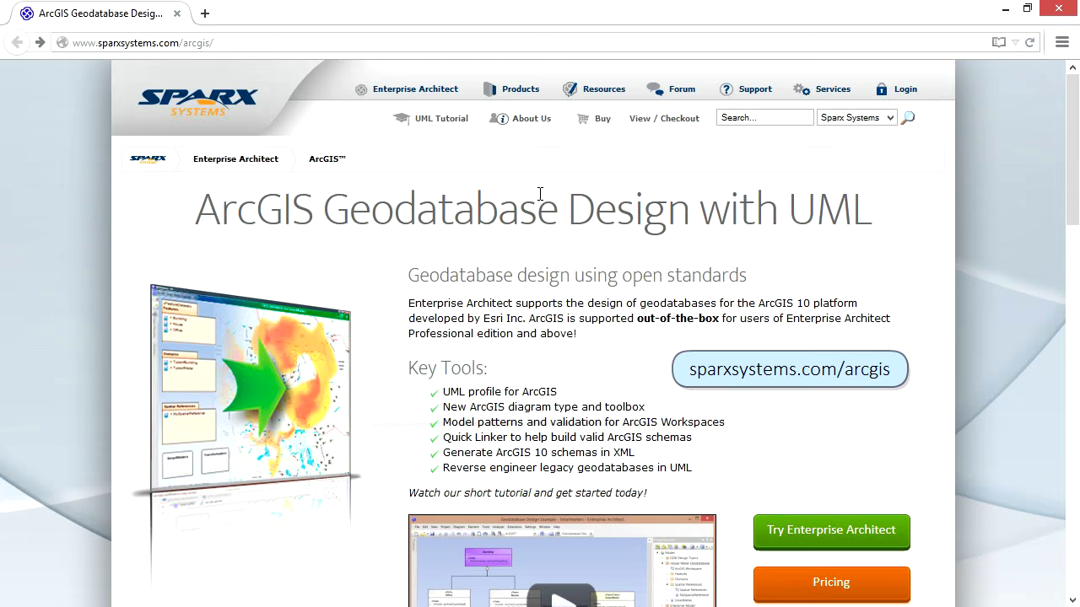
# Step: Go to the Validate ArcGIS Models page on sparxsystems.com and download the Validation Script
pyautogui.scroll(-3)
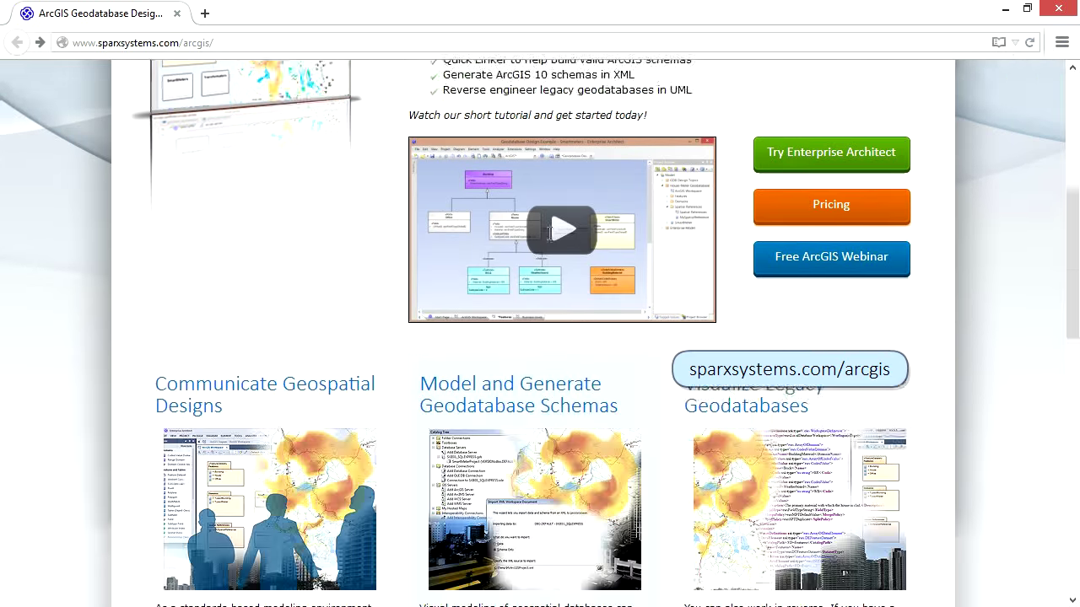
pyautogui.scroll(-3)
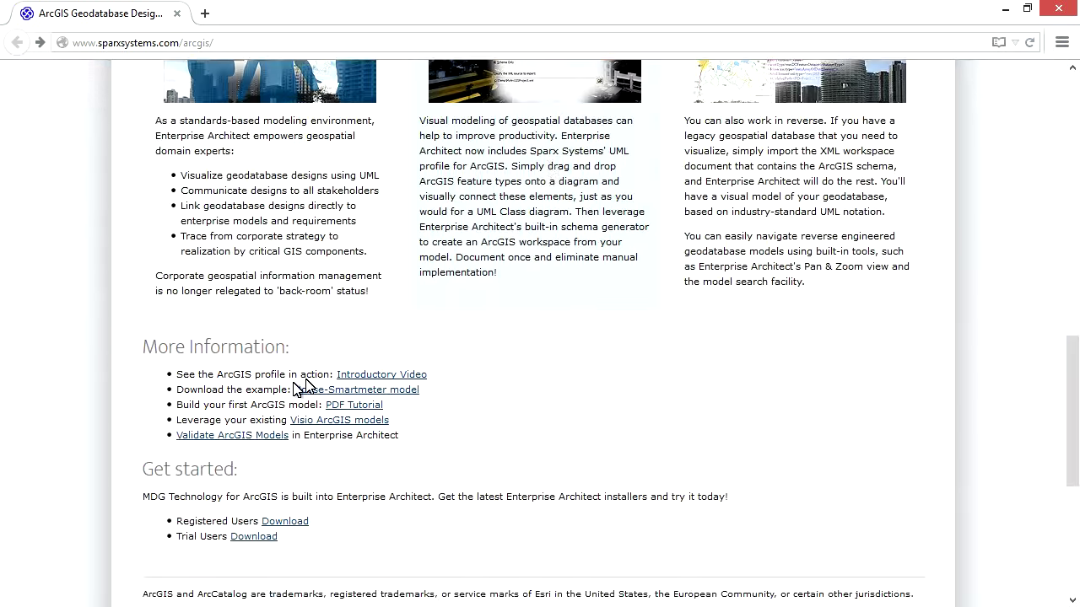
pyautogui.moveTo(232, 435)
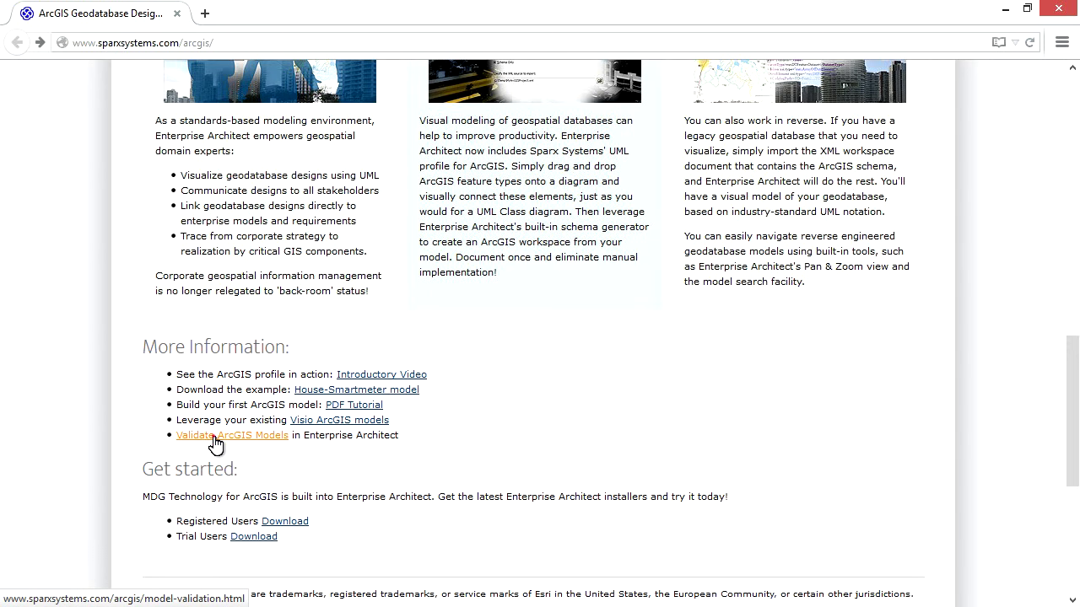
pyautogui.click(232, 435)
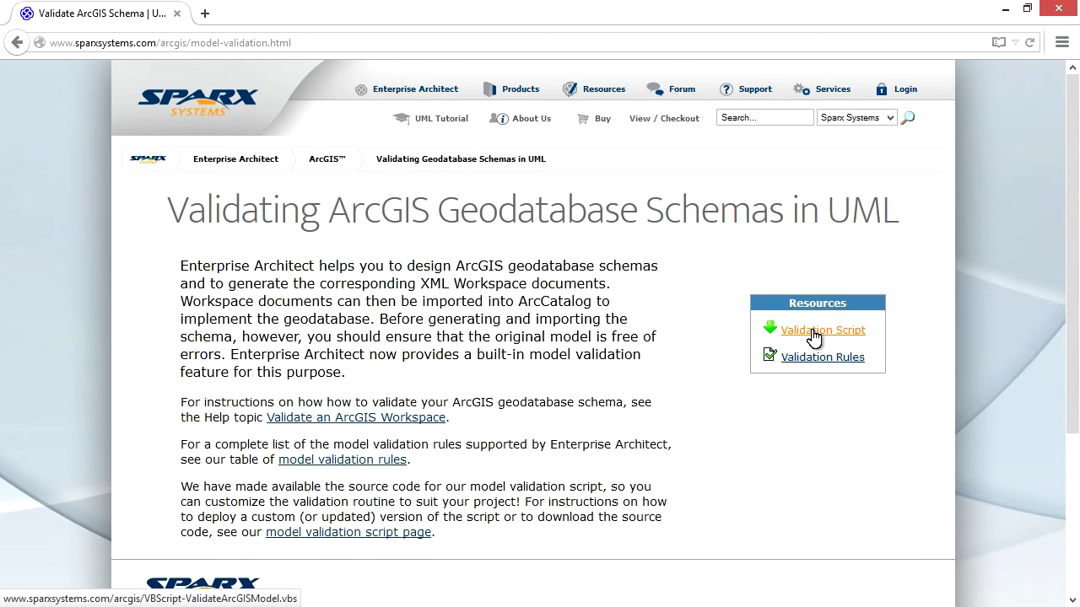
pyautogui.click(822, 329)
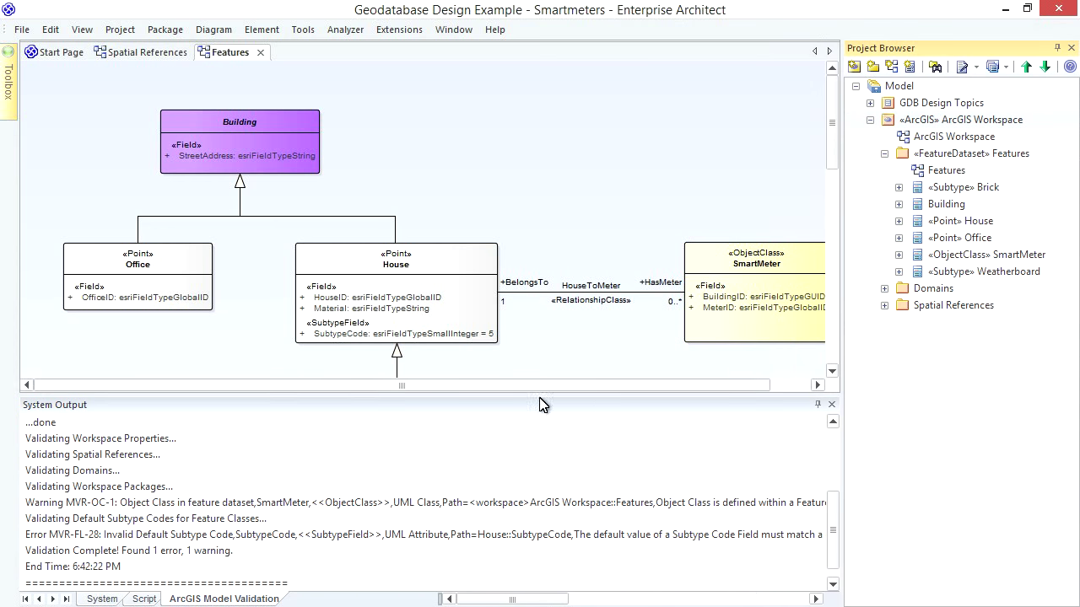
# Step: Select the invalid default subtype code error and locate House's SubtypeCode field
pyautogui.click(71, 470)
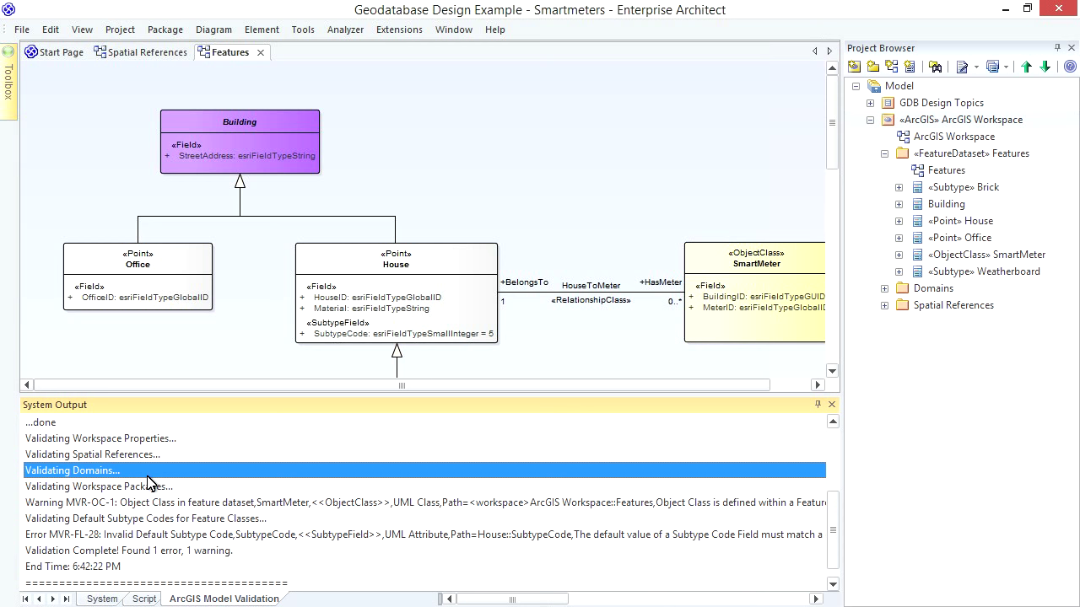
pyautogui.click(201, 534)
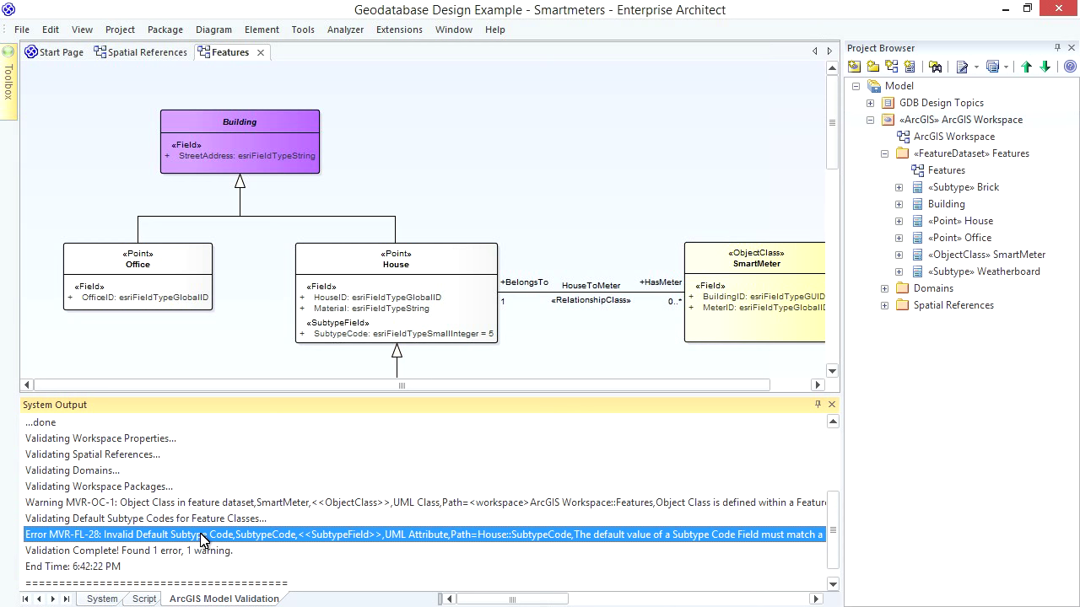
pyautogui.moveTo(208, 547)
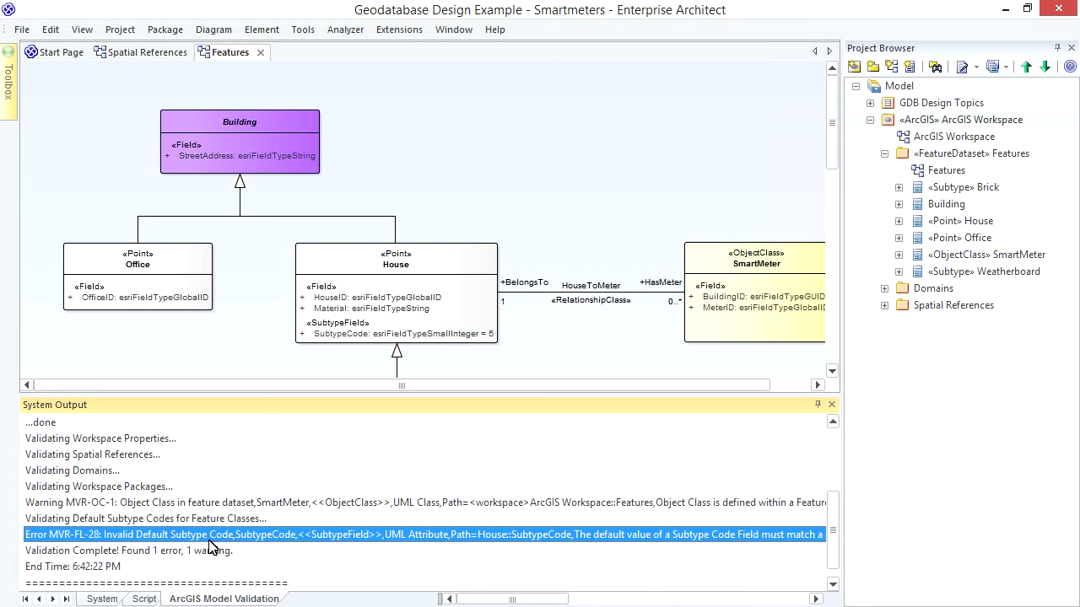
pyautogui.moveTo(121, 550)
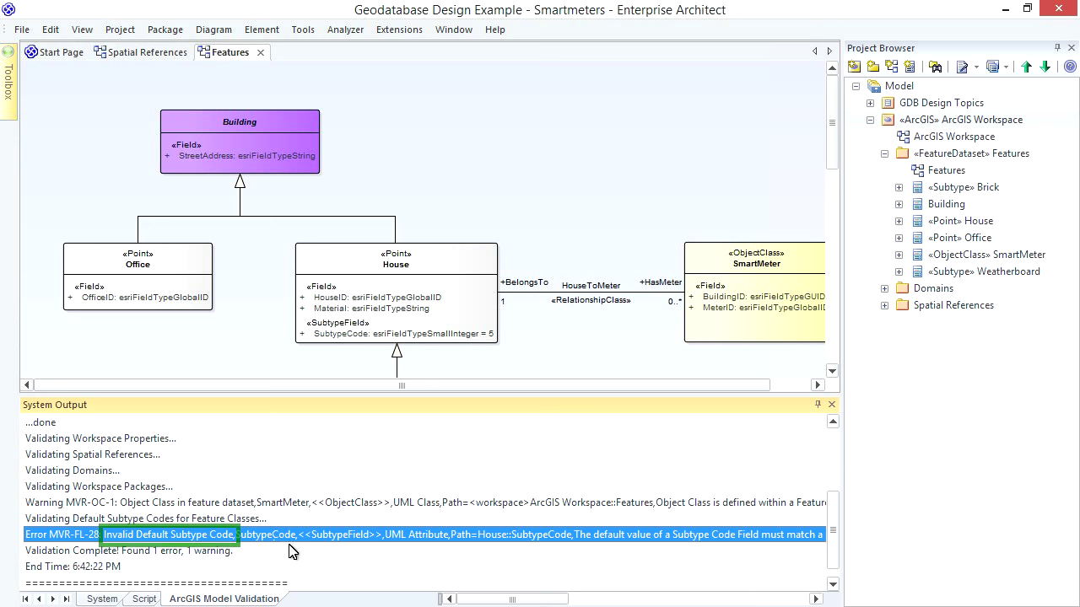
pyautogui.moveTo(498, 552)
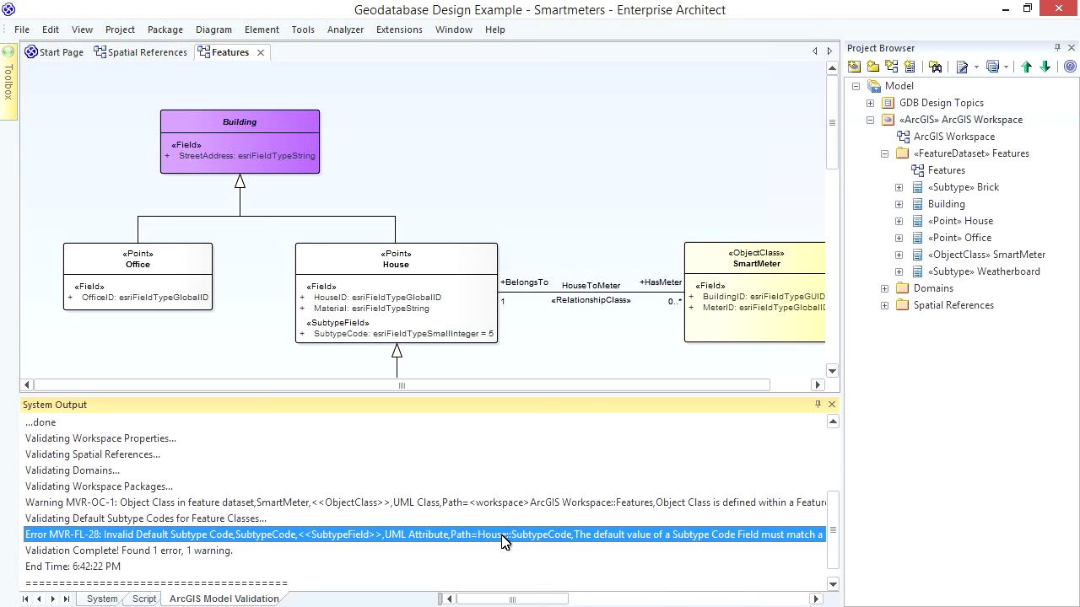
pyautogui.click(900, 221)
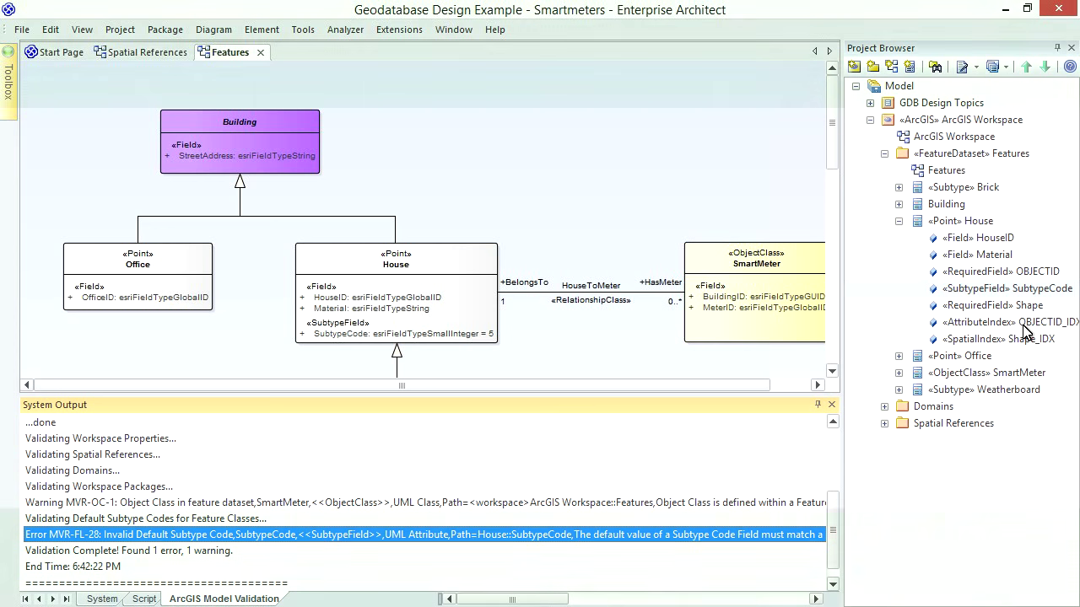
pyautogui.click(1007, 288)
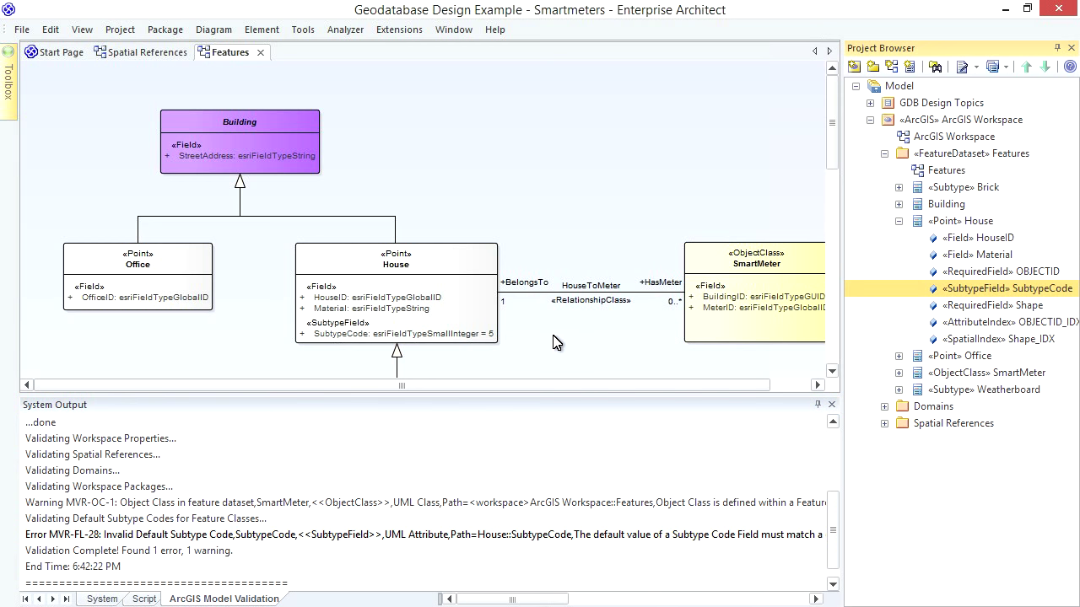
# Step: Change House's SubtypeCode initial value from 5 to 0
pyautogui.click(395, 259)
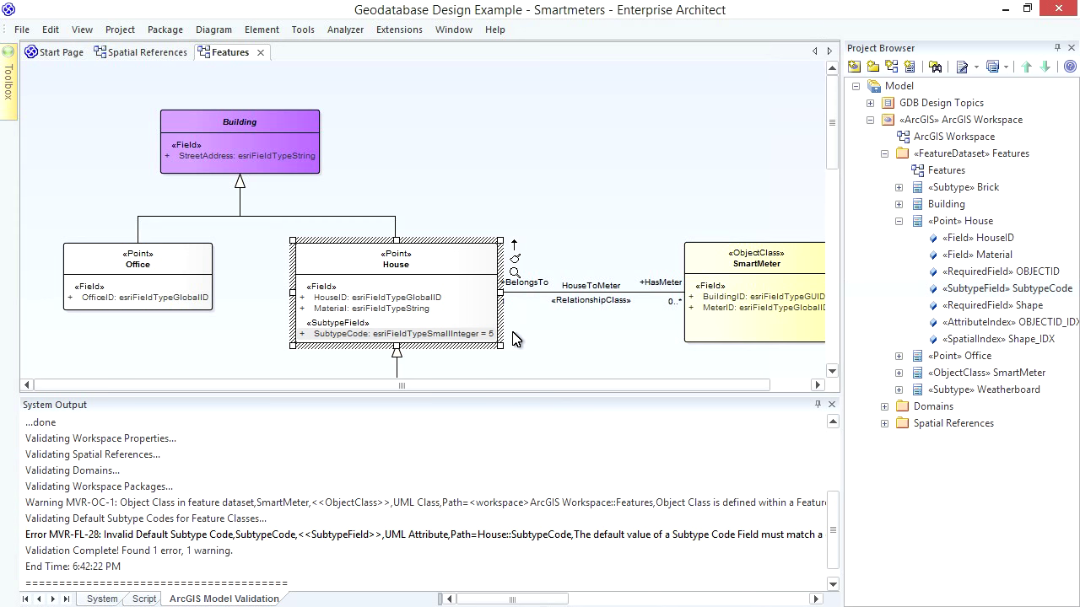
pyautogui.moveTo(814, 186)
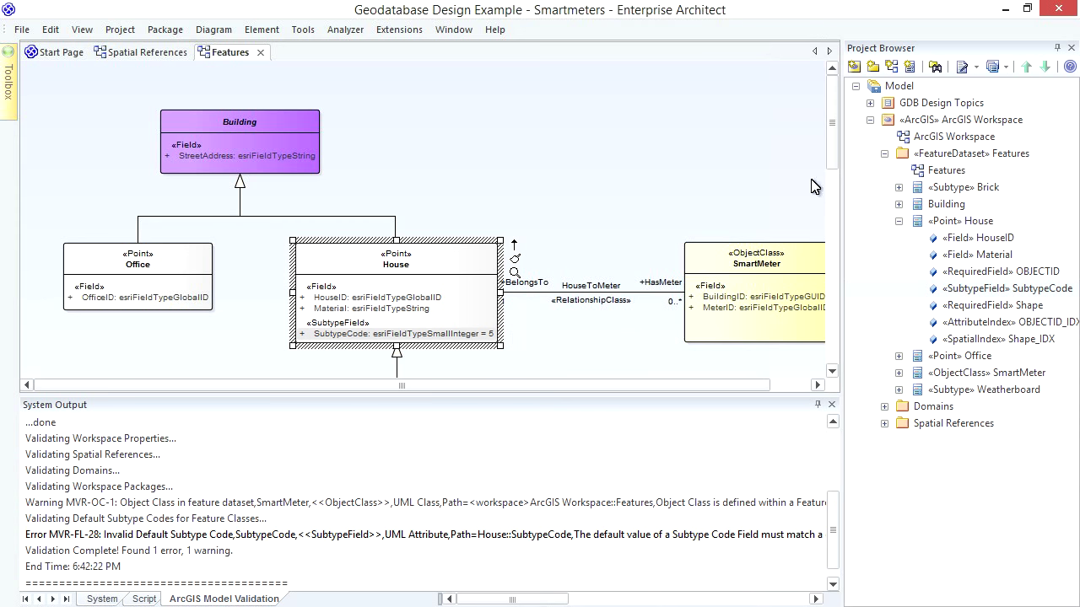
pyautogui.scroll(-3)
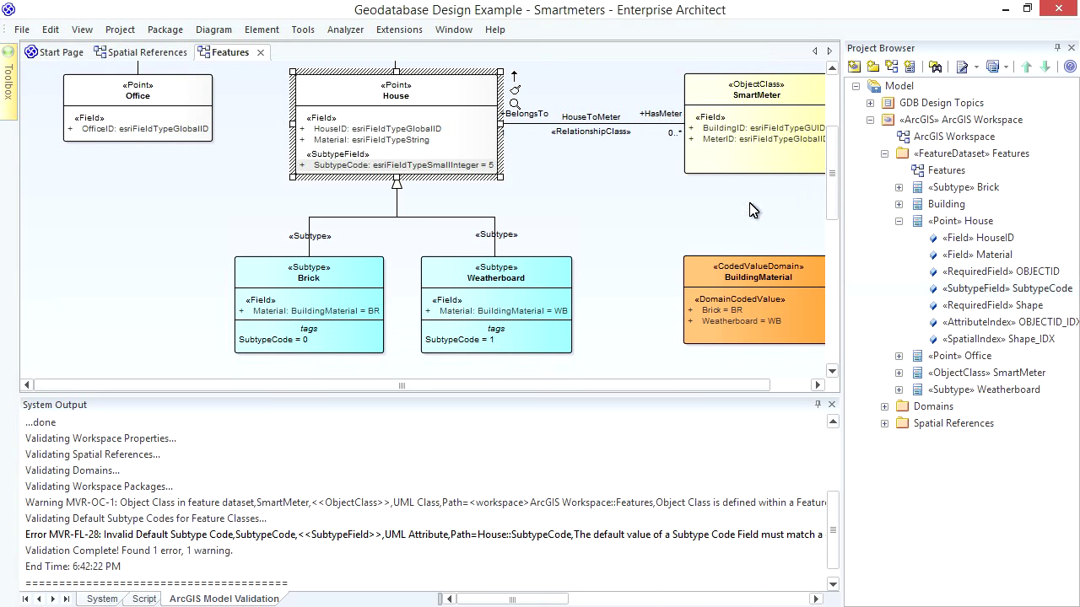
pyautogui.doubleClick(396, 96)
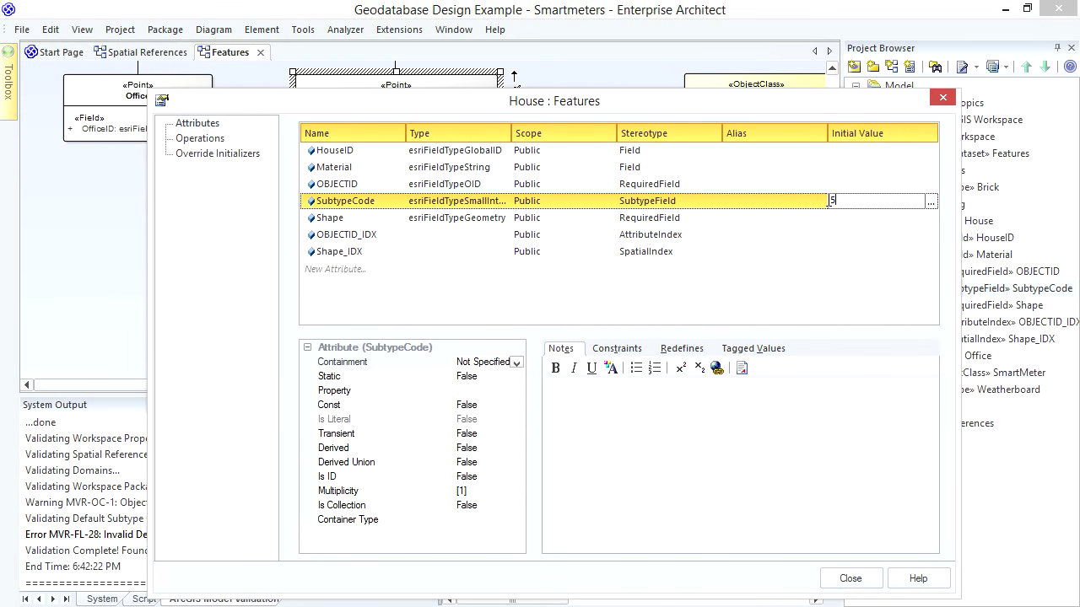
pyautogui.write('0')
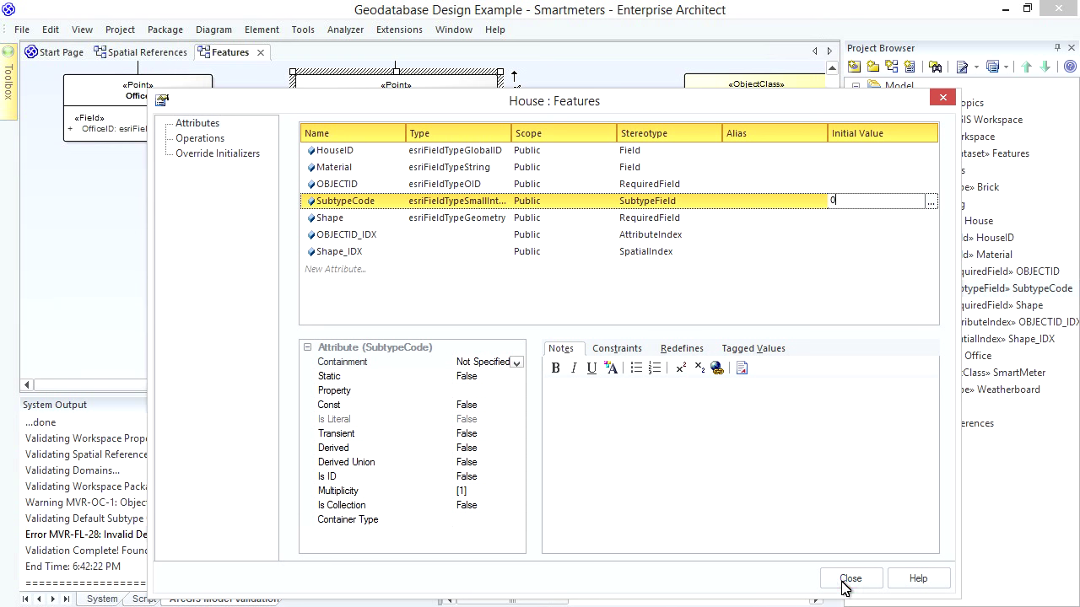
pyautogui.click(850, 578)
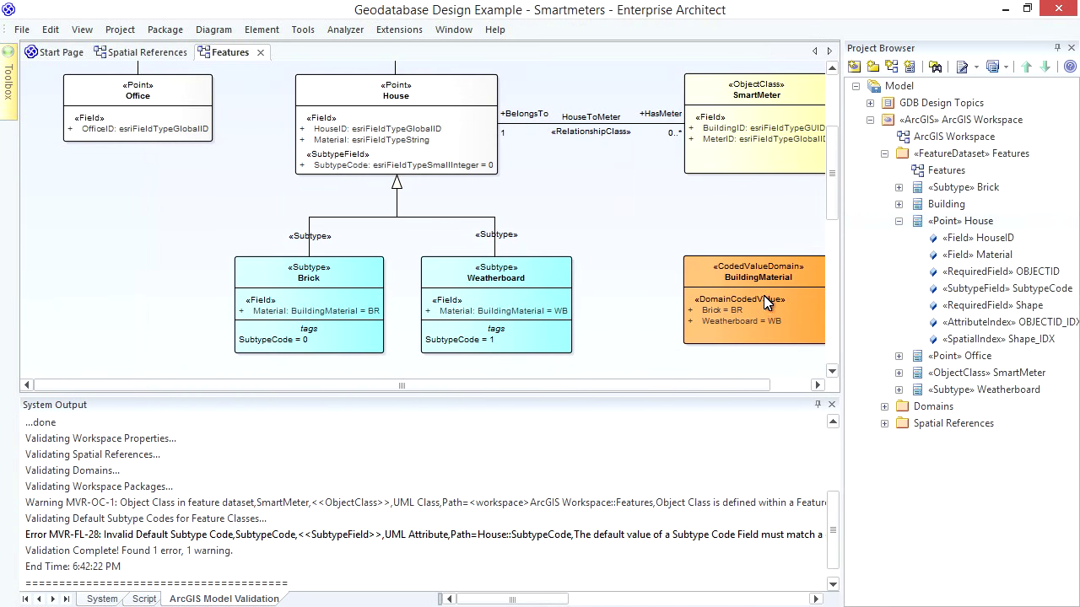
pyautogui.click(900, 220)
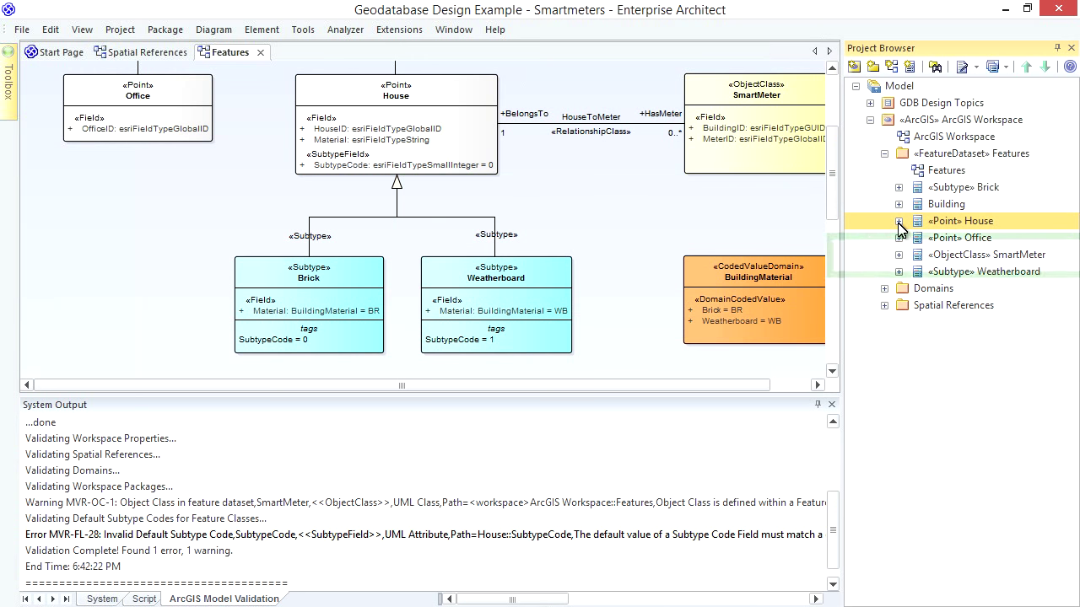
pyautogui.click(987, 254)
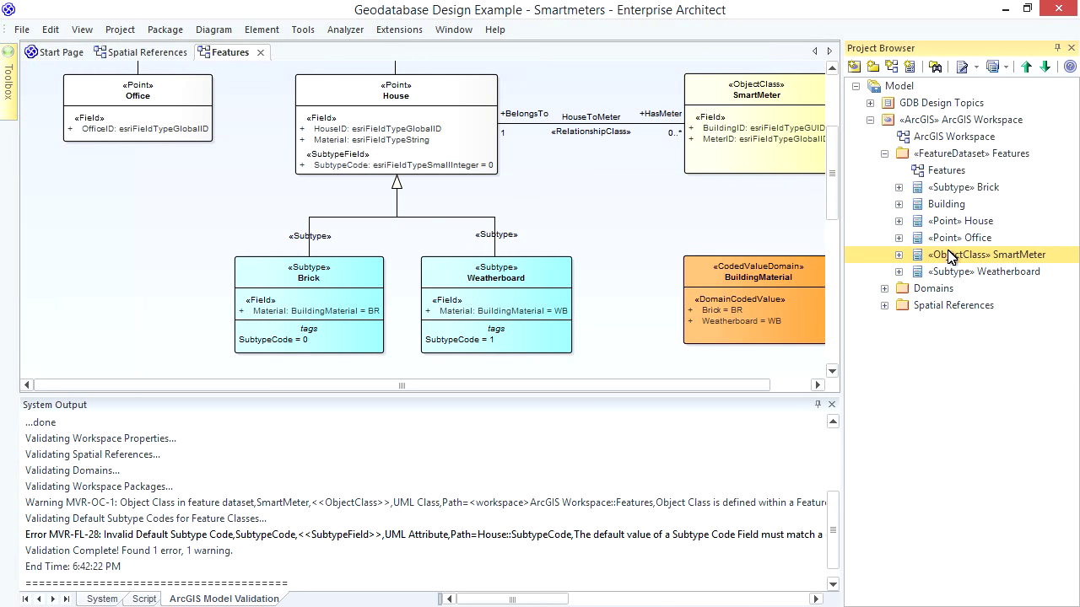
pyautogui.click(970, 153)
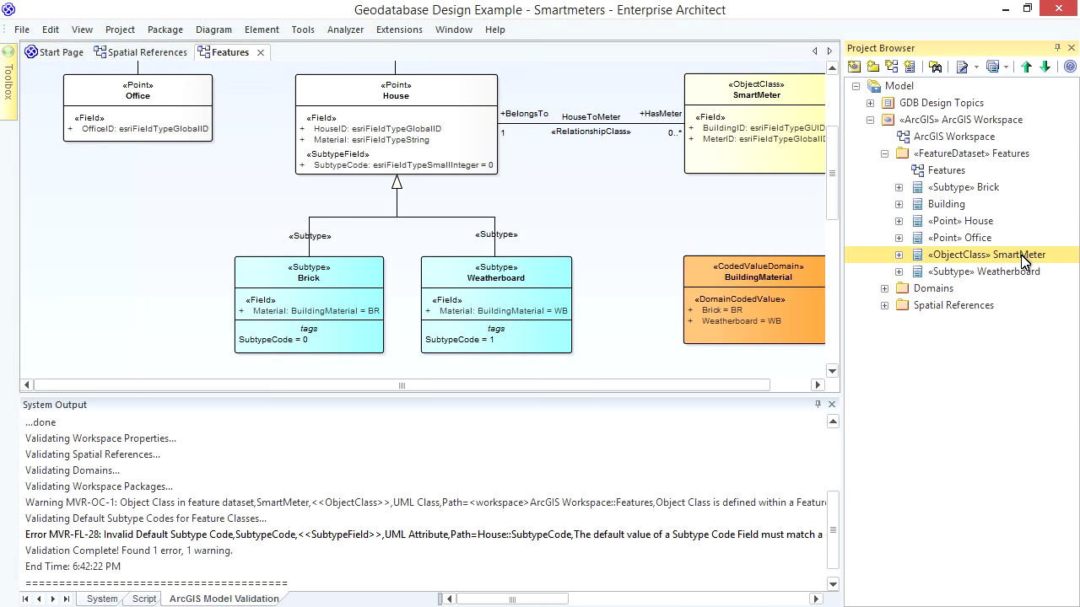
pyautogui.moveTo(1004, 272)
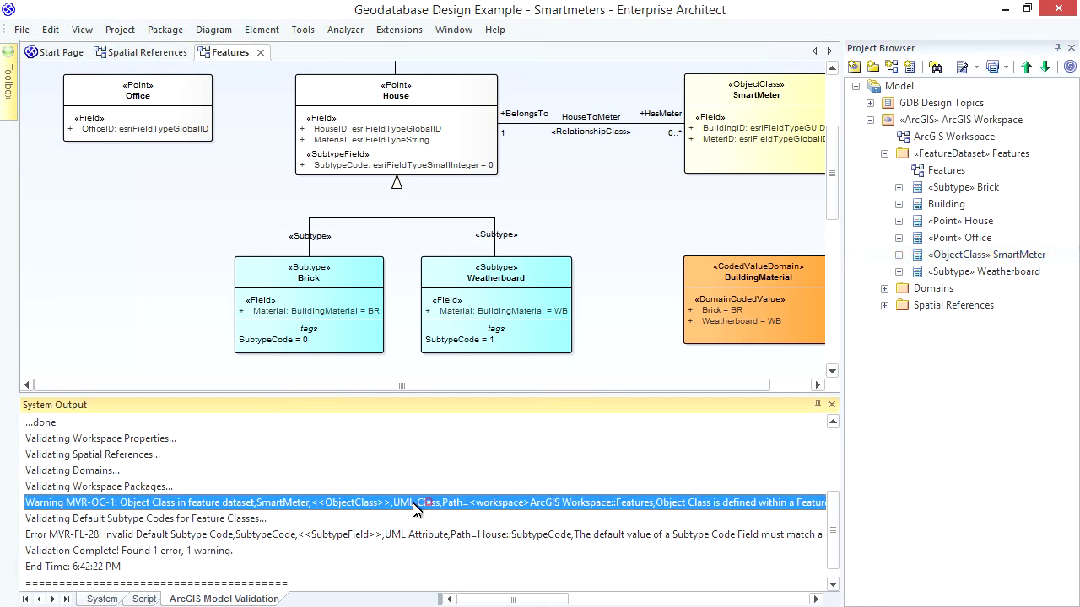
pyautogui.moveTo(225, 517)
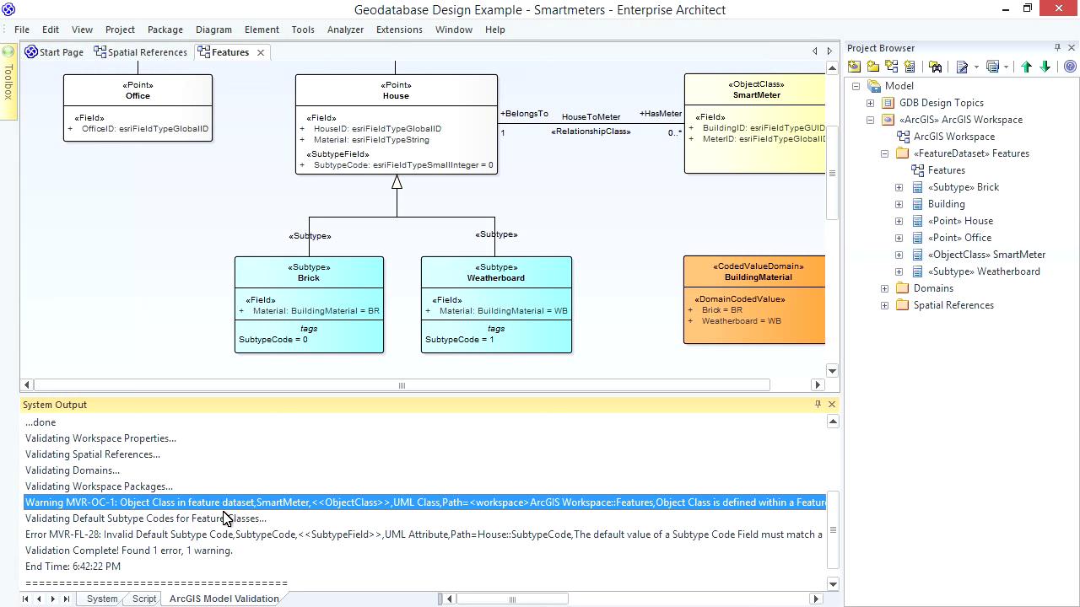
pyautogui.moveTo(262, 517)
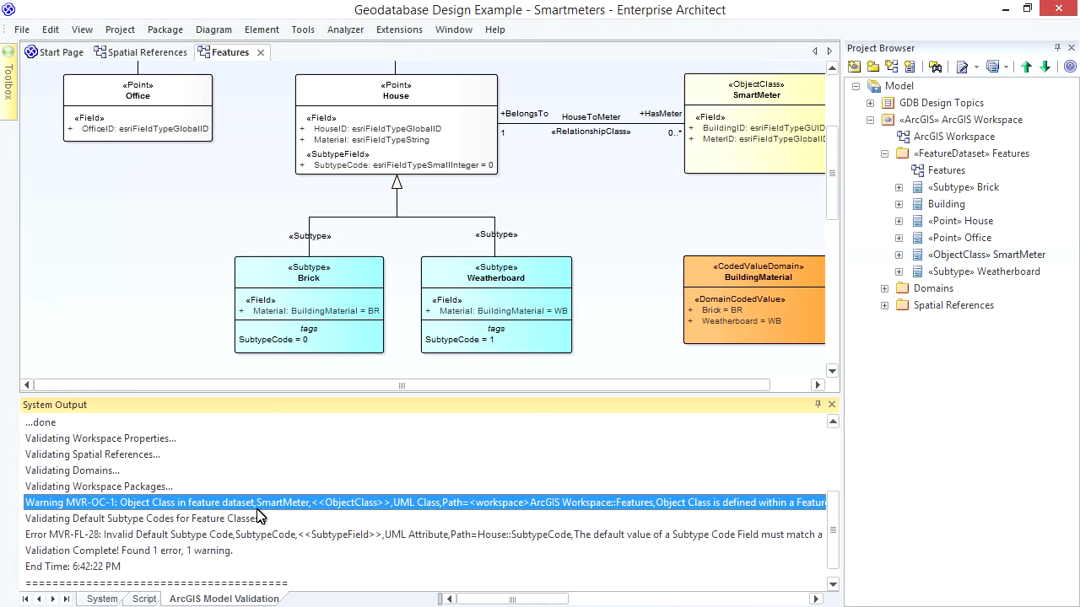
# Step: Select the ArcGIS Workspace package in the Project Browser and show the ArcGIS extension commands
pyautogui.click(985, 254)
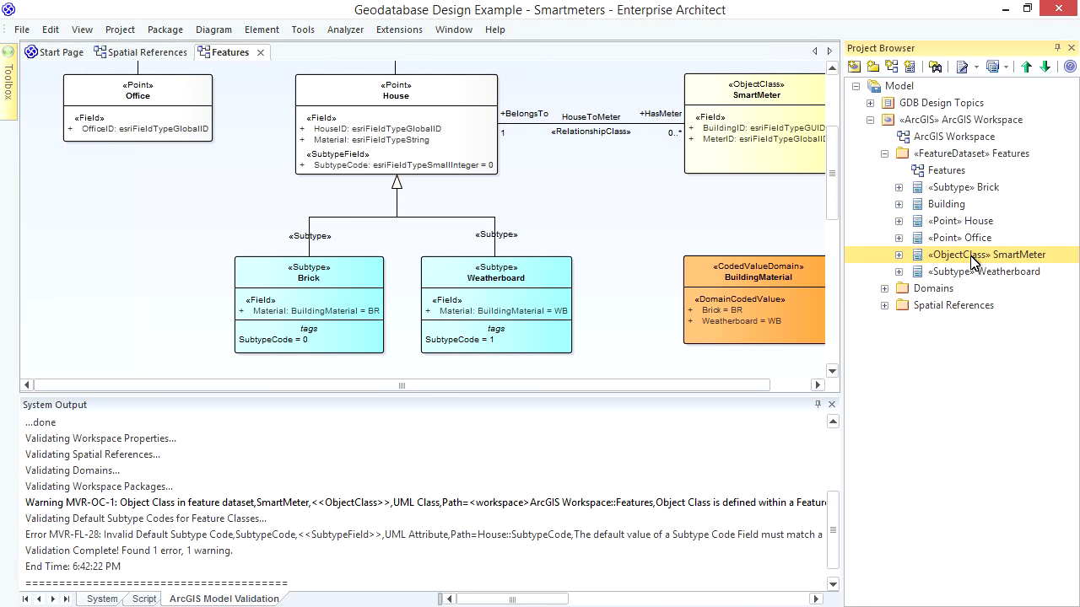
pyautogui.moveTo(970, 265)
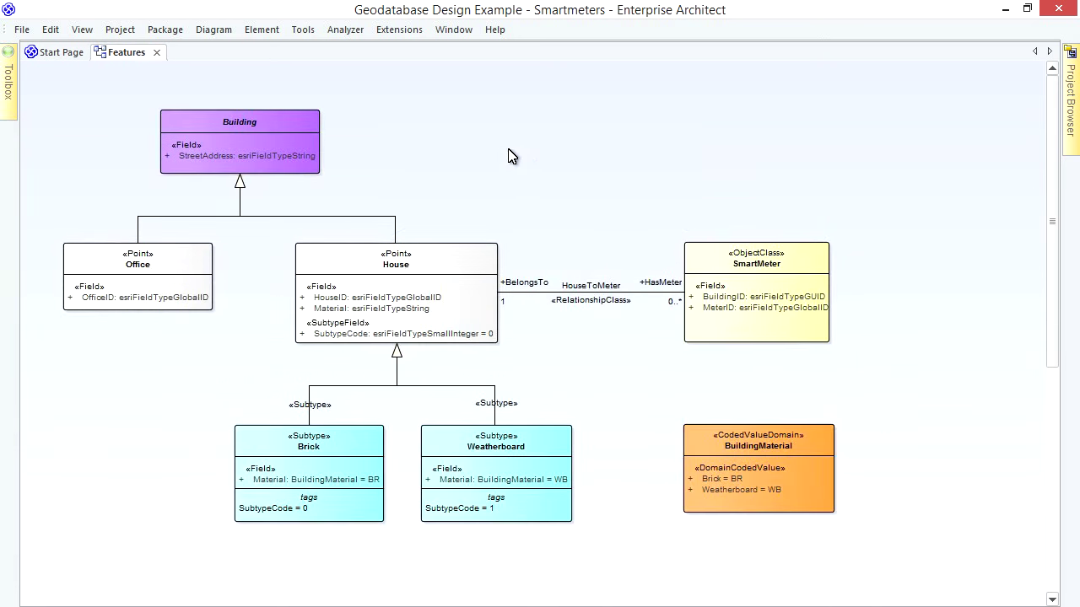
pyautogui.moveTo(1004, 159)
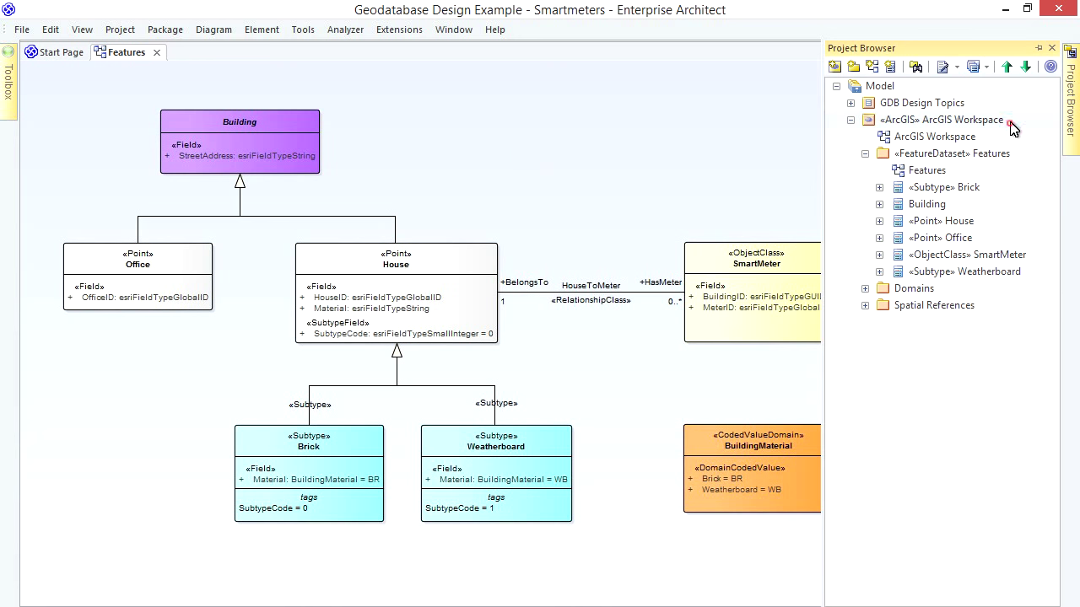
pyautogui.click(942, 120)
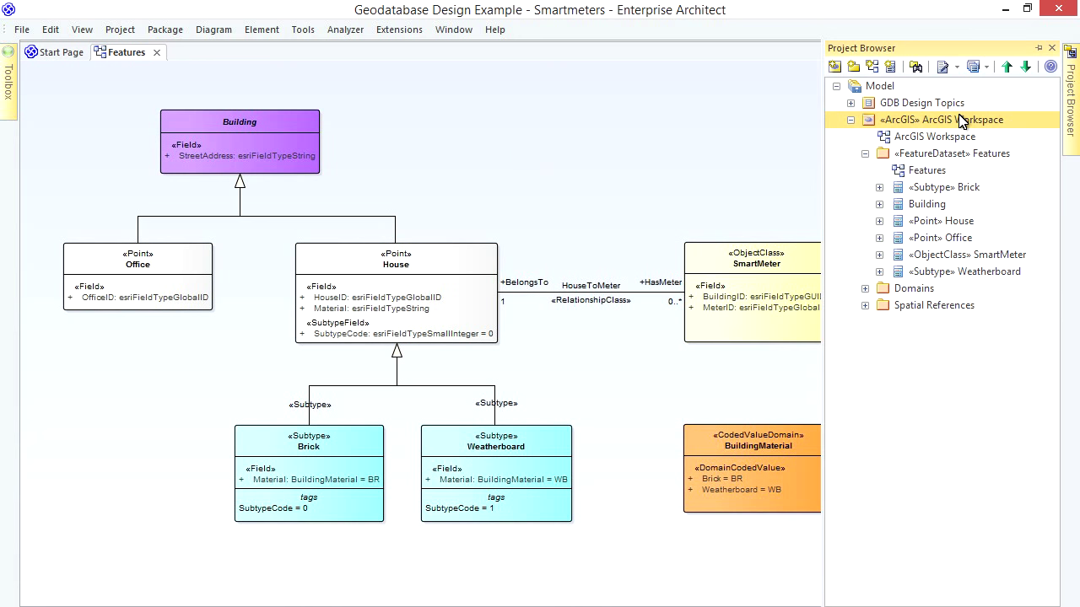
pyautogui.click(399, 30)
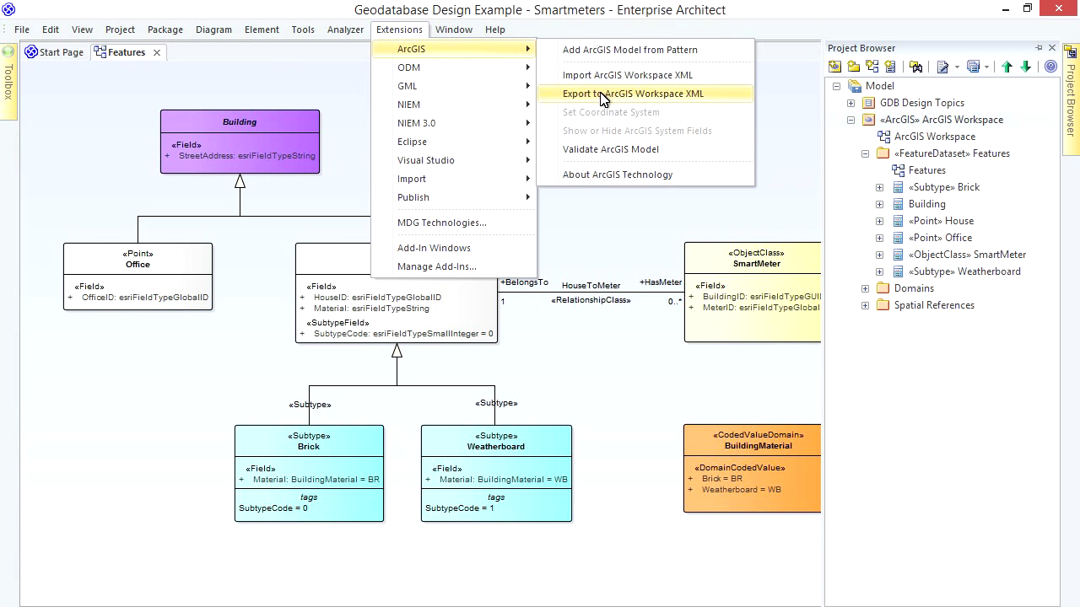
# Step: Export ArcGIS Workspace to C:\Temp\smartmeter-geodatabase.xml as ArcGIS Workspace XML
pyautogui.click(632, 93)
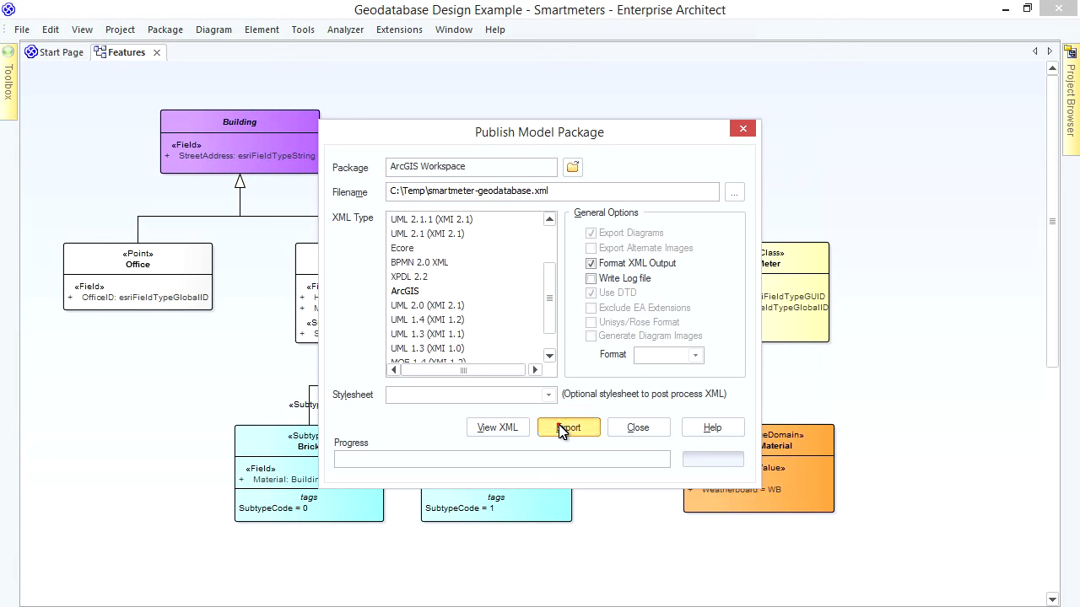
pyautogui.click(568, 427)
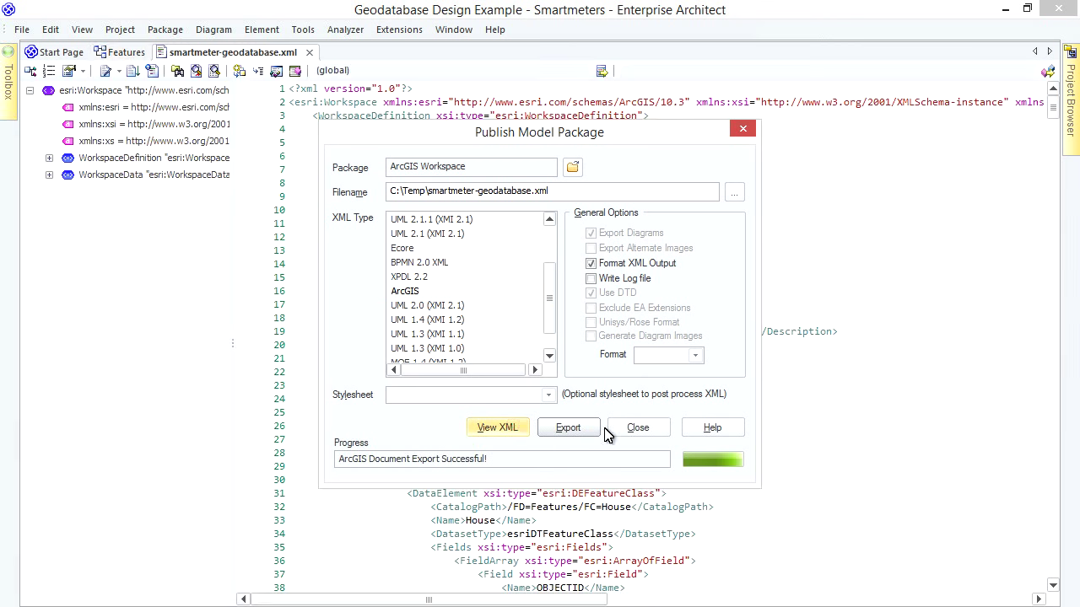
# Step: Close Publish Model Package and expand WorkspaceDefinition down to WorkspaceType in the exported XML
pyautogui.click(637, 427)
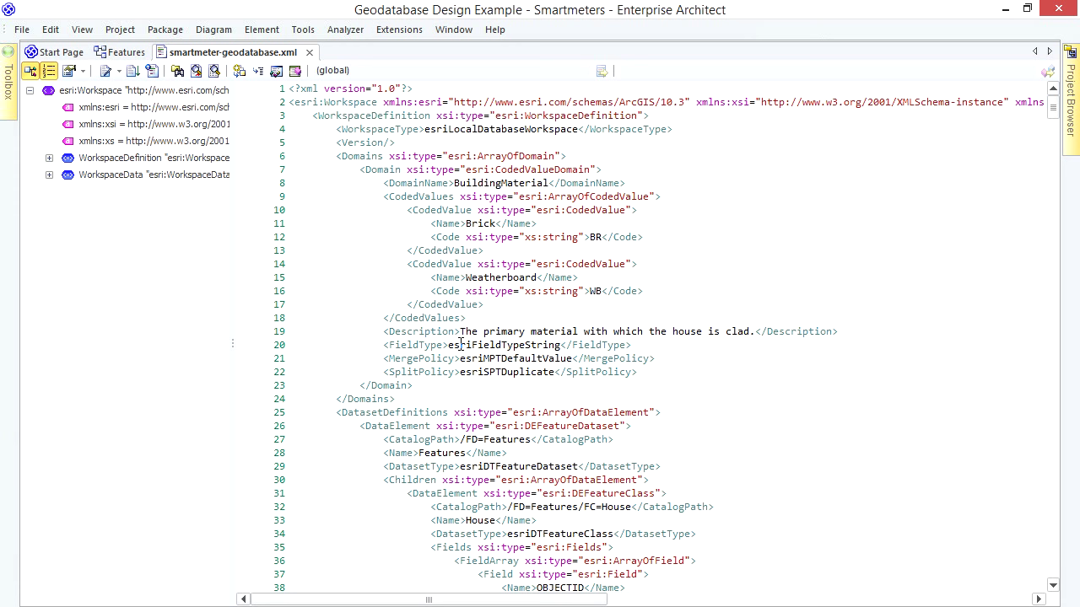
pyautogui.moveTo(390, 288)
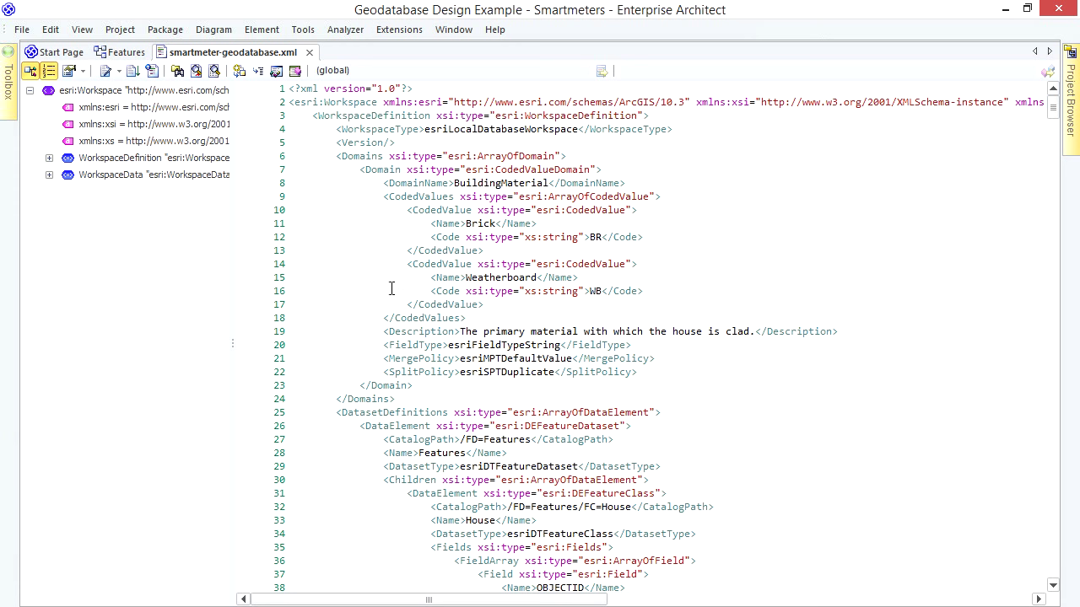
pyautogui.click(49, 158)
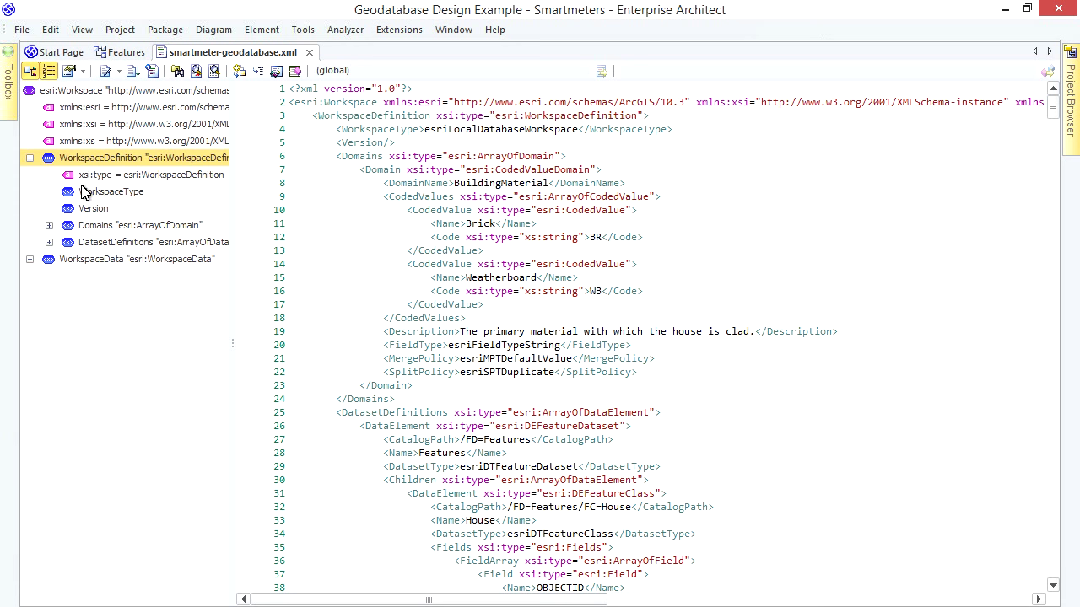
pyautogui.doubleClick(499, 156)
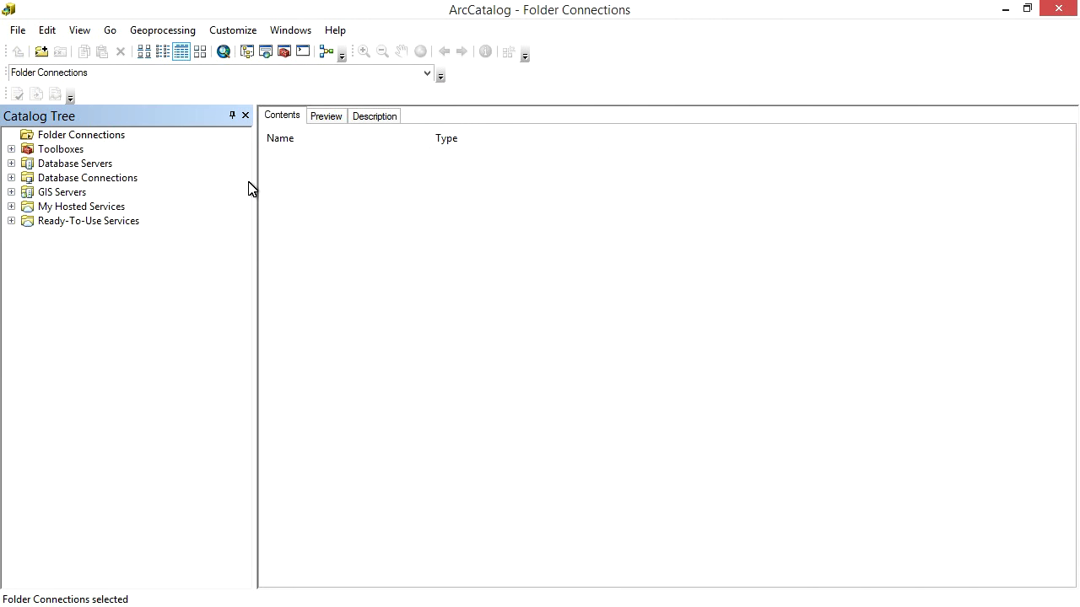
pyautogui.moveTo(226, 166)
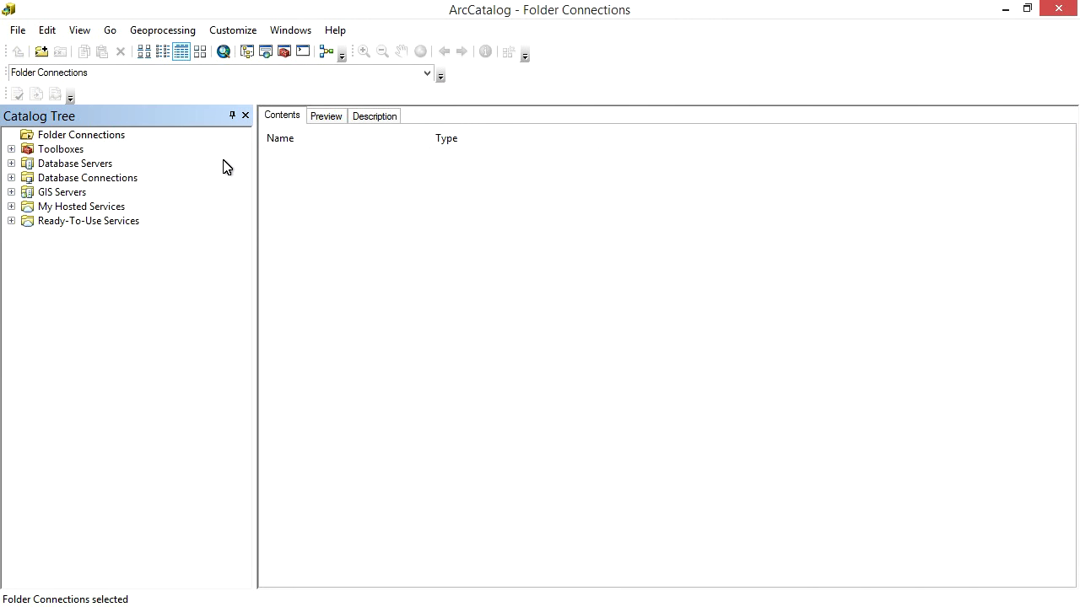
pyautogui.moveTo(123, 142)
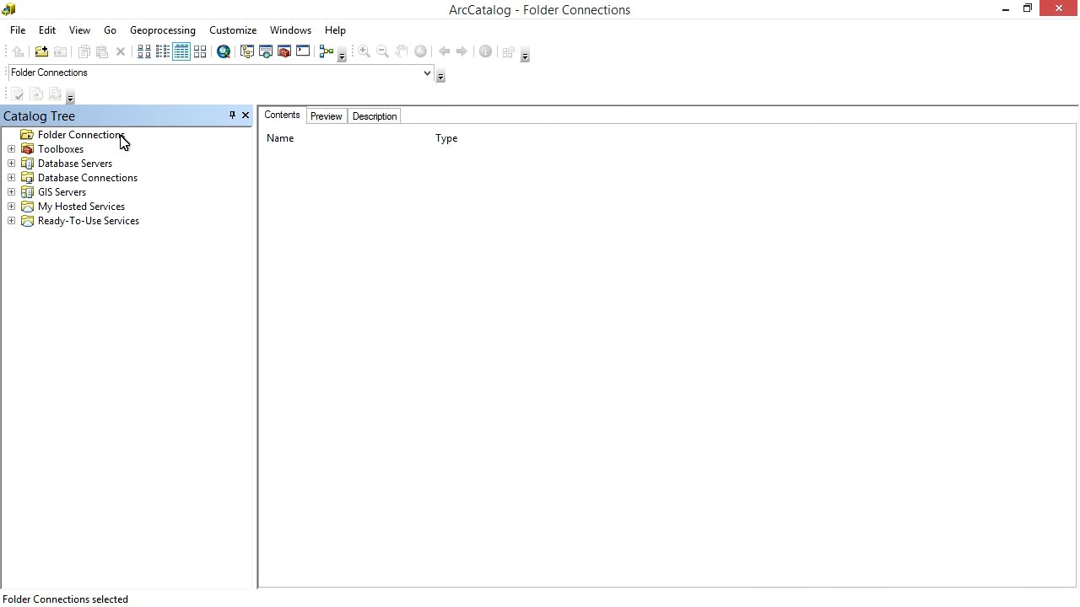
# Step: Create a new file geodatabase named Smartmeter.gdb in the C:\Temp folder connection
pyautogui.click(80, 135)
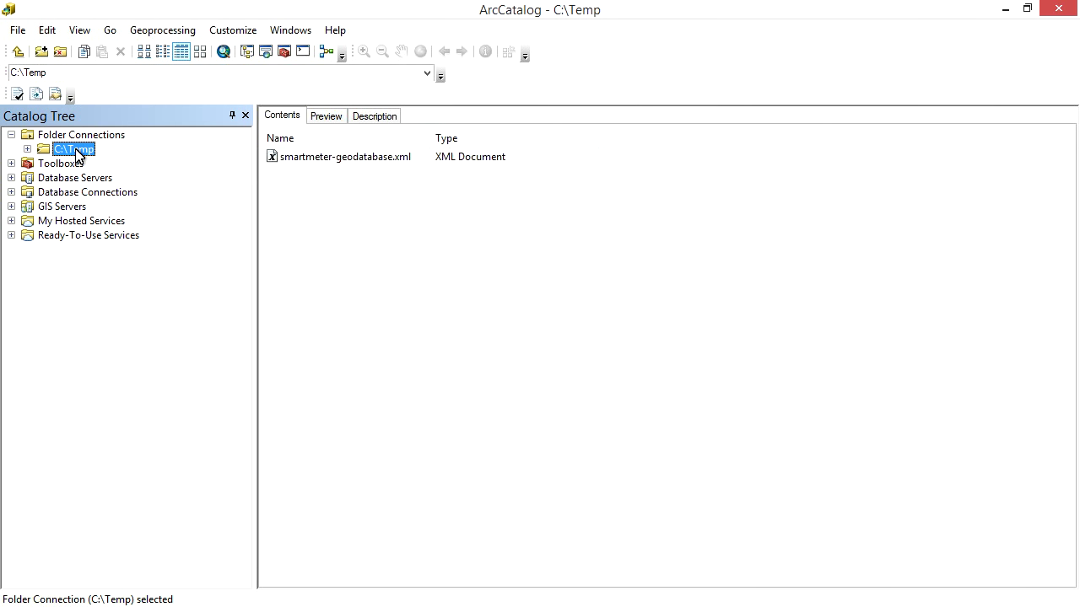
pyautogui.rightClick(74, 149)
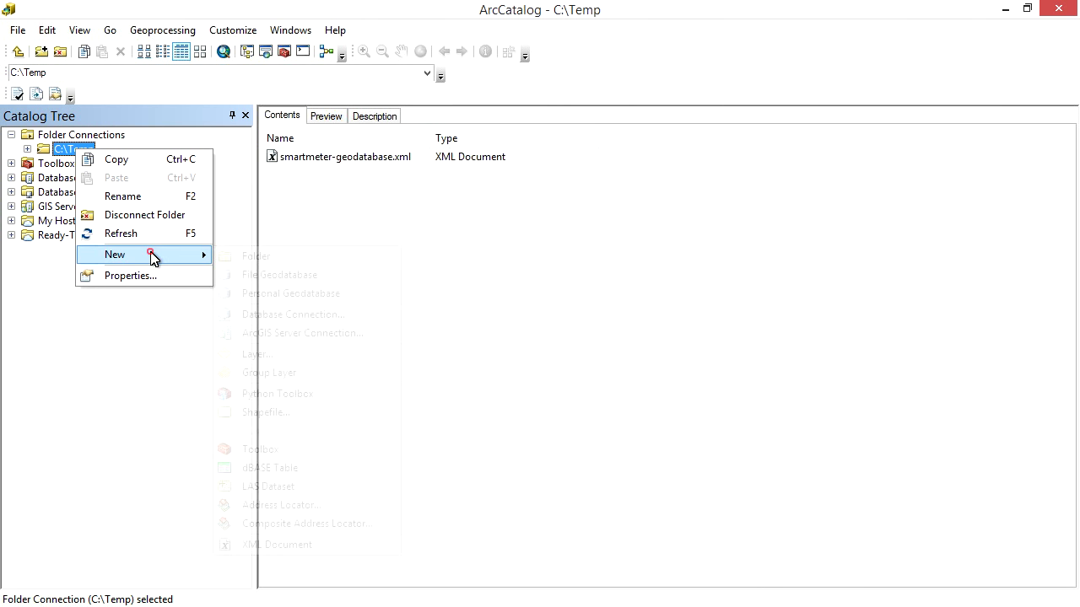
pyautogui.click(279, 274)
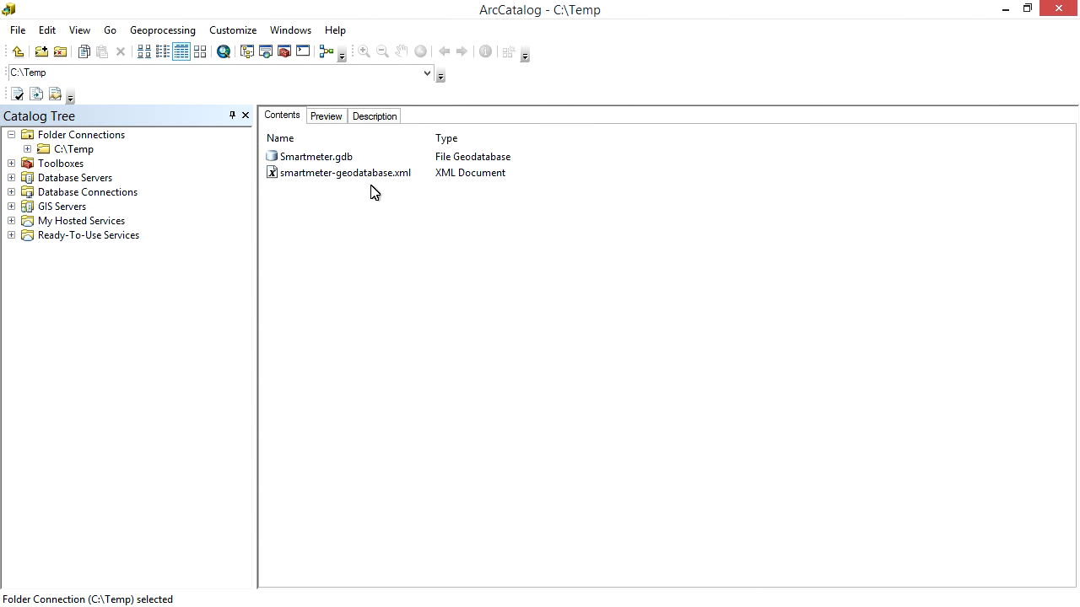
pyautogui.click(316, 156)
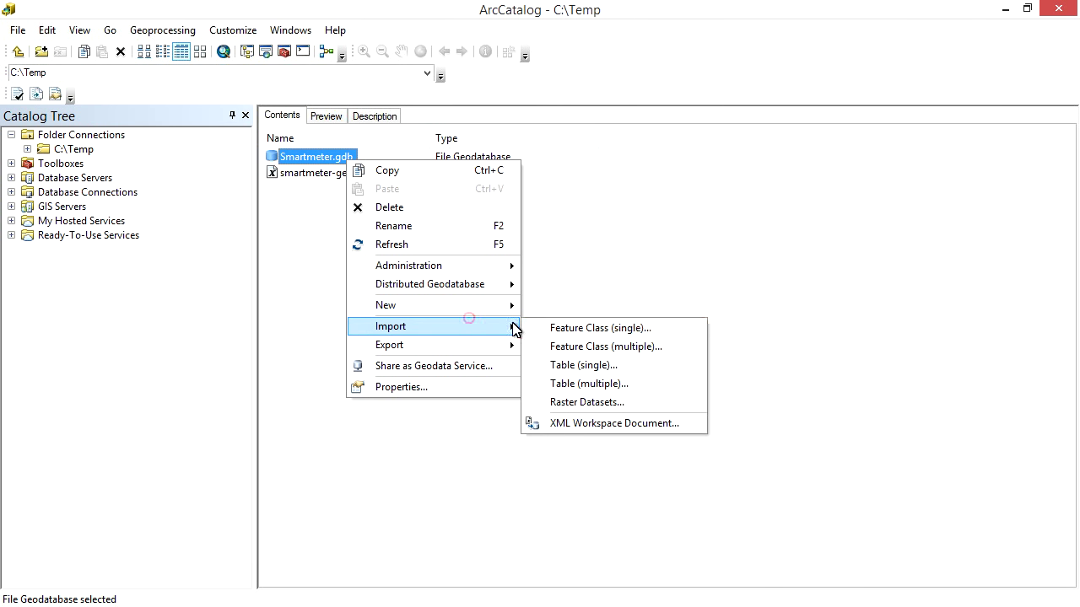
# Step: Import smartmeter-geodatabase.xml into Smartmeter.gdb as a schema-only XML workspace import
pyautogui.click(613, 422)
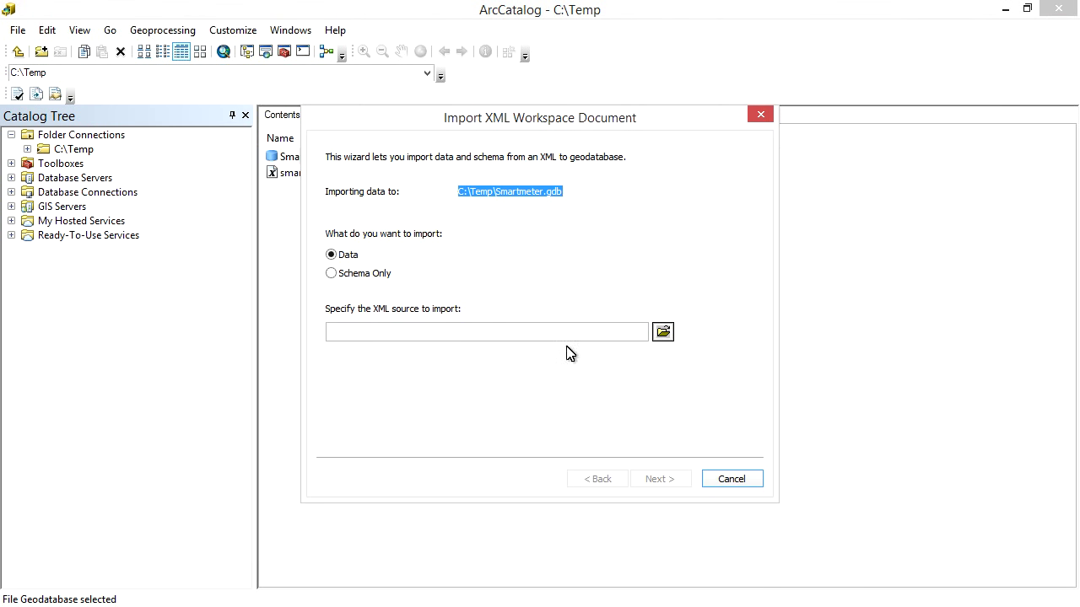
pyautogui.click(331, 273)
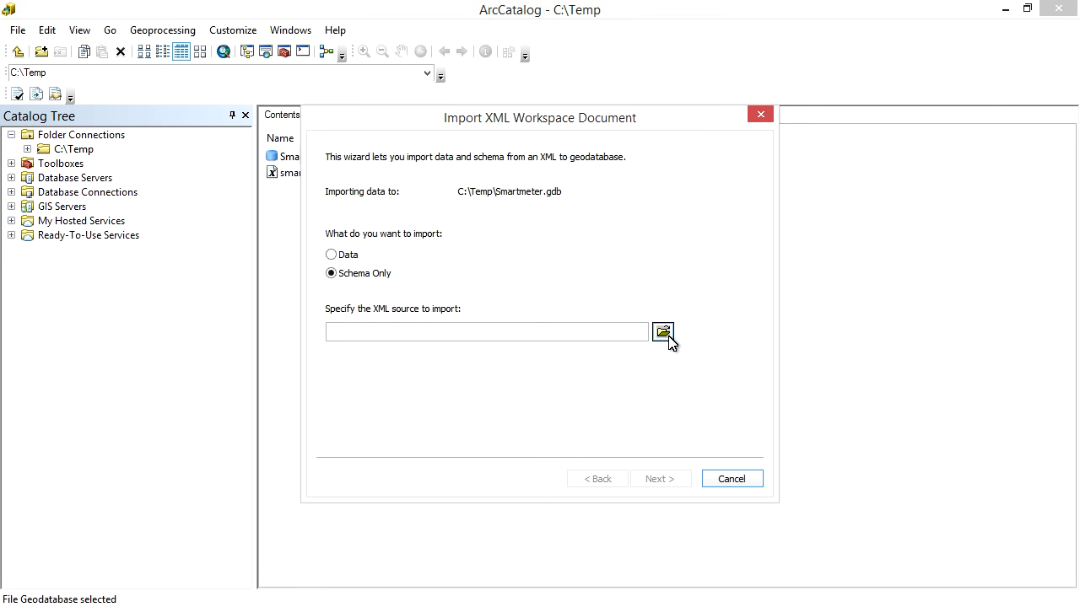
pyautogui.click(663, 331)
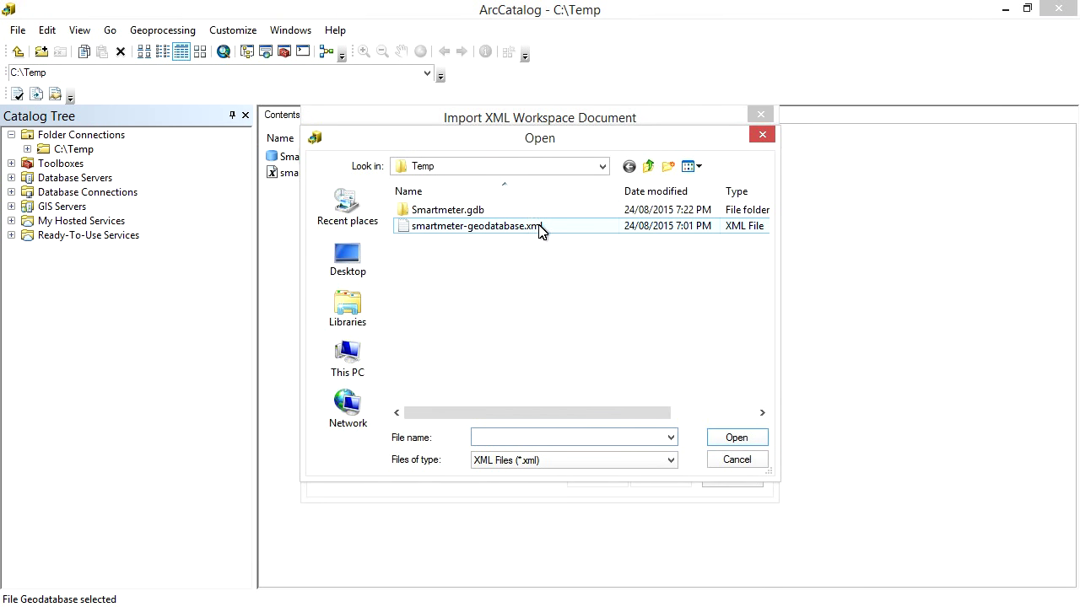
pyautogui.click(470, 226)
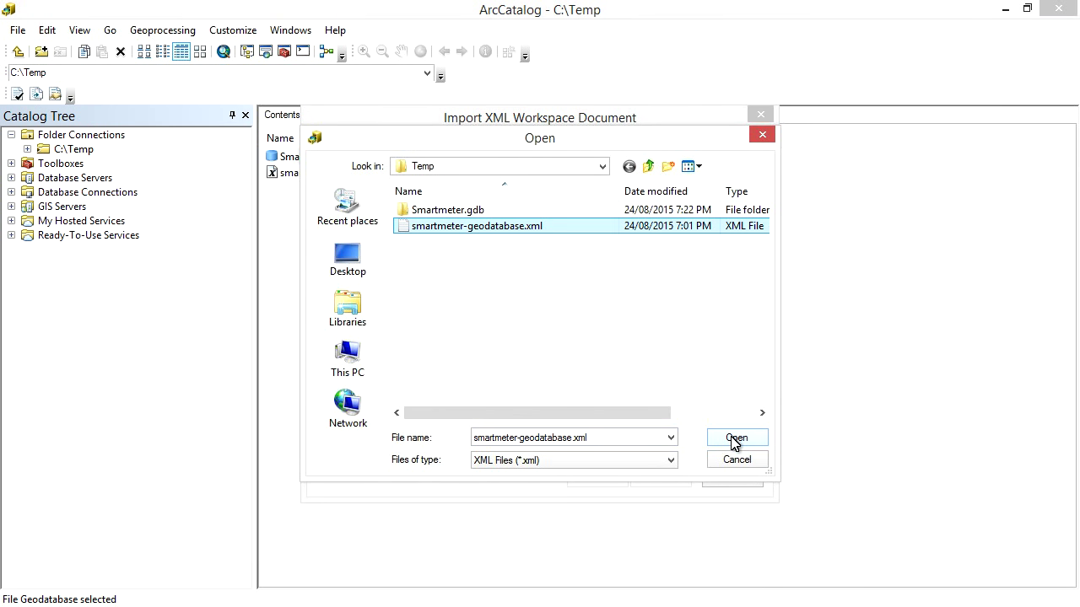
pyautogui.click(735, 437)
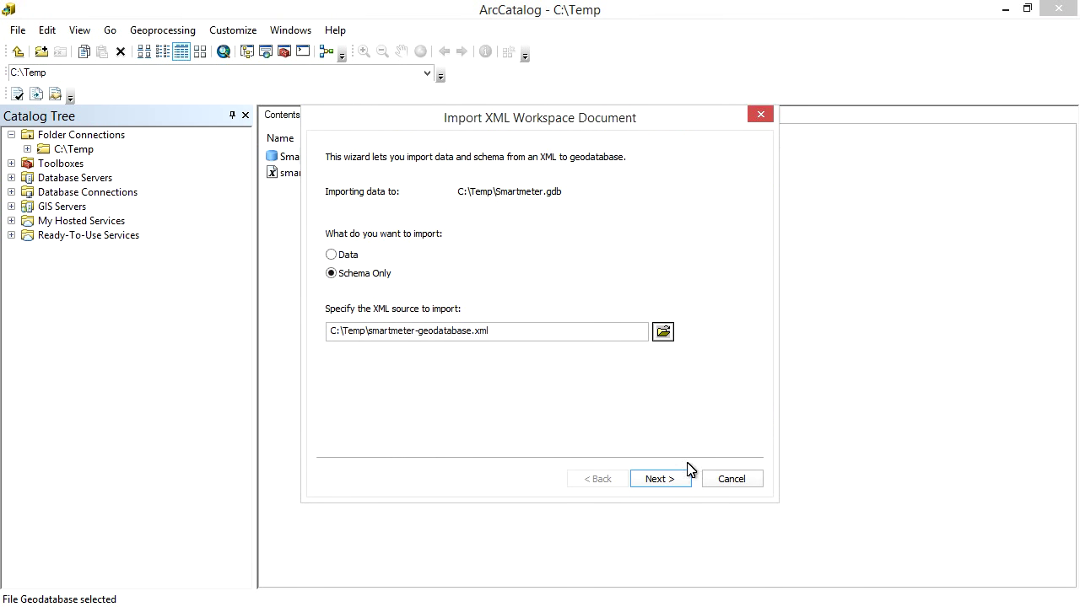
pyautogui.click(660, 479)
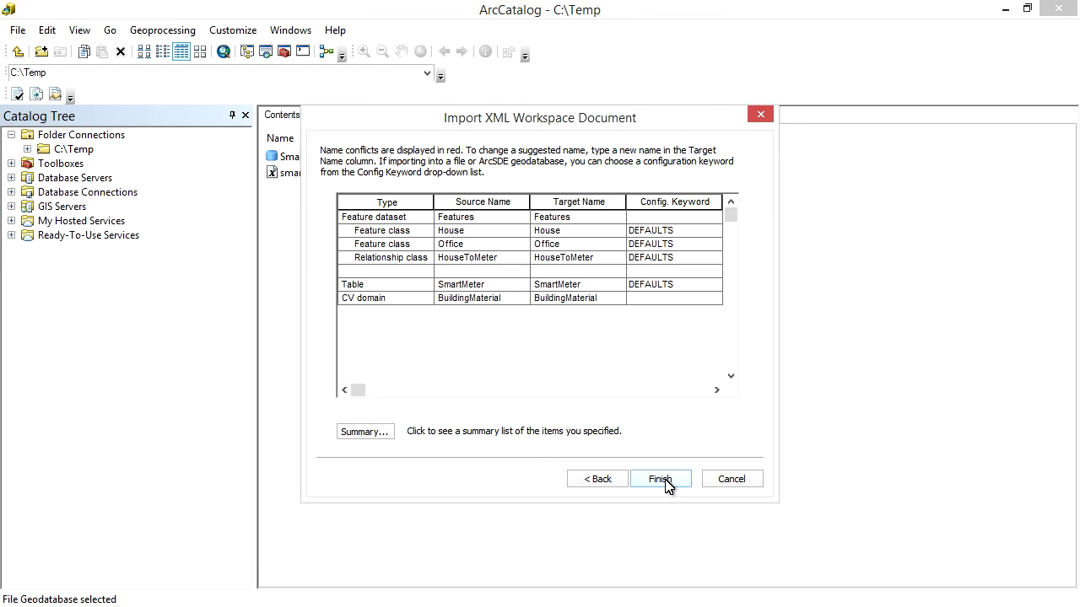
pyautogui.click(660, 478)
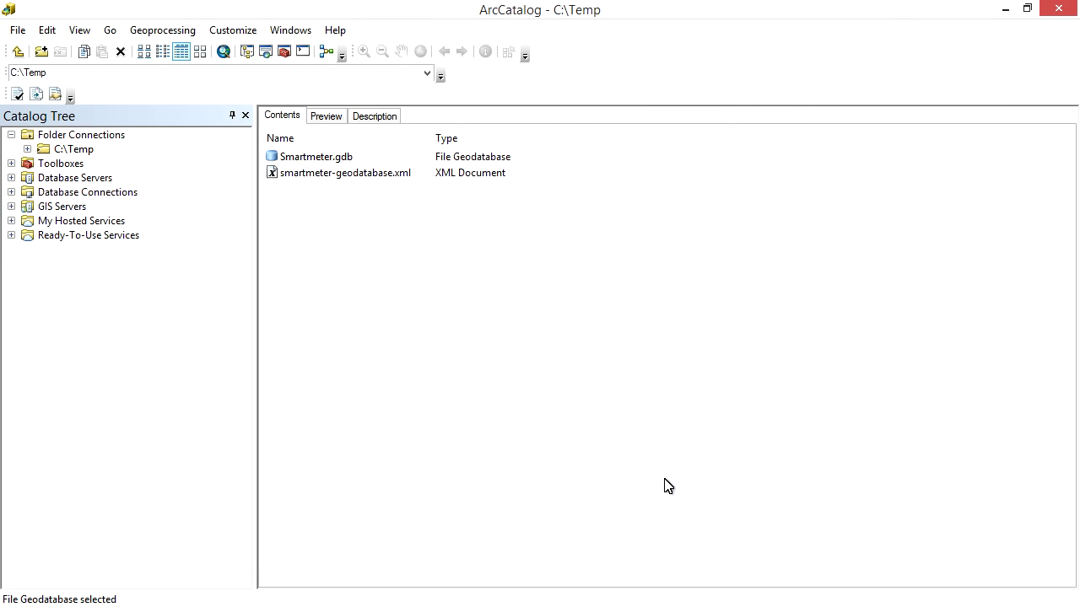
pyautogui.moveTo(620, 409)
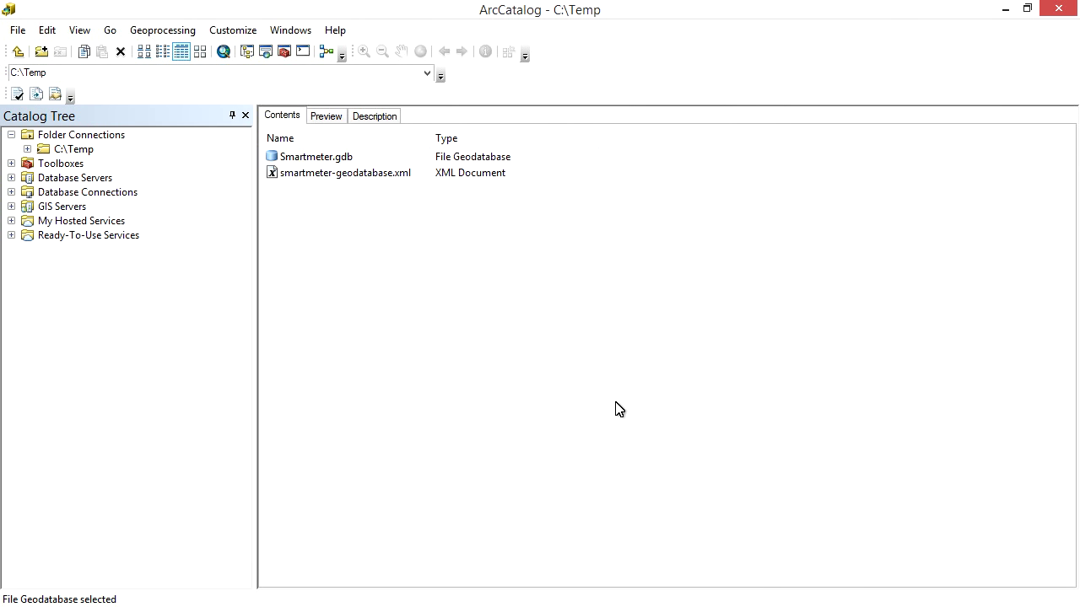
# Step: Expand C:\Temp and Smartmeter.gdb to browse the imported House and Office feature classes
pyautogui.click(27, 150)
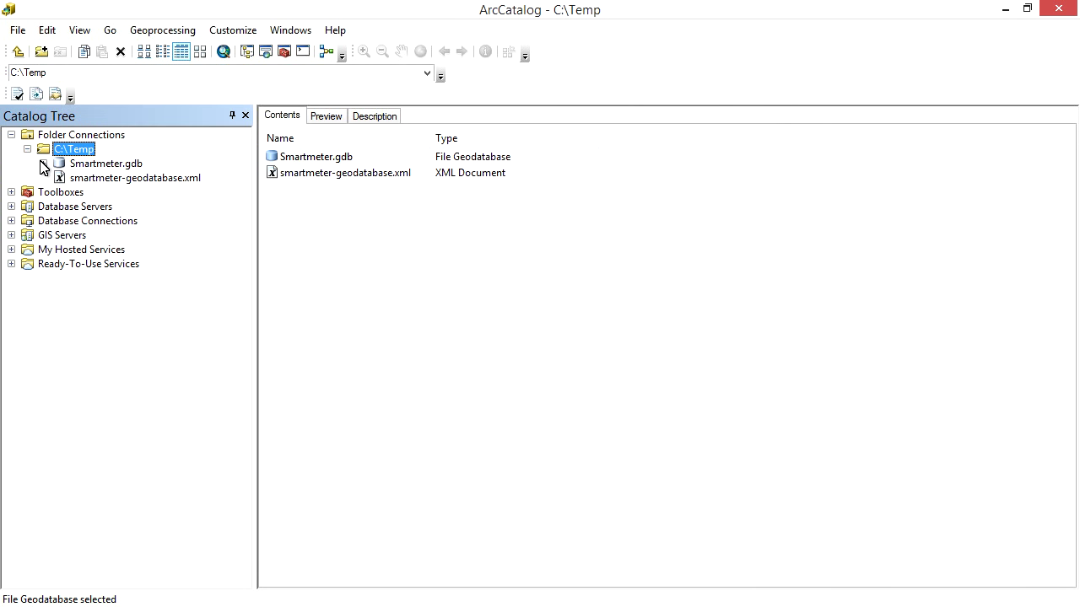
pyautogui.click(44, 163)
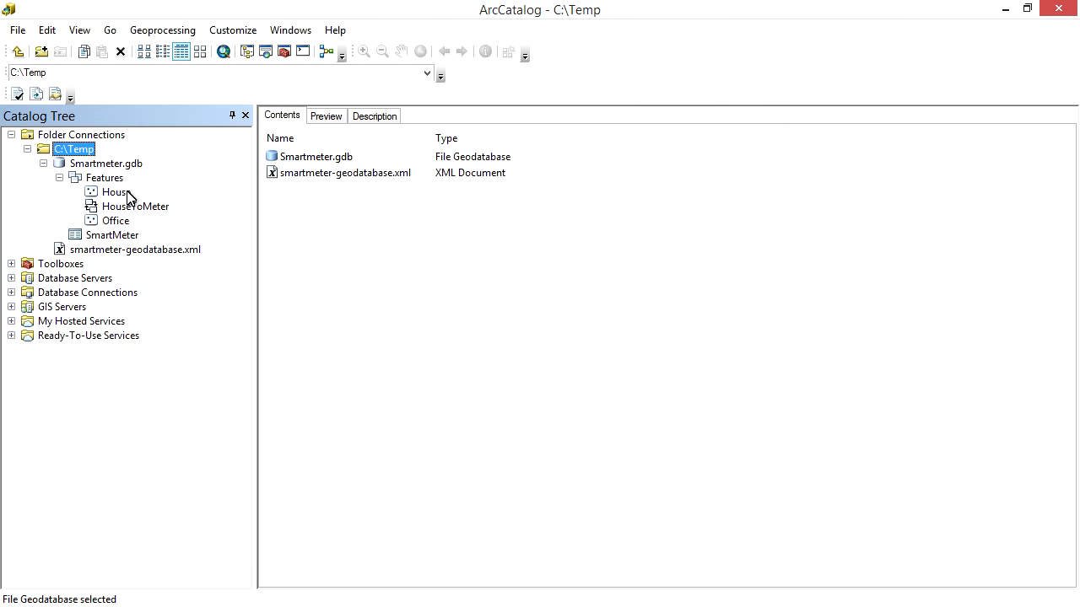
pyautogui.click(116, 191)
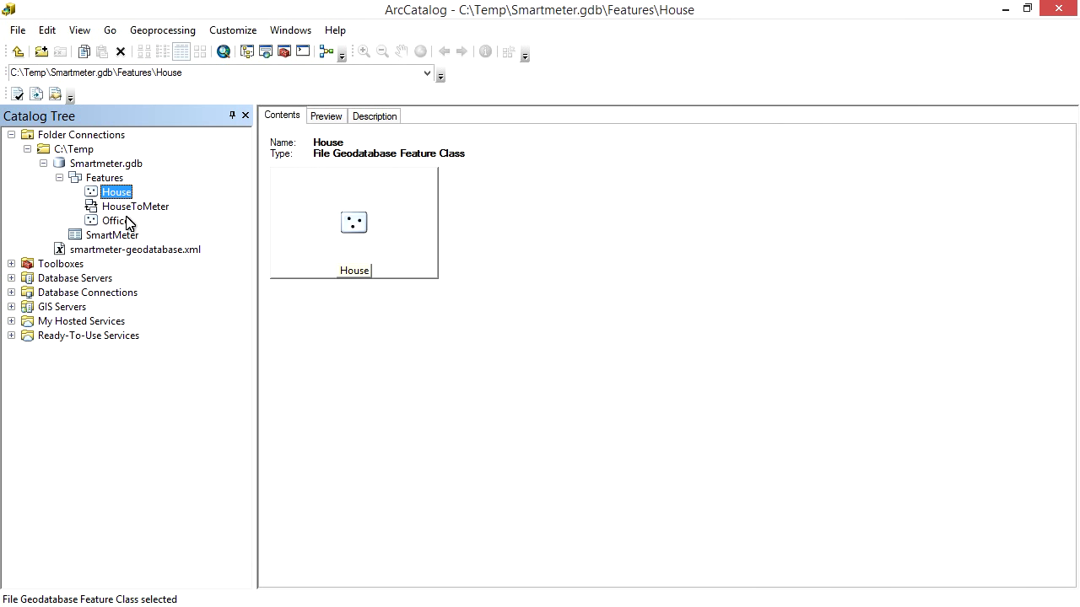
pyautogui.click(115, 220)
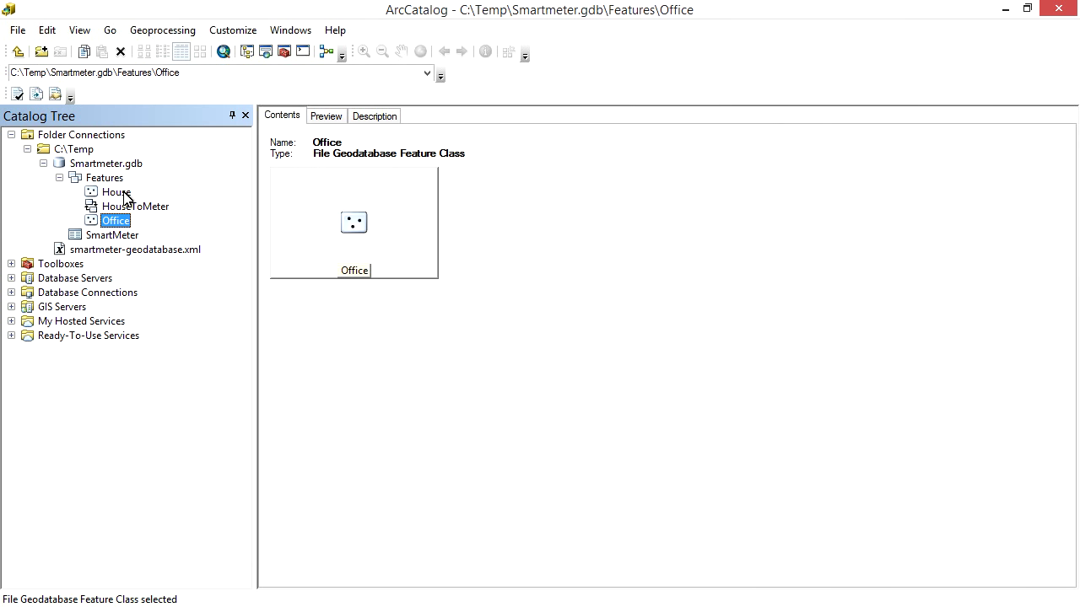
# Step: Review House properties: the StreetAddress field and the Brick and Weatherboard subtypes
pyautogui.rightClick(113, 191)
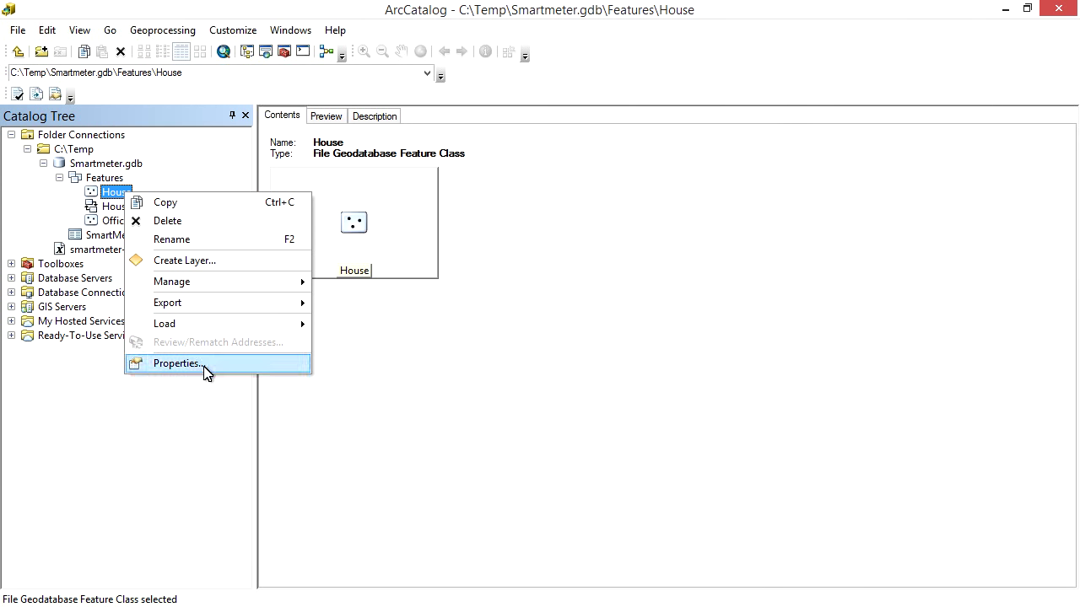
pyautogui.click(176, 363)
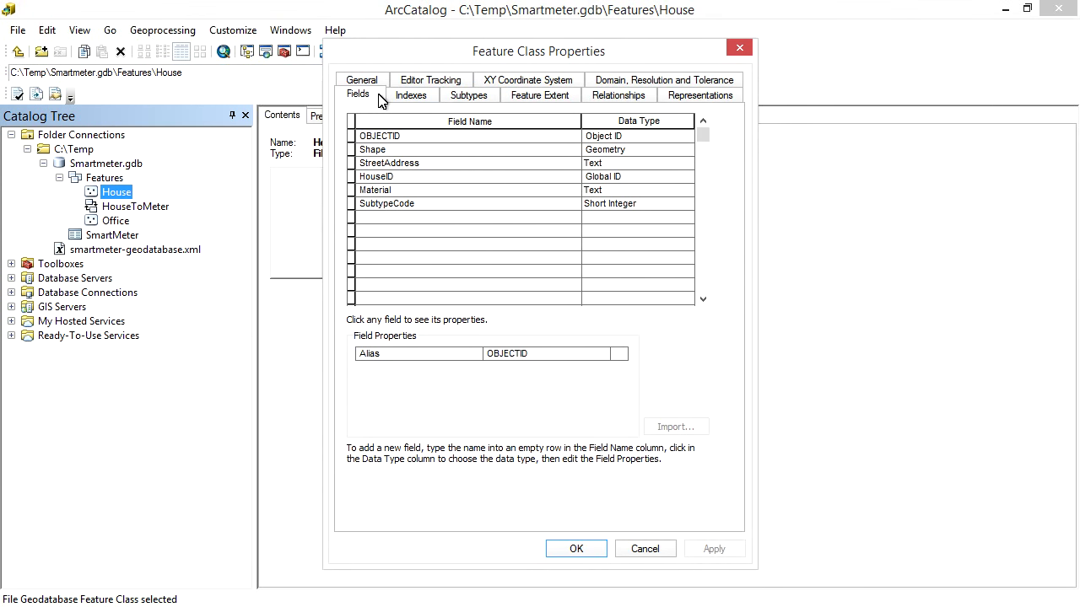
pyautogui.moveTo(401, 115)
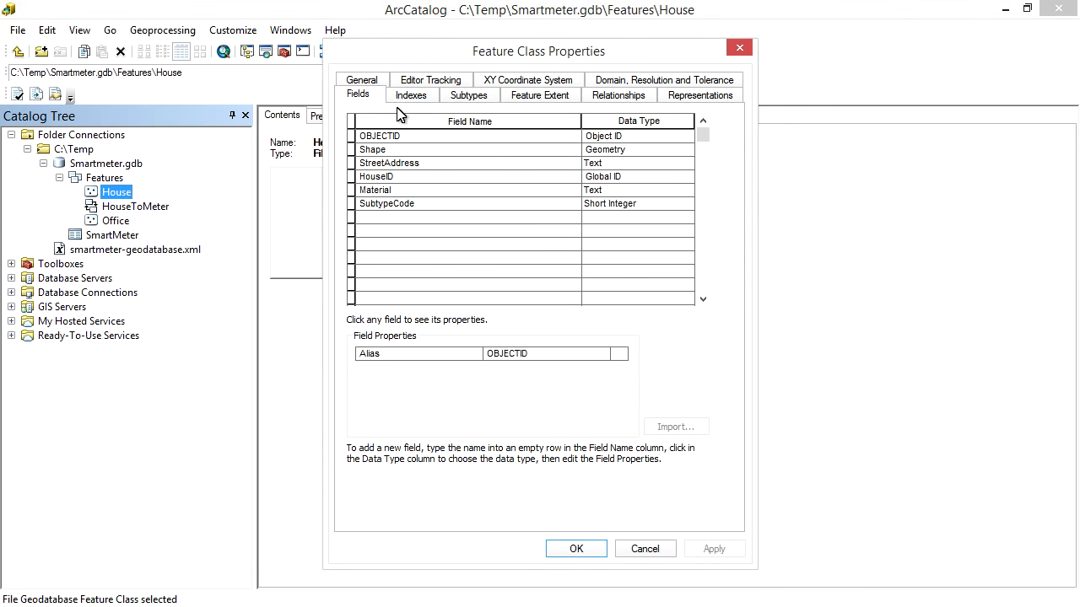
pyautogui.click(389, 163)
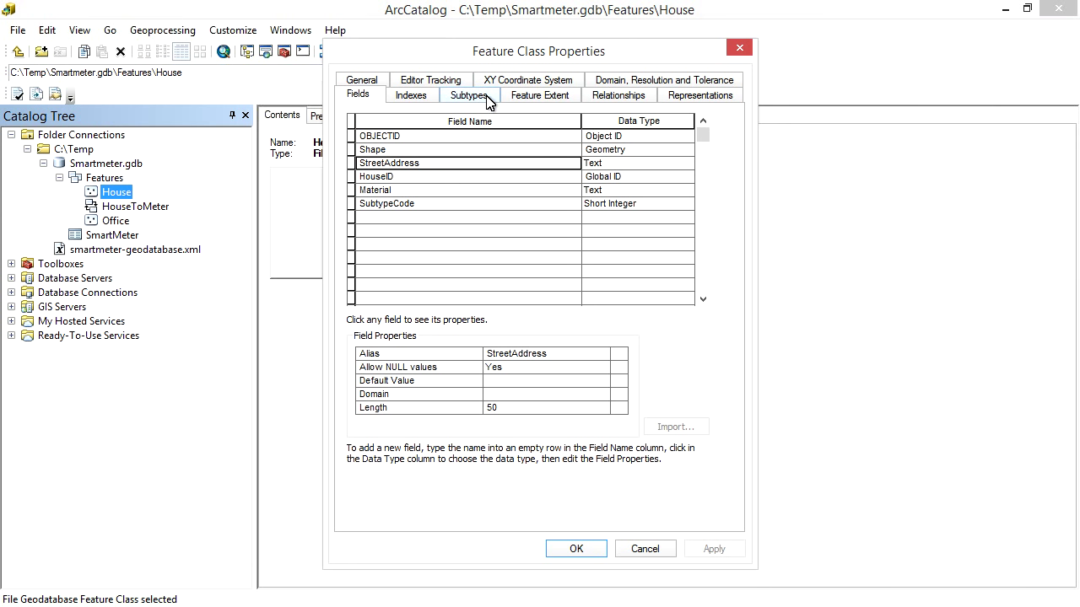
pyautogui.click(469, 94)
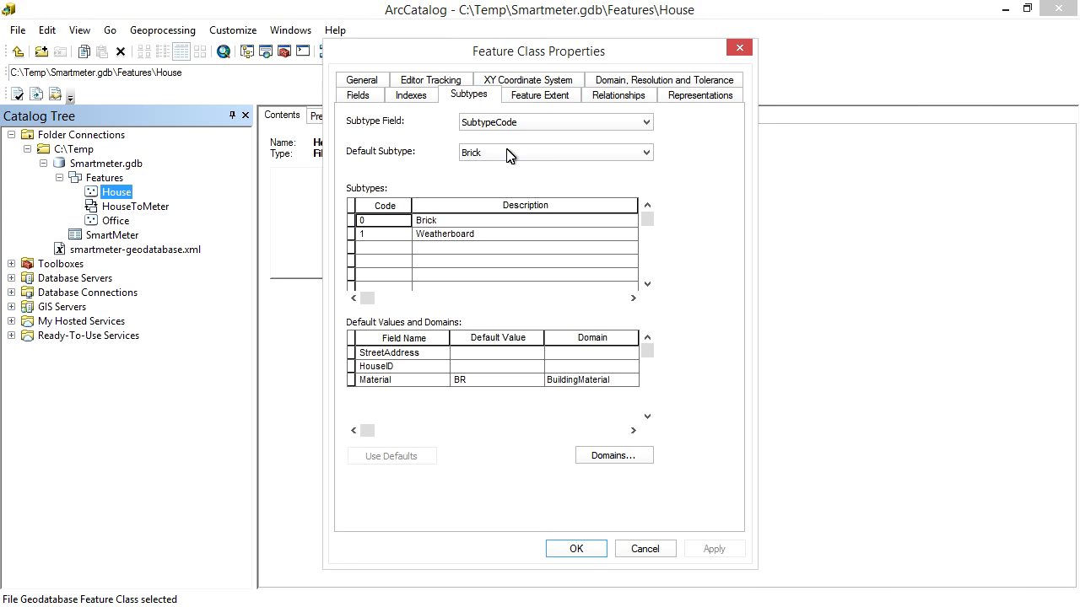
pyautogui.moveTo(550, 236)
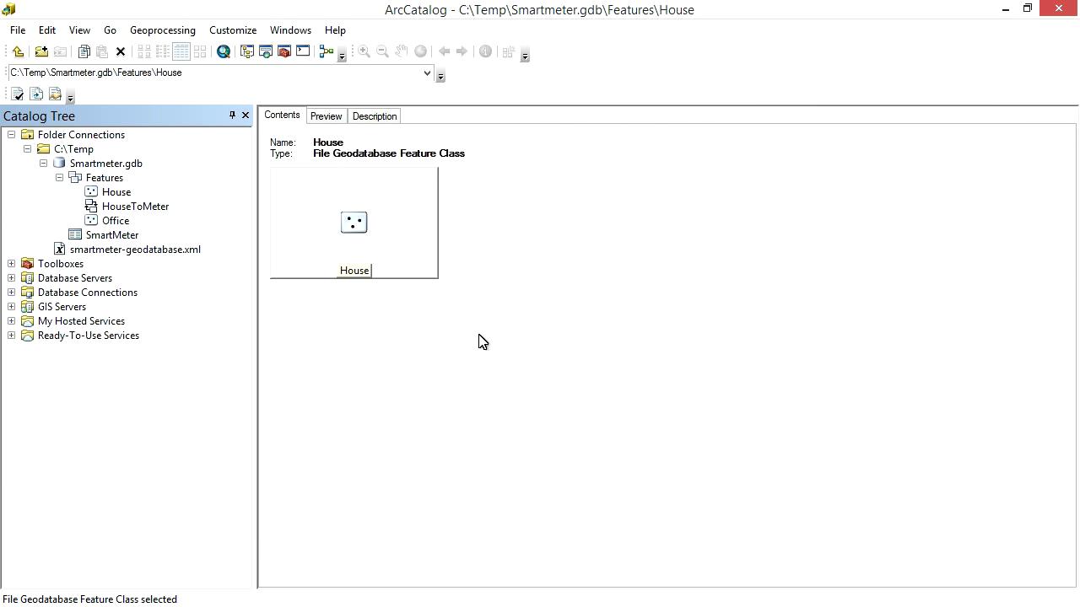
pyautogui.moveTo(135, 223)
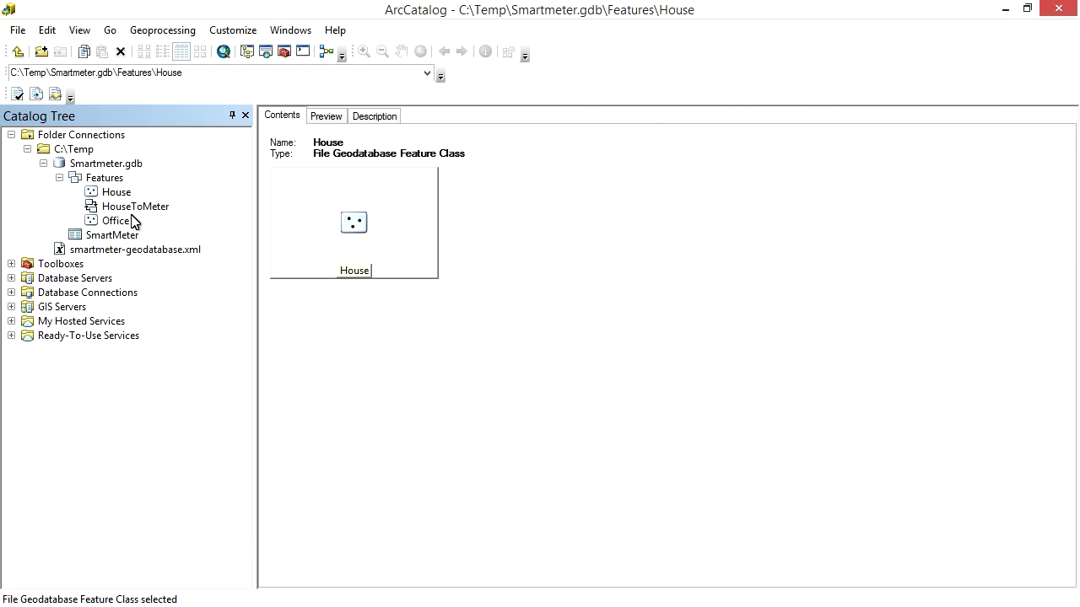
# Step: Review HouseToMeter's 1-M relationship, cancel, then view SmartMeter's BuildingID and MeterID fields
pyautogui.click(135, 206)
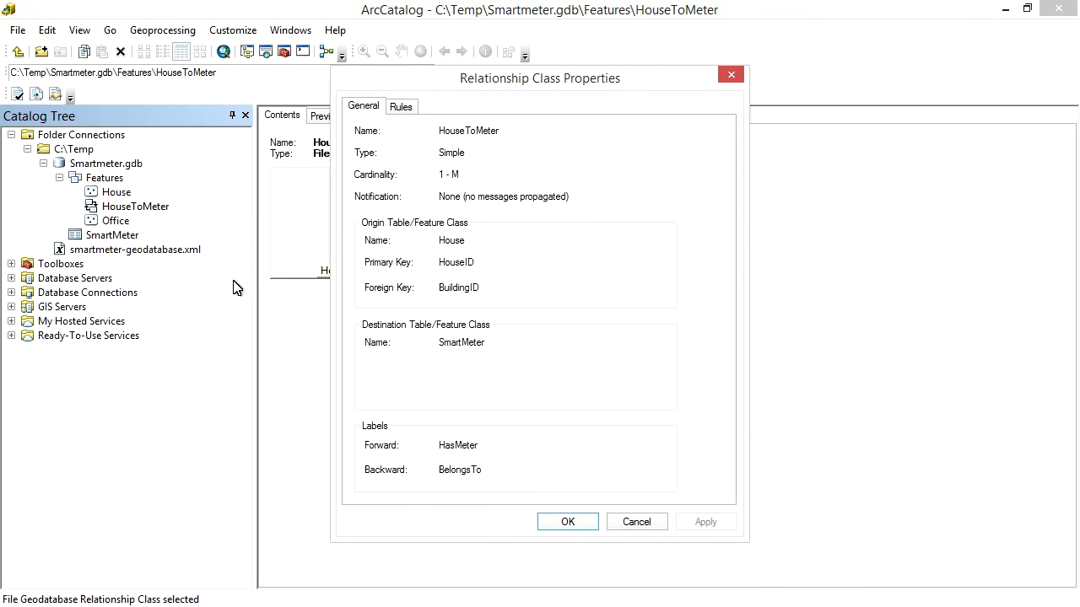
pyautogui.moveTo(485, 221)
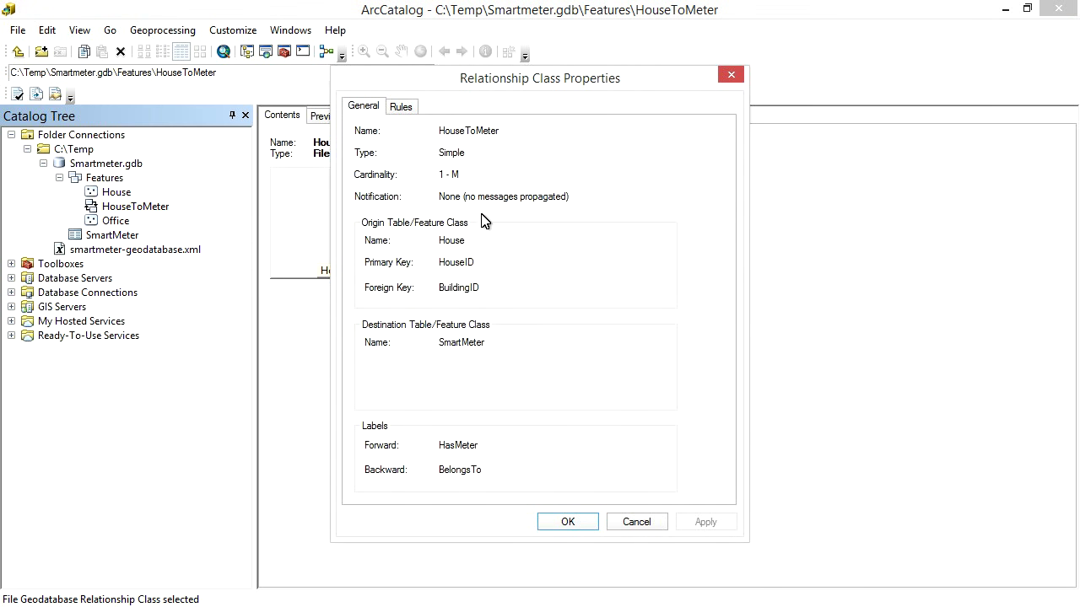
pyautogui.moveTo(510, 321)
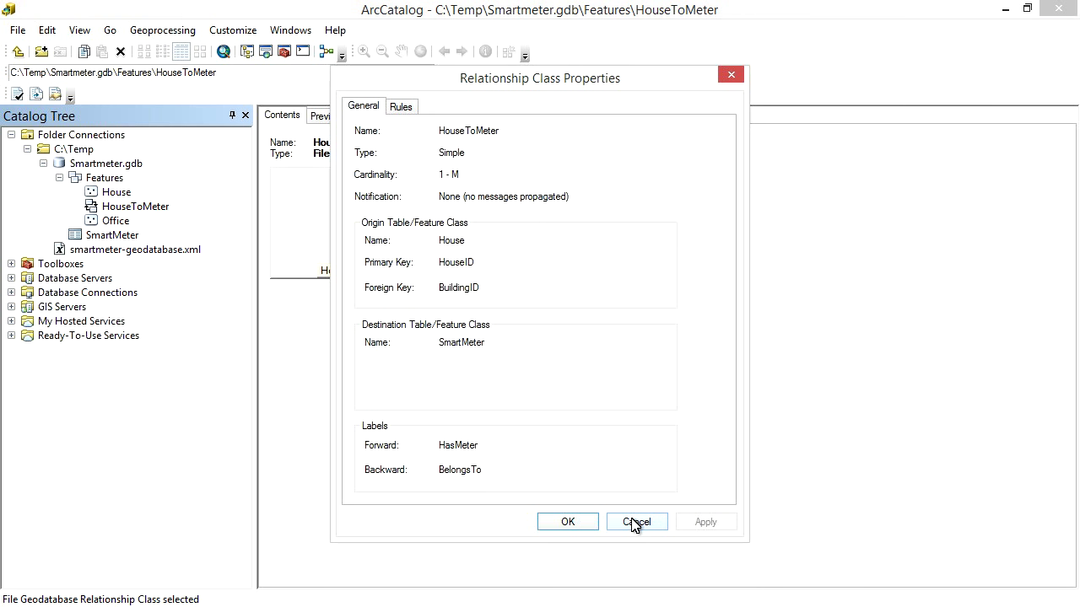
pyautogui.click(635, 521)
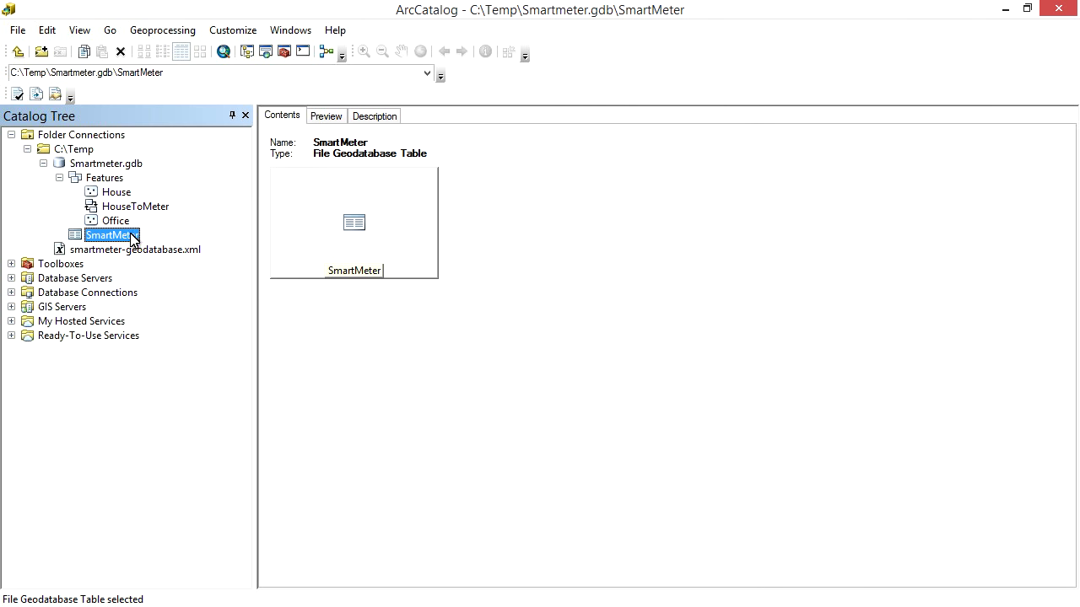
pyautogui.click(212, 405)
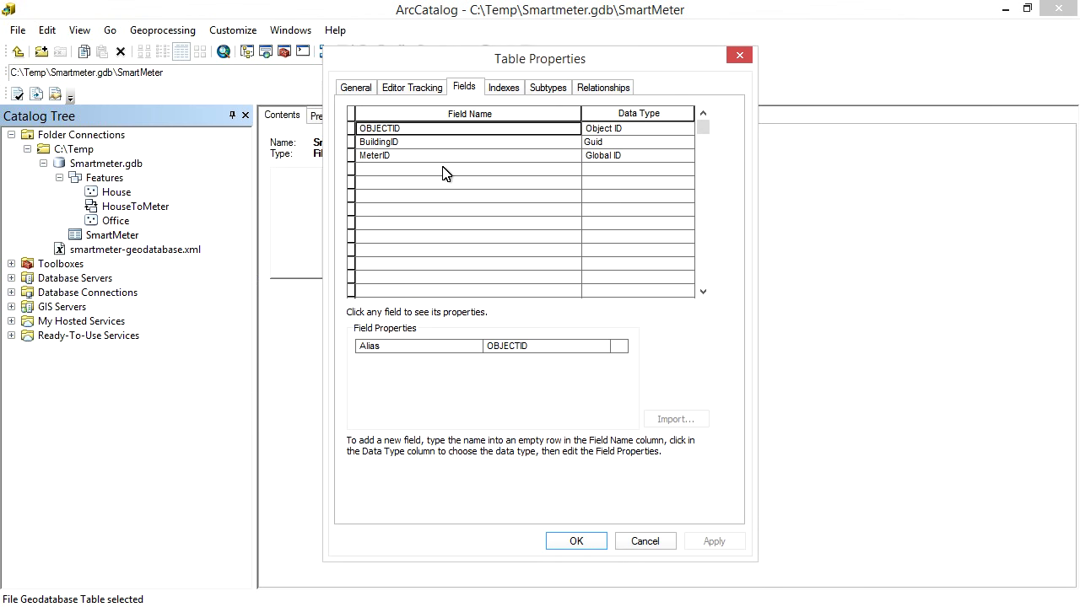
pyautogui.moveTo(469, 213)
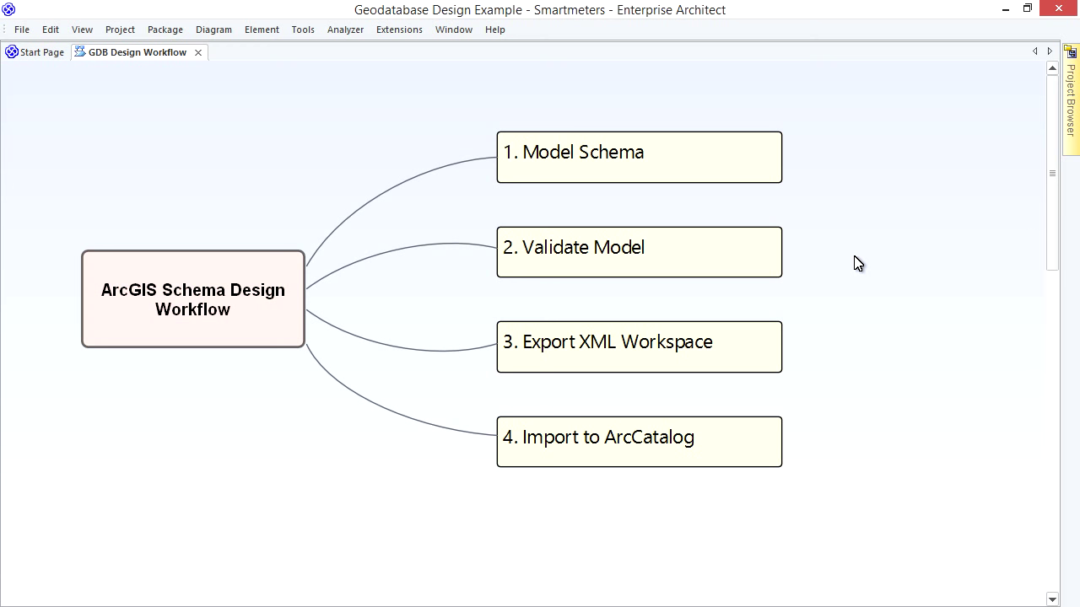
# Step: Step through the four GDB Design Workflow stages, from Model Schema to Import to ArcCatalog
pyautogui.click(638, 157)
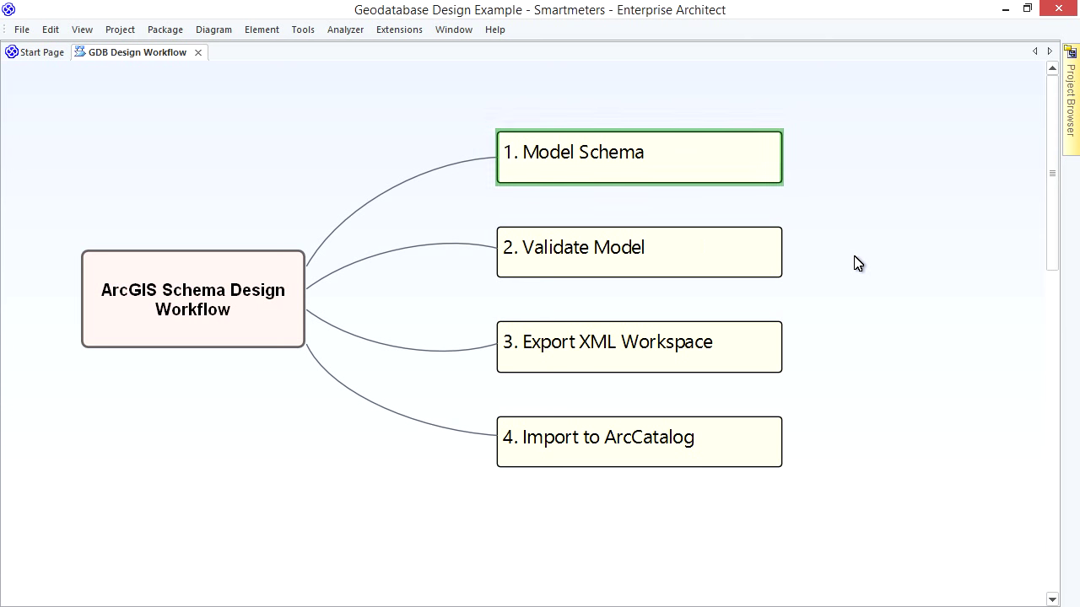
pyautogui.click(639, 251)
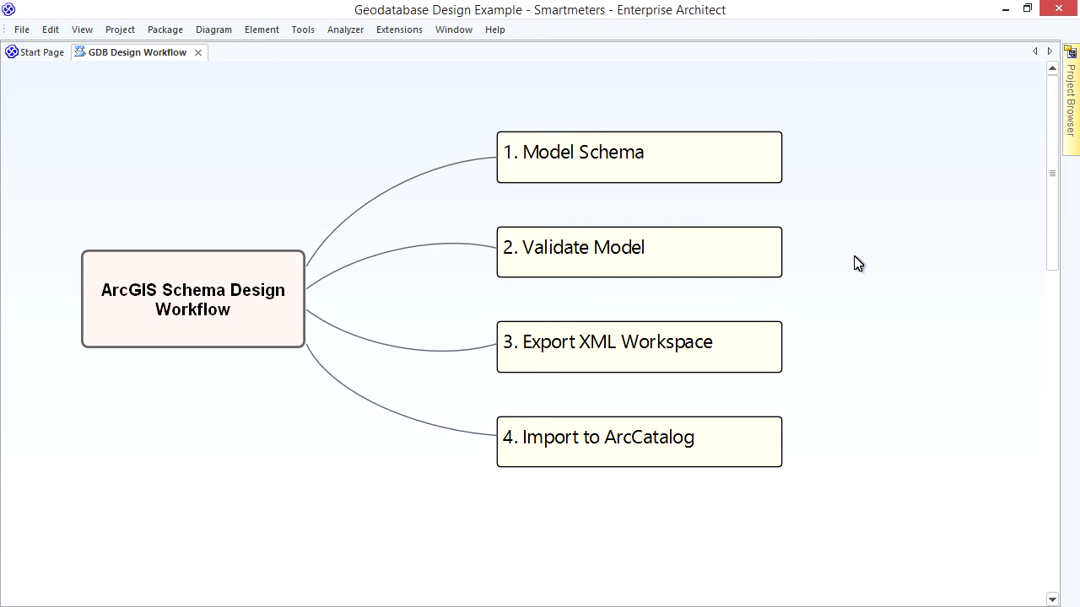
pyautogui.click(639, 346)
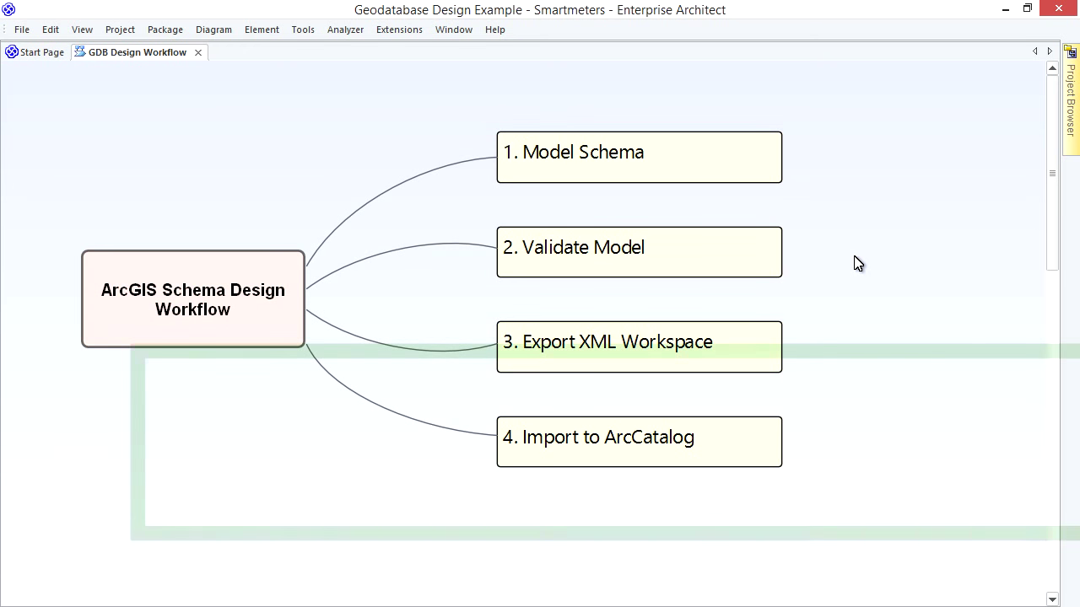
pyautogui.click(638, 440)
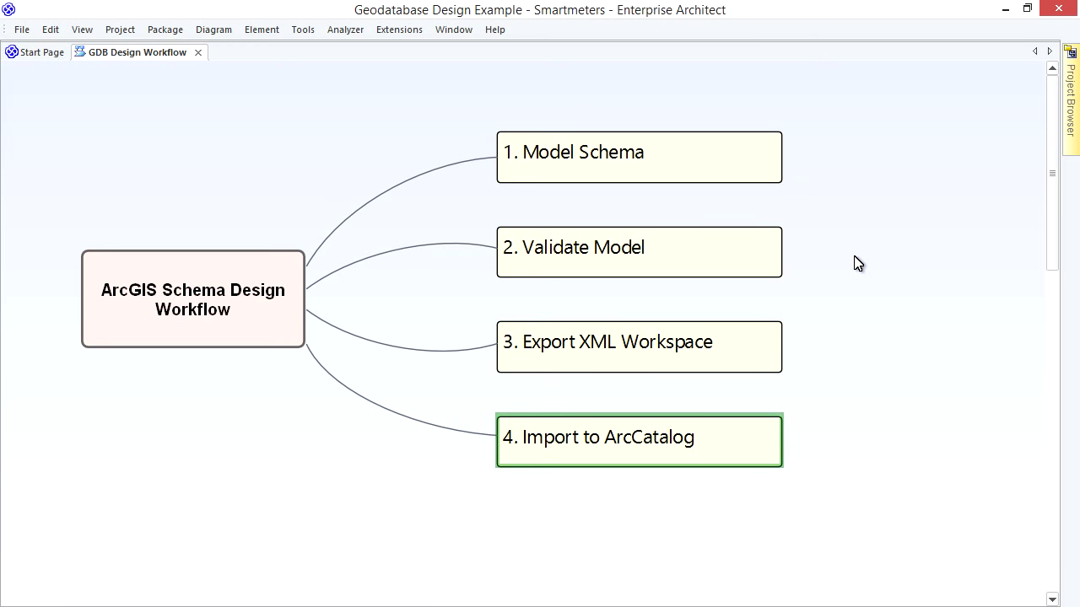